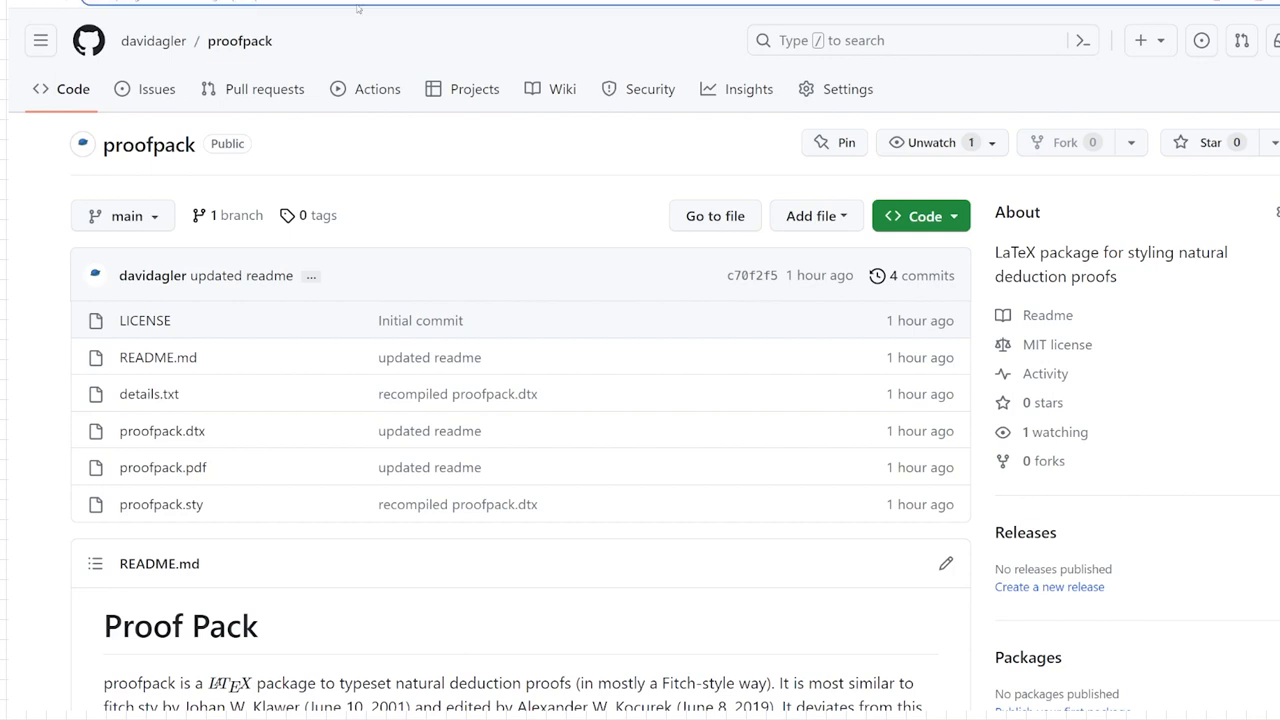
pyautogui.moveTo(266, 386)
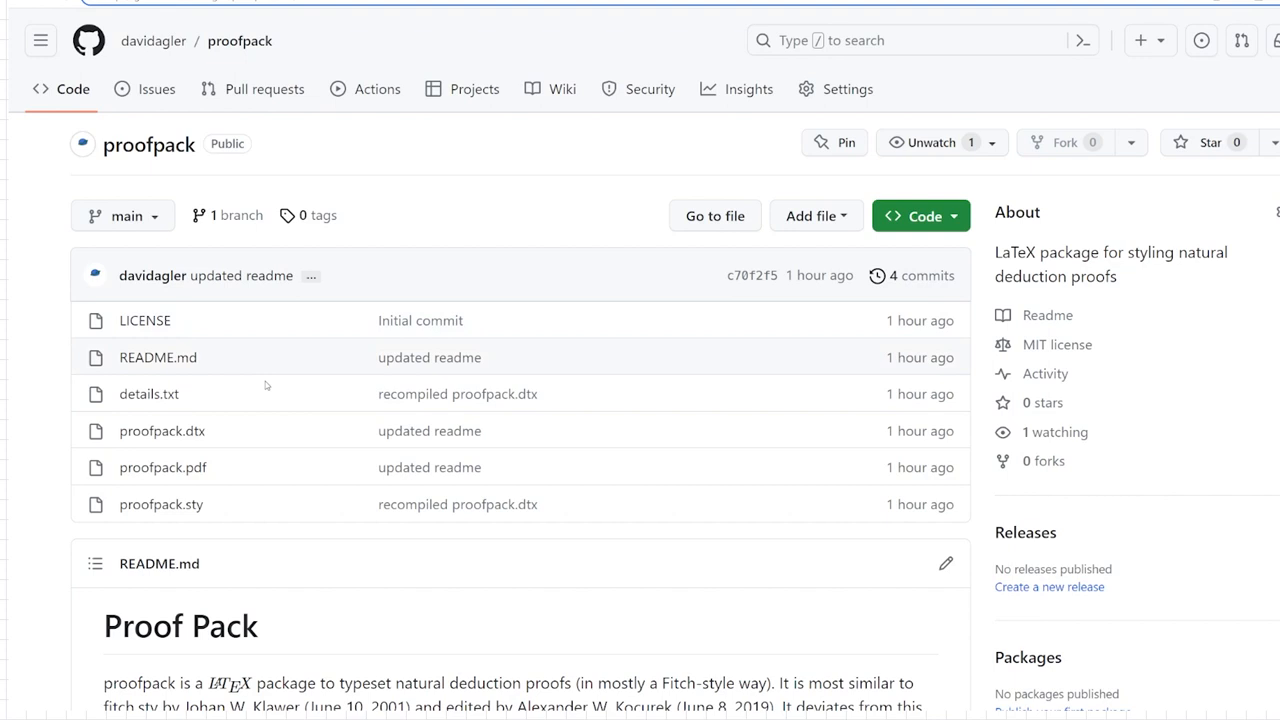
pyautogui.moveTo(60, 252)
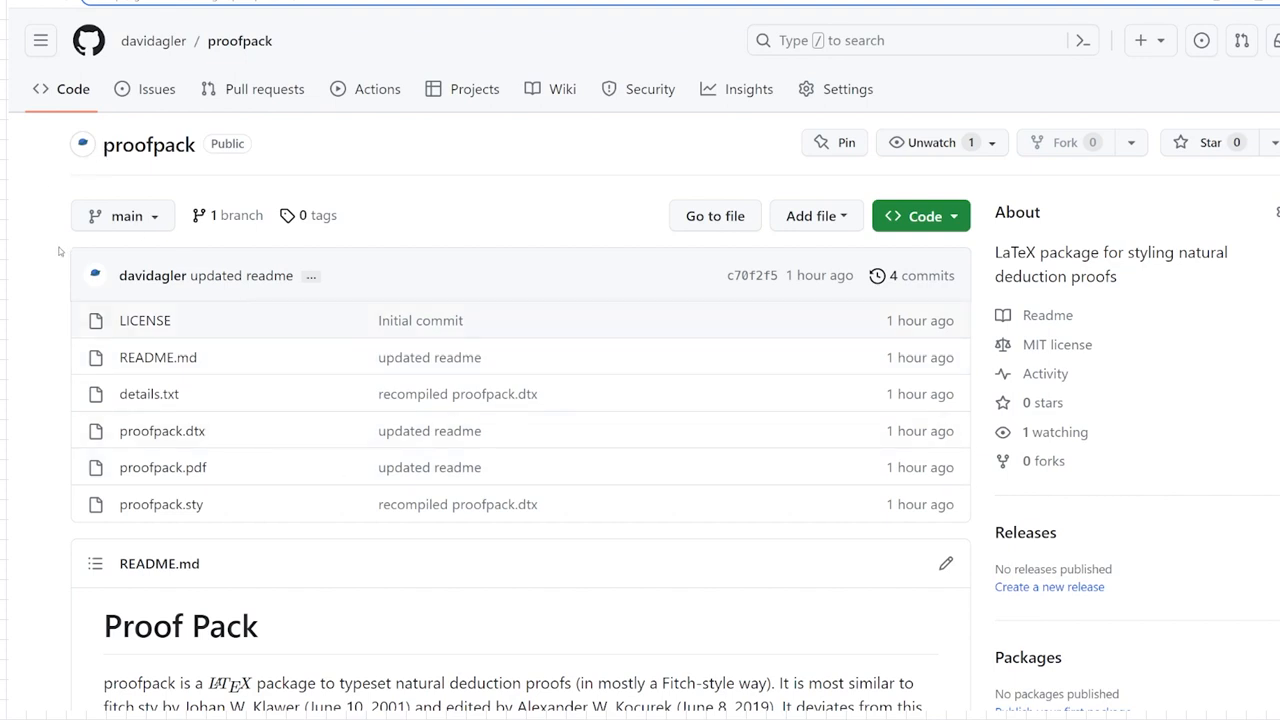
pyautogui.moveTo(204, 534)
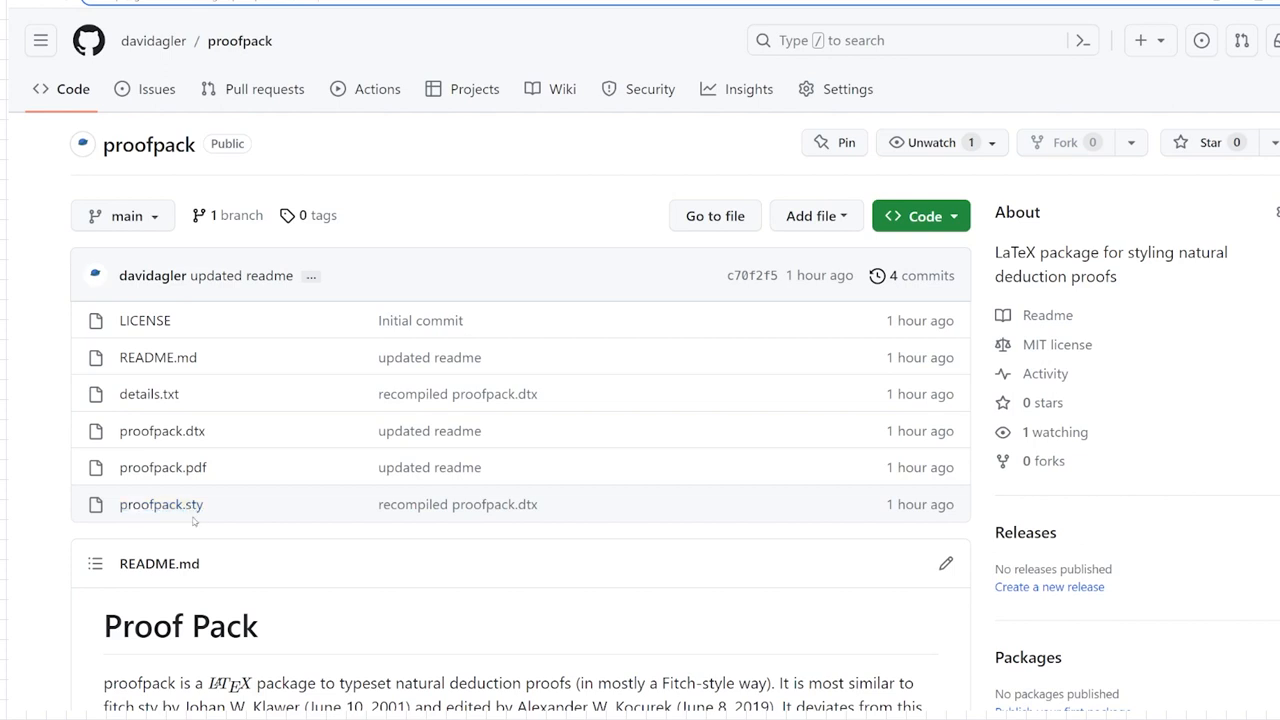
# - Open proofpack.sty from the repository file list to view its package source
pyautogui.click(160, 504)
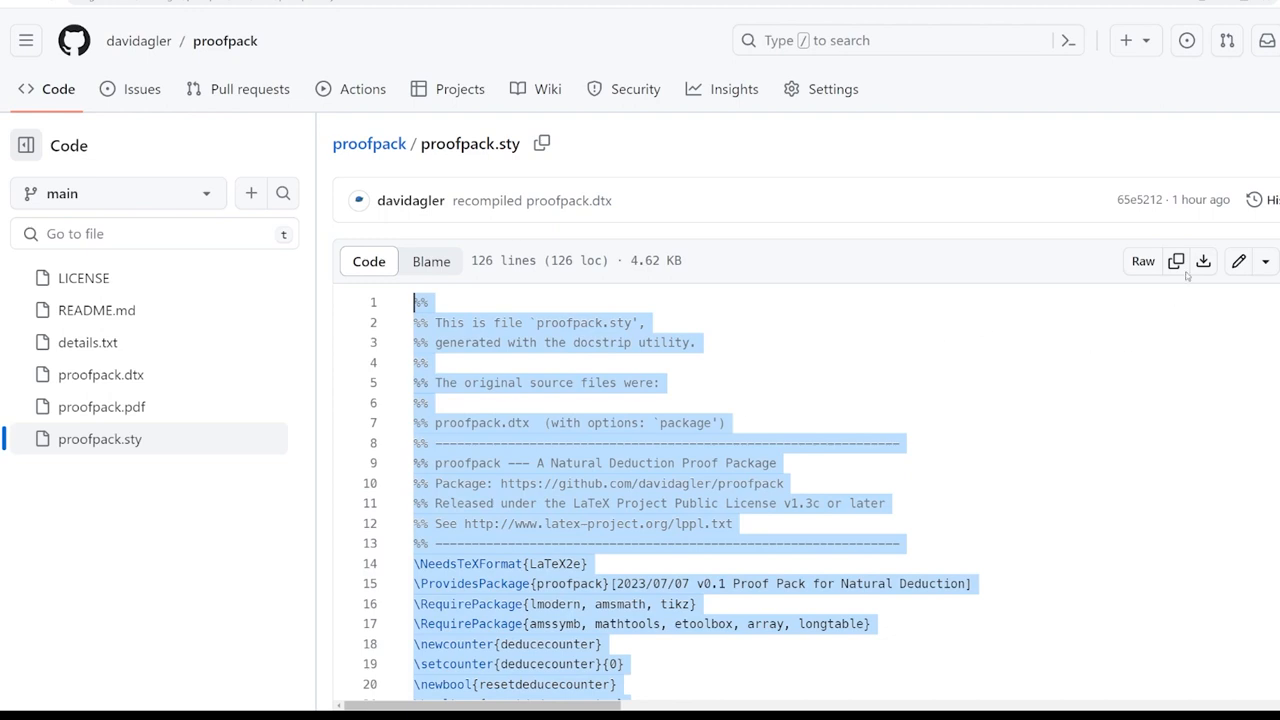
pyautogui.moveTo(1176, 260)
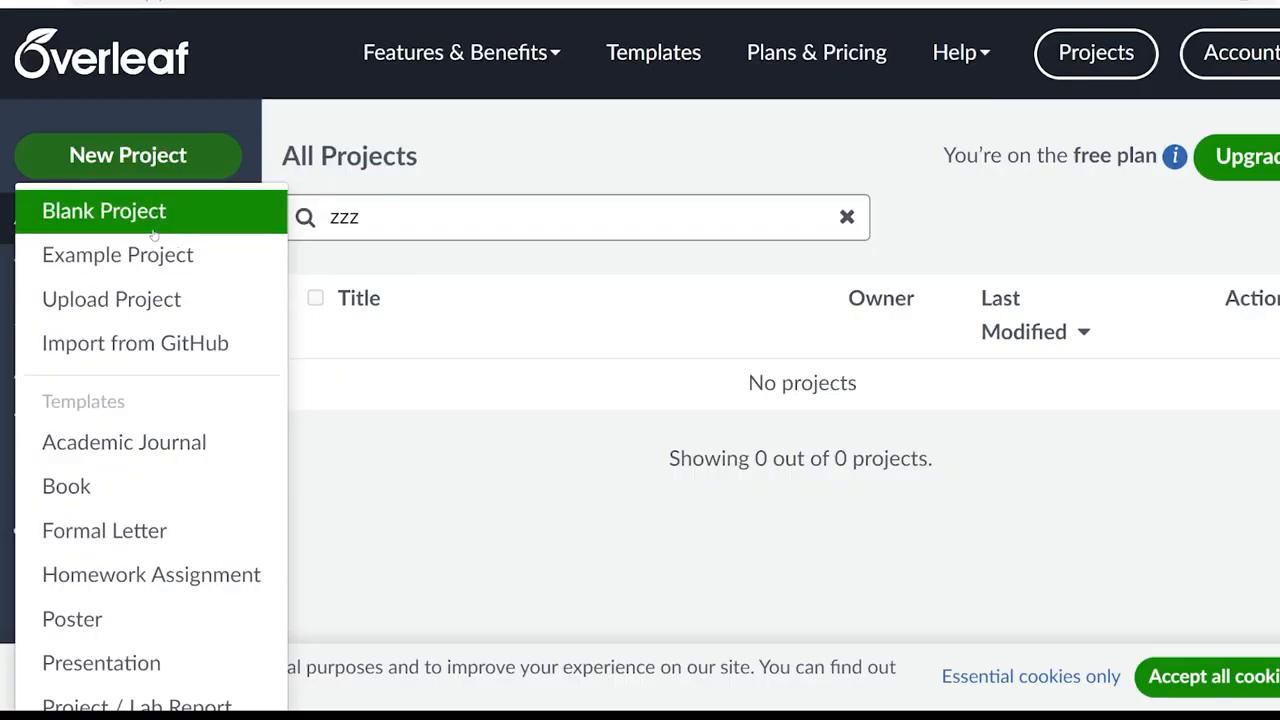
pyautogui.moveTo(176, 12)
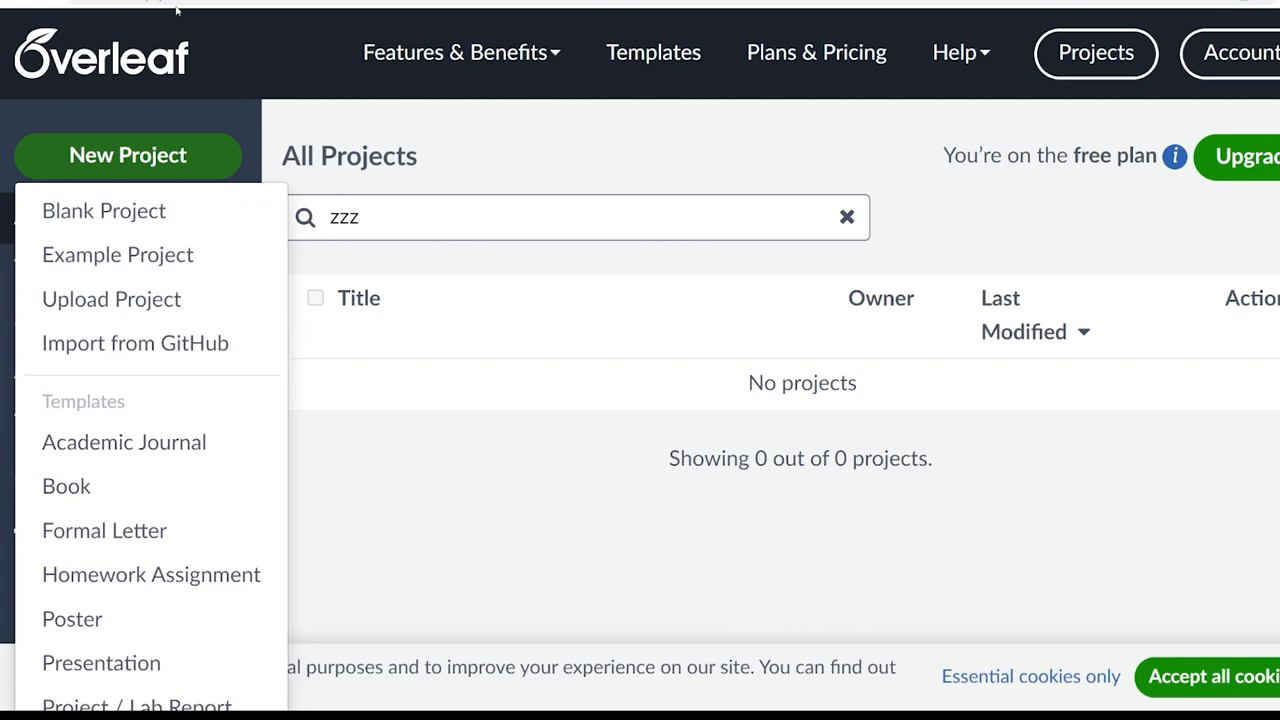
pyautogui.moveTo(160, 16)
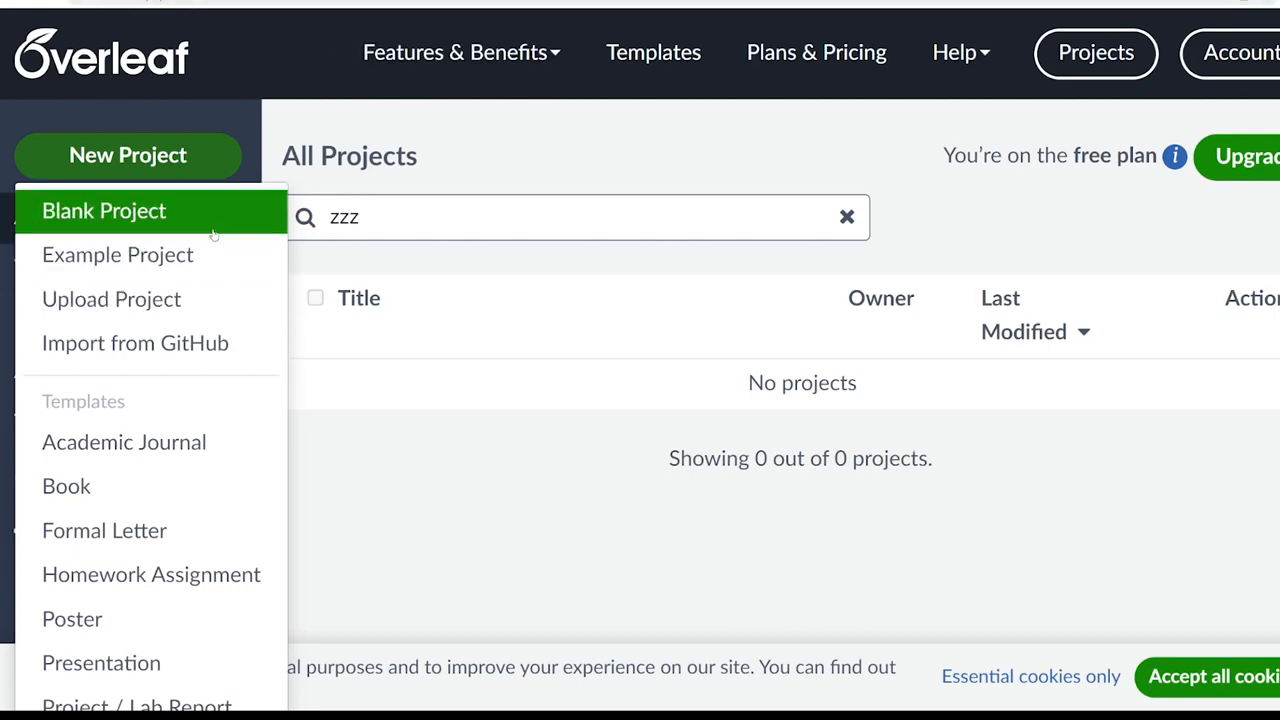
# - Create a new blank Overleaf project named Proof Pack Test
pyautogui.click(104, 212)
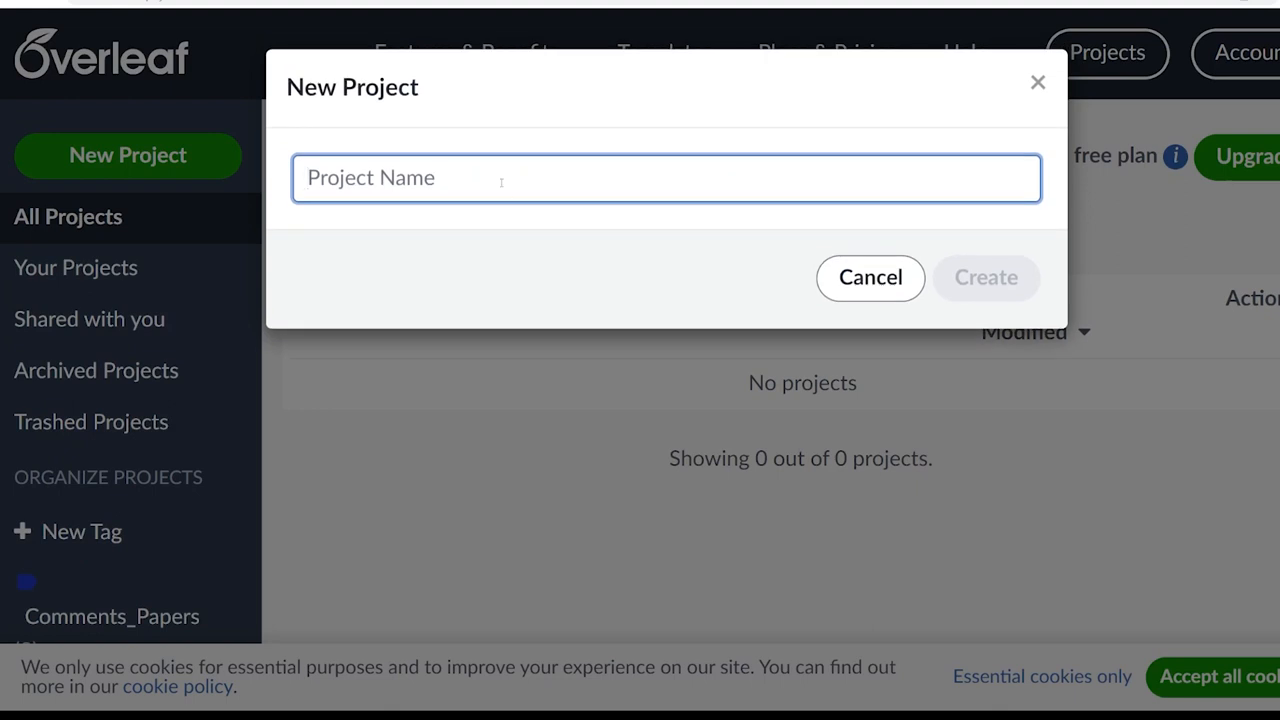
pyautogui.write('Proo')
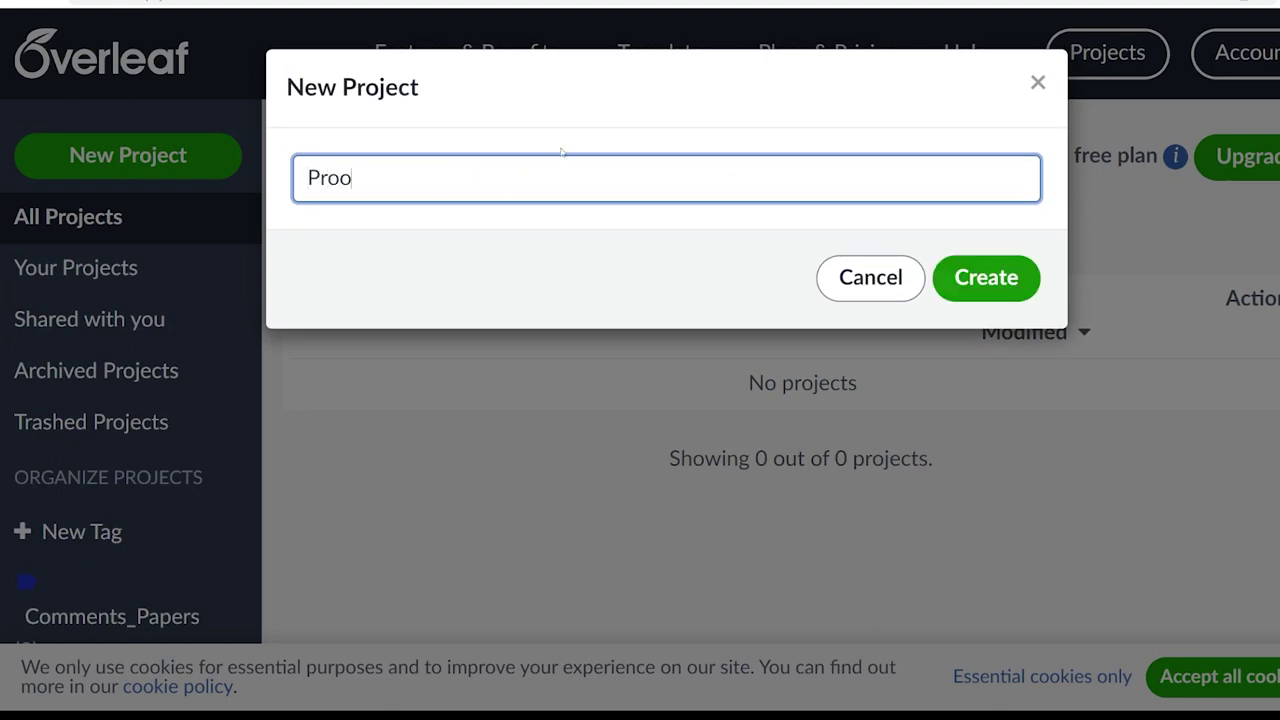
pyautogui.click(984, 276)
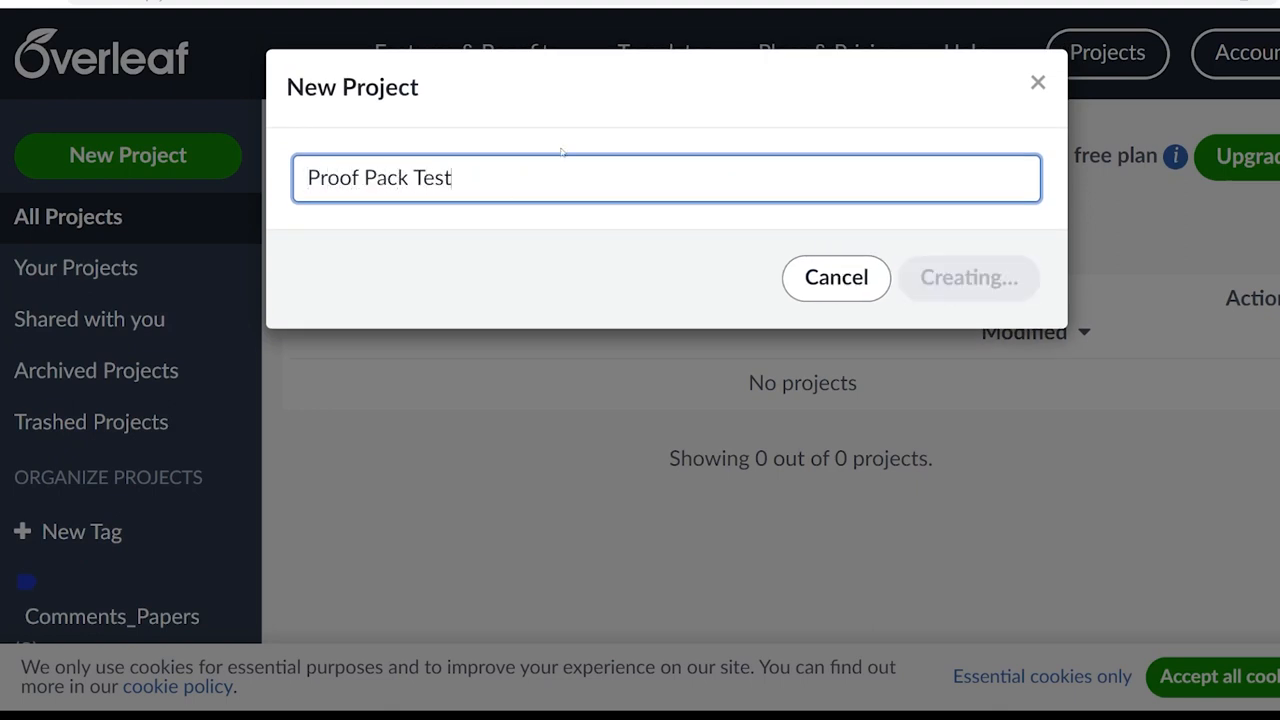
pyautogui.click(966, 276)
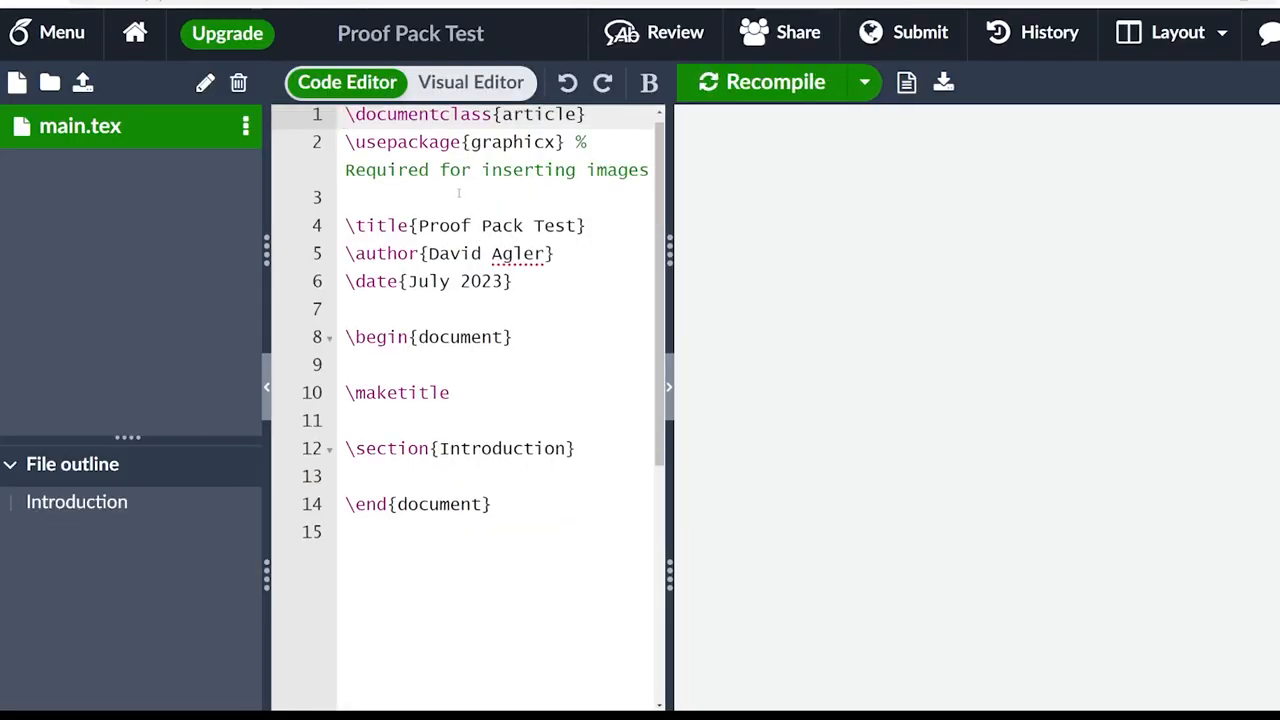
# - Add a new file named proofpack.sty to the project
pyautogui.click(776, 82)
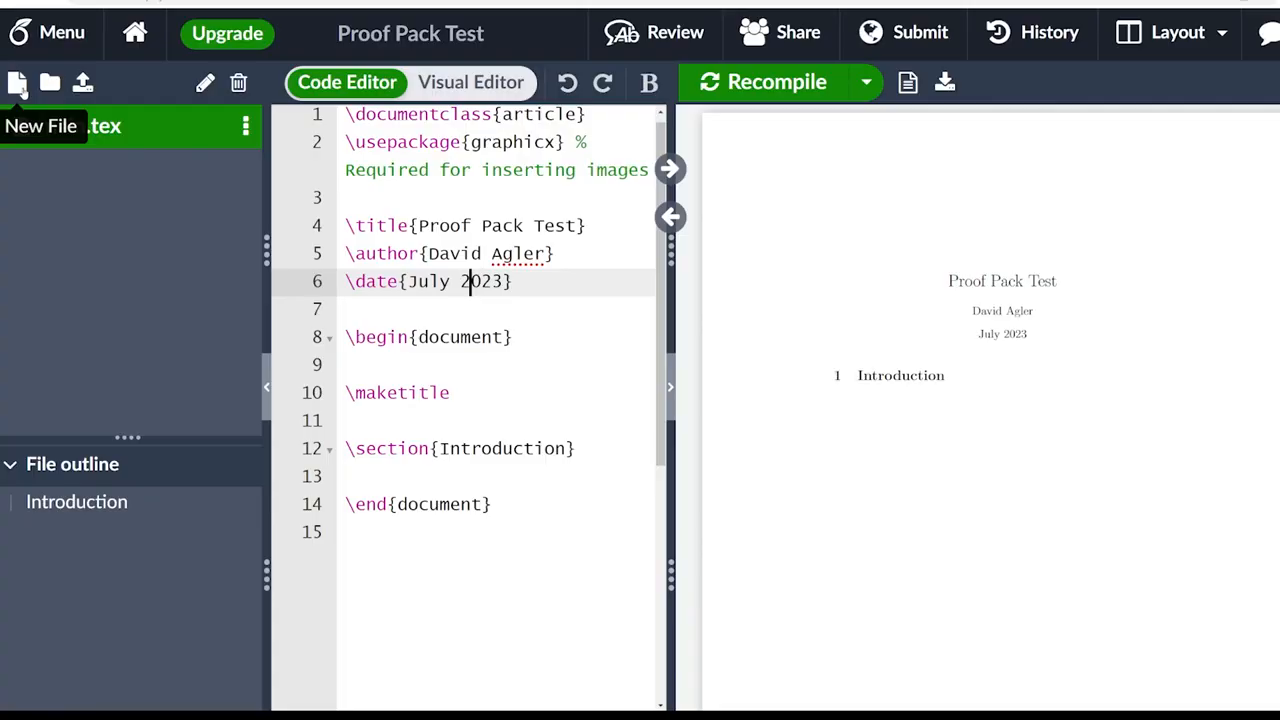
pyautogui.click(16, 82)
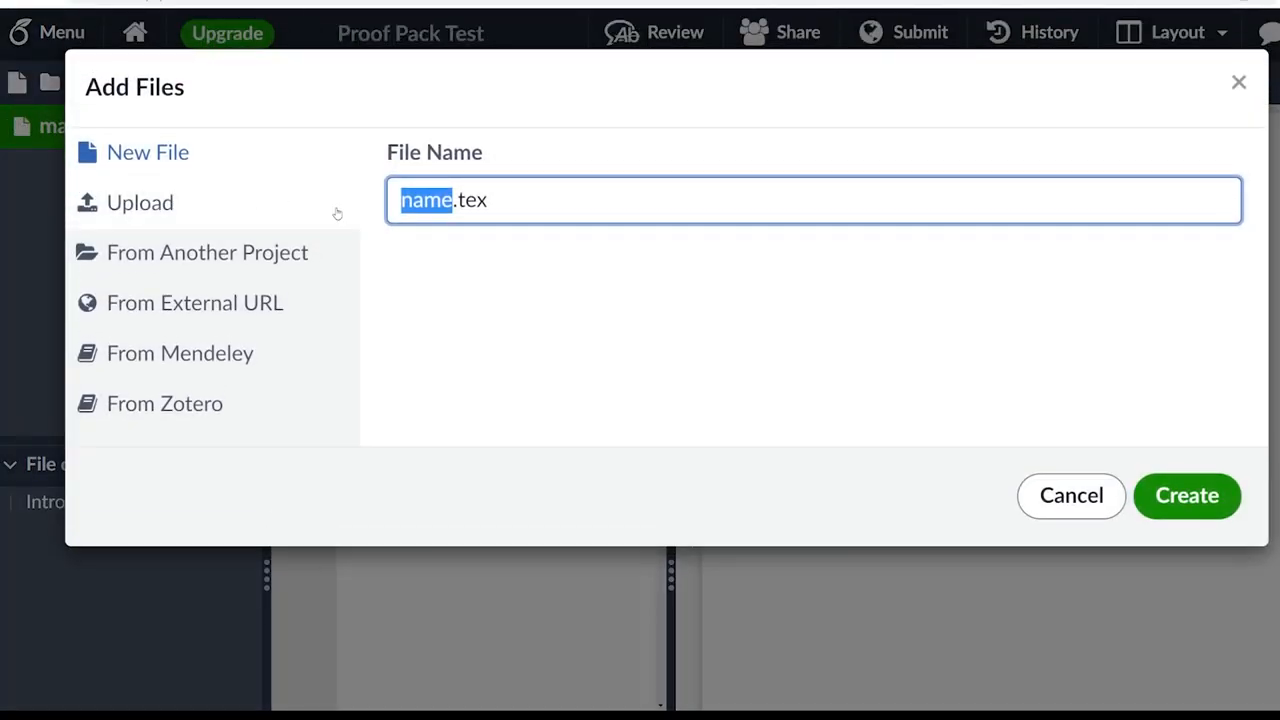
pyautogui.write('proofpa')
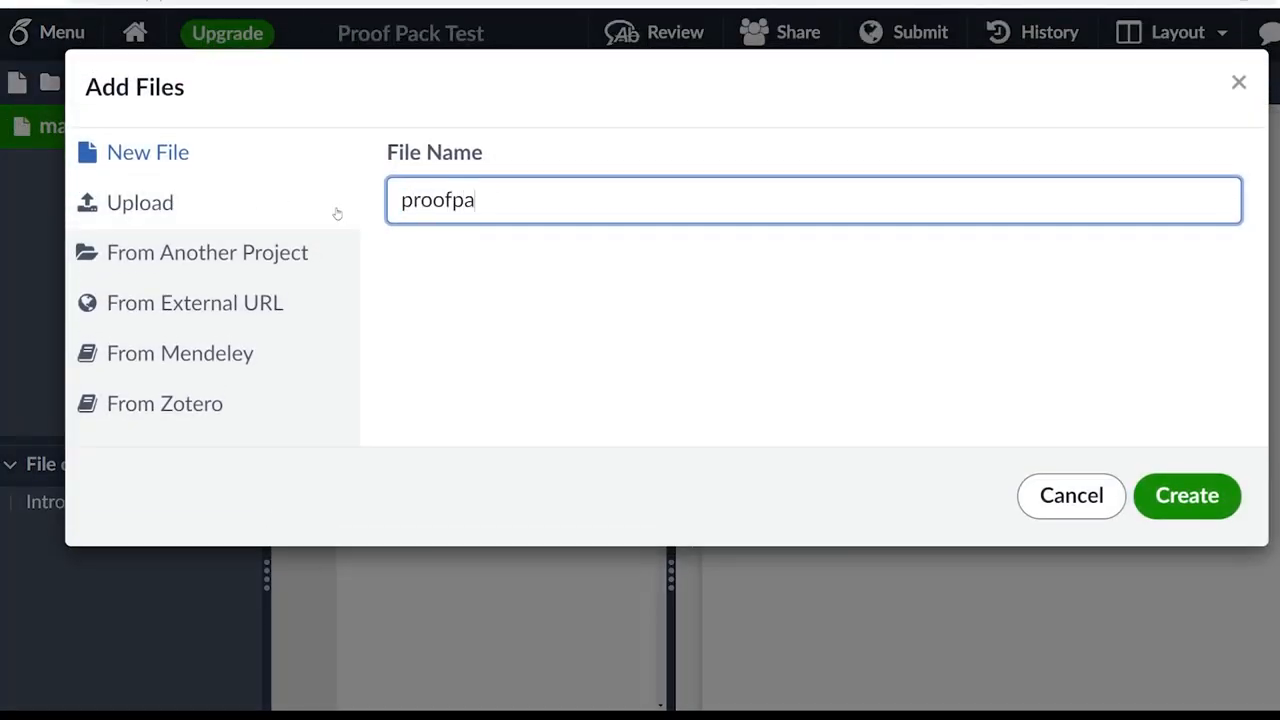
pyautogui.click(1186, 496)
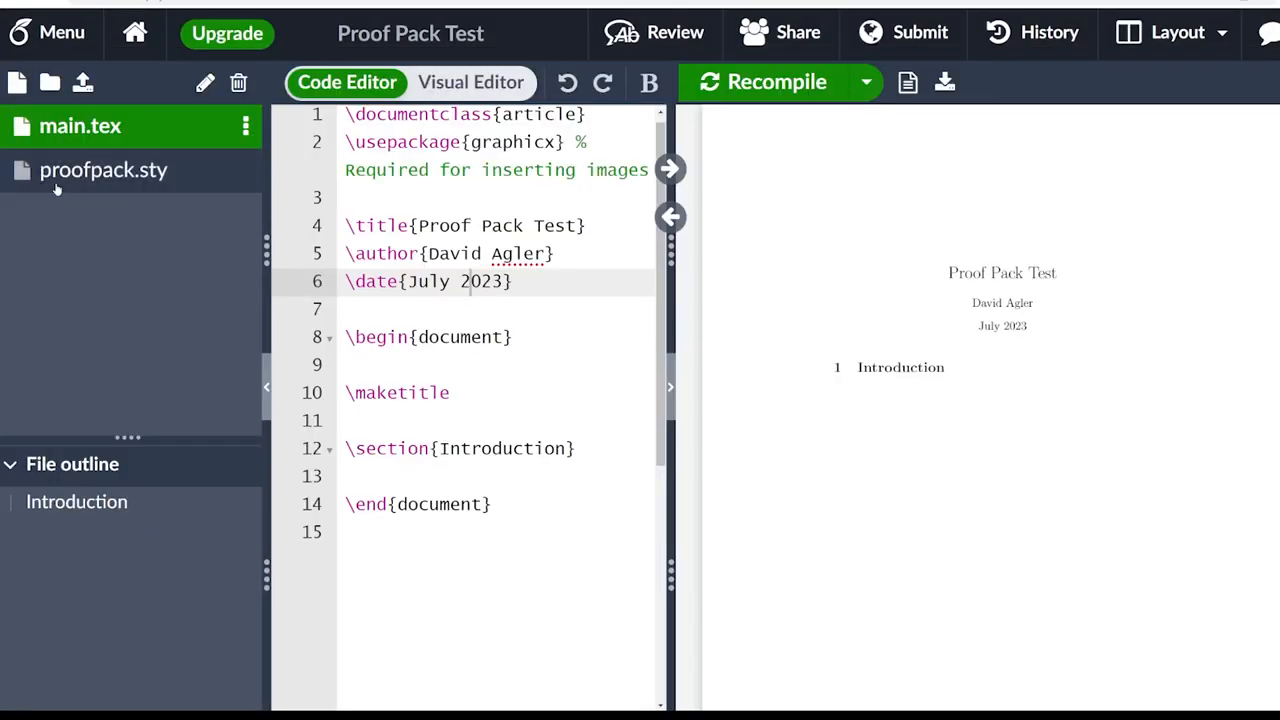
# - Fill proofpack.sty with the copied package source and return to main.tex
pyautogui.click(104, 168)
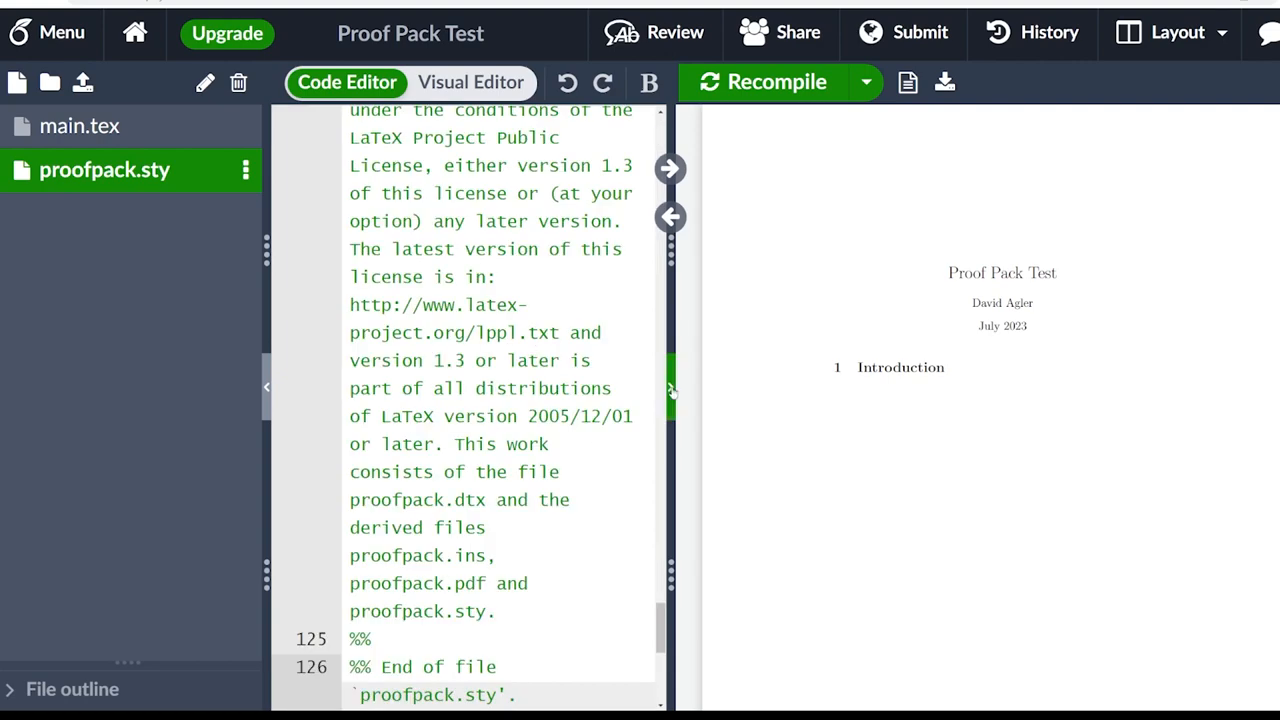
pyautogui.scroll(3)
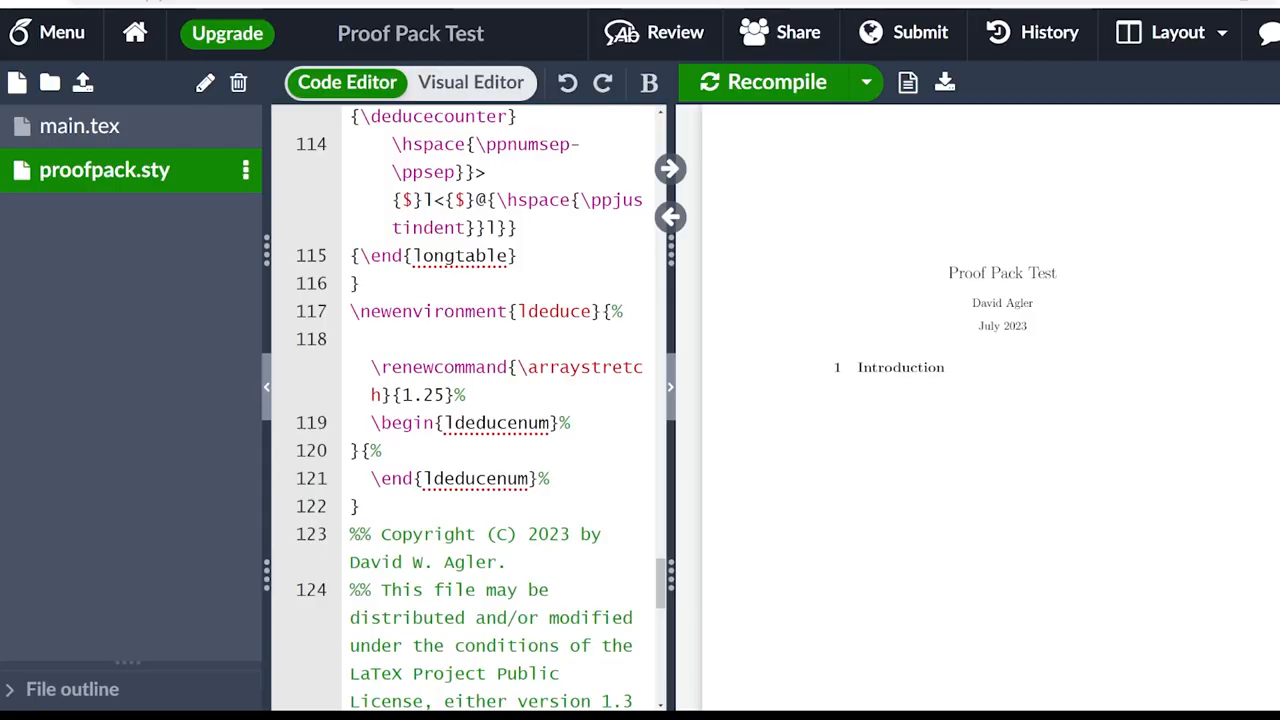
pyautogui.moveTo(84, 82)
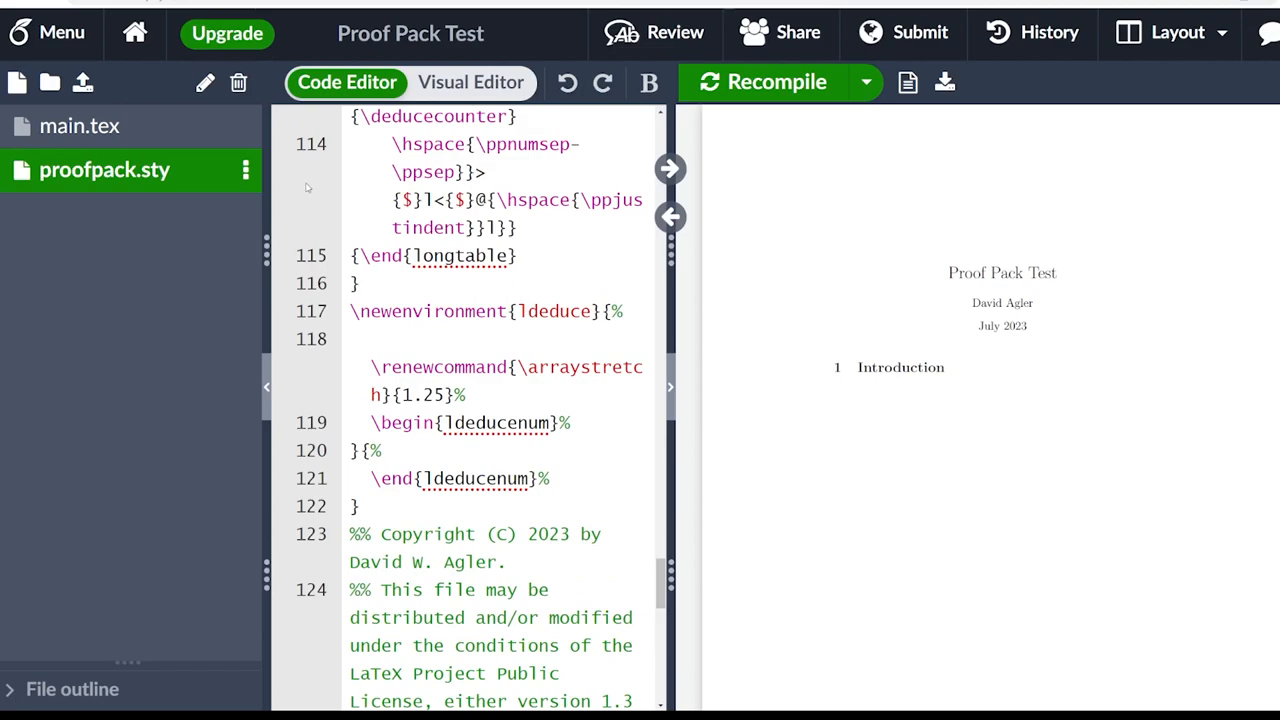
pyautogui.scroll(3)
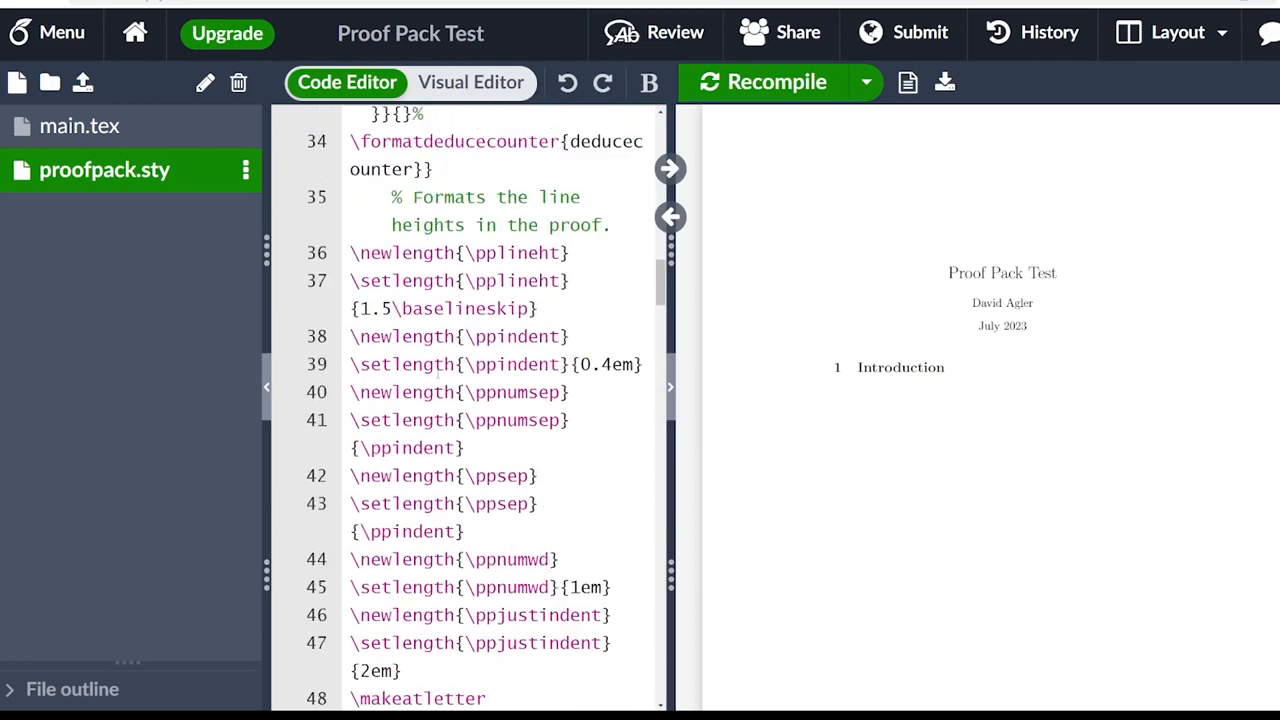
pyautogui.scroll(3)
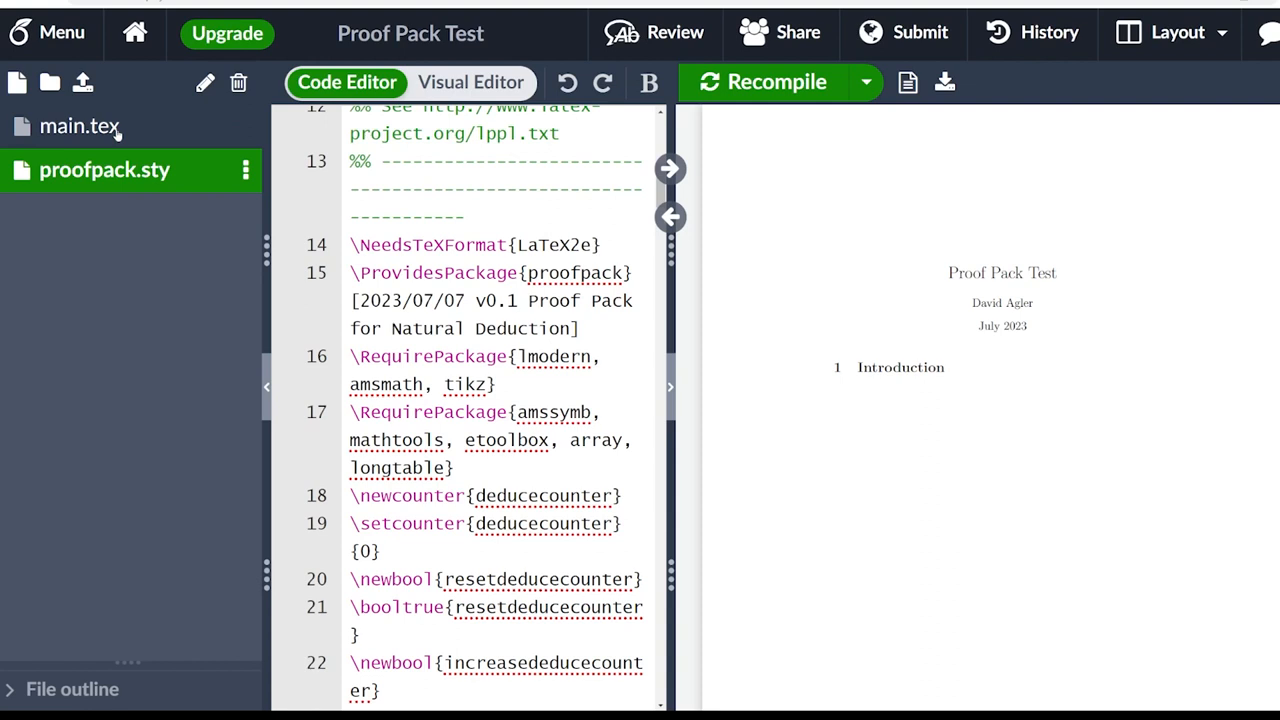
pyautogui.click(80, 126)
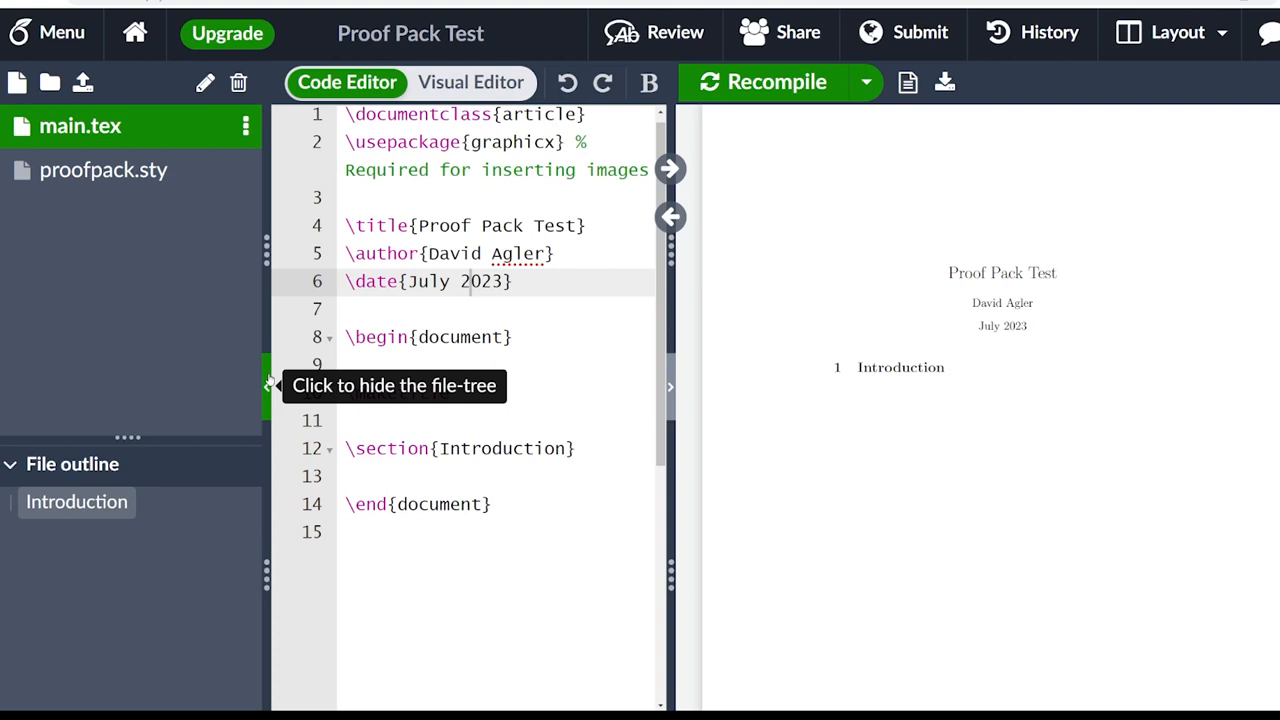
pyautogui.click(268, 386)
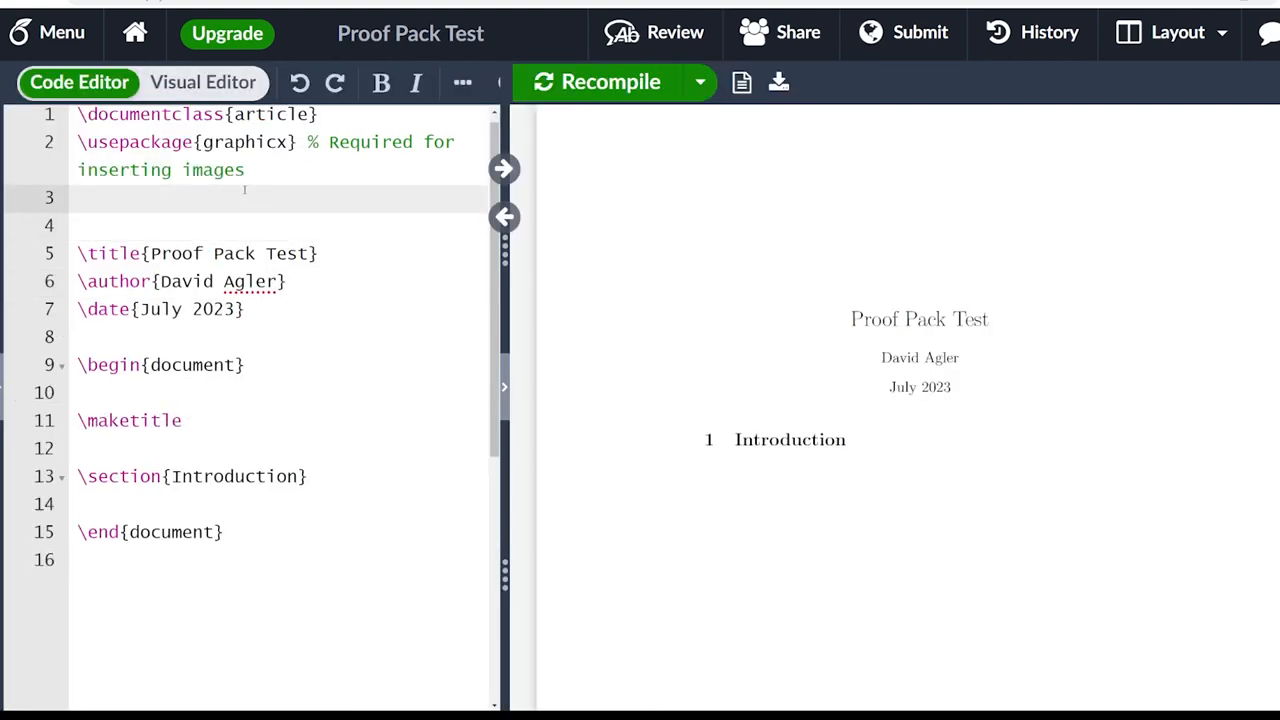
pyautogui.write('\\usp')
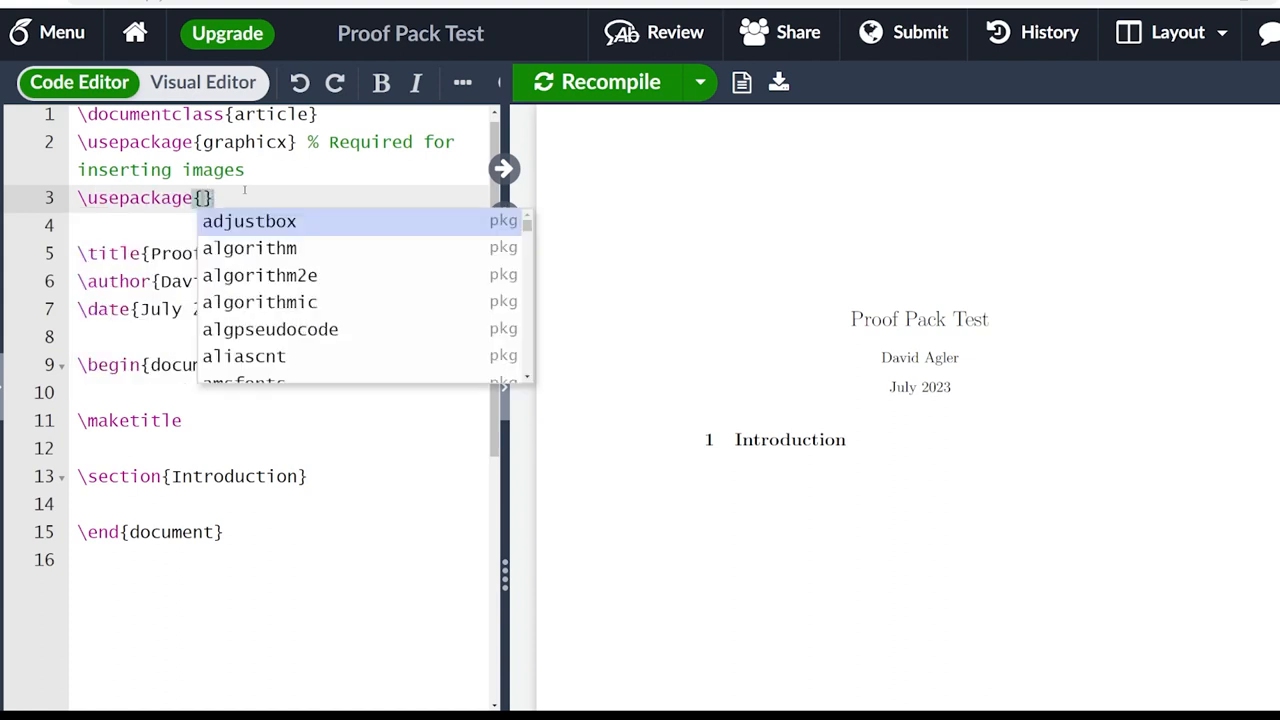
pyautogui.write('proofpa')
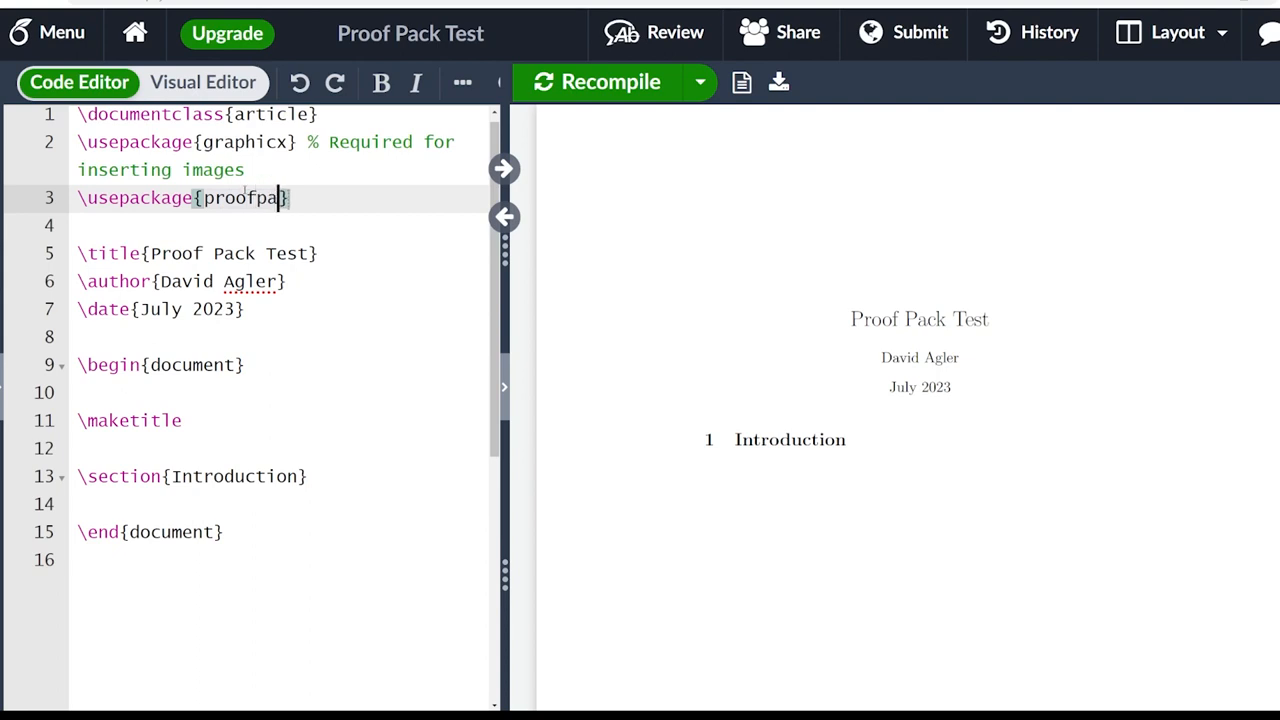
pyautogui.write('ck')
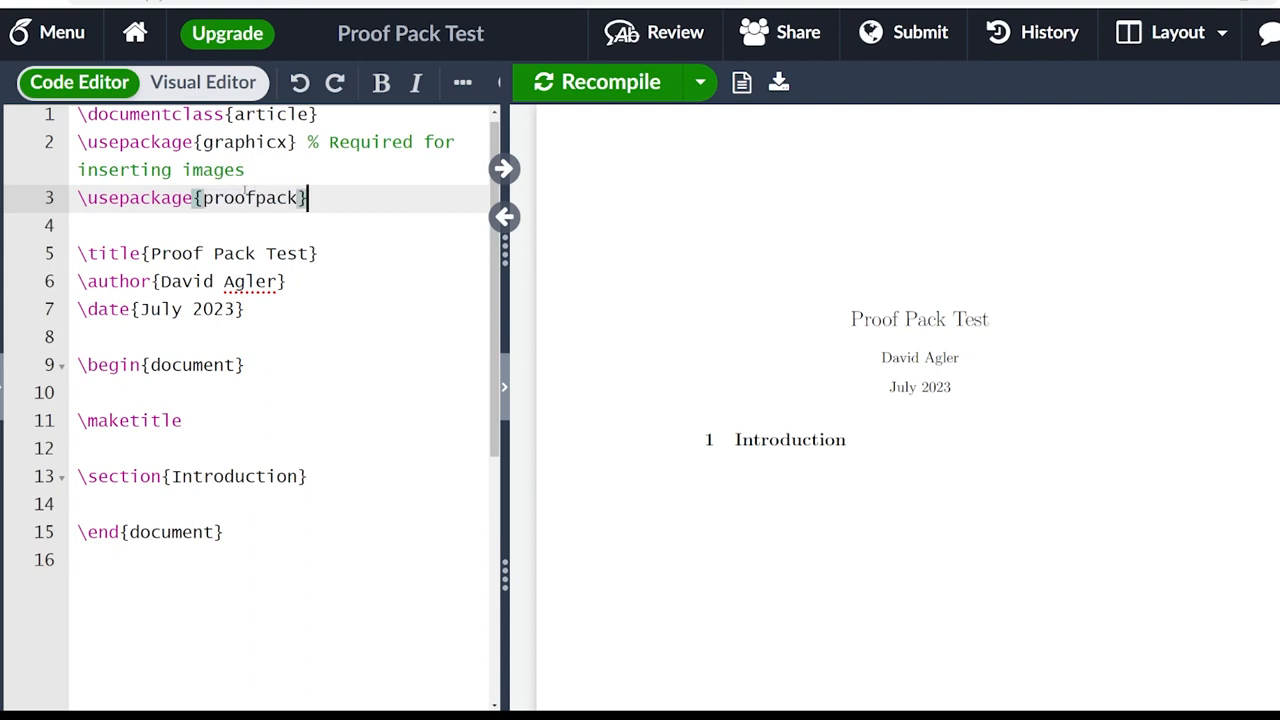
pyautogui.write('\\usepackage{p')
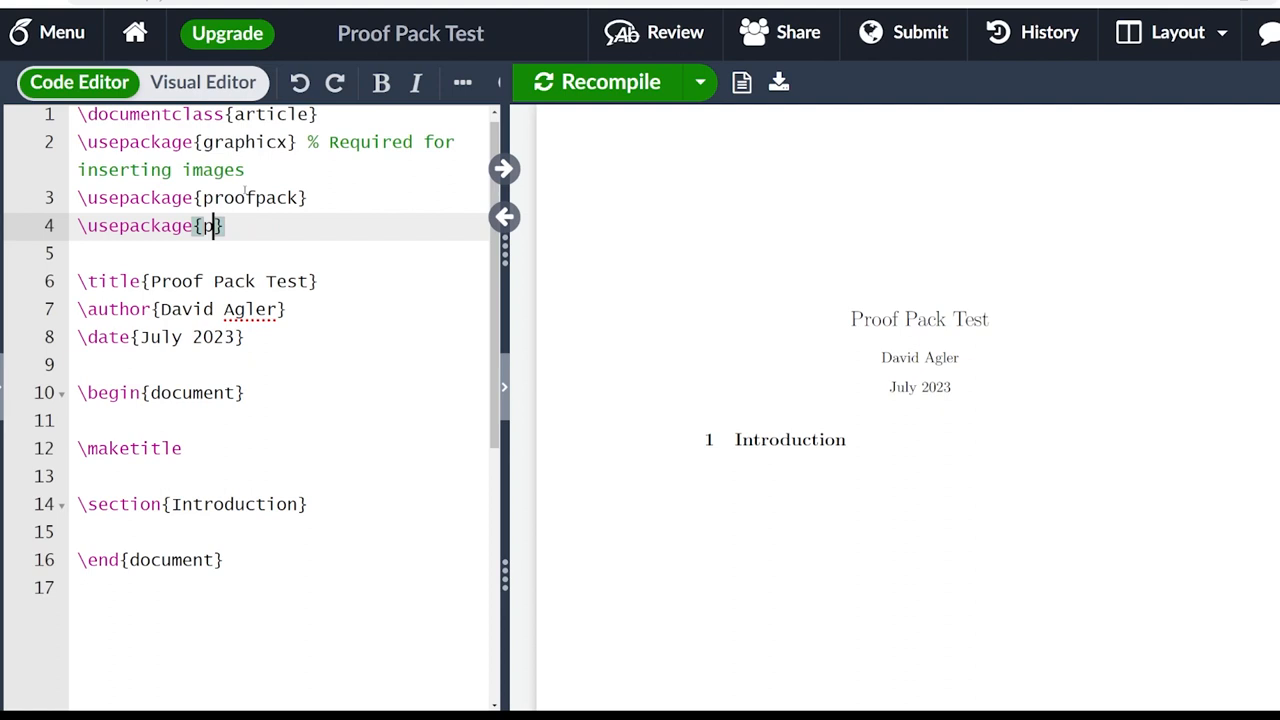
pyautogui.write('arskip')
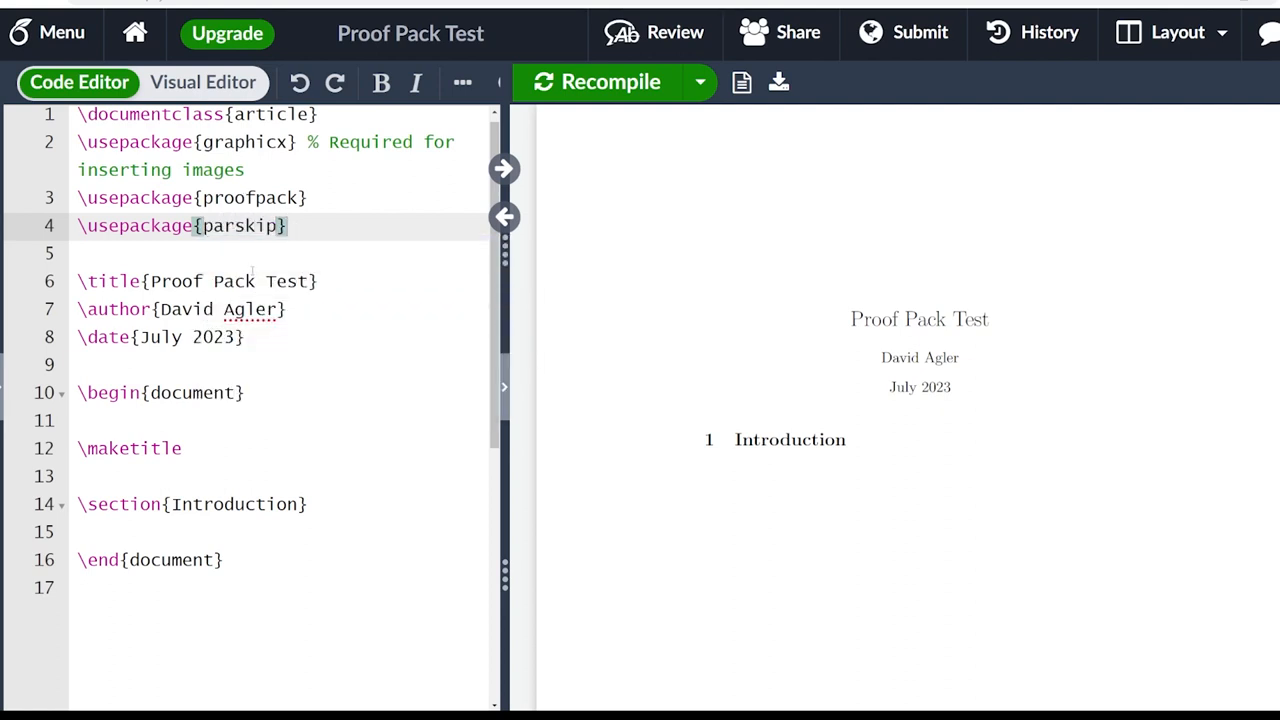
pyautogui.click(286, 198)
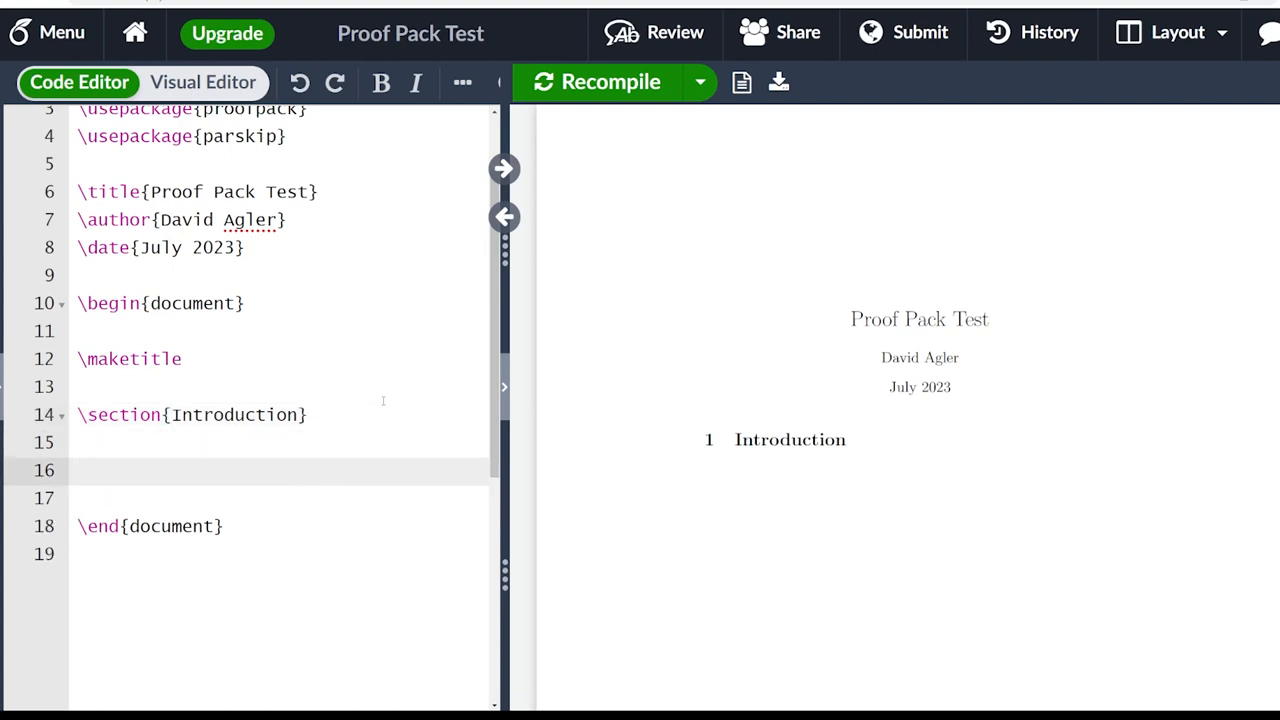
pyautogui.click(80, 470)
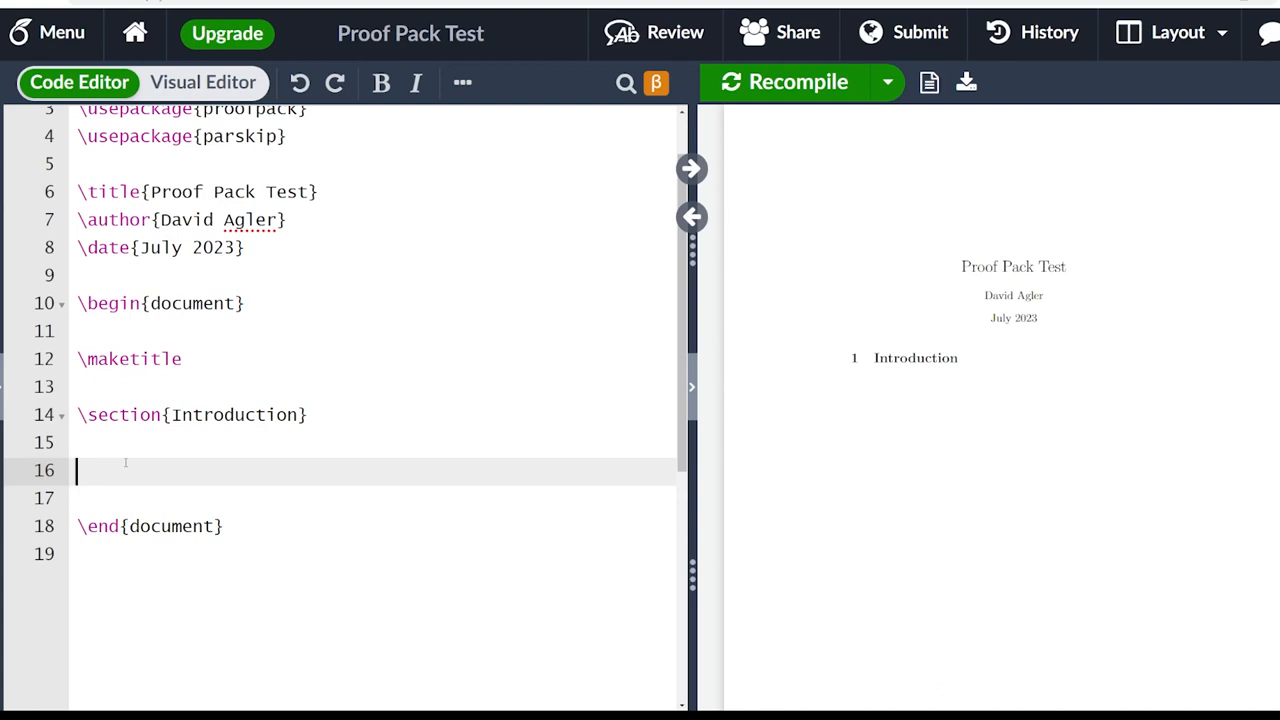
pyautogui.click(224, 442)
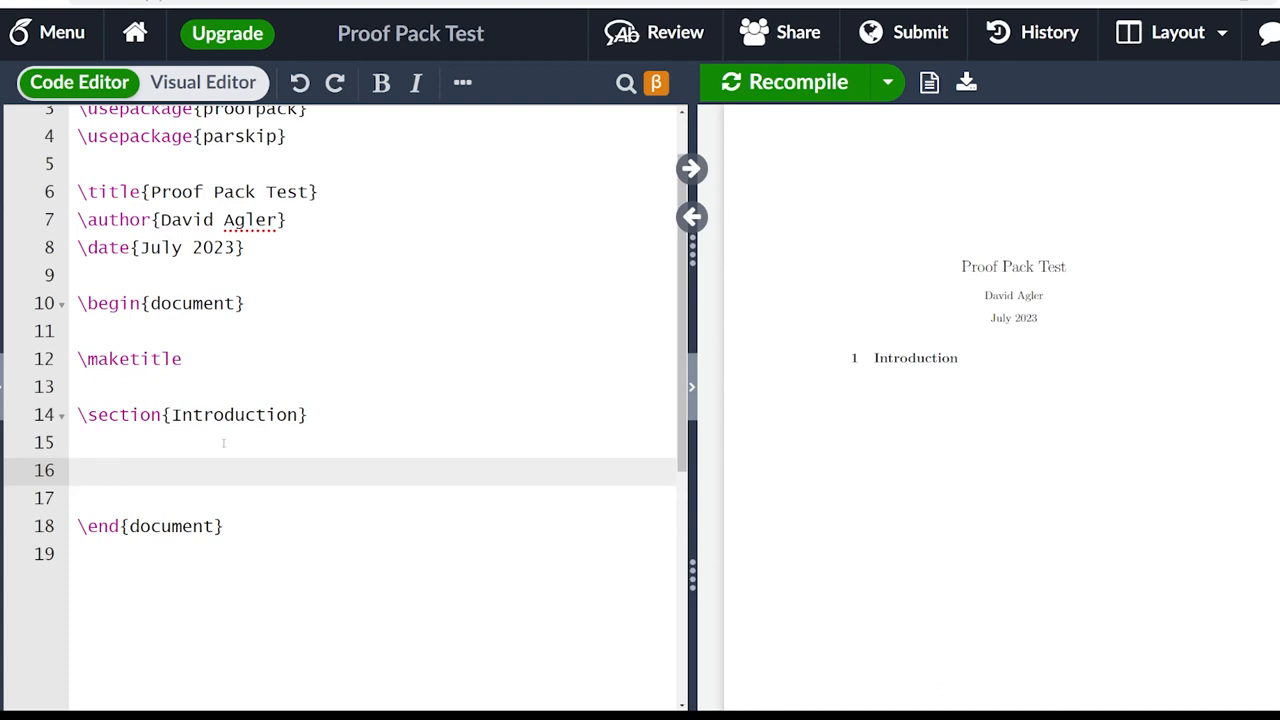
pyautogui.click(78, 470)
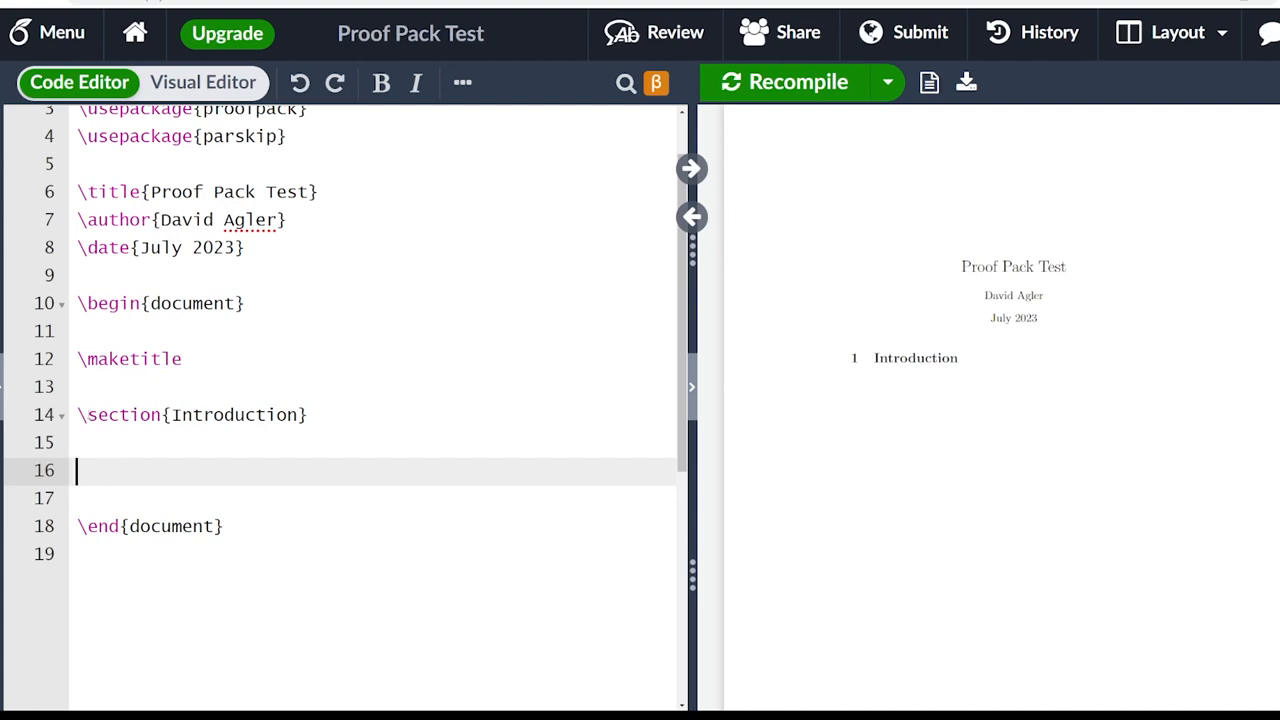
pyautogui.scroll(-3)
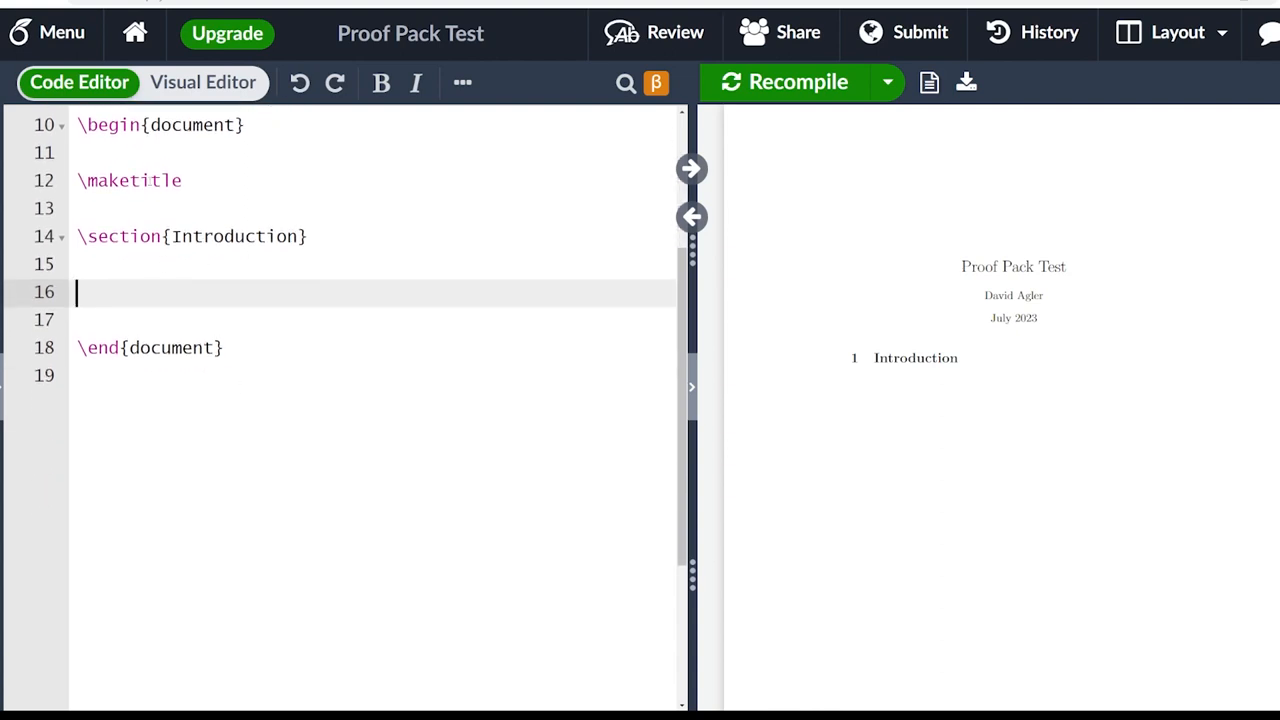
pyautogui.scroll(3)
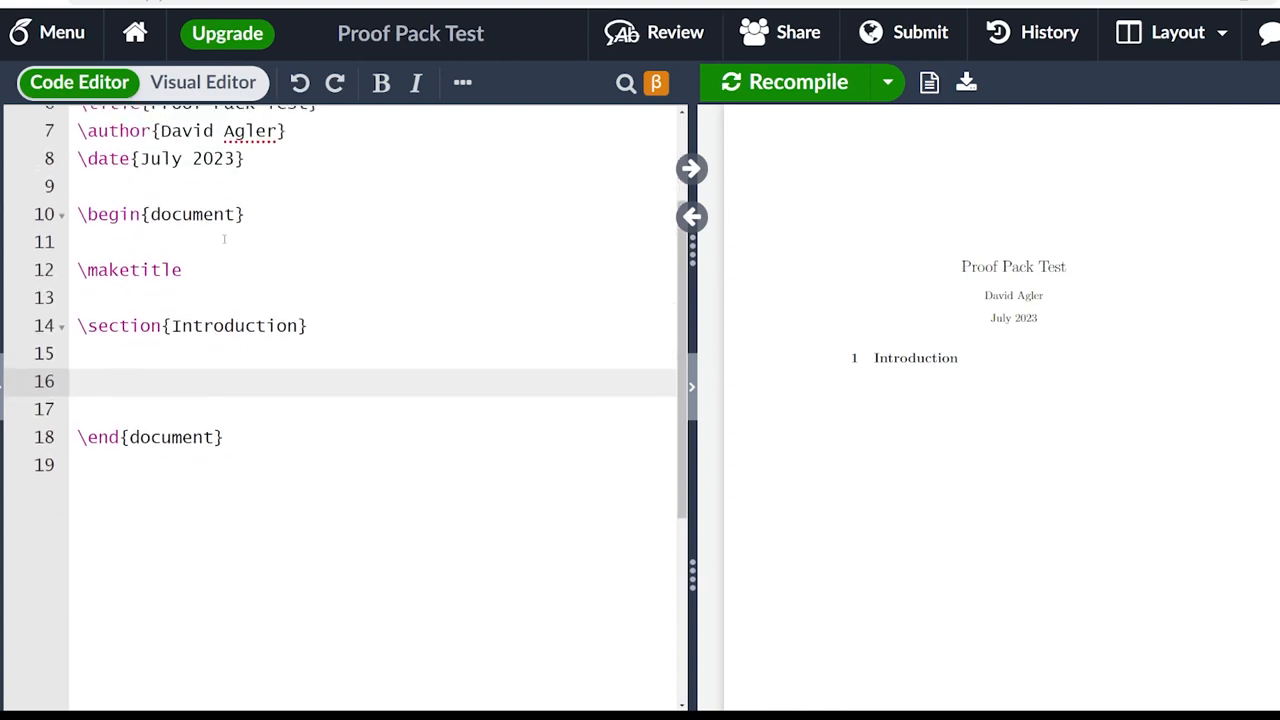
# - Start an sdeduce environment below the Introduction heading with an empty line inside
pyautogui.click(280, 380)
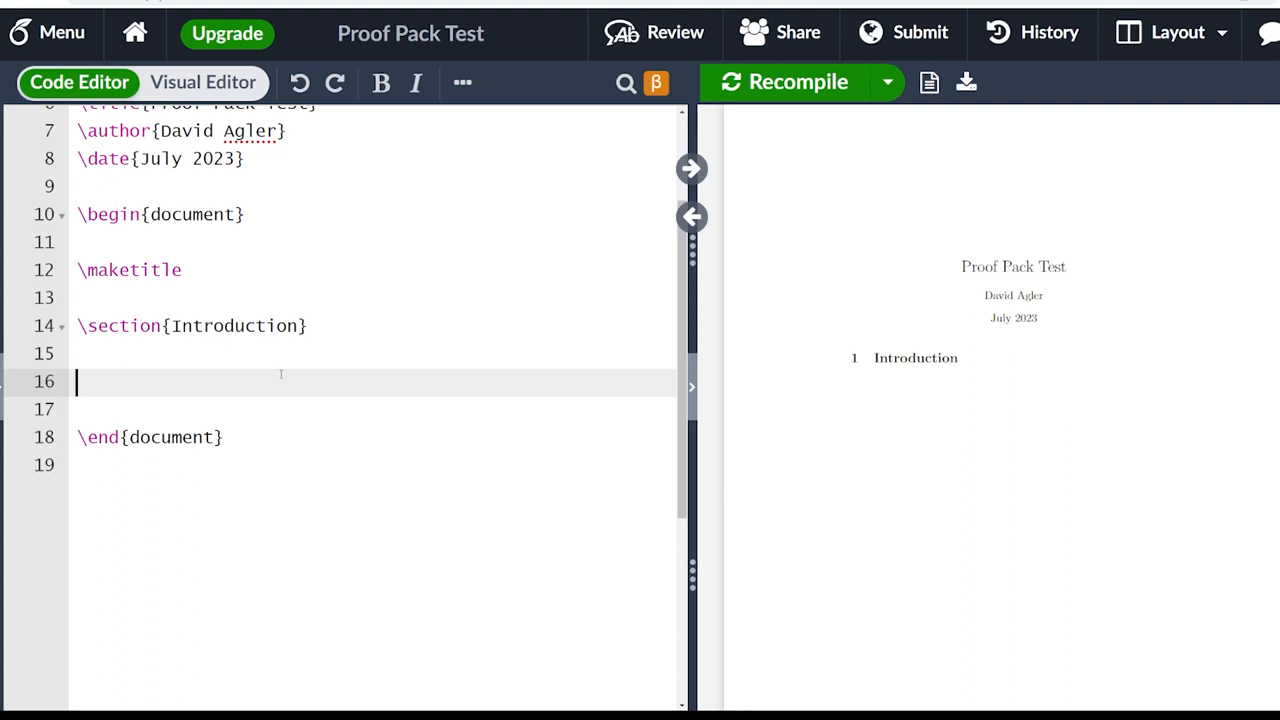
pyautogui.write('\\begin{')
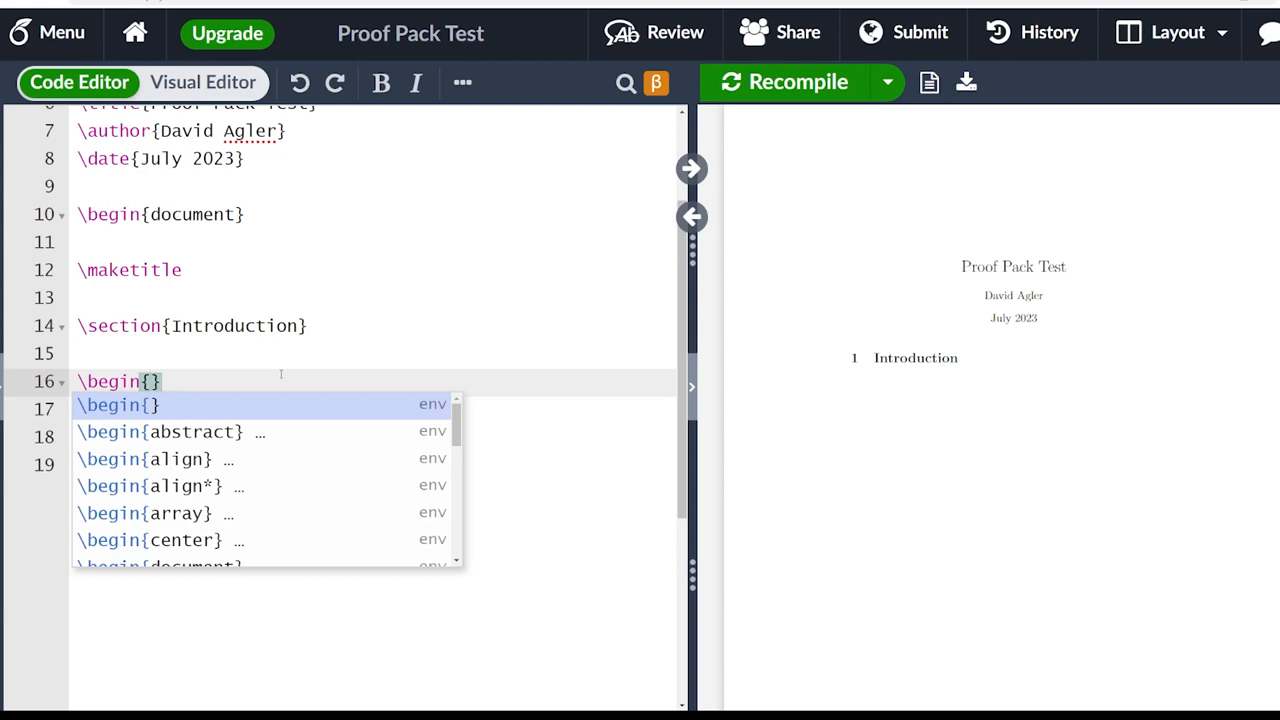
pyautogui.write('s')
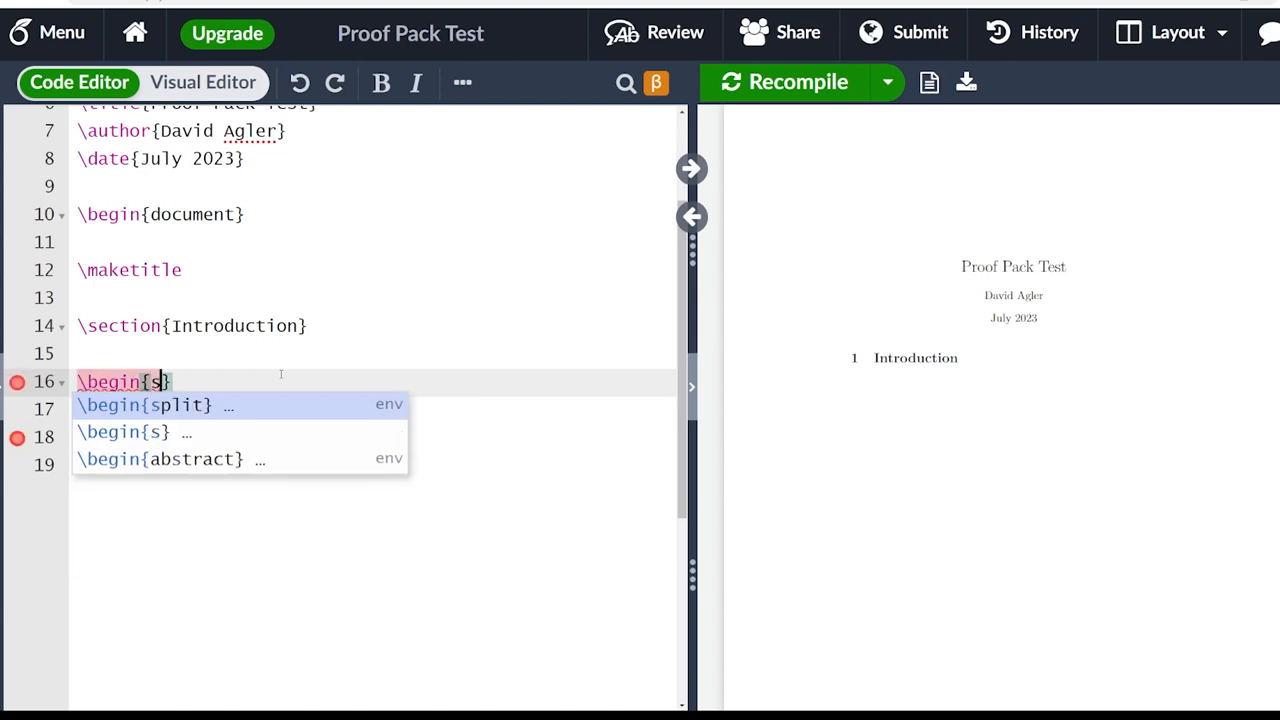
pyautogui.write('deduce')
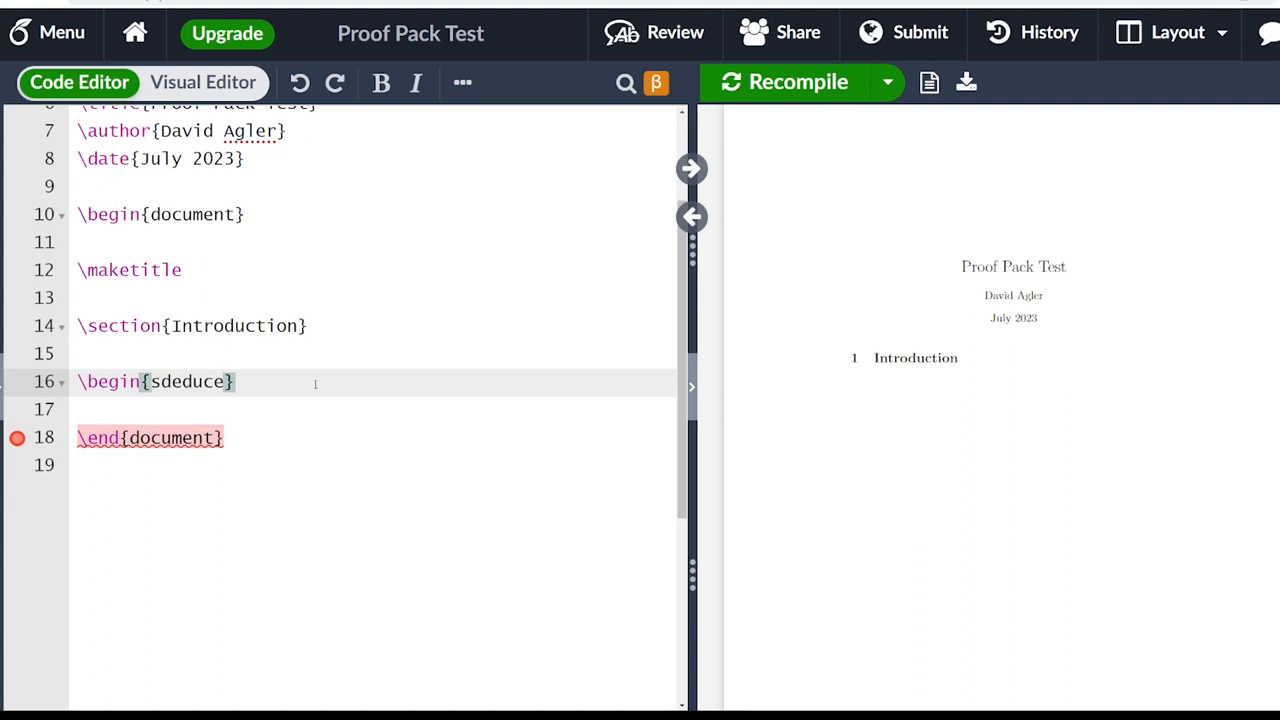
pyautogui.write('\\')
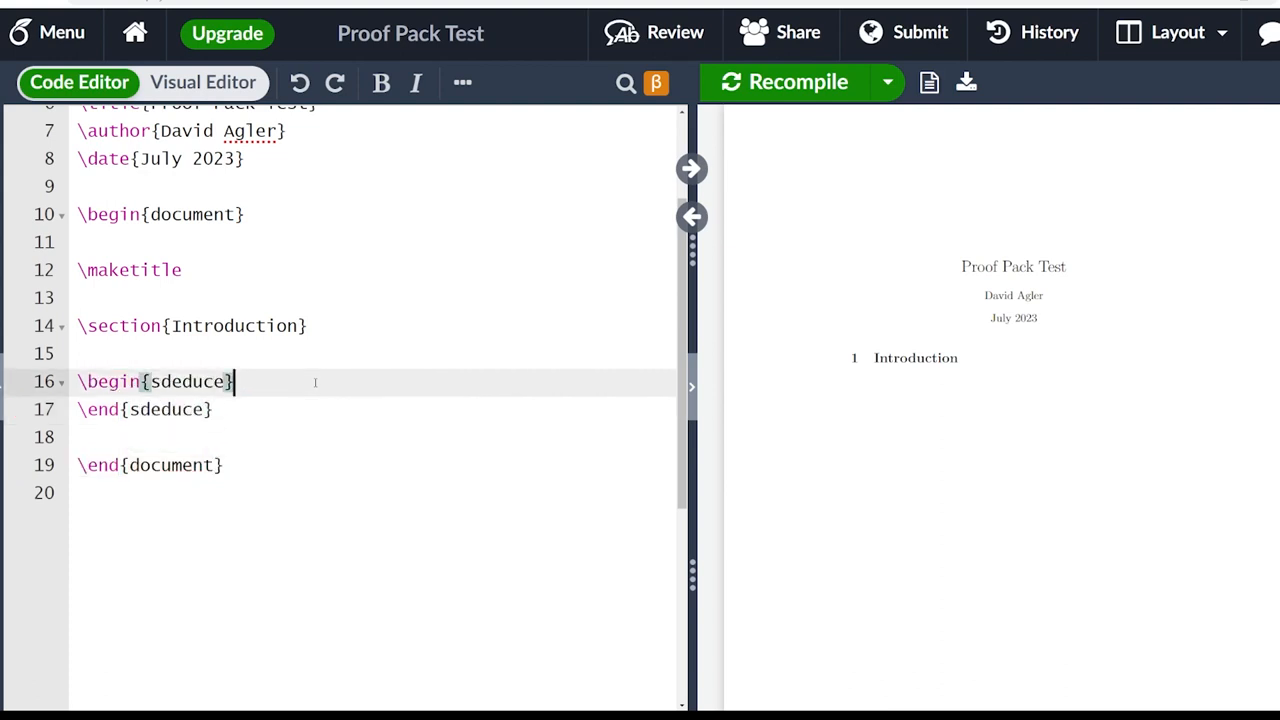
pyautogui.press('Return')
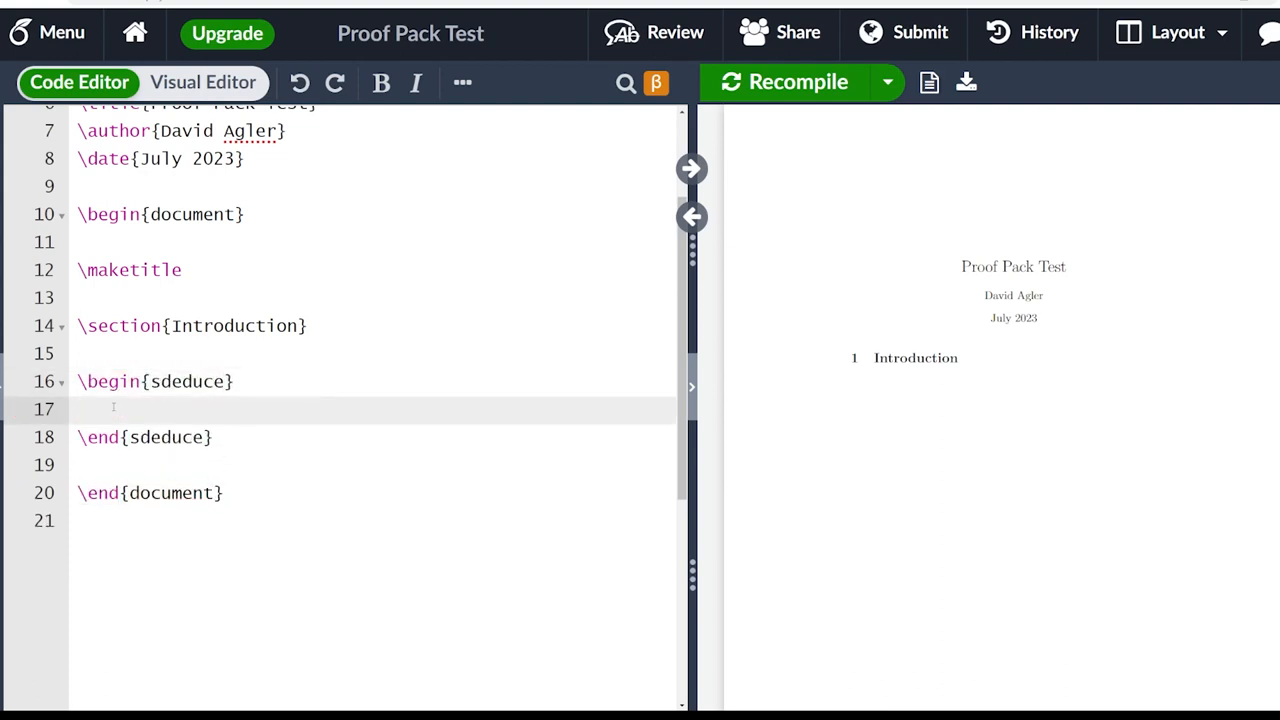
pyautogui.click(84, 408)
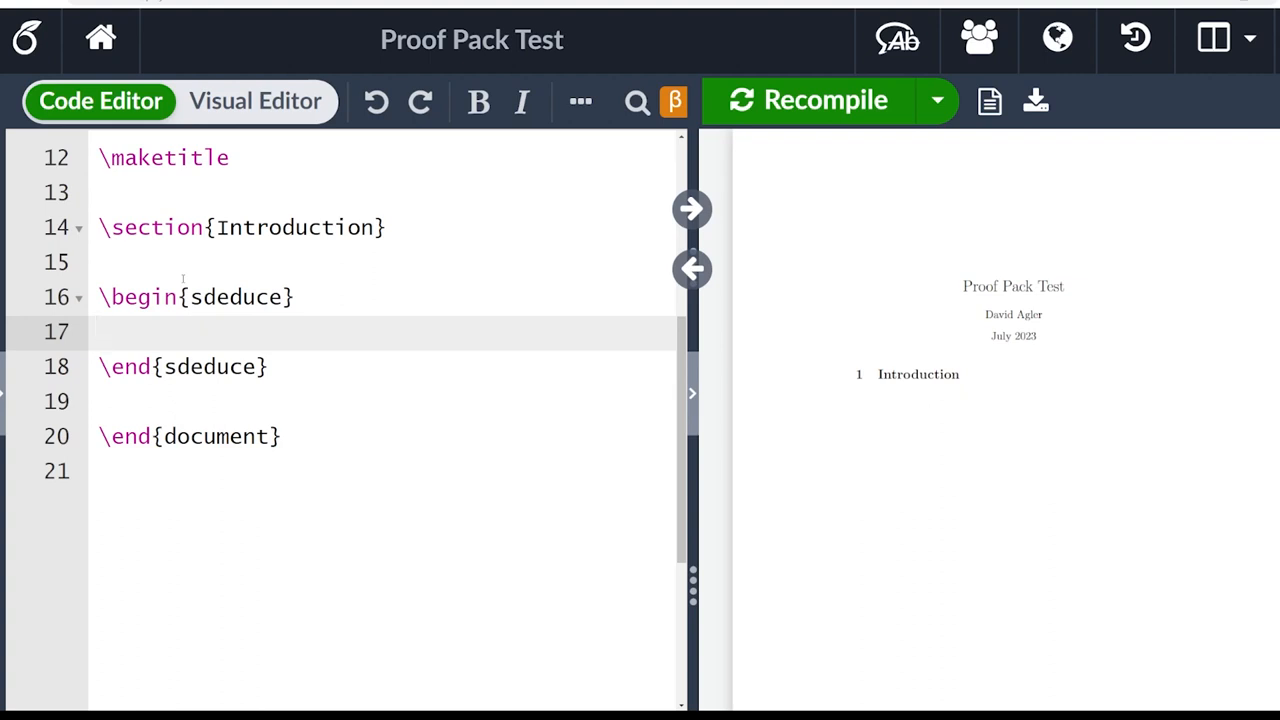
# - Label the \begin{sdeduce} line with the comment %short deduction
pyautogui.click(98, 332)
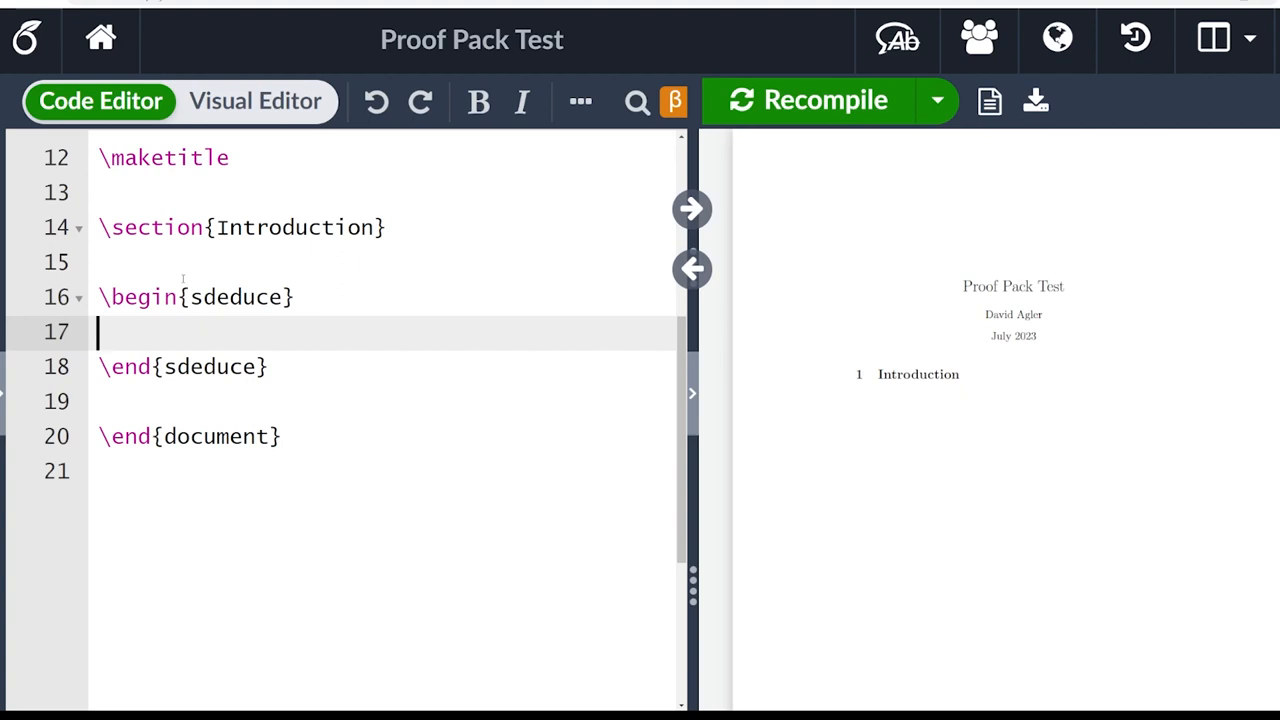
pyautogui.moveTo(70, 332)
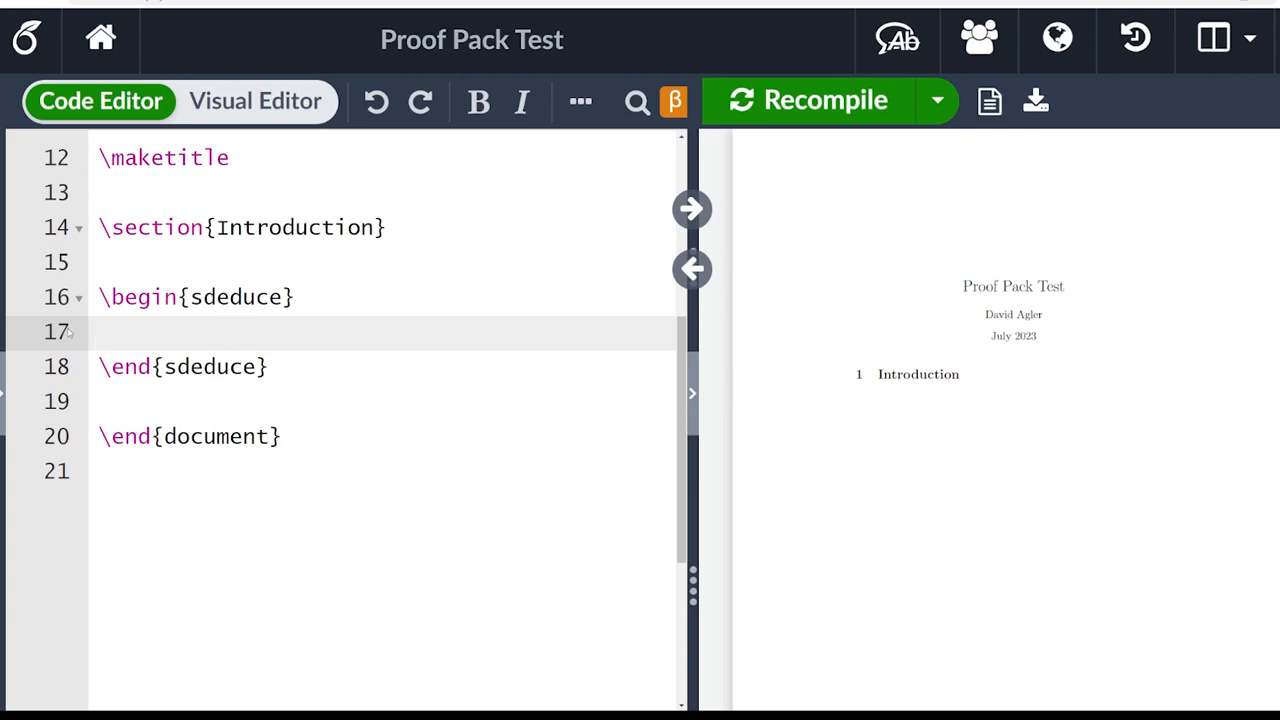
pyautogui.click(100, 332)
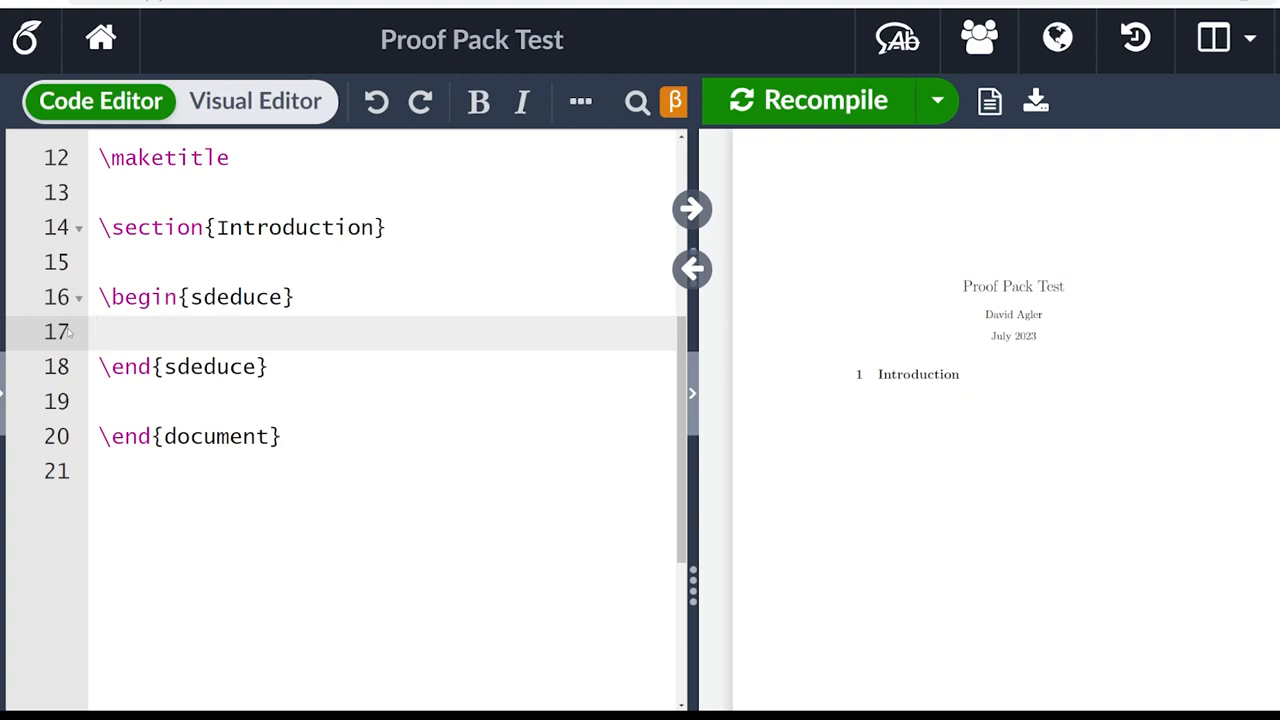
pyautogui.click(110, 332)
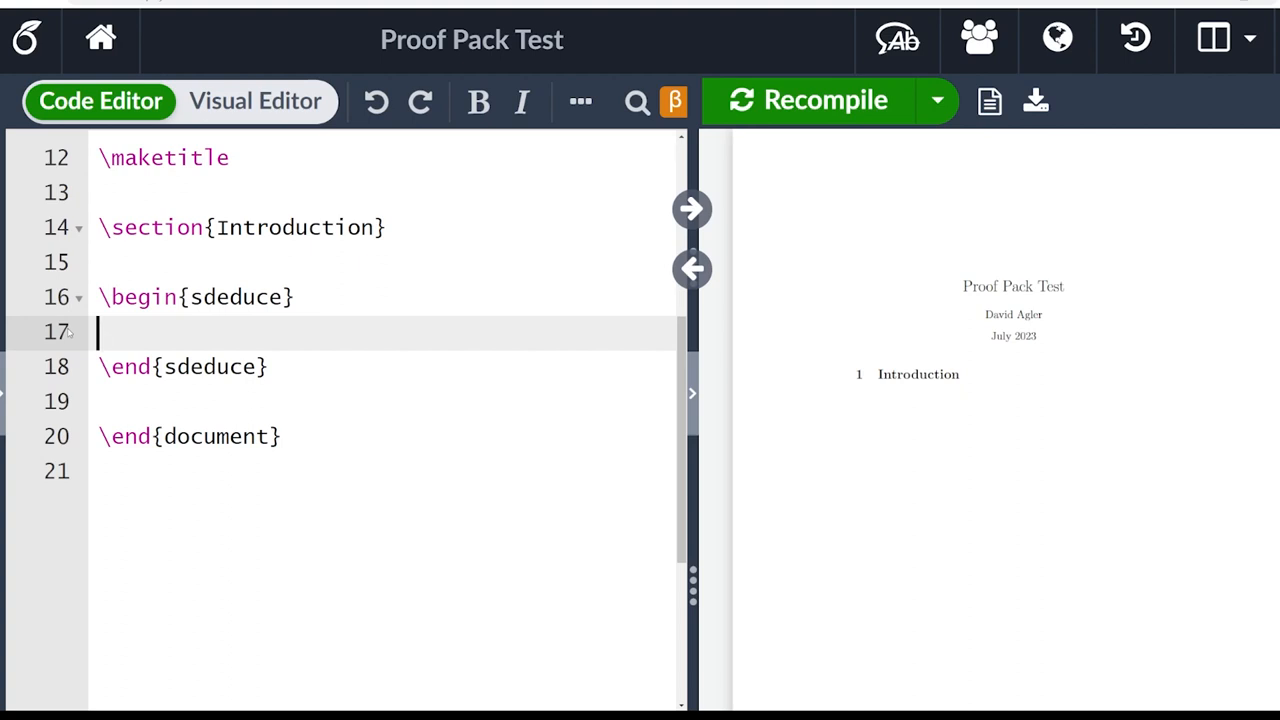
pyautogui.click(310, 296)
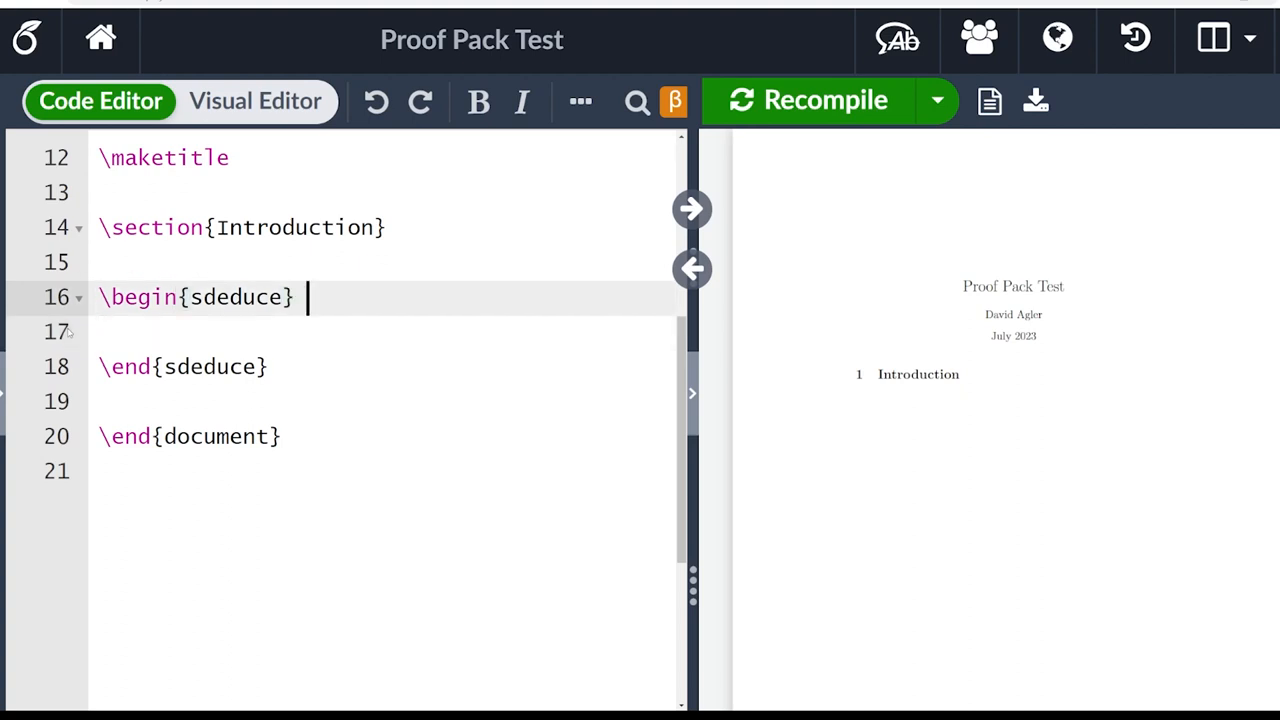
pyautogui.write('%')
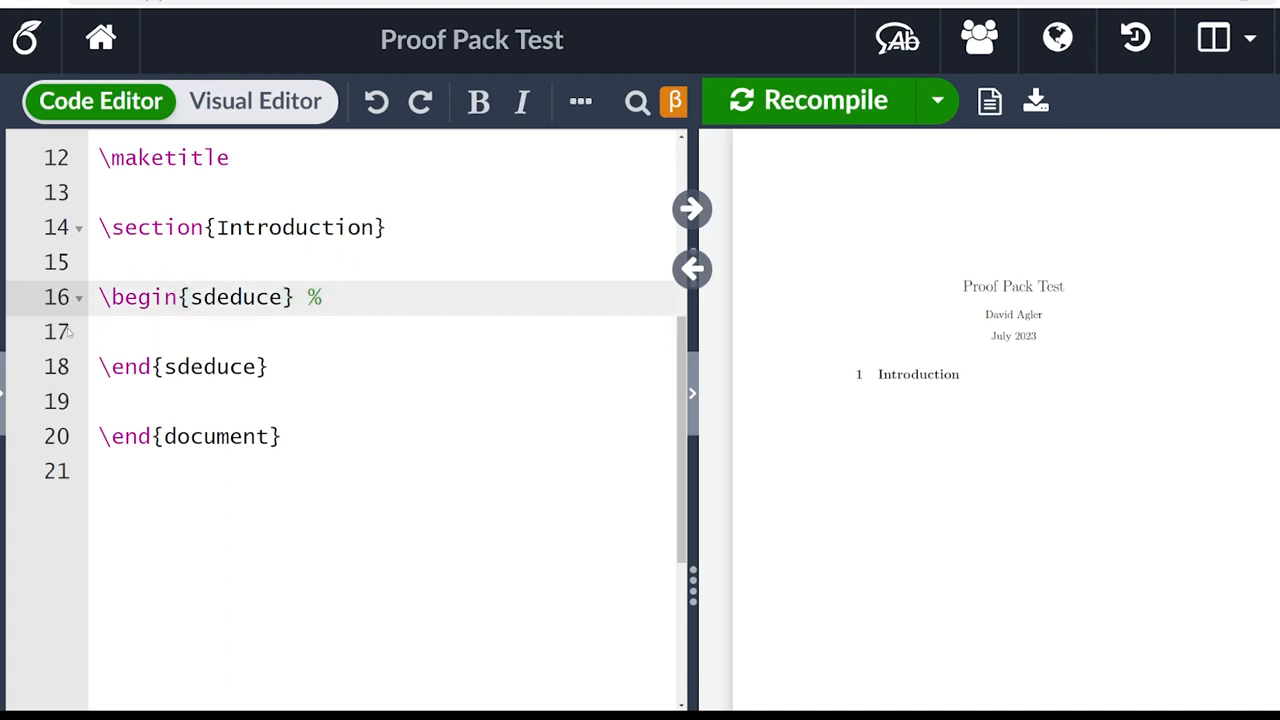
pyautogui.write('short deducti')
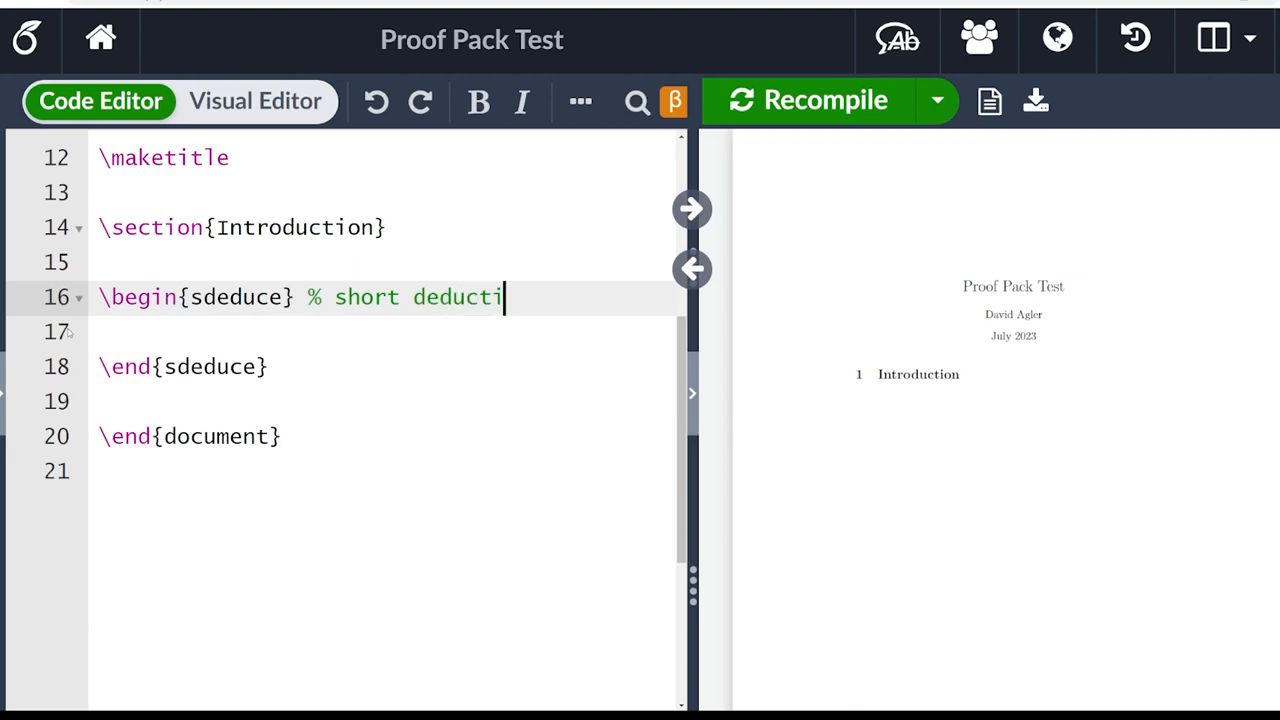
pyautogui.write('on')
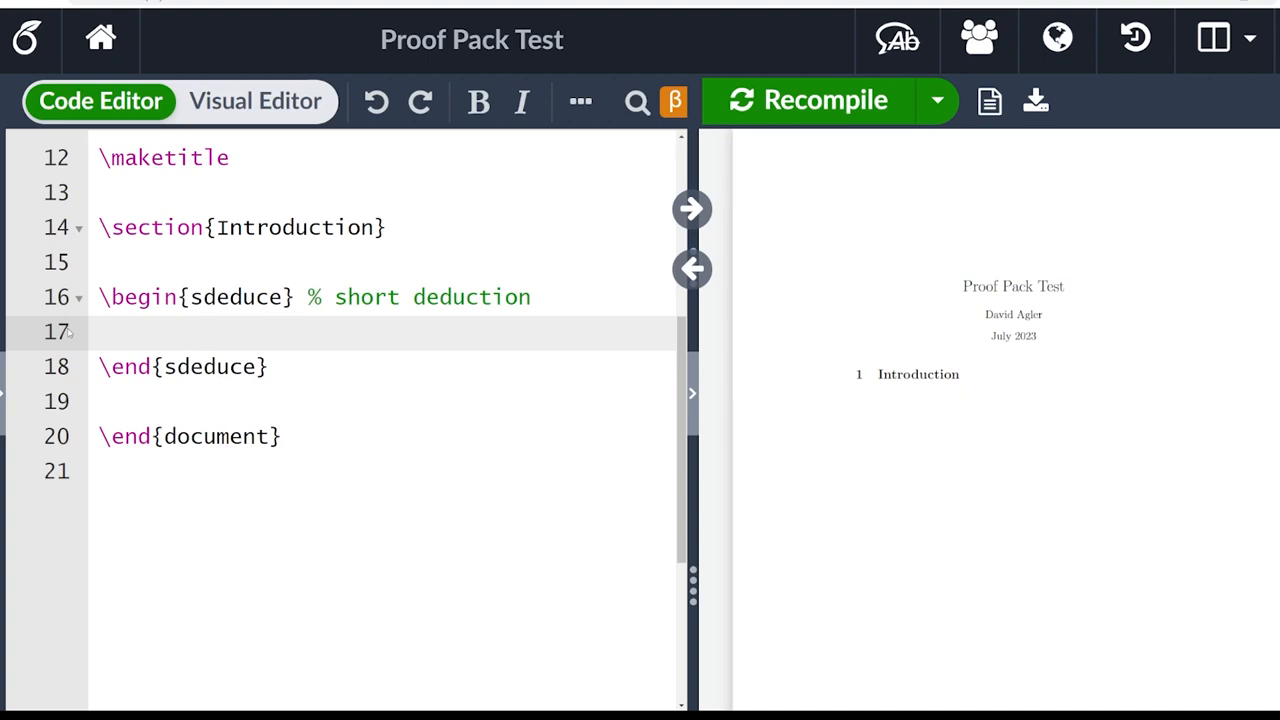
pyautogui.click(100, 332)
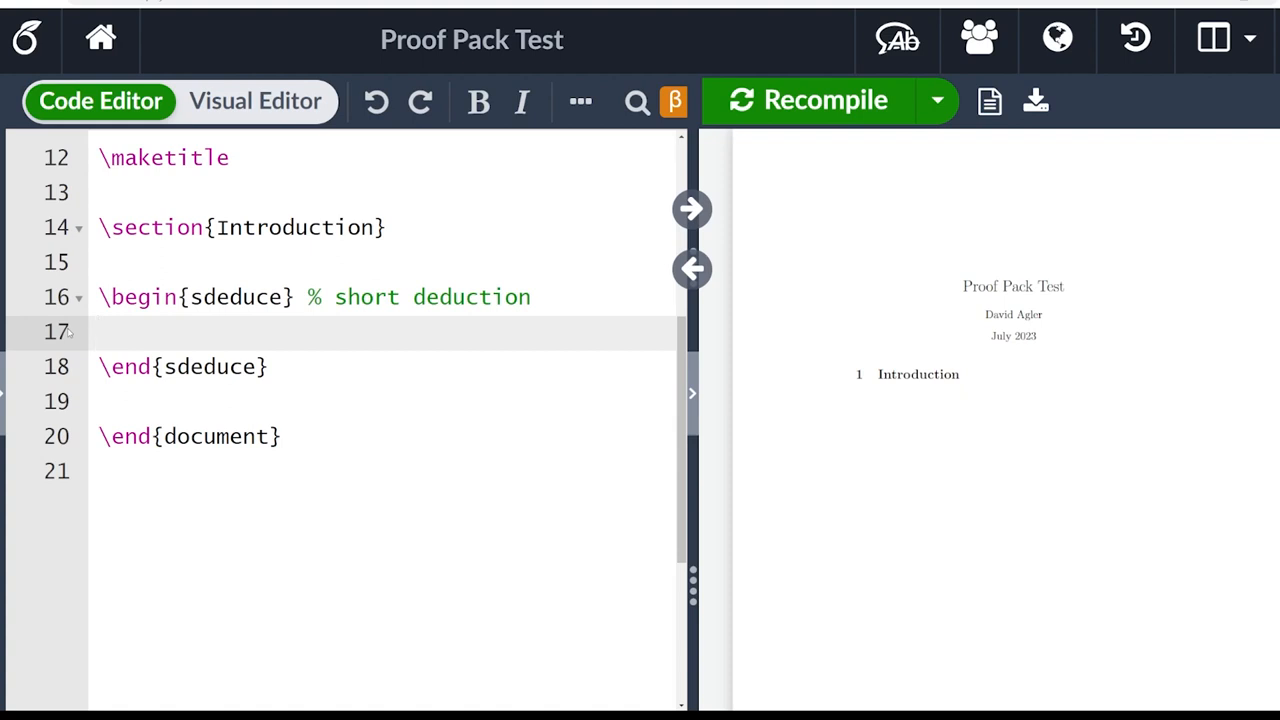
# - Write the first two proof rows P\wedge Q & P and P & P with \\ endings
pyautogui.write('P\\')
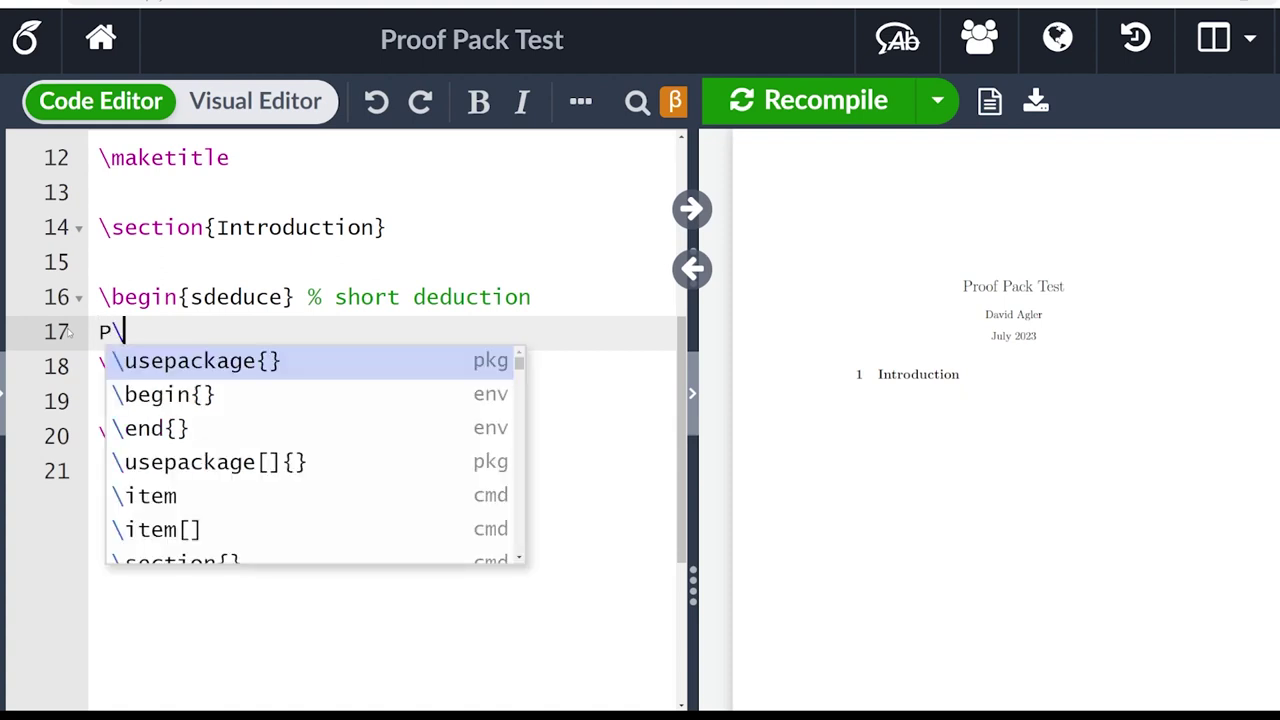
pyautogui.write('\\wedge Q')
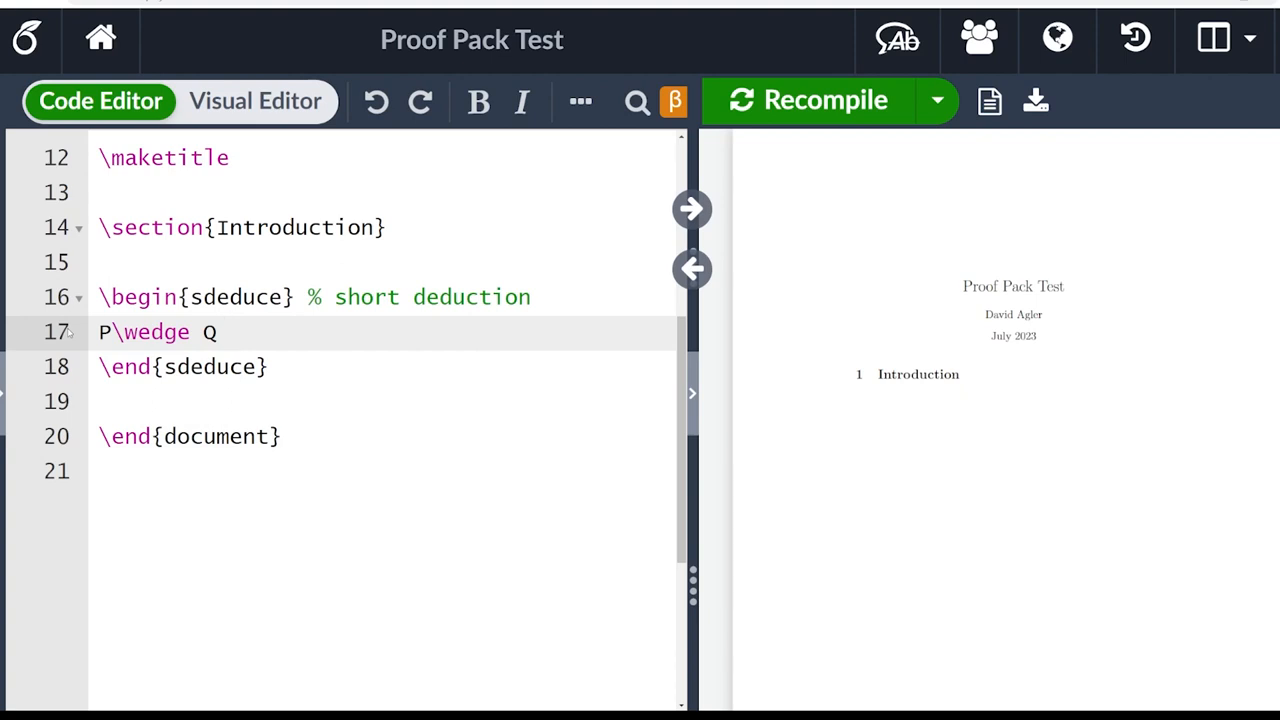
pyautogui.click(228, 332)
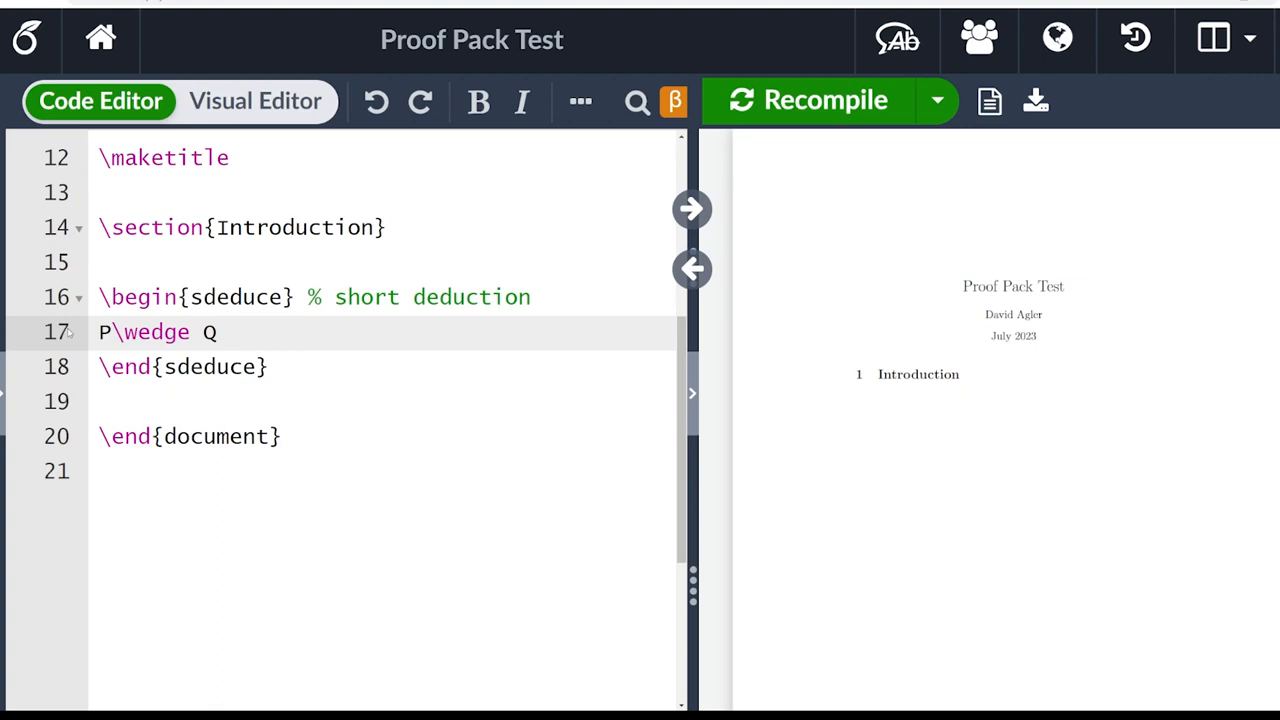
pyautogui.click(228, 332)
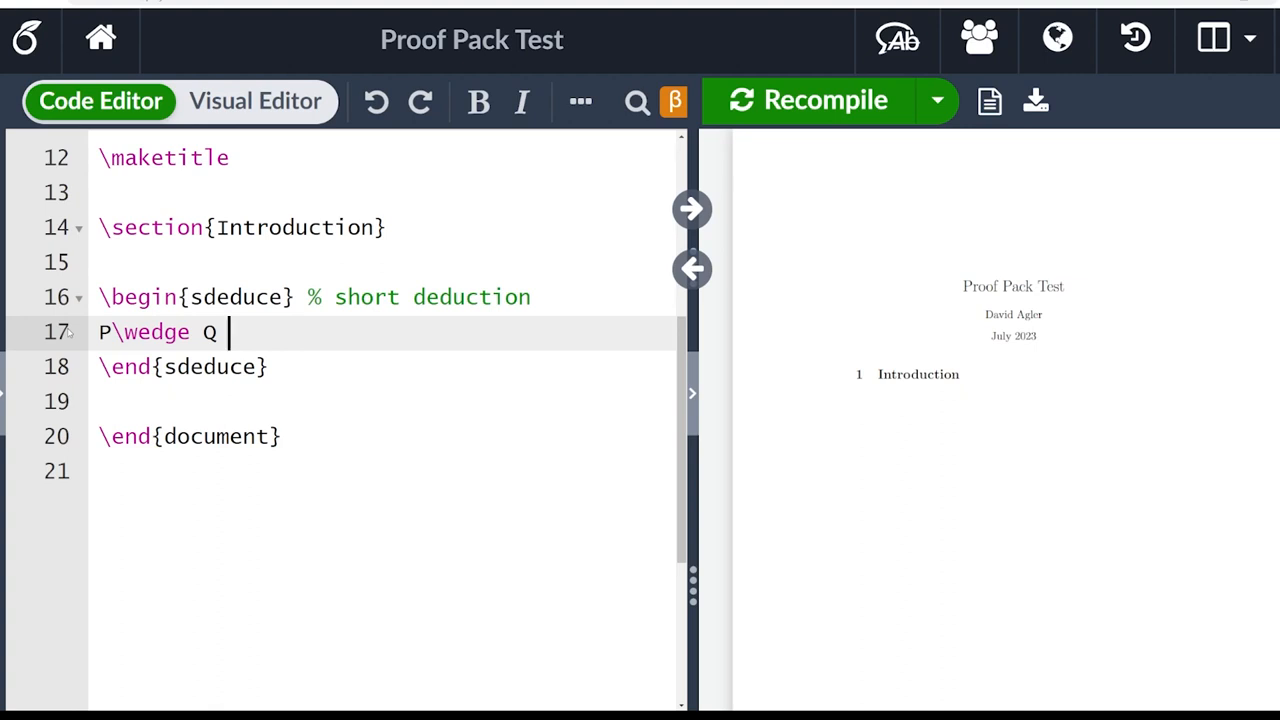
pyautogui.write('&')
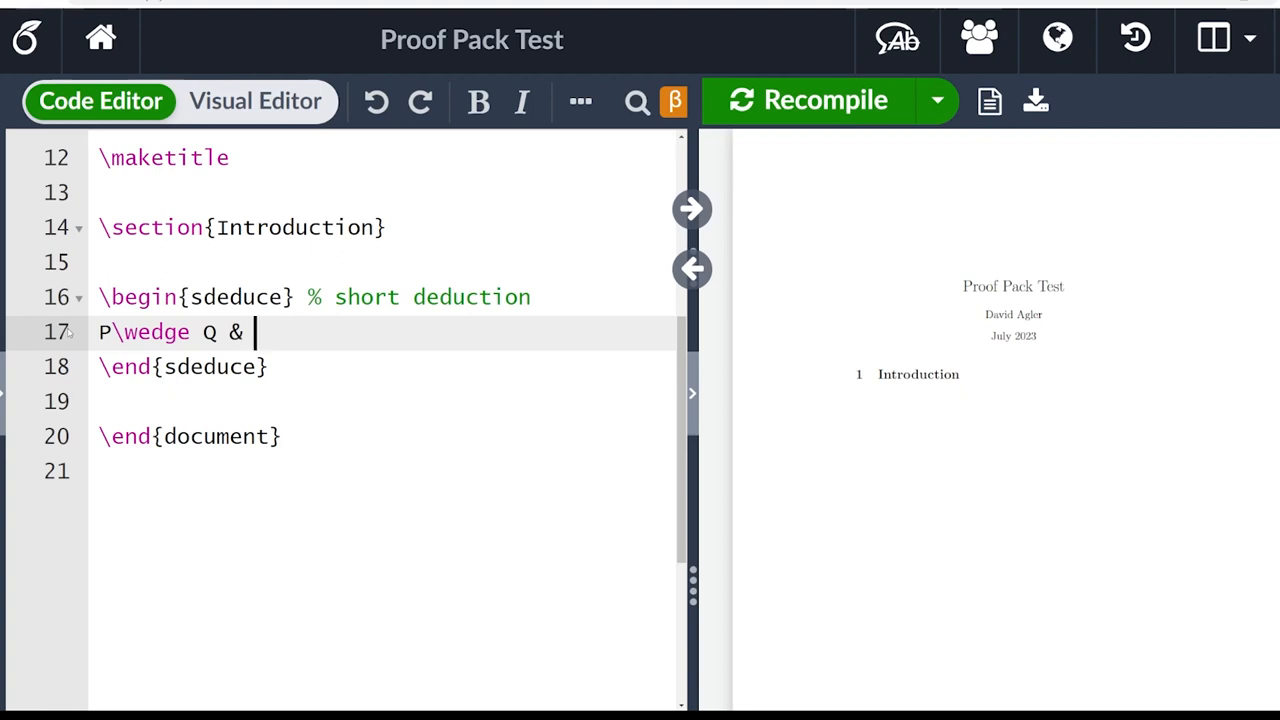
pyautogui.write('P')
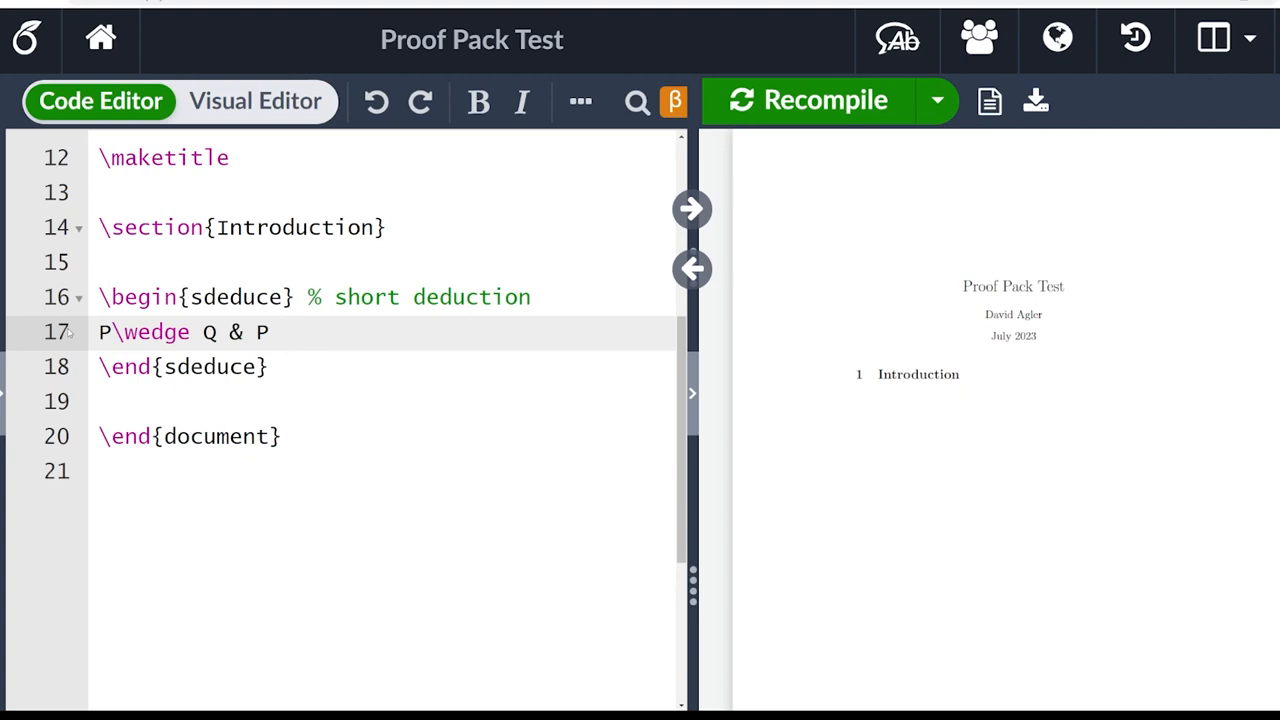
pyautogui.write('\\\\')
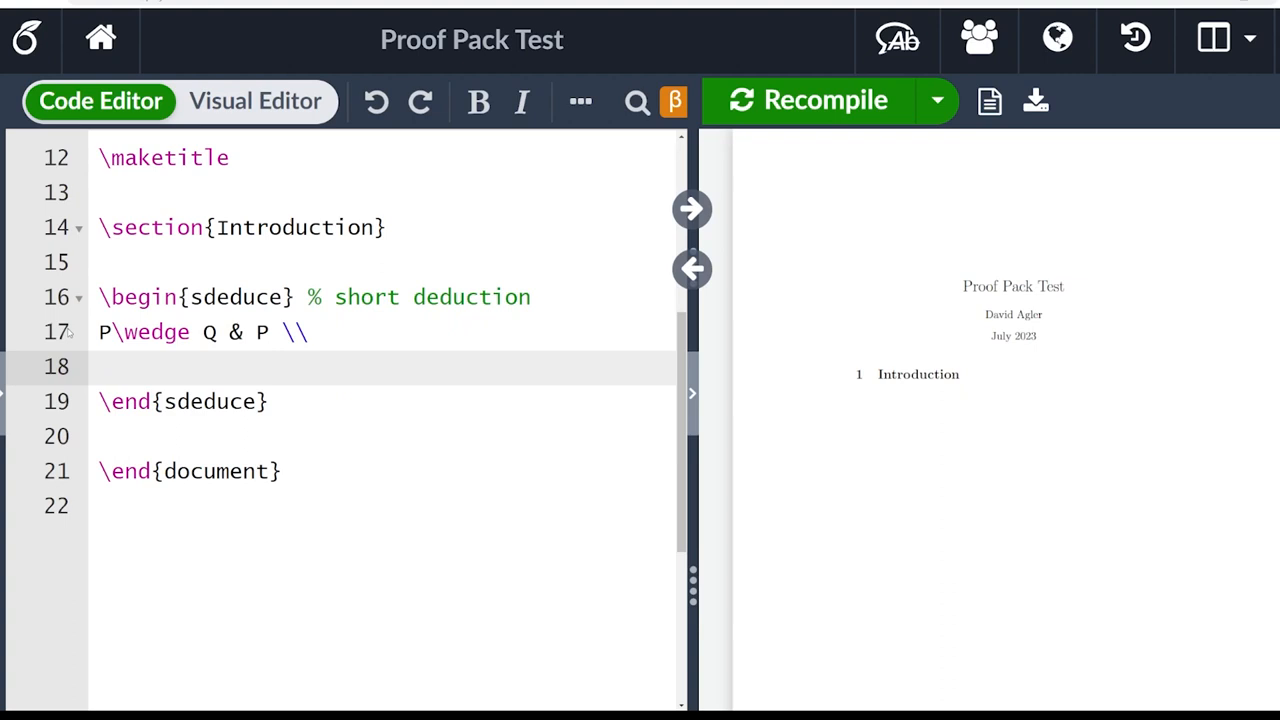
pyautogui.write('P')
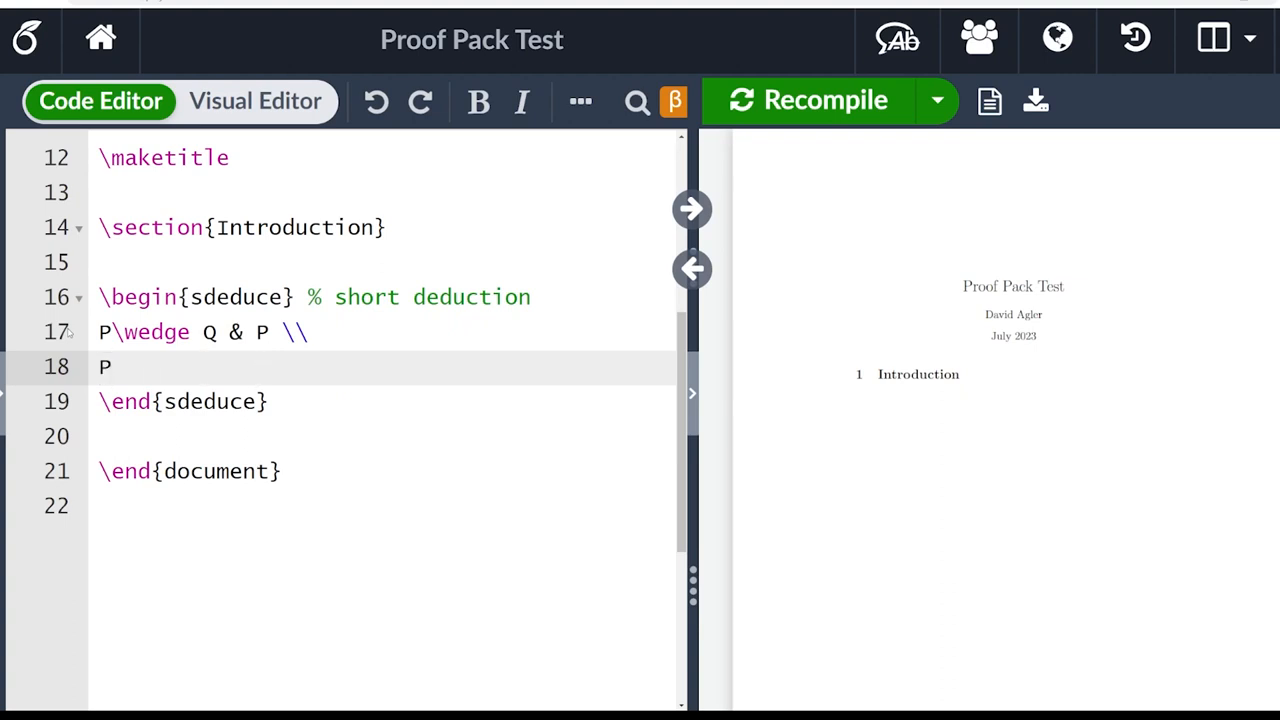
pyautogui.write('&')
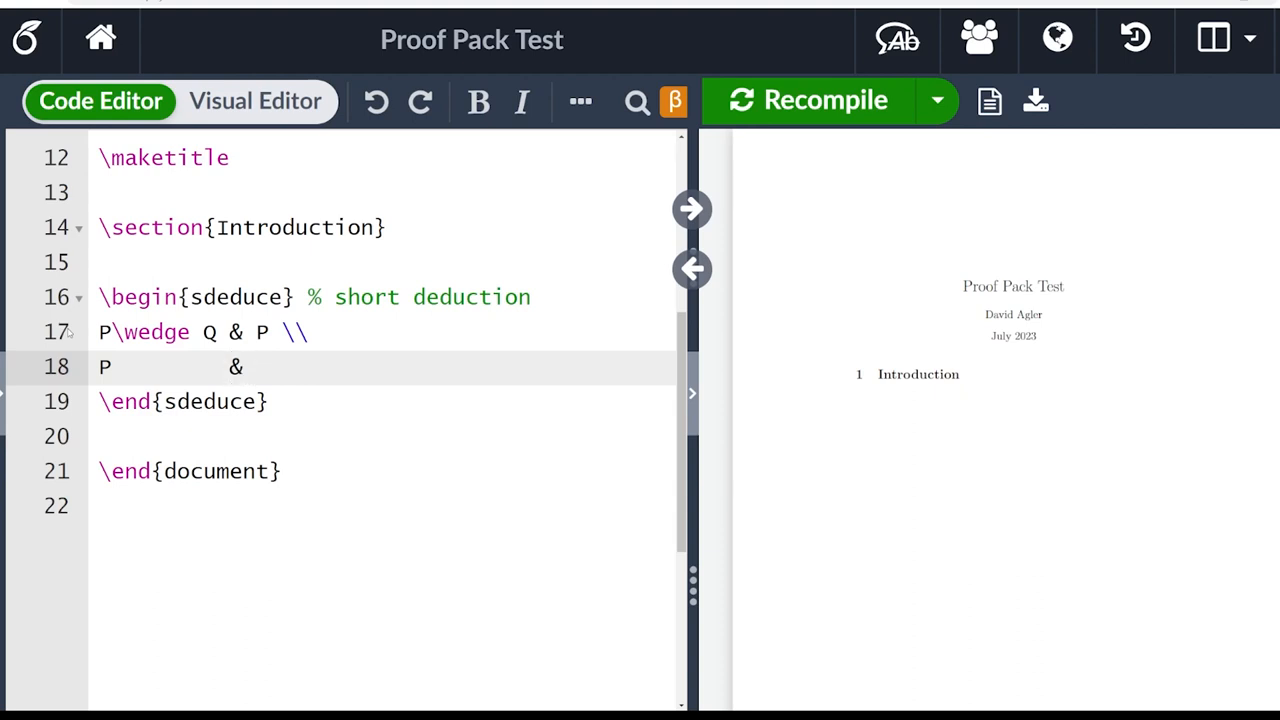
pyautogui.write('P \\\\')
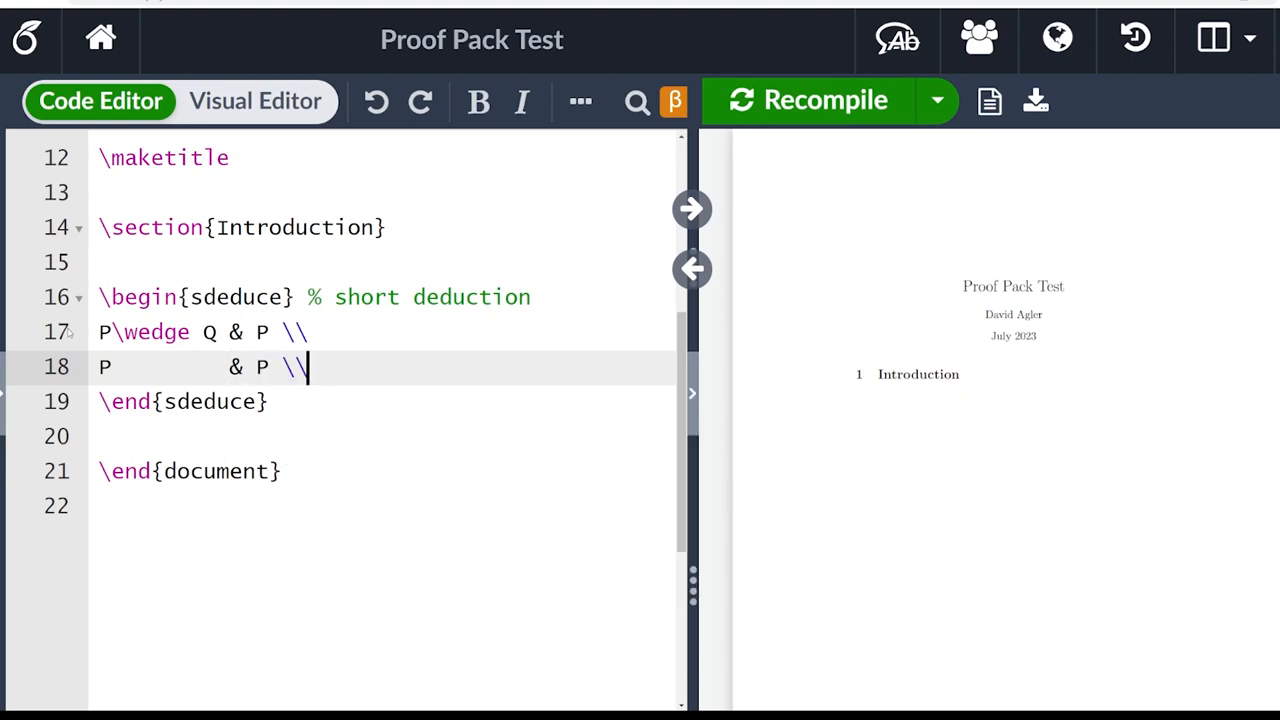
# - Add the third proof row justified by 1$\wedge E$ and end it with \\
pyautogui.press('Return')
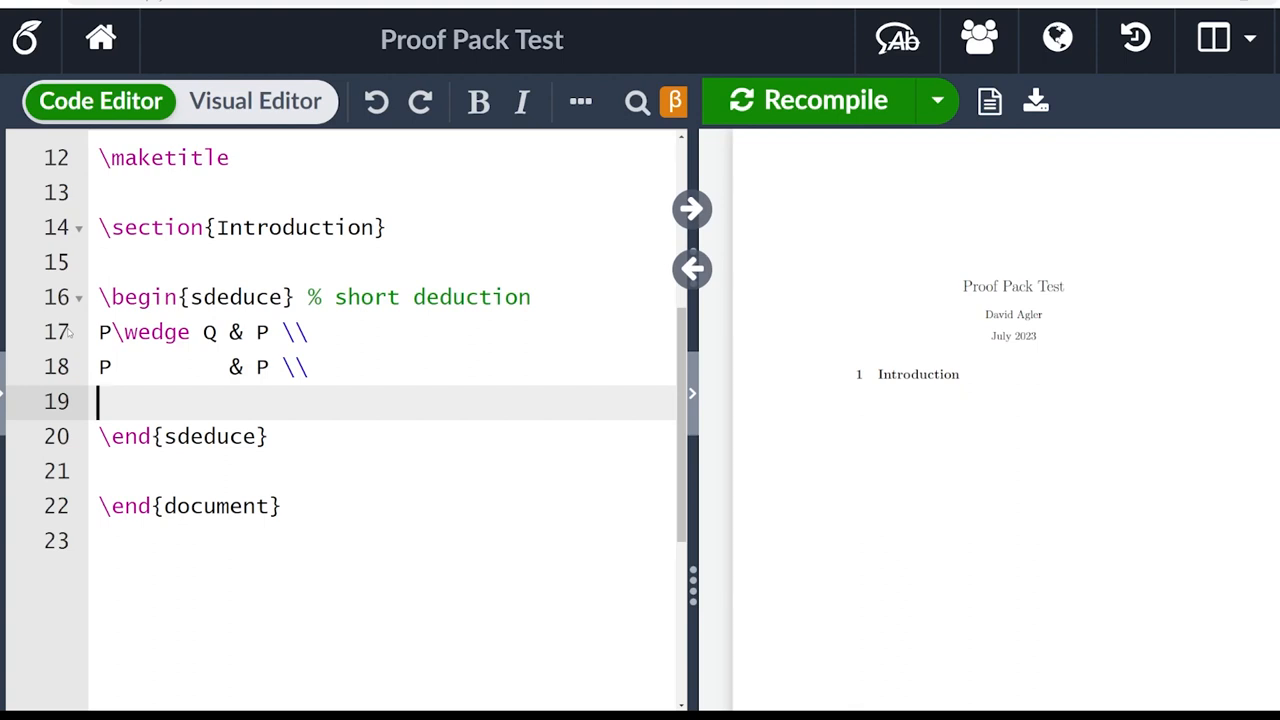
pyautogui.write('P\\righta')
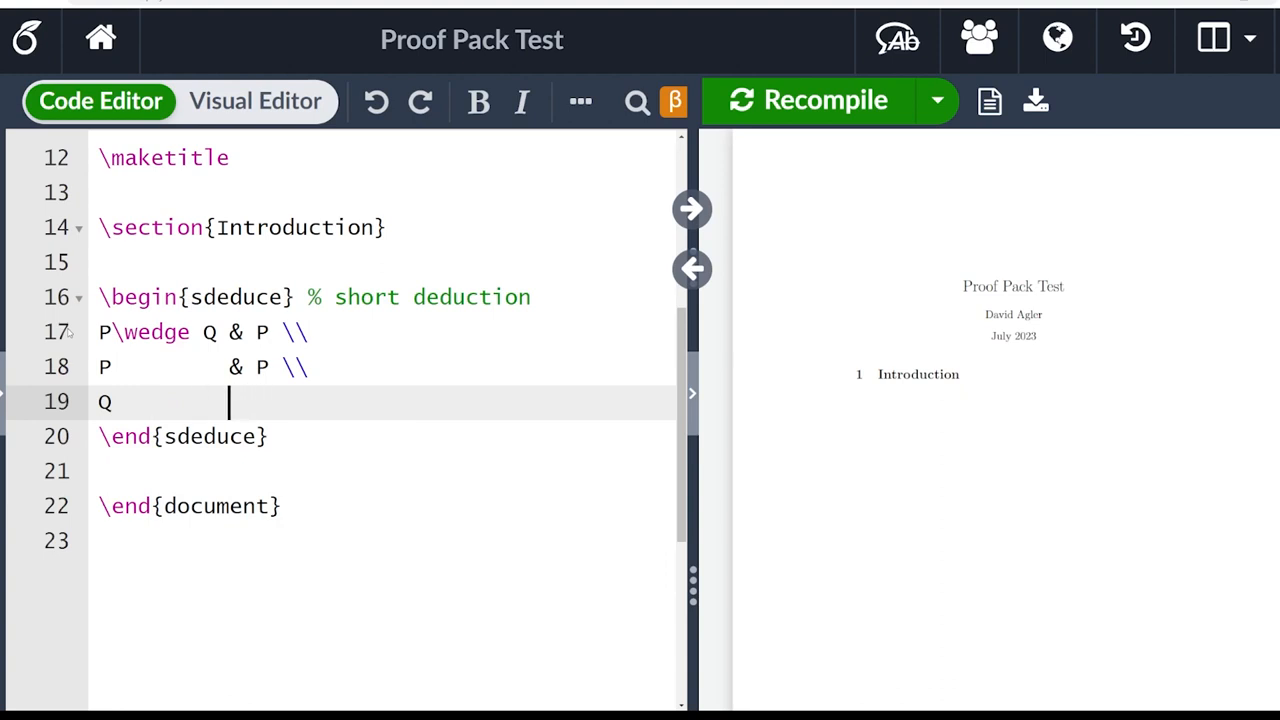
pyautogui.write('&')
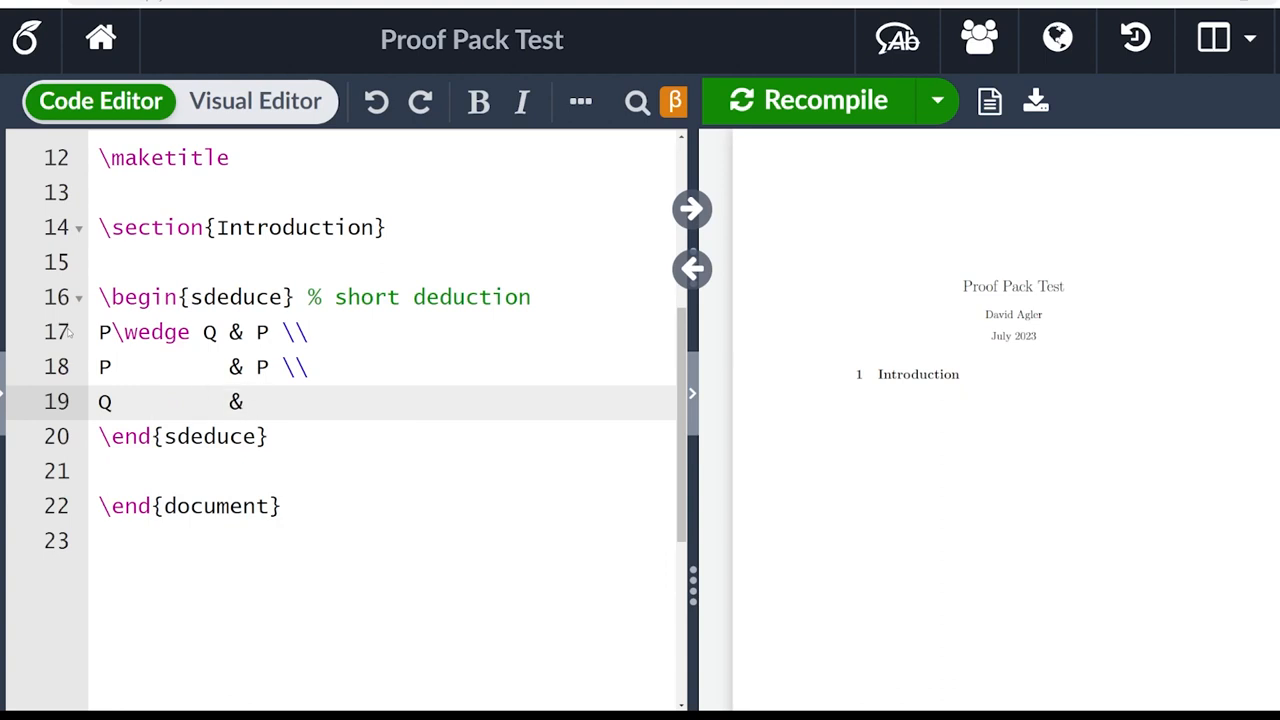
pyautogui.write('1')
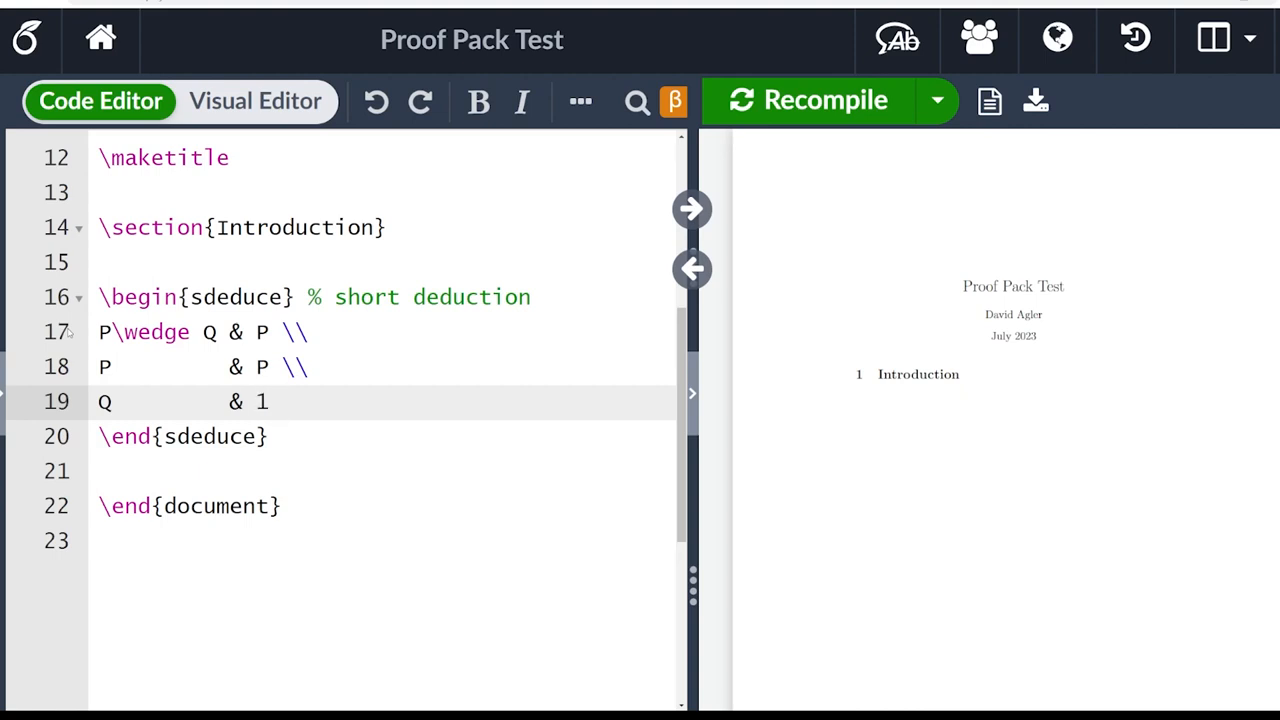
pyautogui.write('$\\wedge')
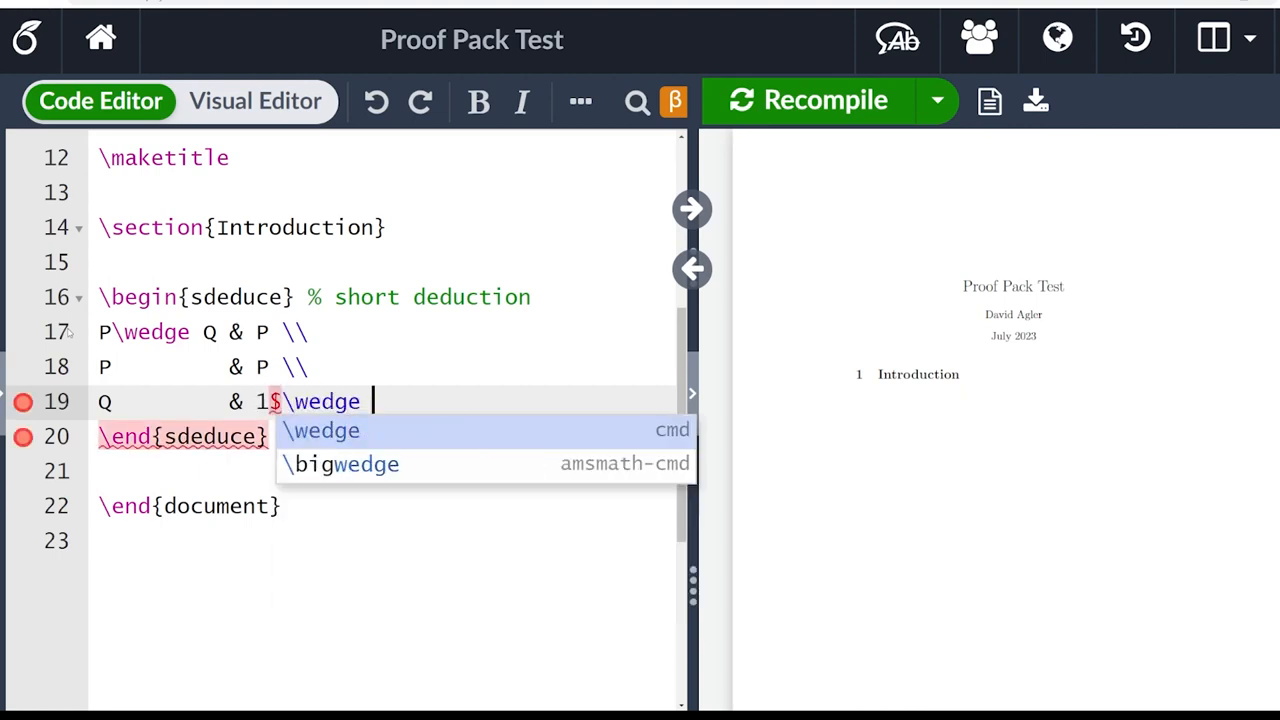
pyautogui.write('E$')
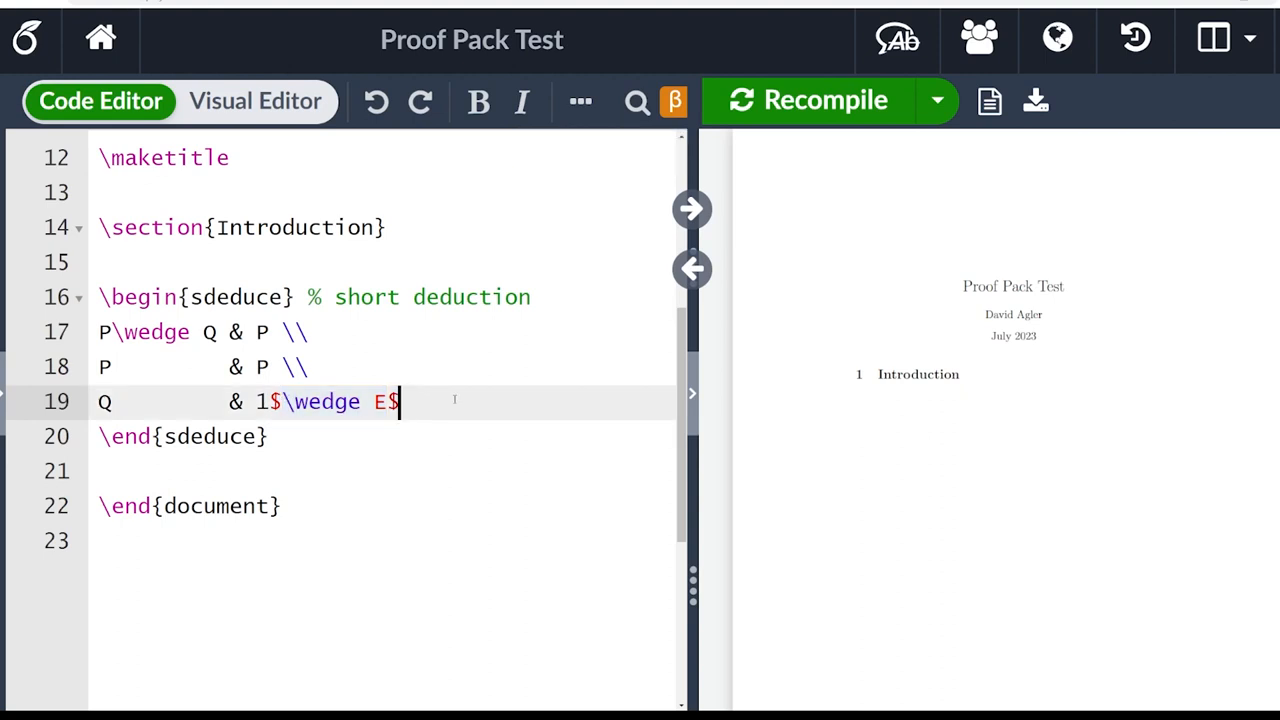
pyautogui.write('\\\\')
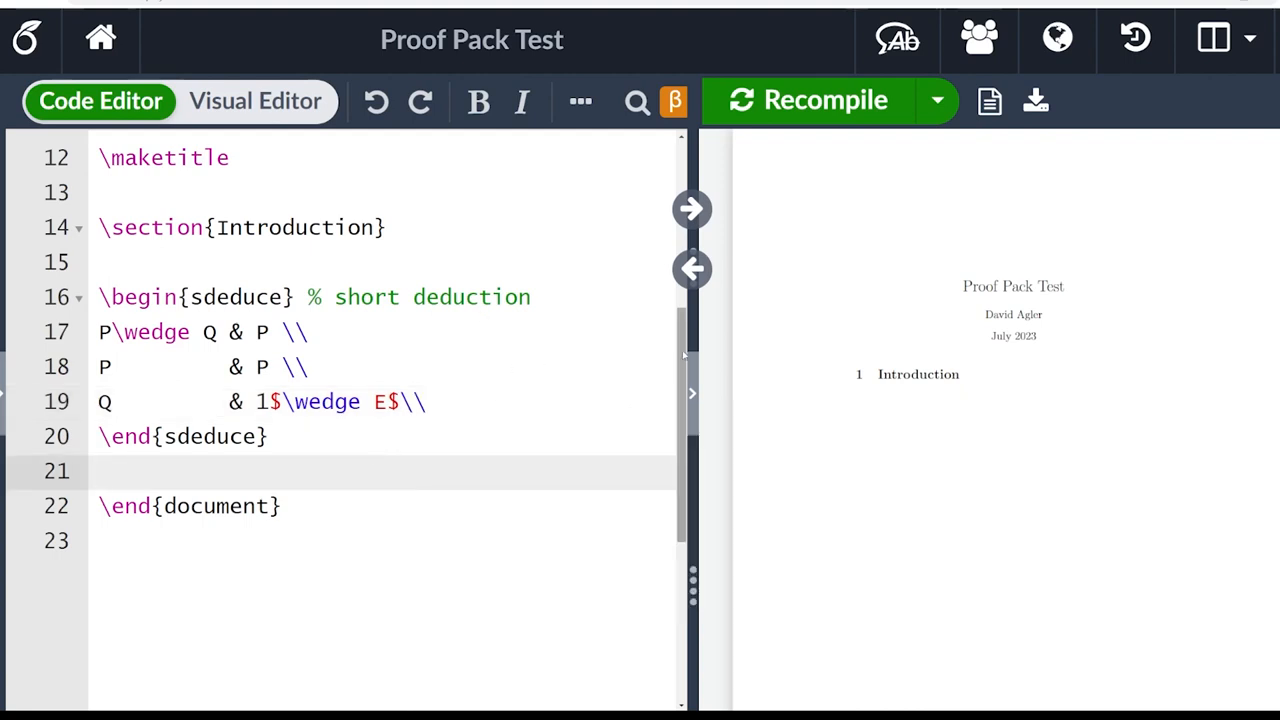
# - Recompile and enlarge the preview showing the three-line short deduction
pyautogui.click(100, 470)
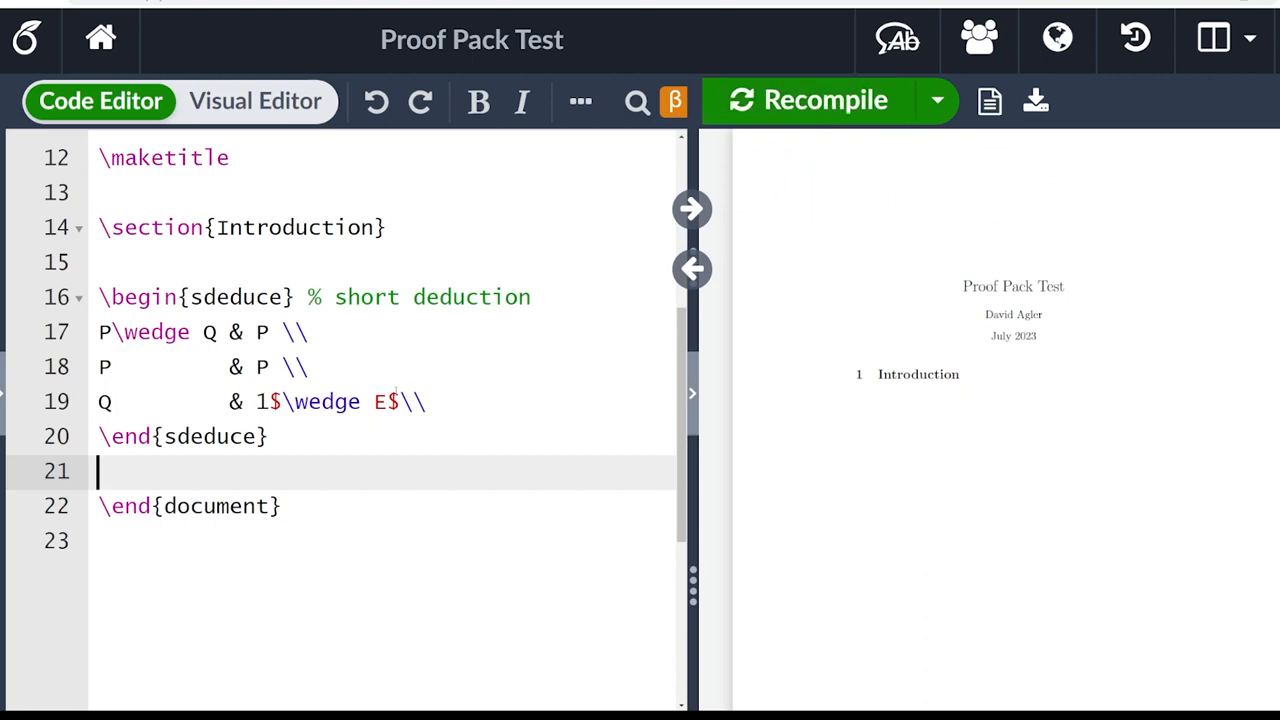
pyautogui.click(810, 100)
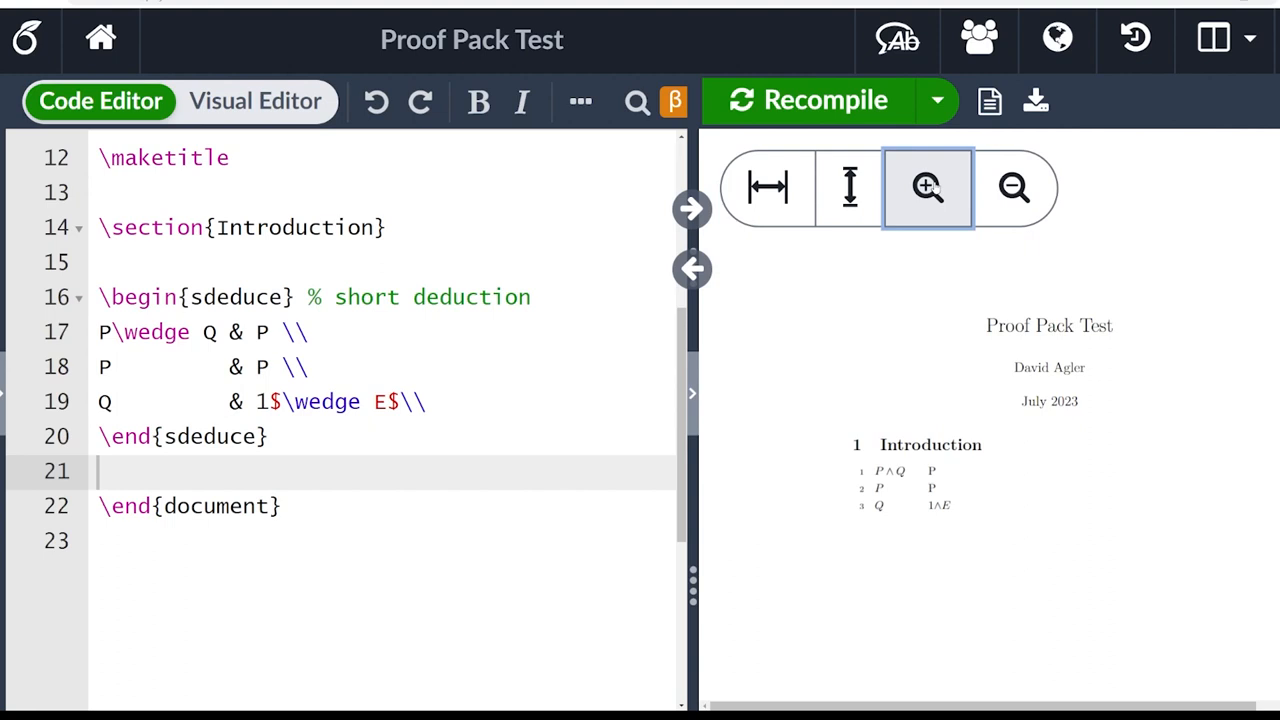
pyautogui.click(926, 188)
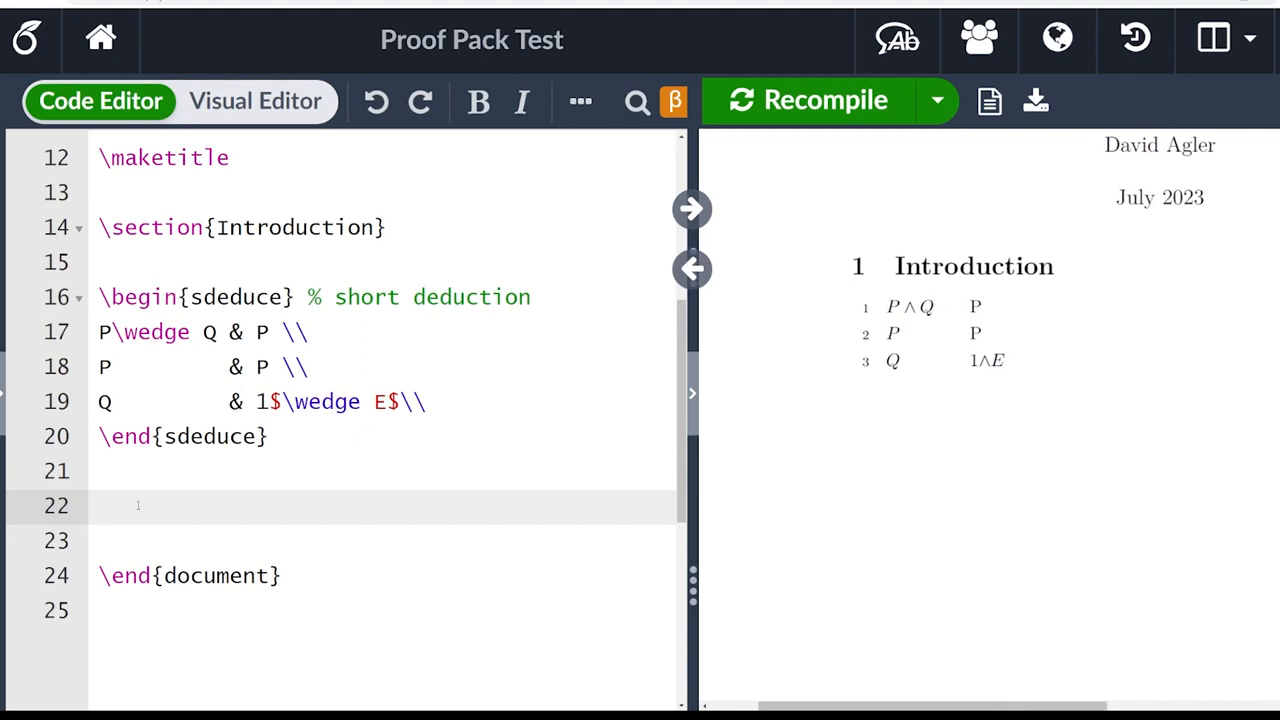
# - Begin a second sdeduce environment via the autocomplete suggestion
pyautogui.write('\\begin{P')
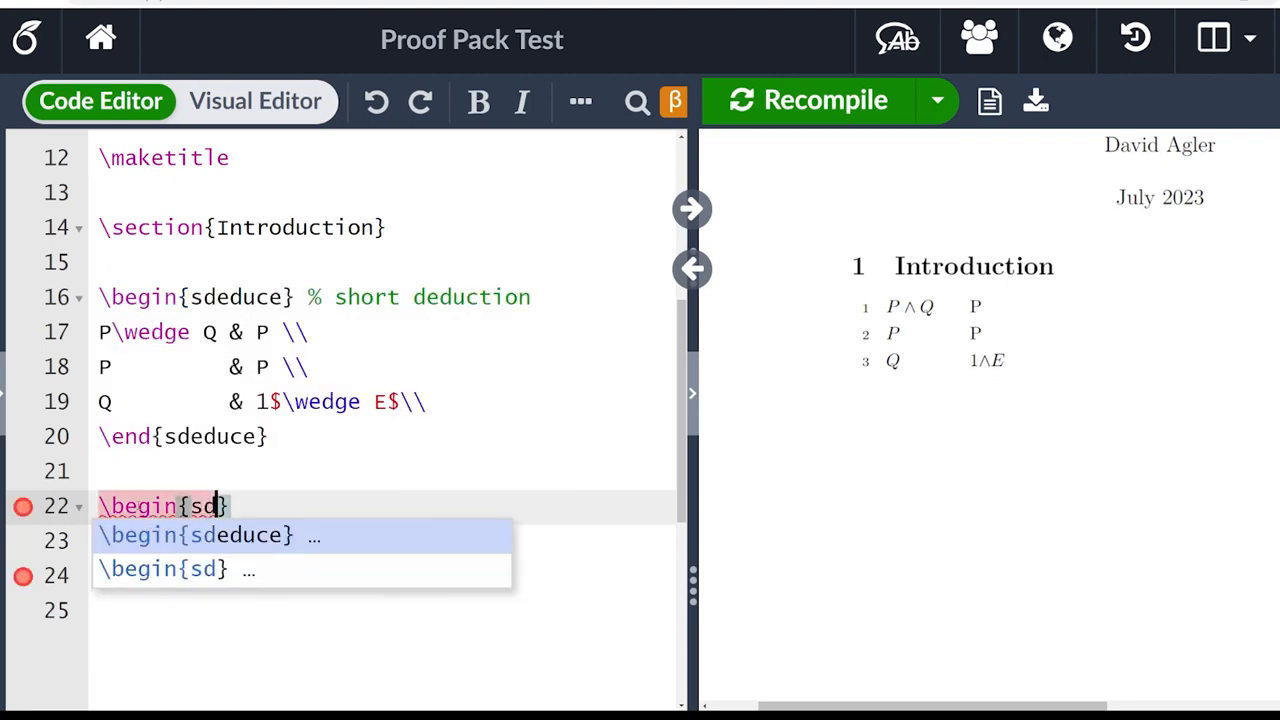
pyautogui.click(196, 536)
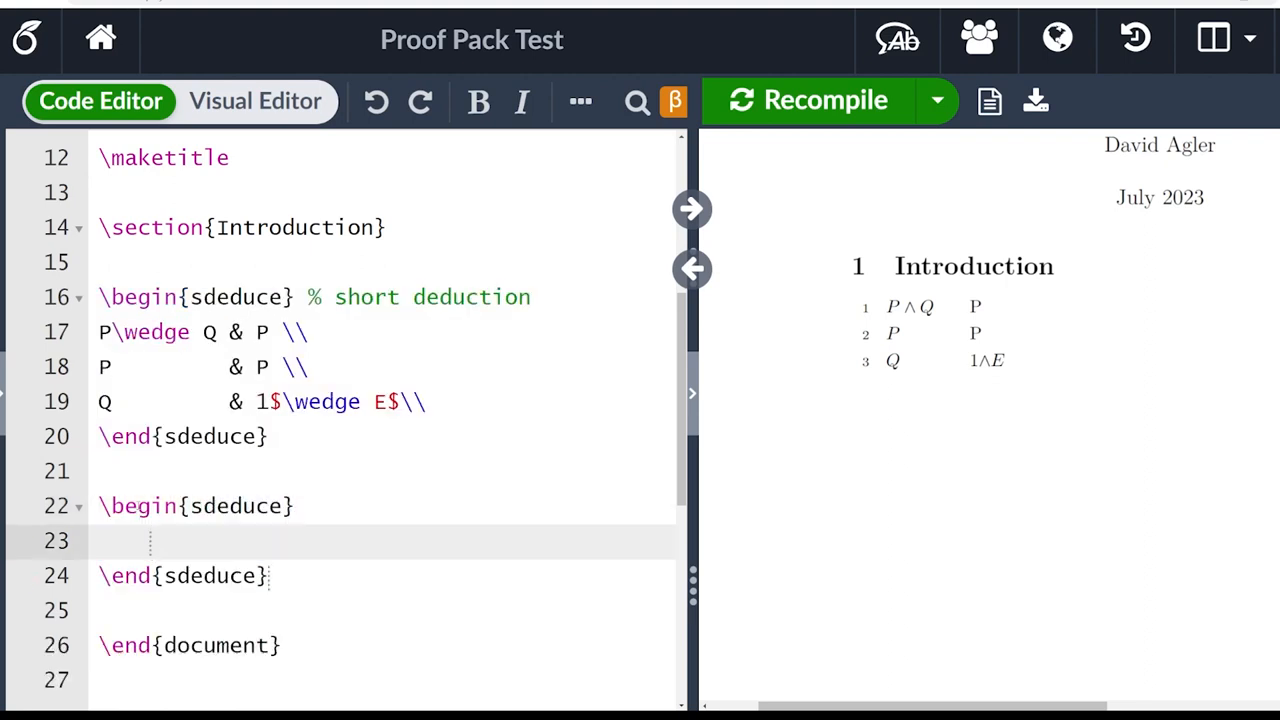
pyautogui.click(150, 540)
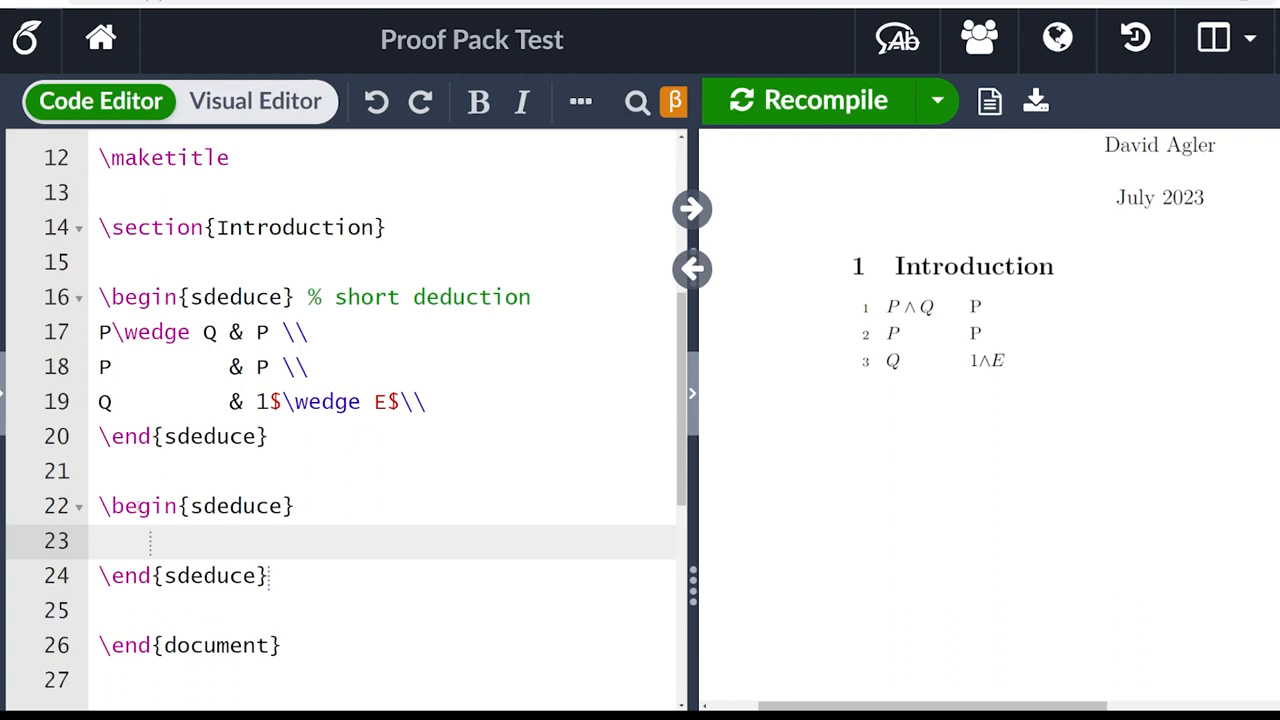
pyautogui.click(150, 540)
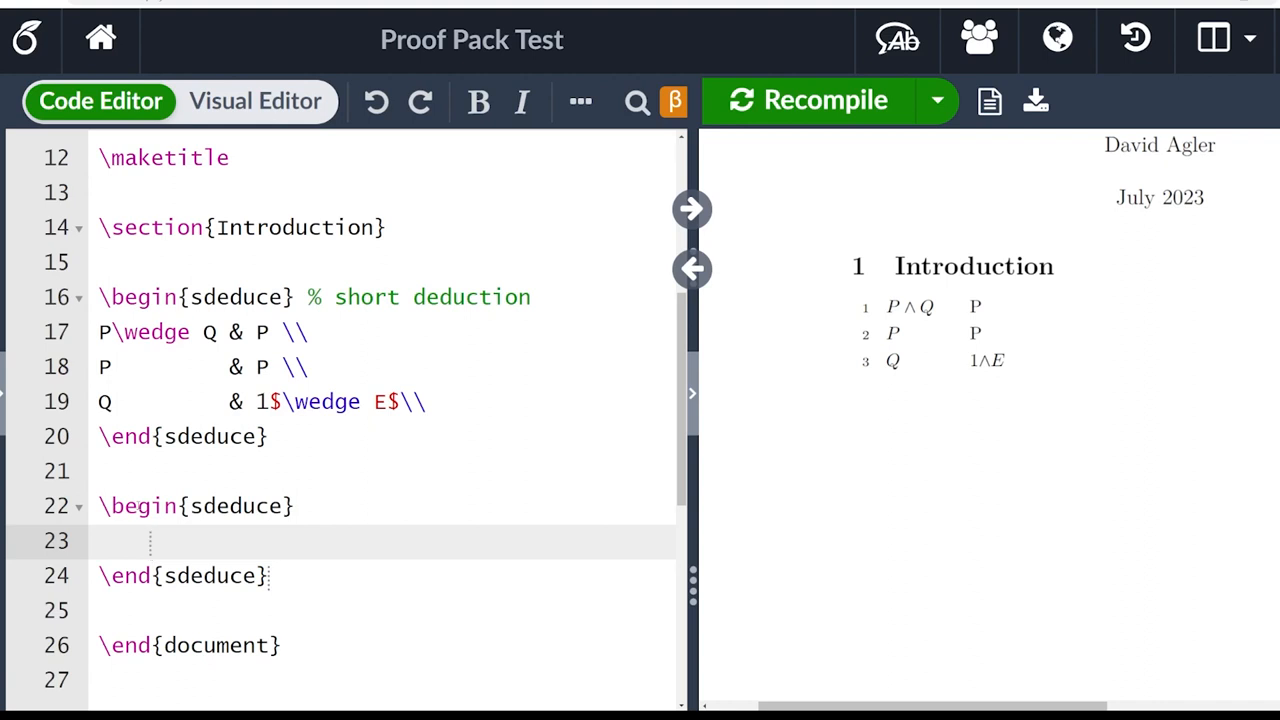
pyautogui.click(150, 540)
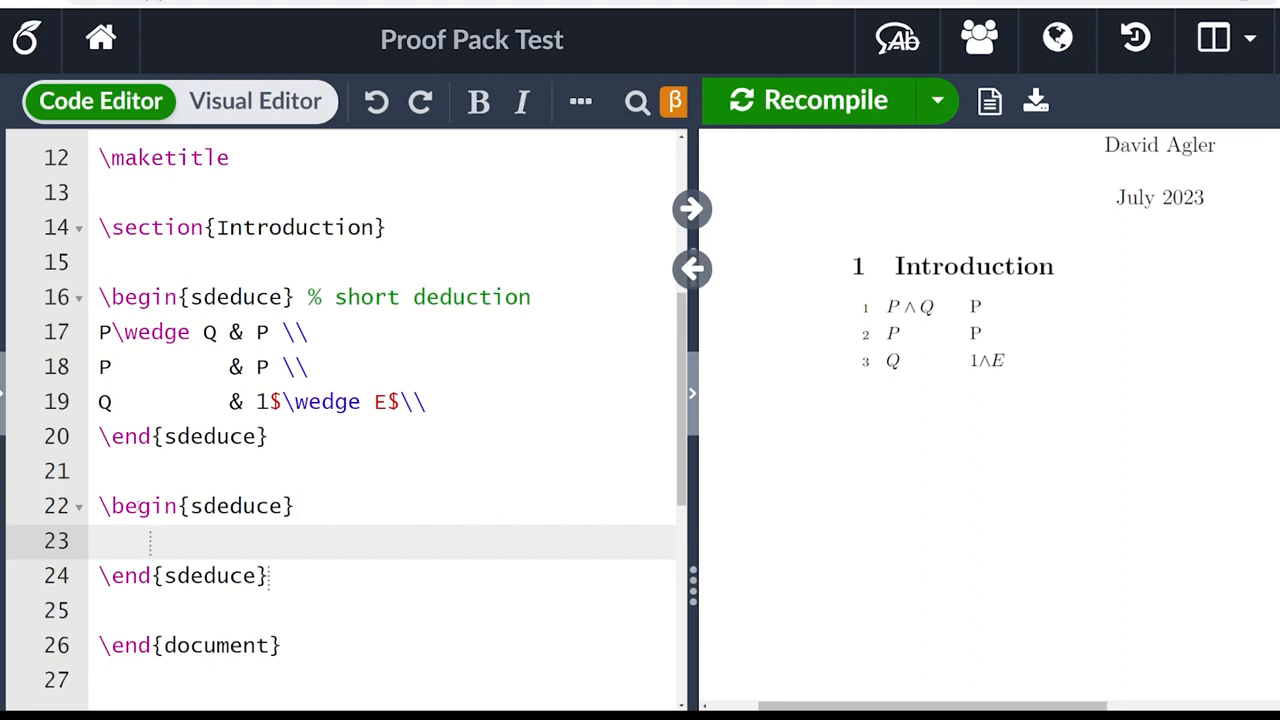
# - Start a \hyp command on its first line, removing the stray bracketed number
pyautogui.write('\\')
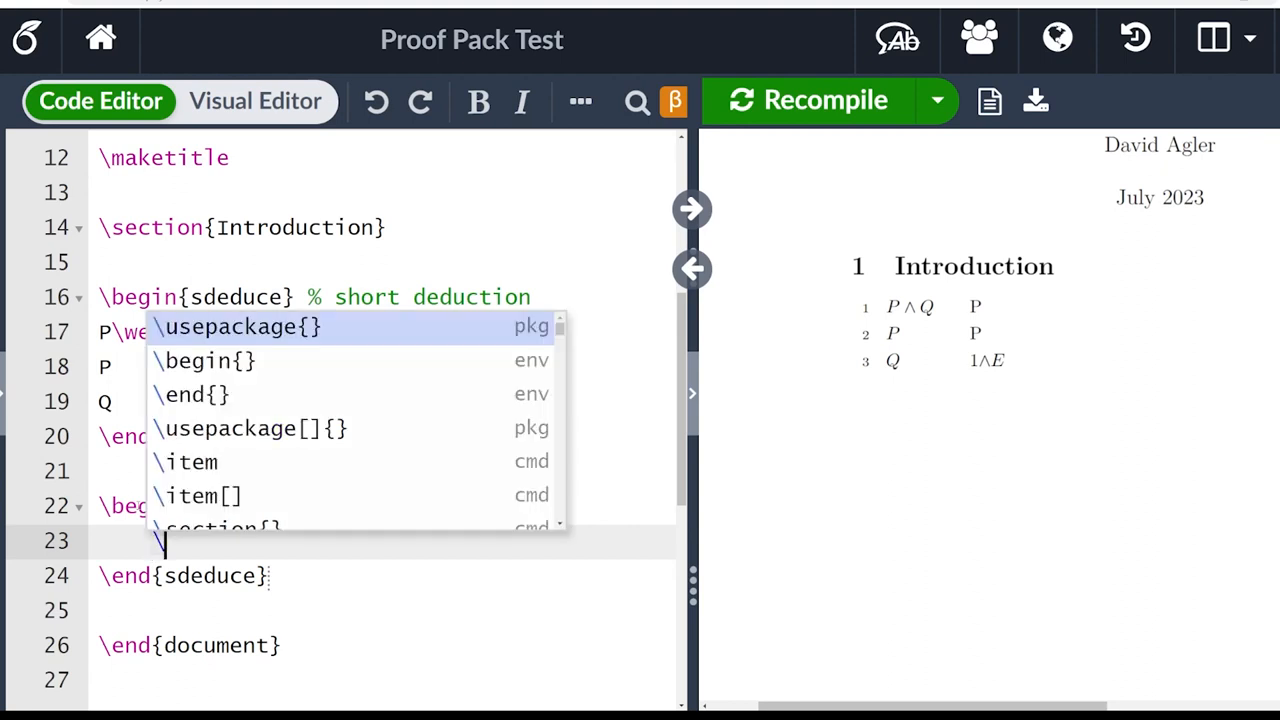
pyautogui.write('hyp{')
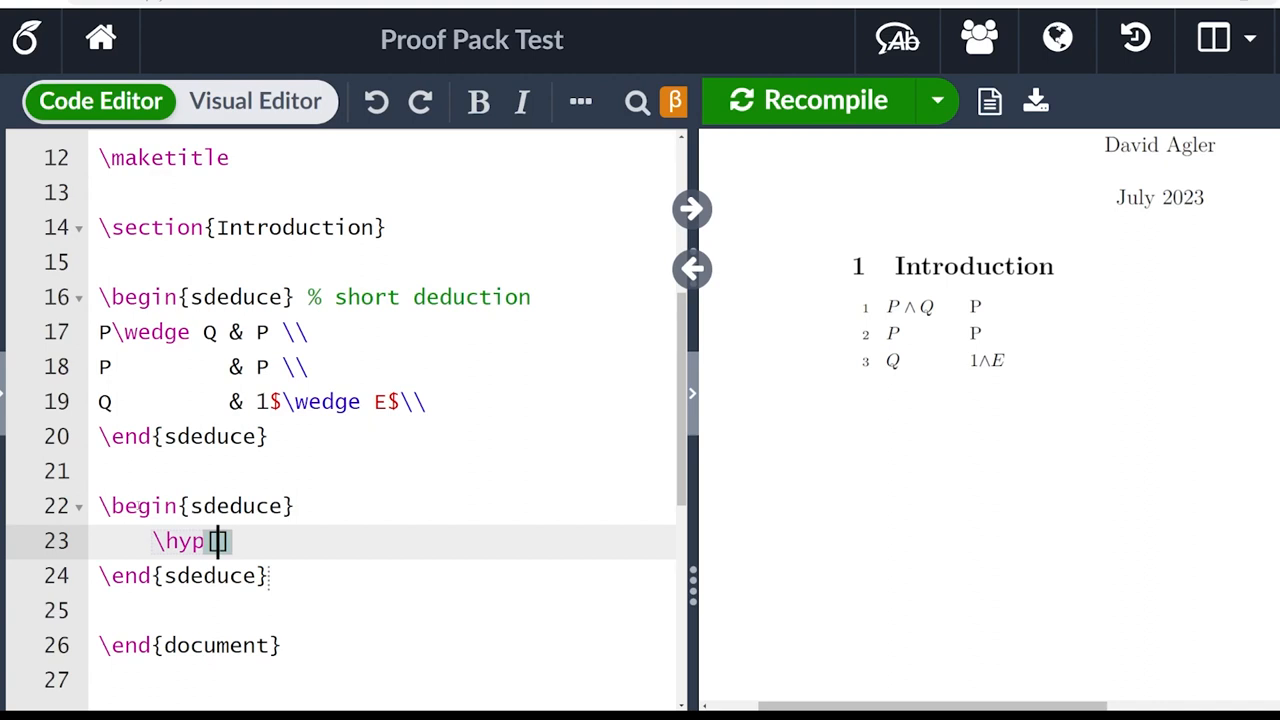
pyautogui.write('[1')
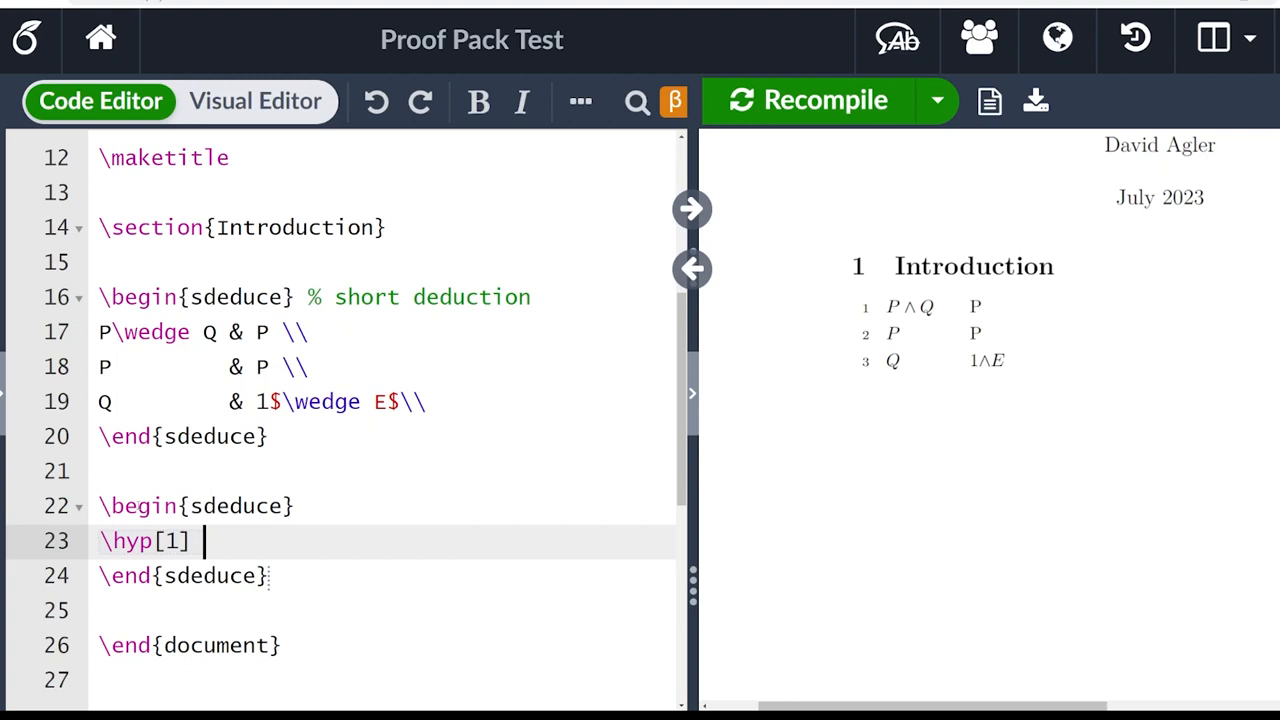
pyautogui.press('Backspace')
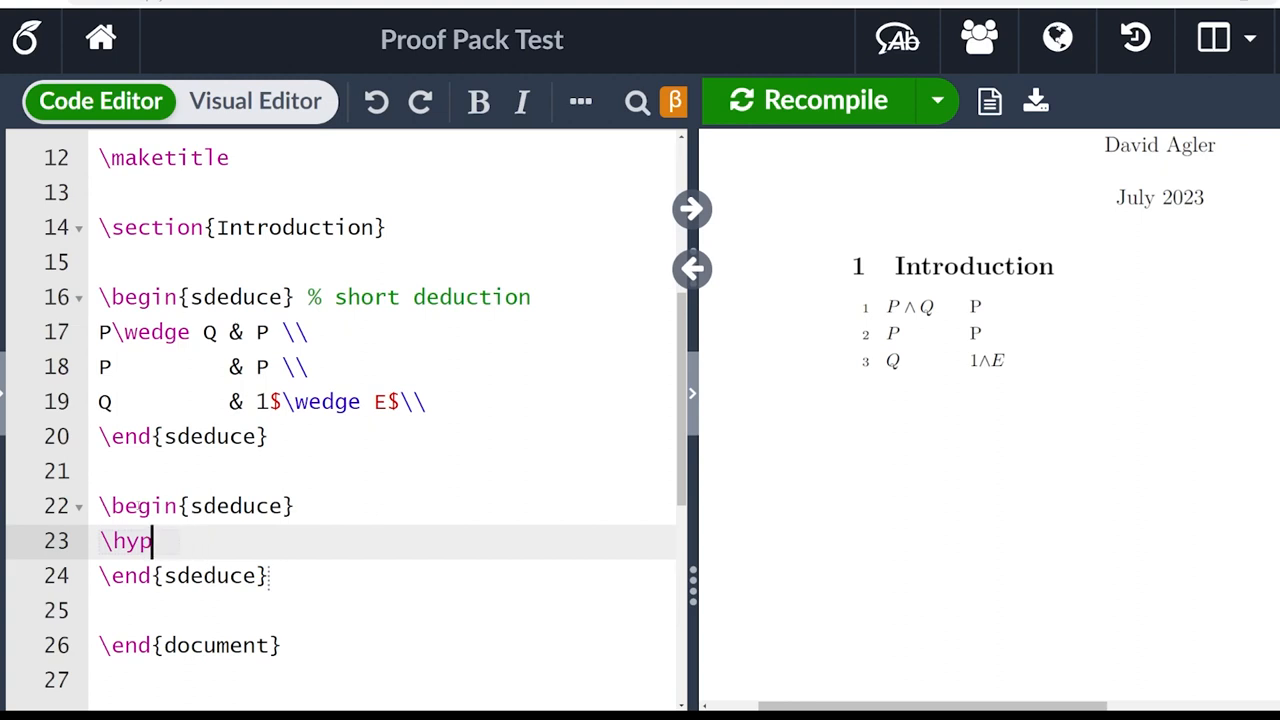
# - Write the hypothesis row \hyp[1] P & A and the subproof row P & R
pyautogui.write('[1]')
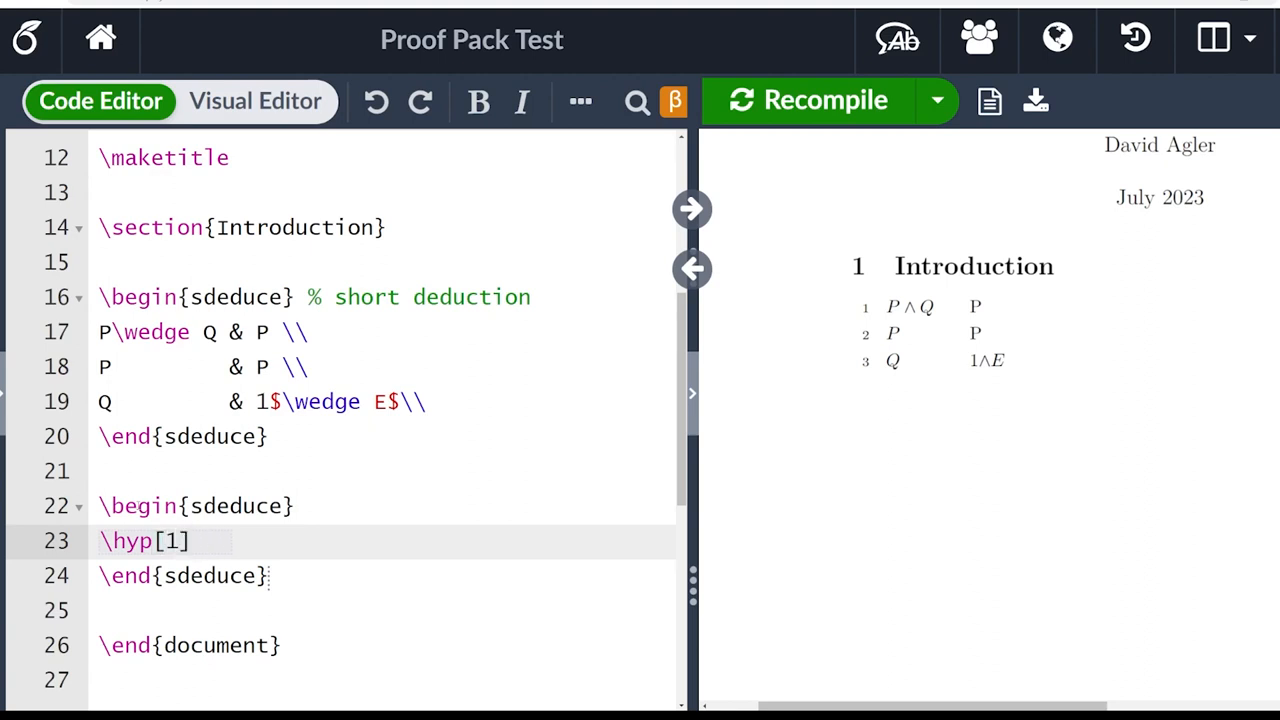
pyautogui.write('P')
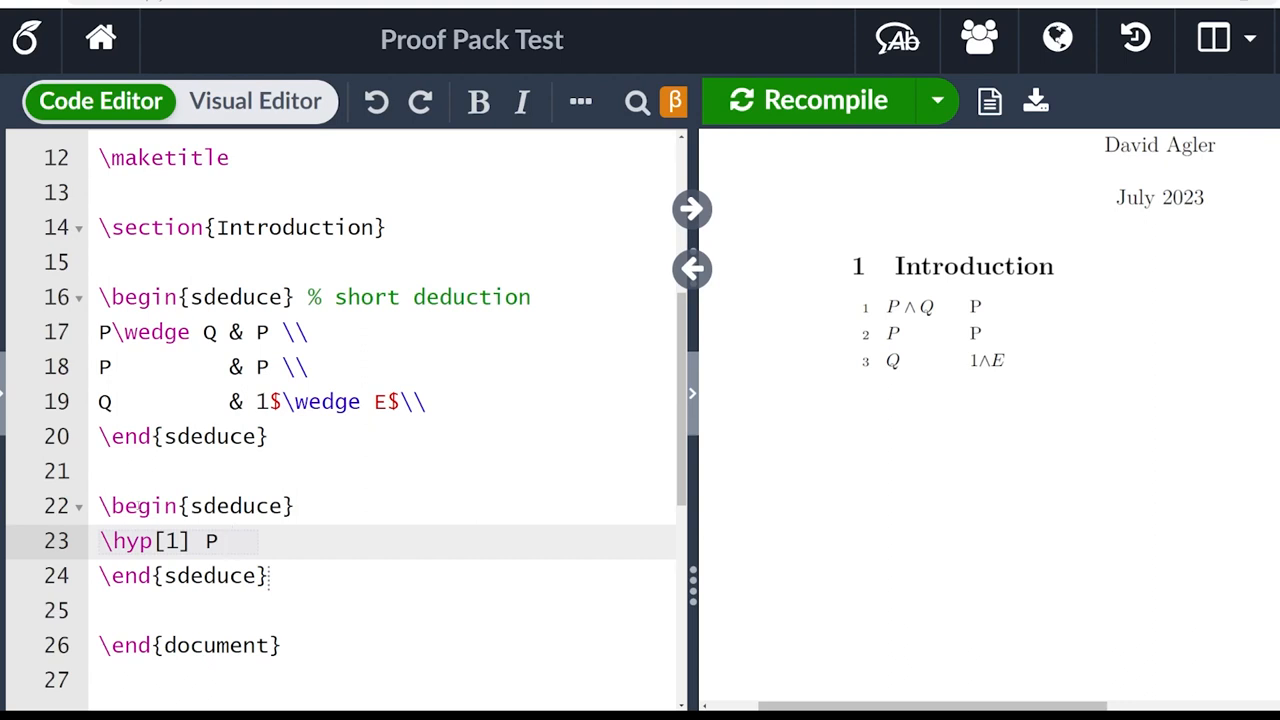
pyautogui.write('&')
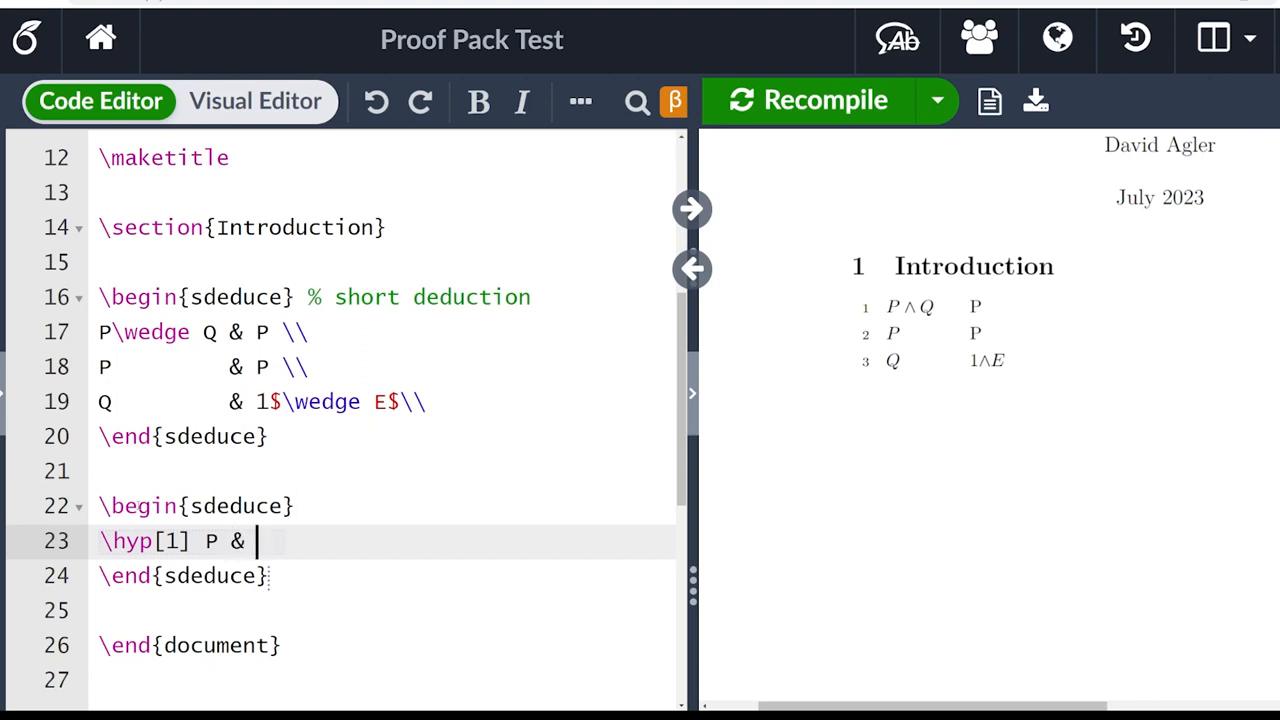
pyautogui.write('A')
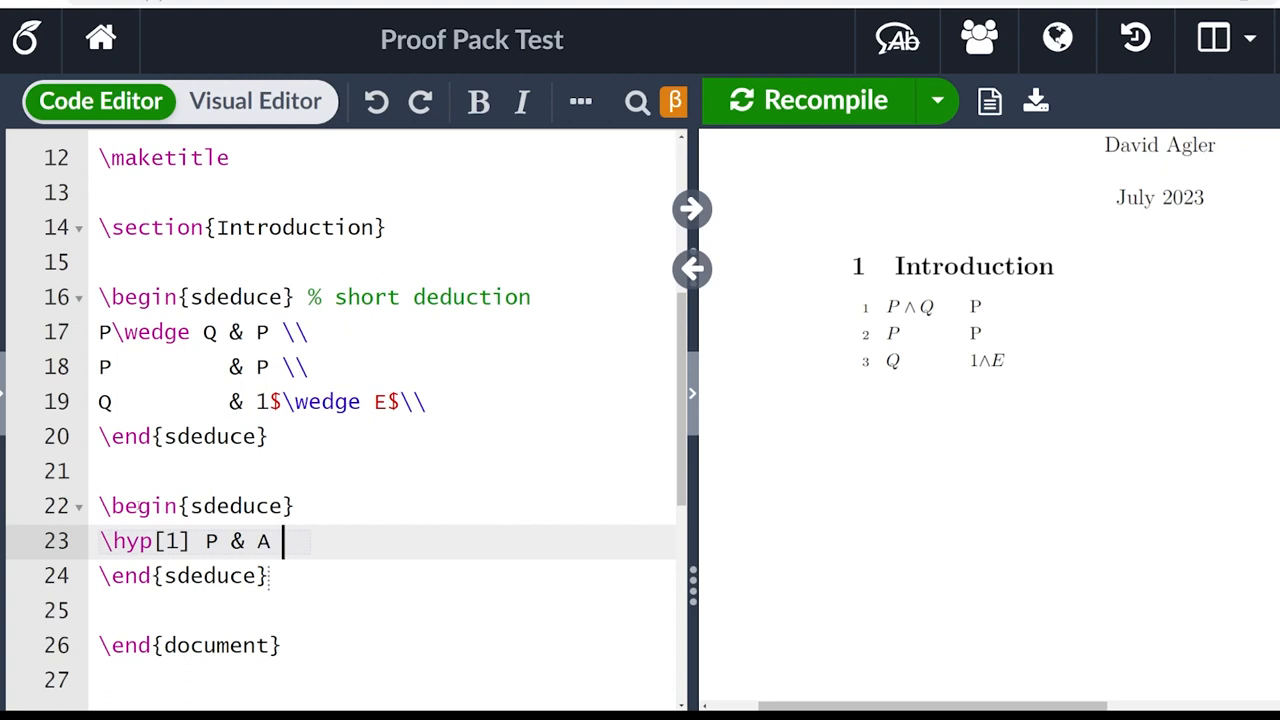
pyautogui.write('\\')
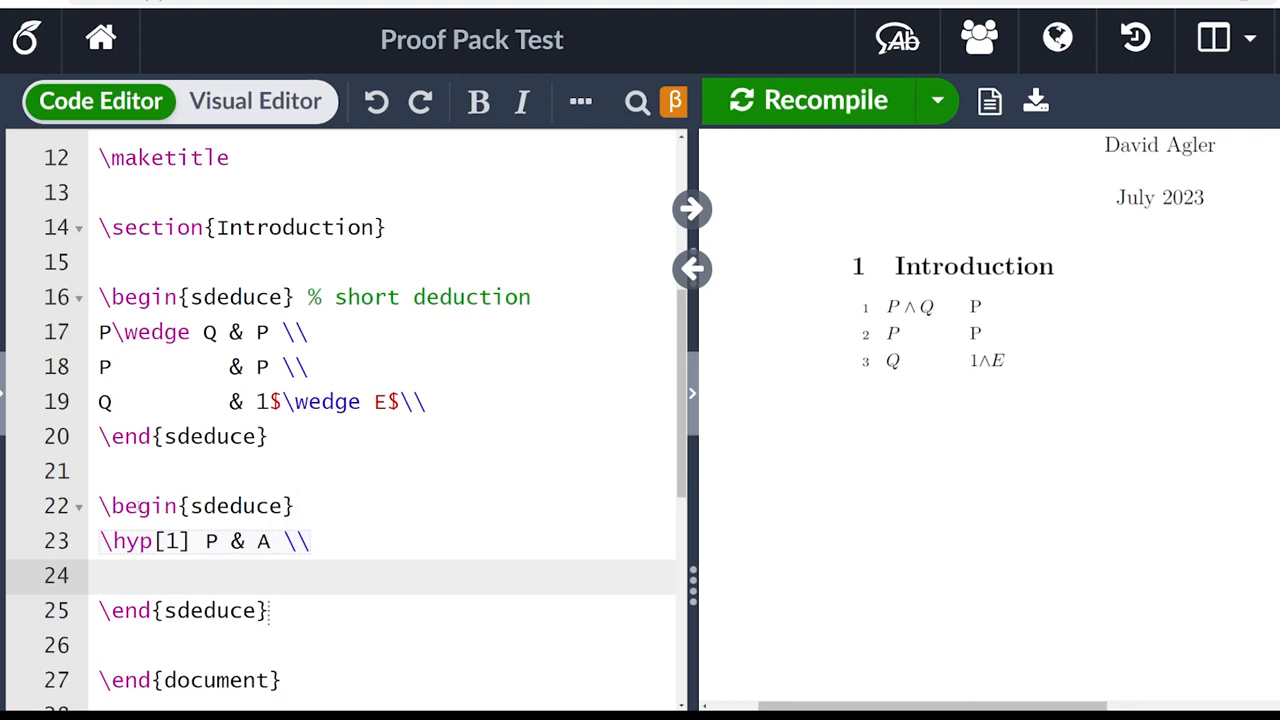
pyautogui.write('\\sub[')
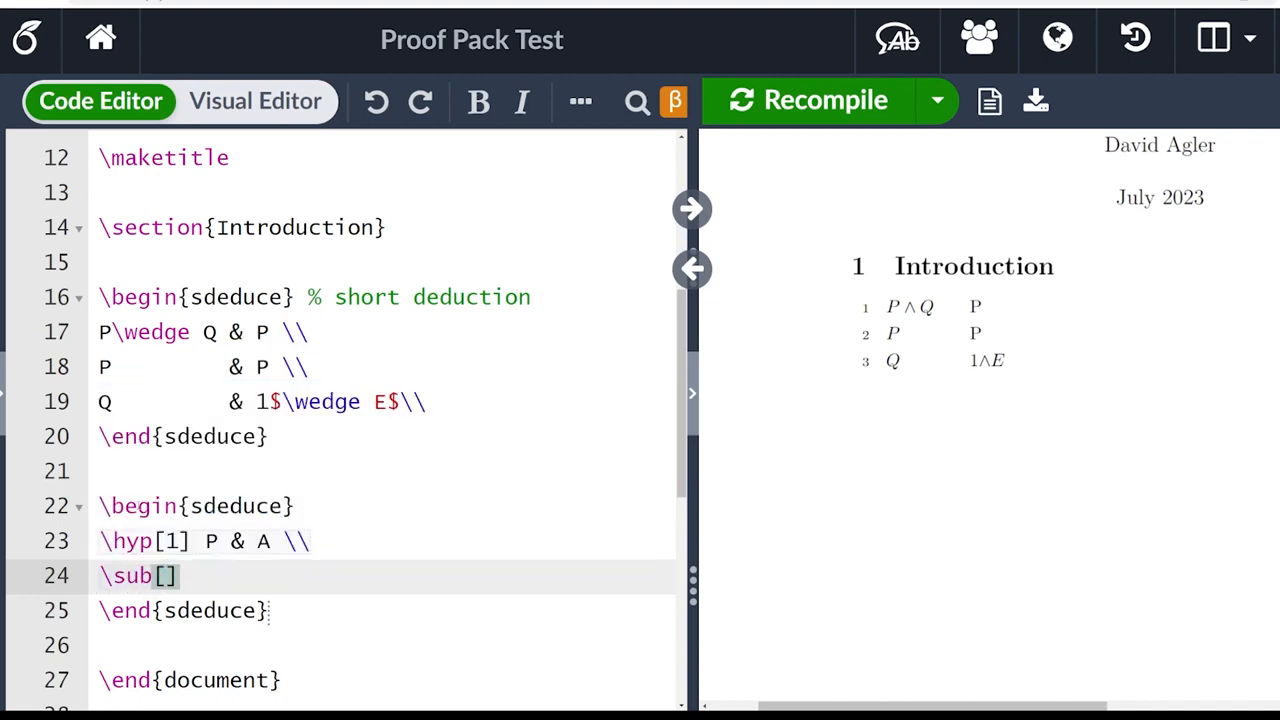
pyautogui.write('1')
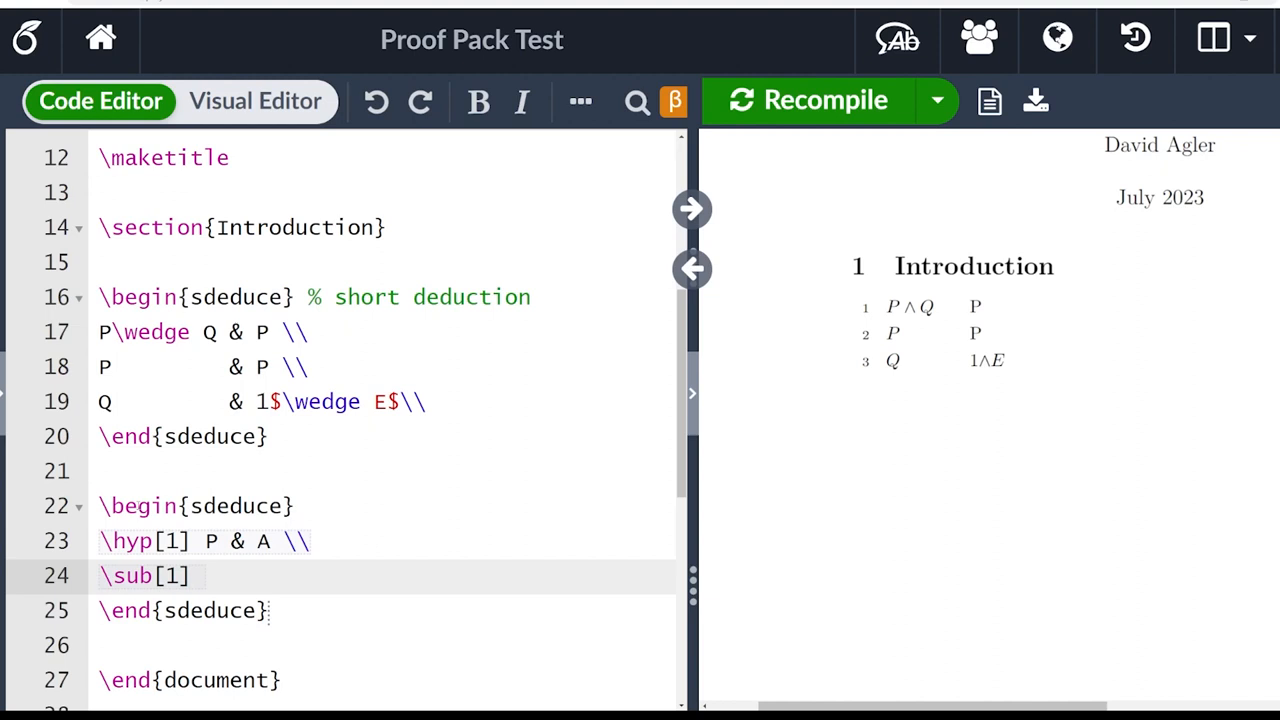
pyautogui.write('P')
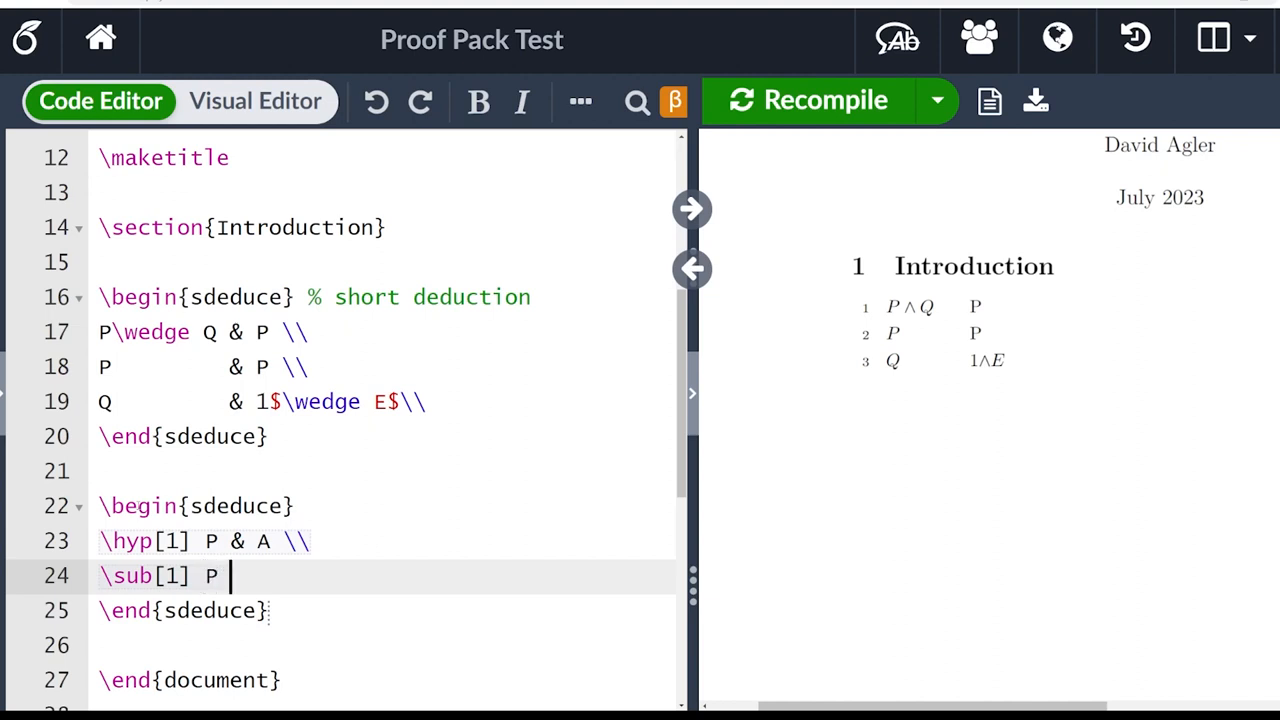
pyautogui.write('&')
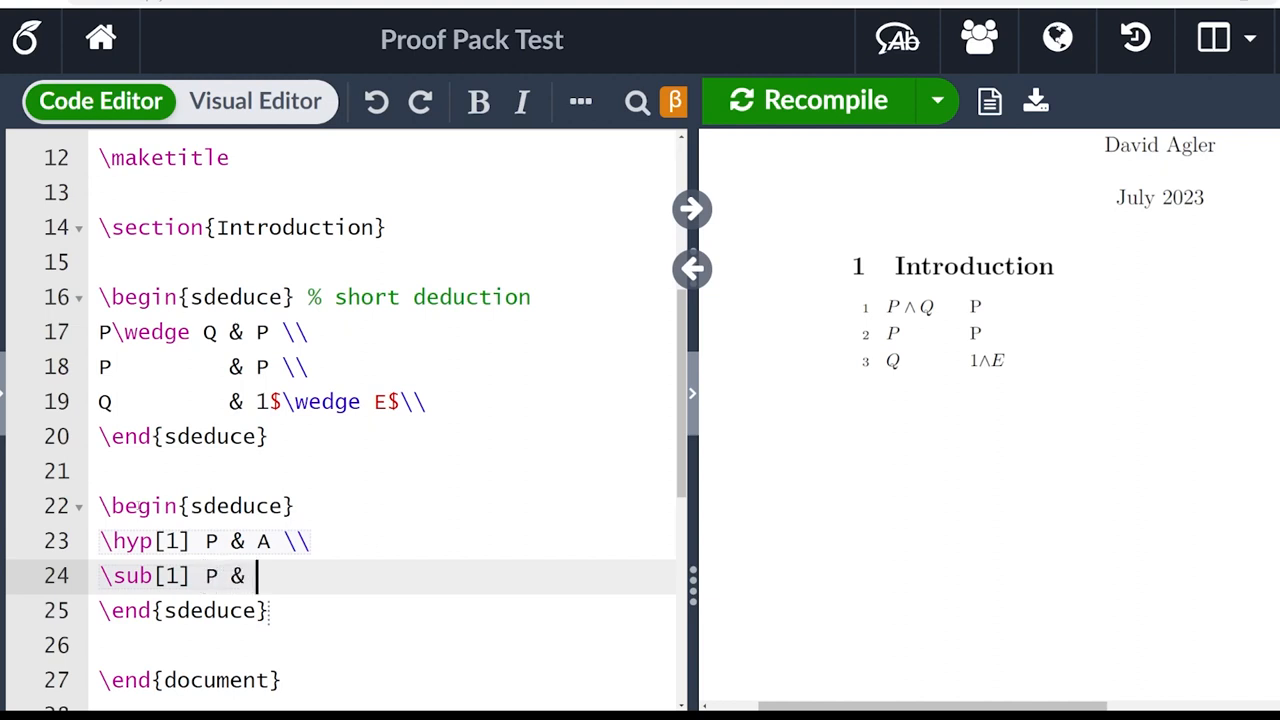
pyautogui.write('R$')
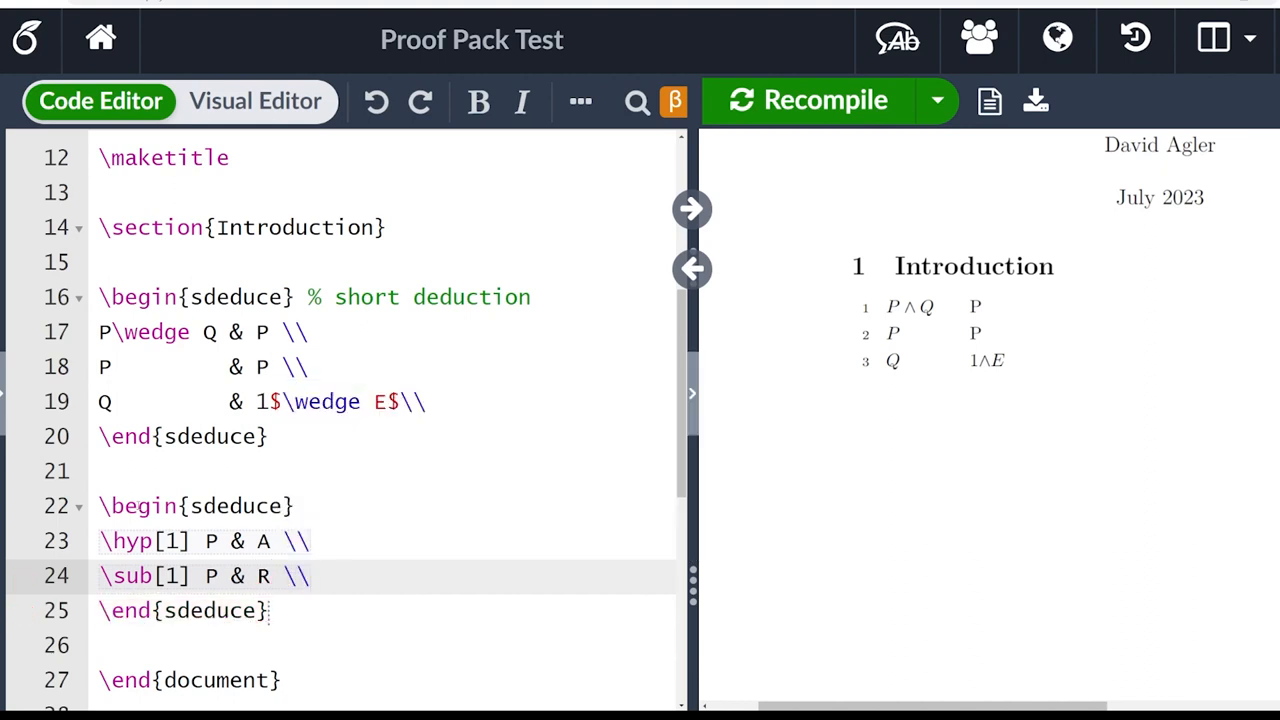
# - Add the conclusion row P\rightarrow P citing the subproof with $\rightarrow I$
pyautogui.press('Return')
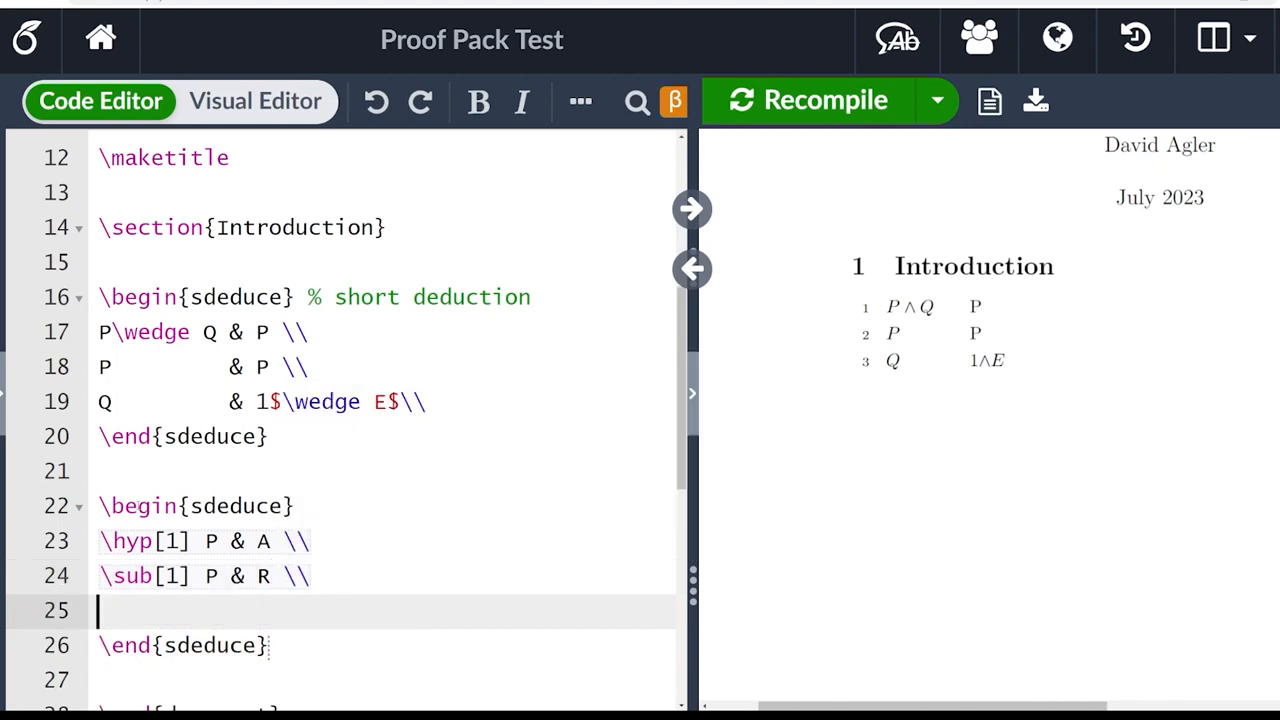
pyautogui.write('P')
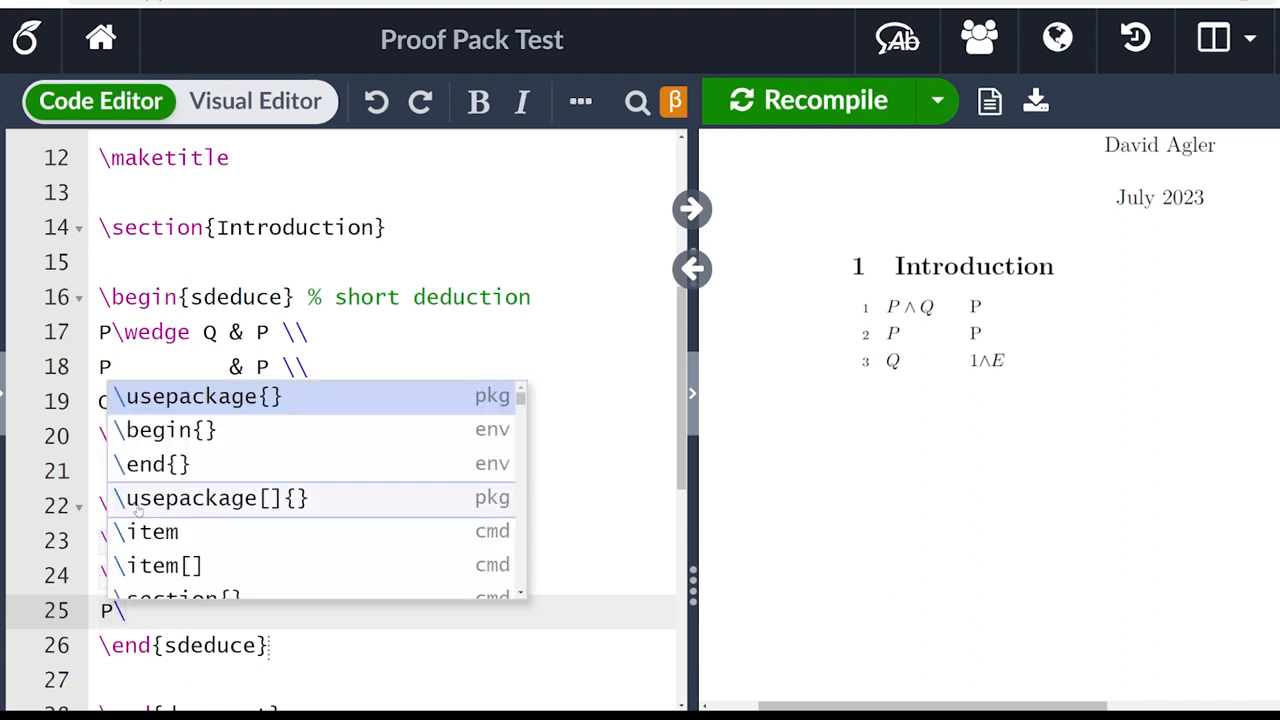
pyautogui.write('\\rightarrow P')
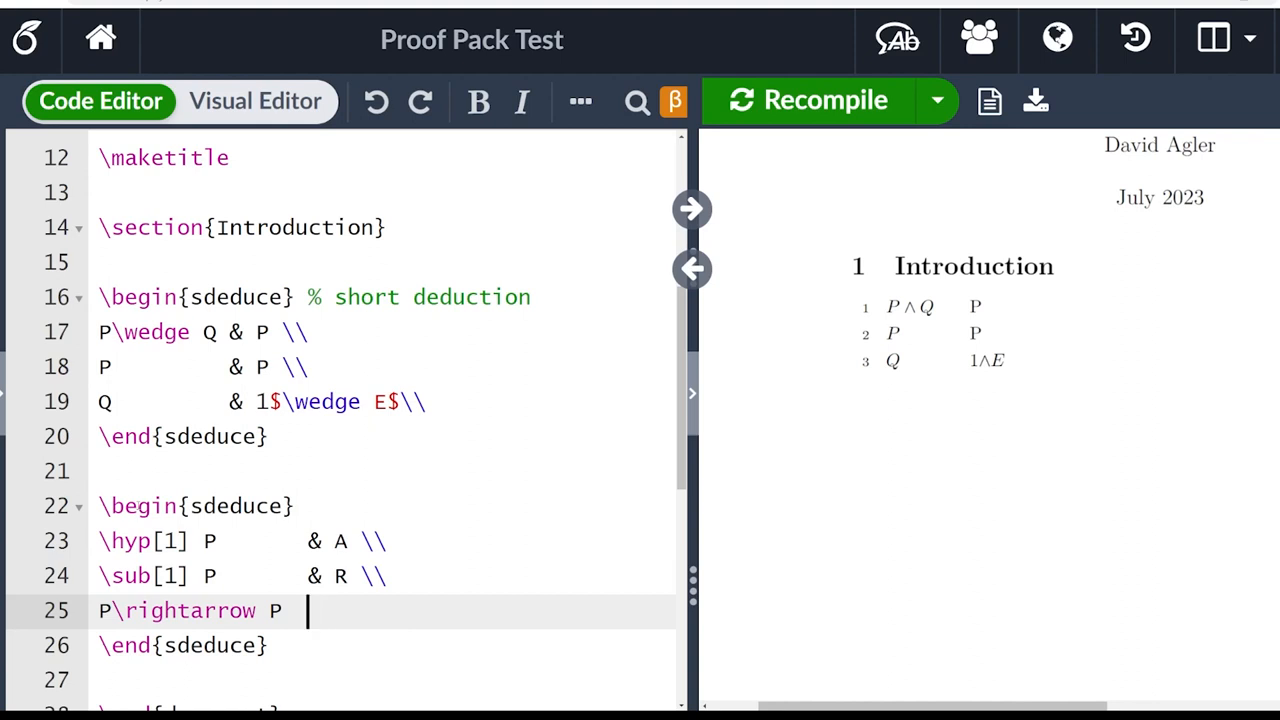
pyautogui.write('&')
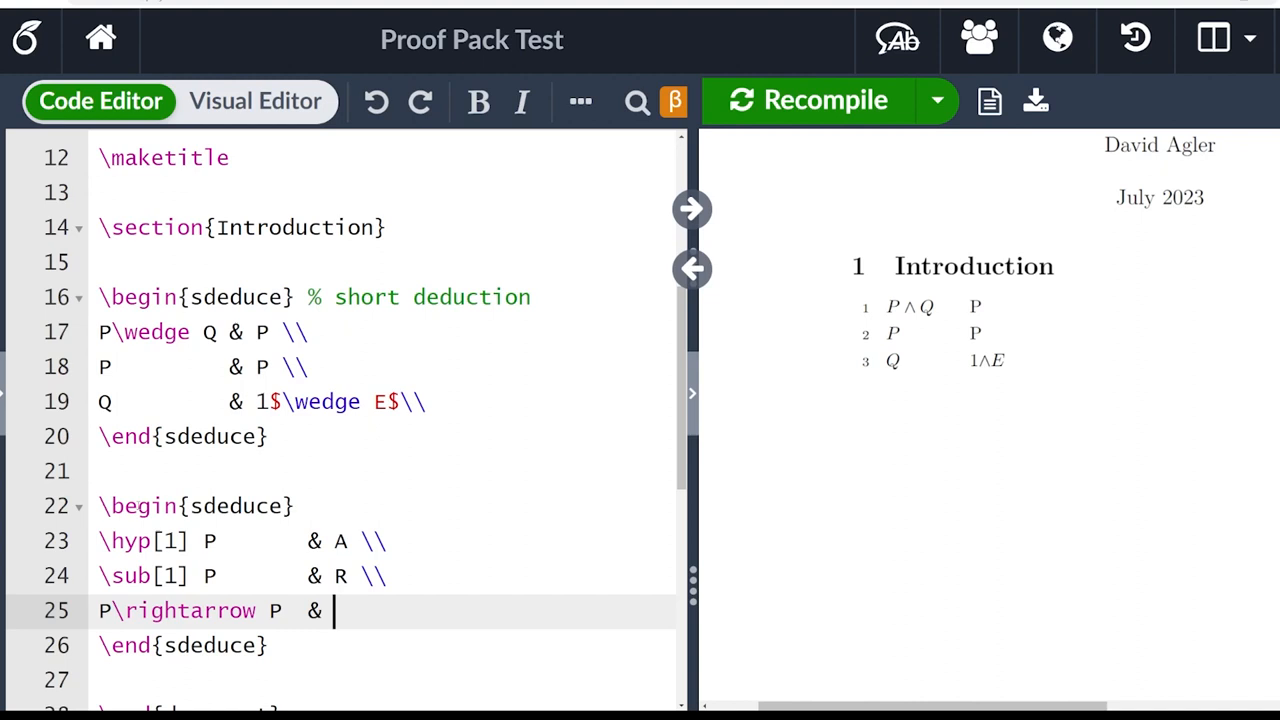
pyautogui.write('1-3')
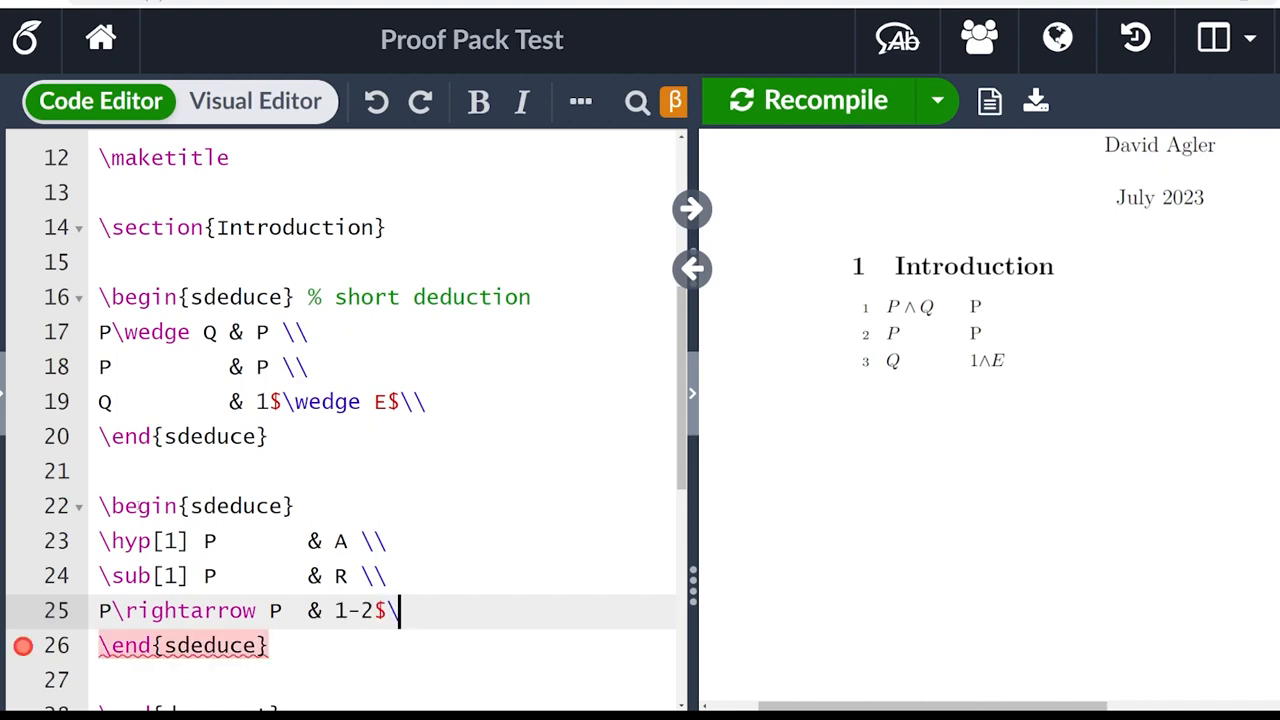
pyautogui.write('\\rightarrow I')
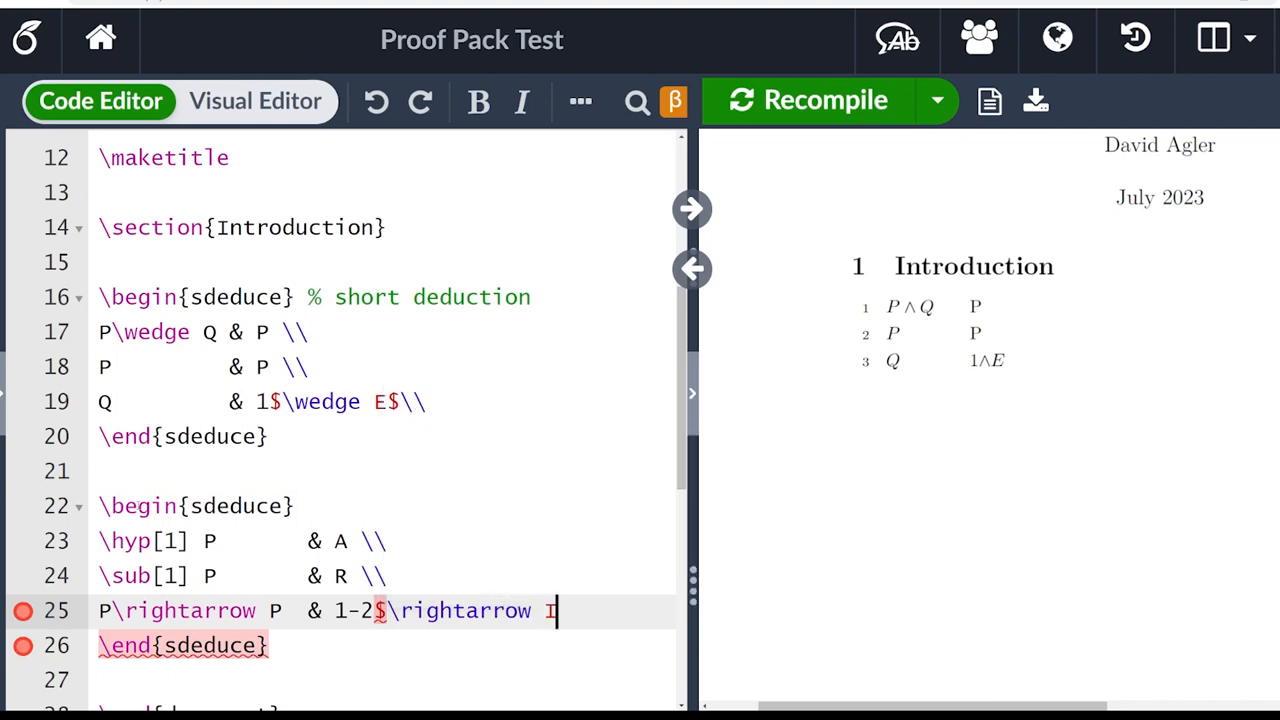
pyautogui.write('$ \\\\')
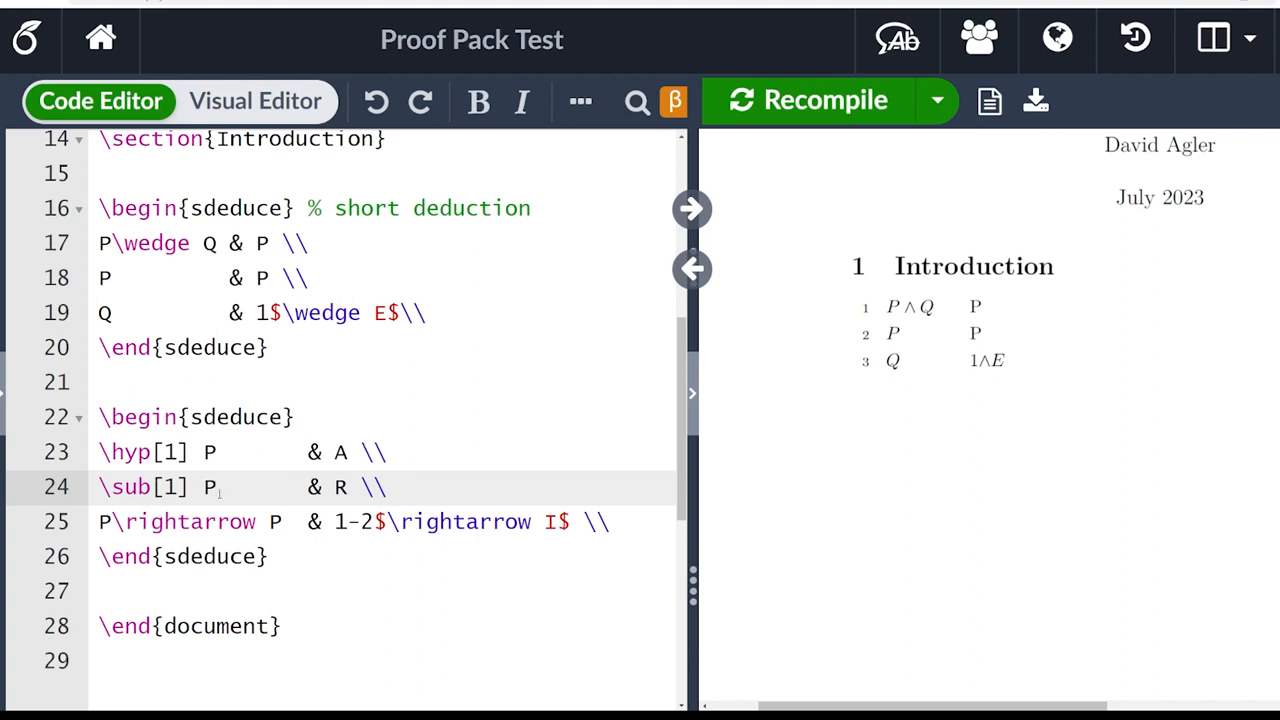
# - Recompile so the preview shows the second deduction deriving P→P
pyautogui.click(340, 556)
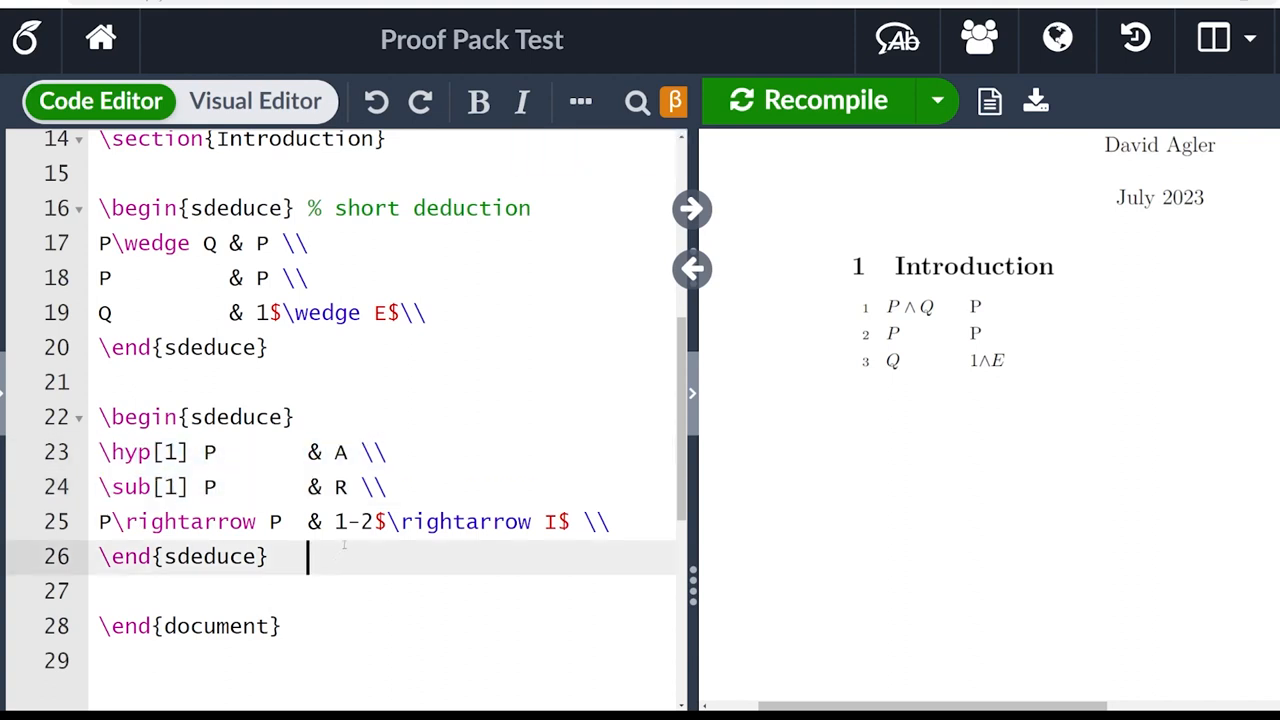
pyautogui.click(824, 100)
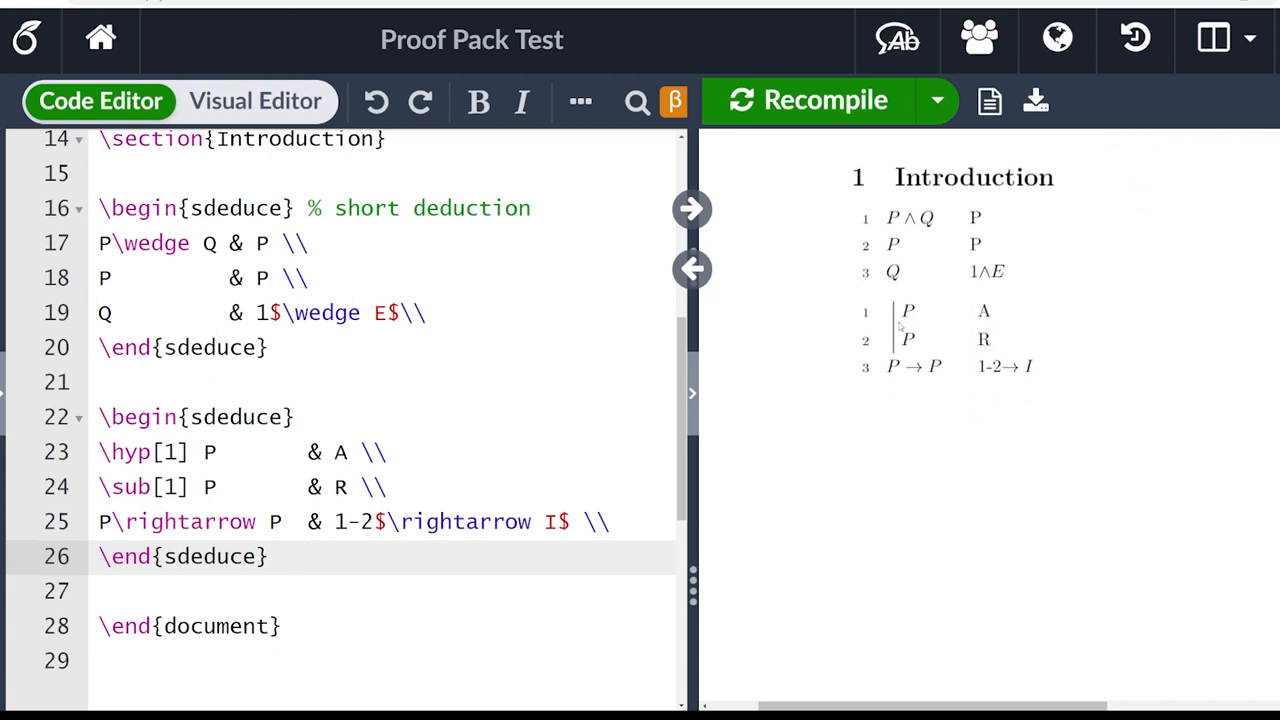
pyautogui.click(310, 556)
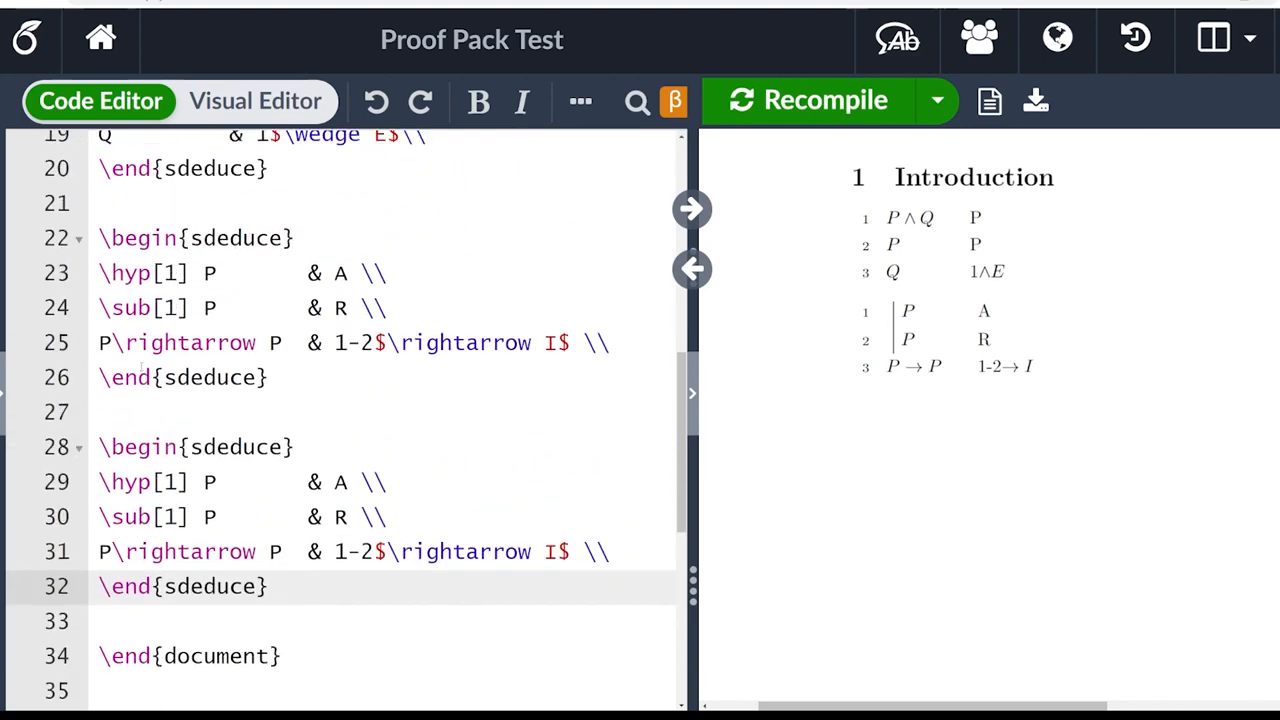
# - Comment the hypothesis lines with %hypothesis and %hypothesis w line
pyautogui.click(290, 586)
pyautogui.write('l')
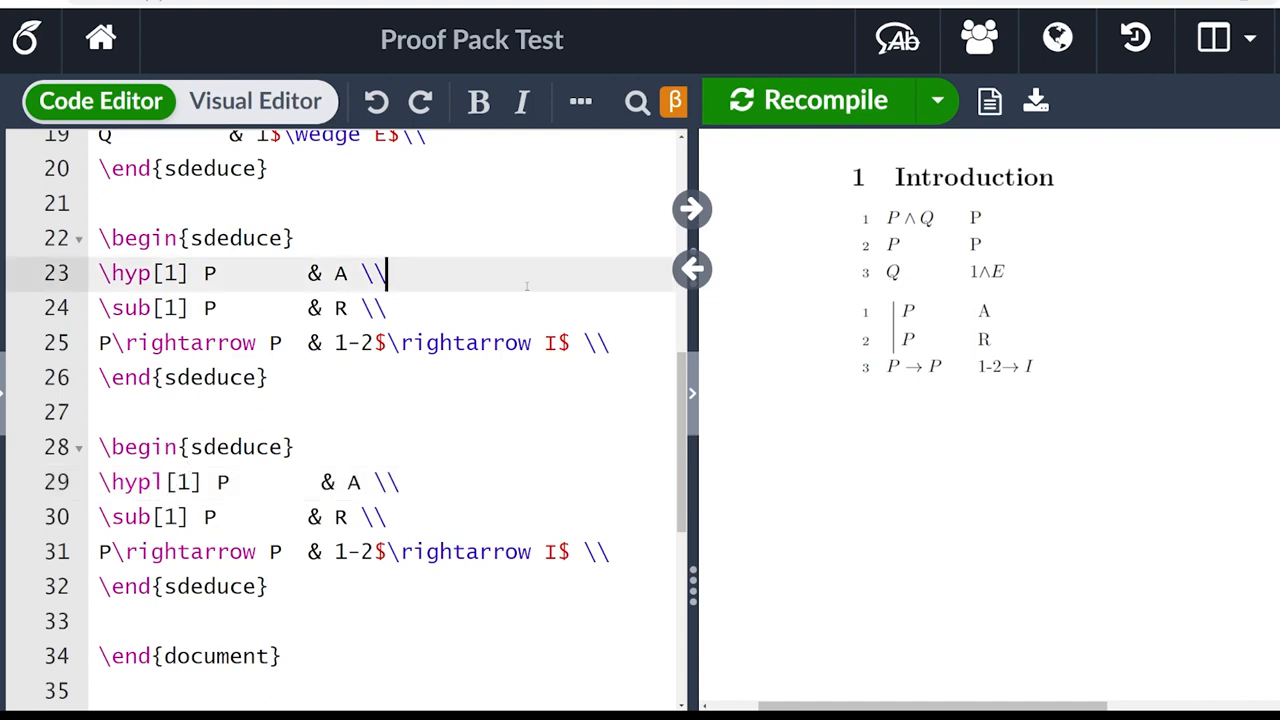
pyautogui.write('%hypot')
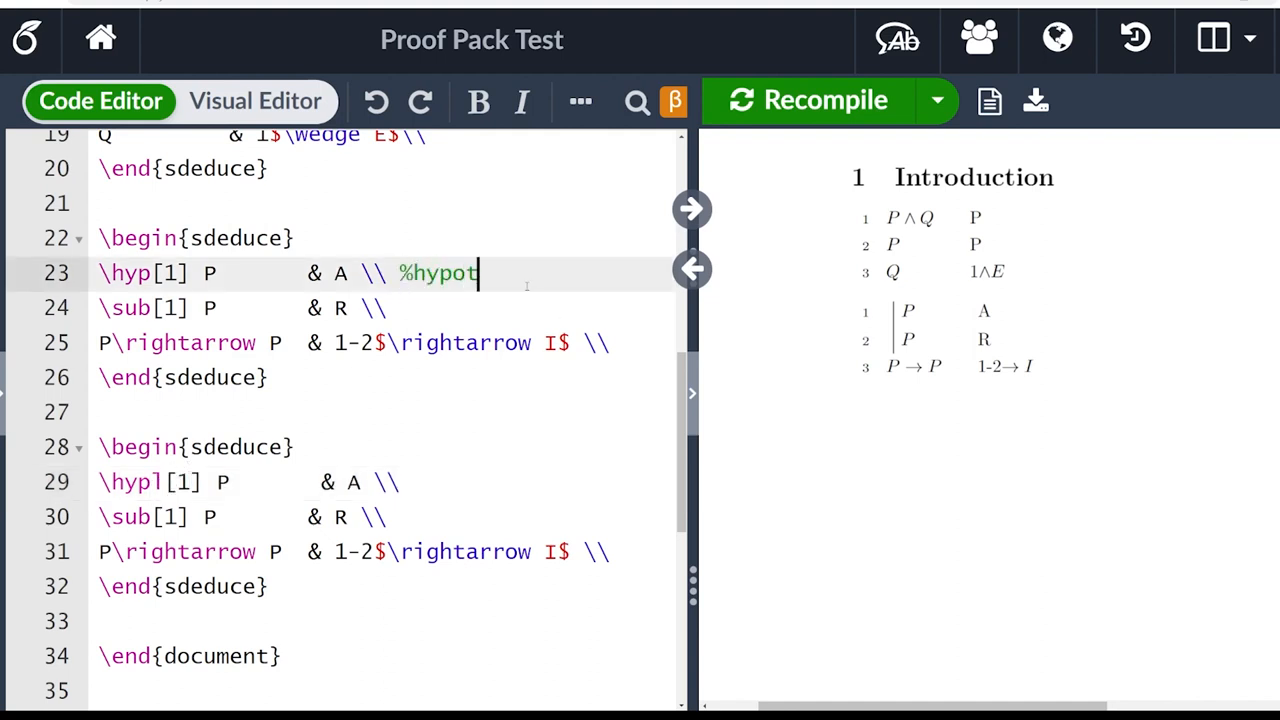
pyautogui.write('hesis')
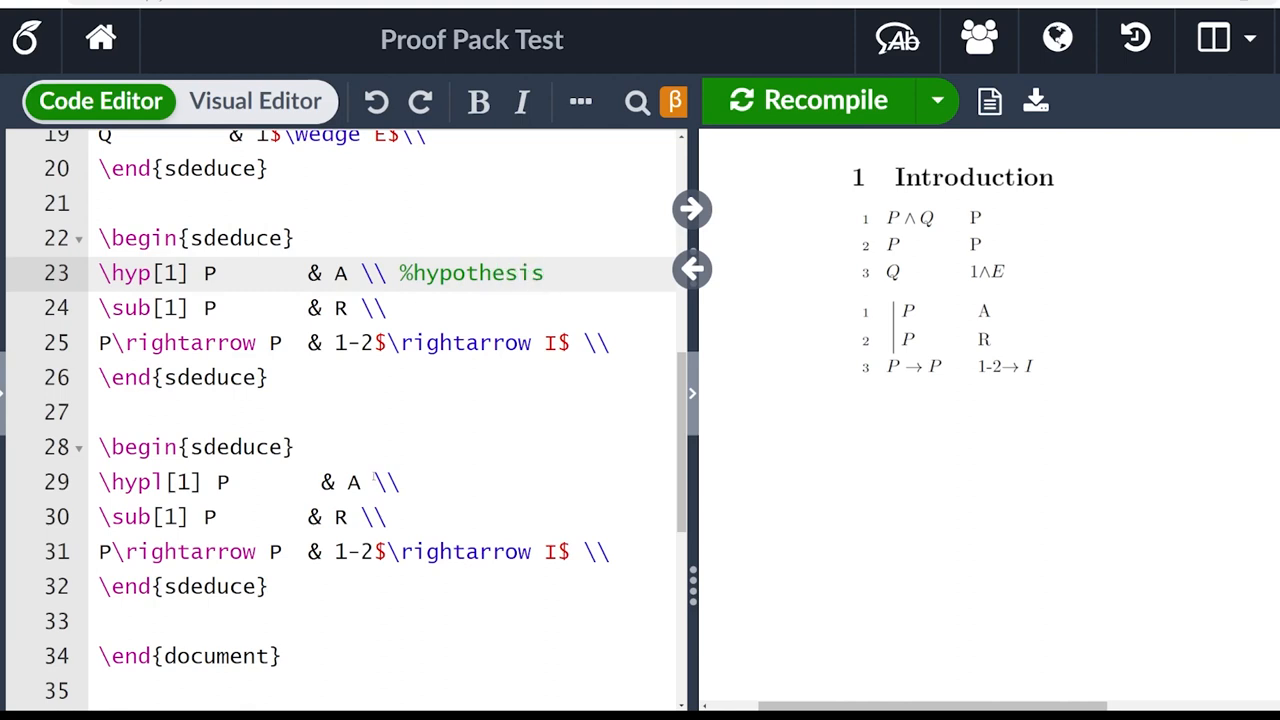
pyautogui.doubleClick(470, 272)
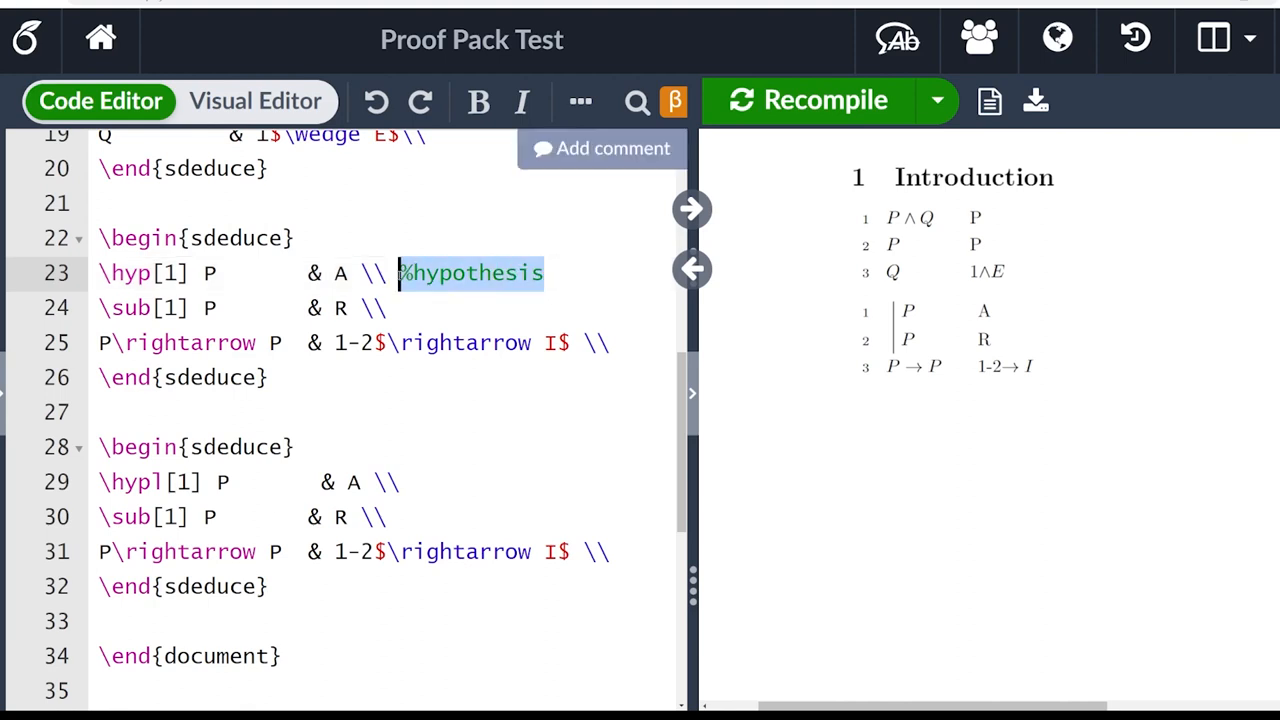
pyautogui.write('%hypothesis')
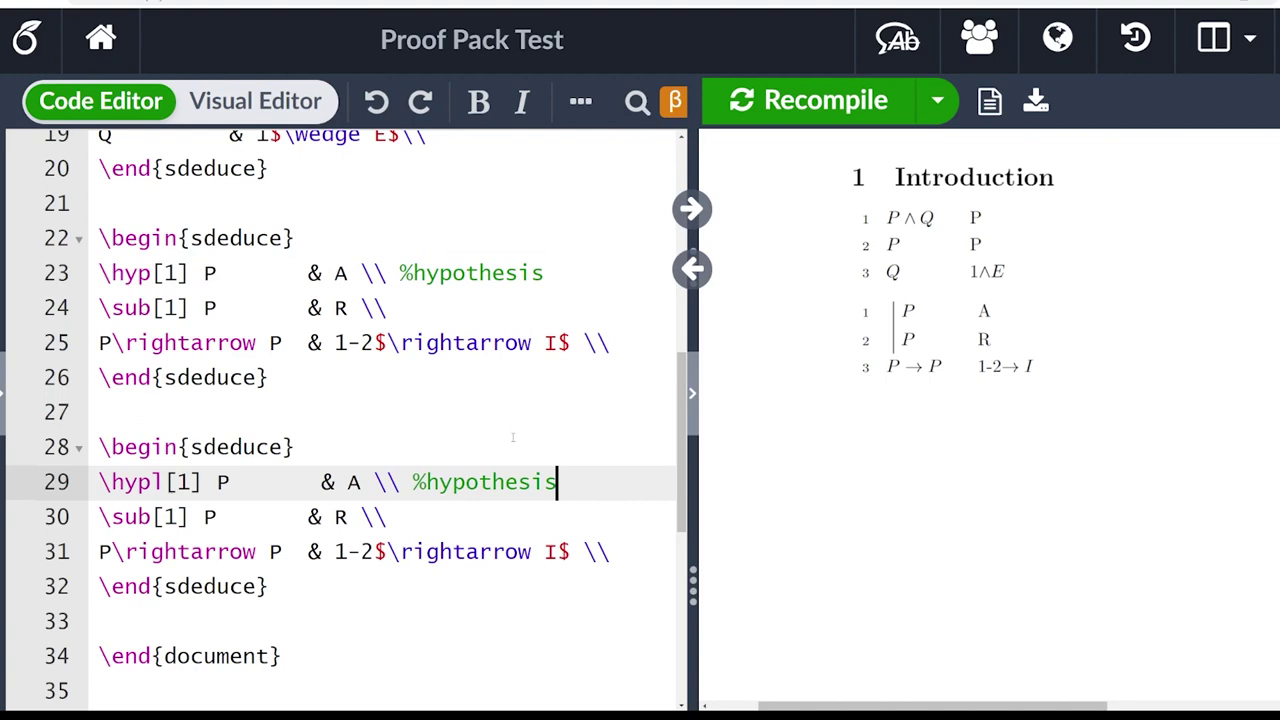
pyautogui.write('w line')
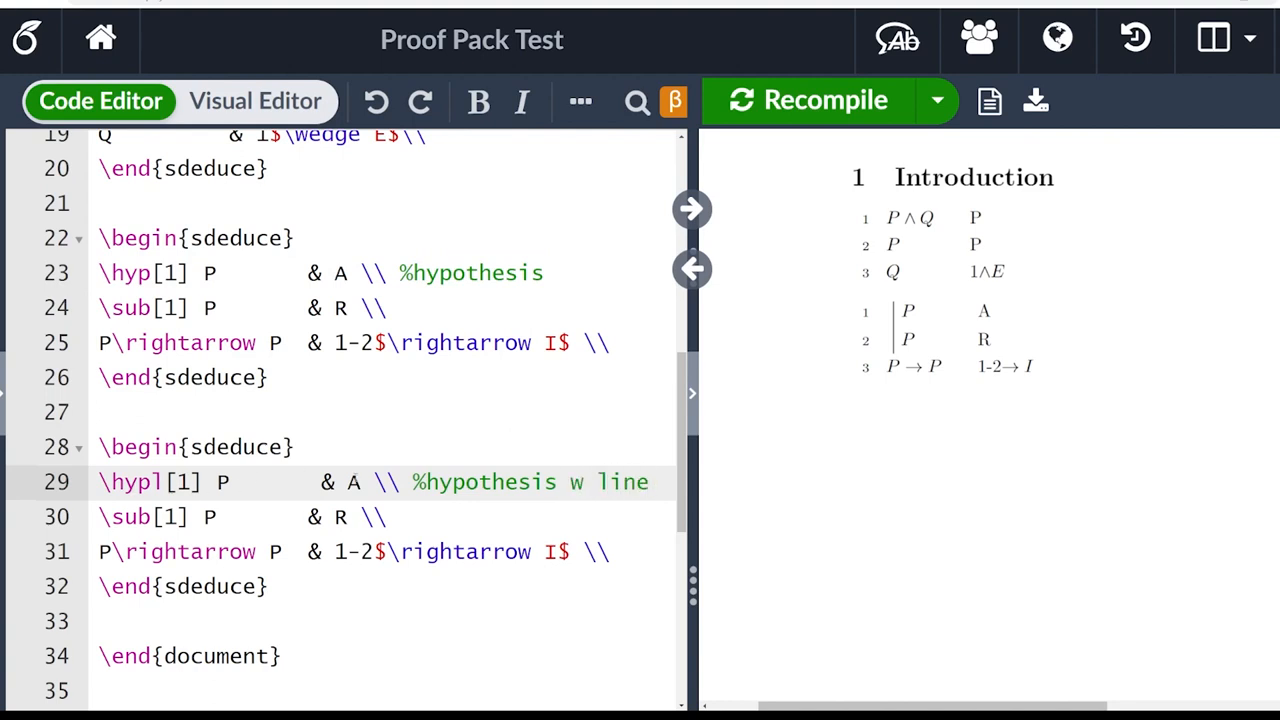
# - Recompile and review the third deduction rendered as a five-line subproof
pyautogui.click(810, 100)
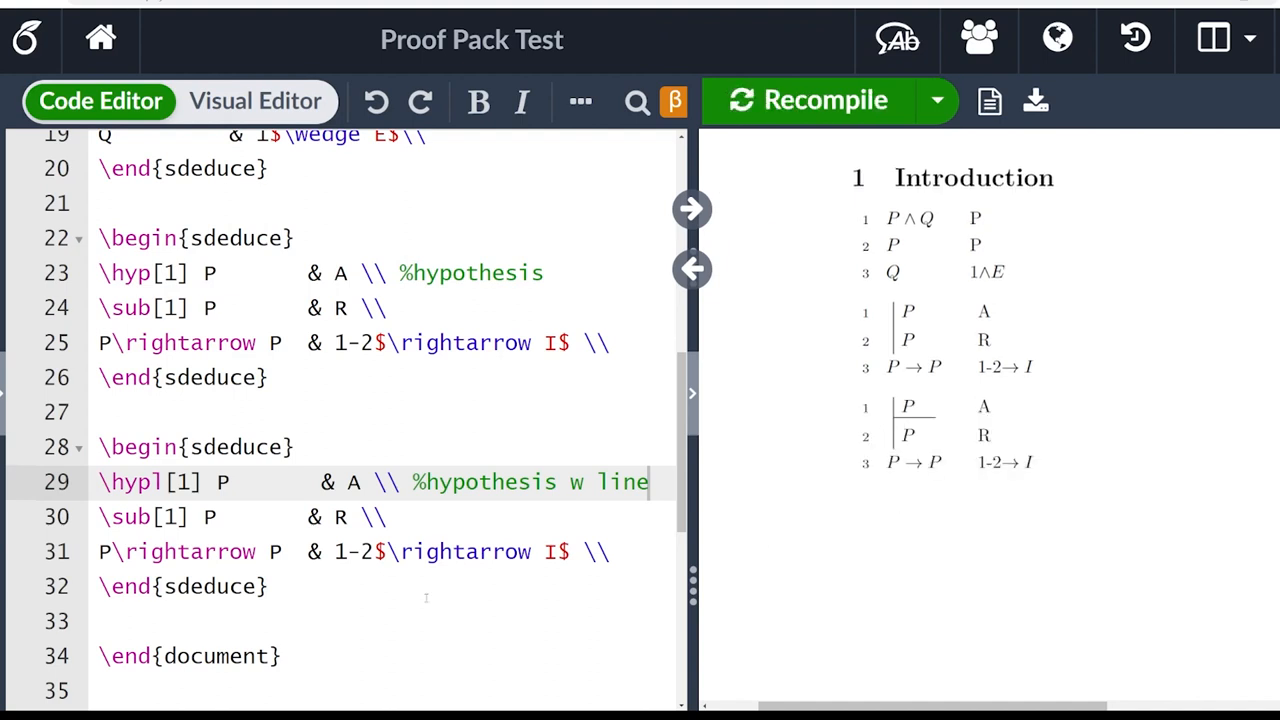
pyautogui.click(384, 516)
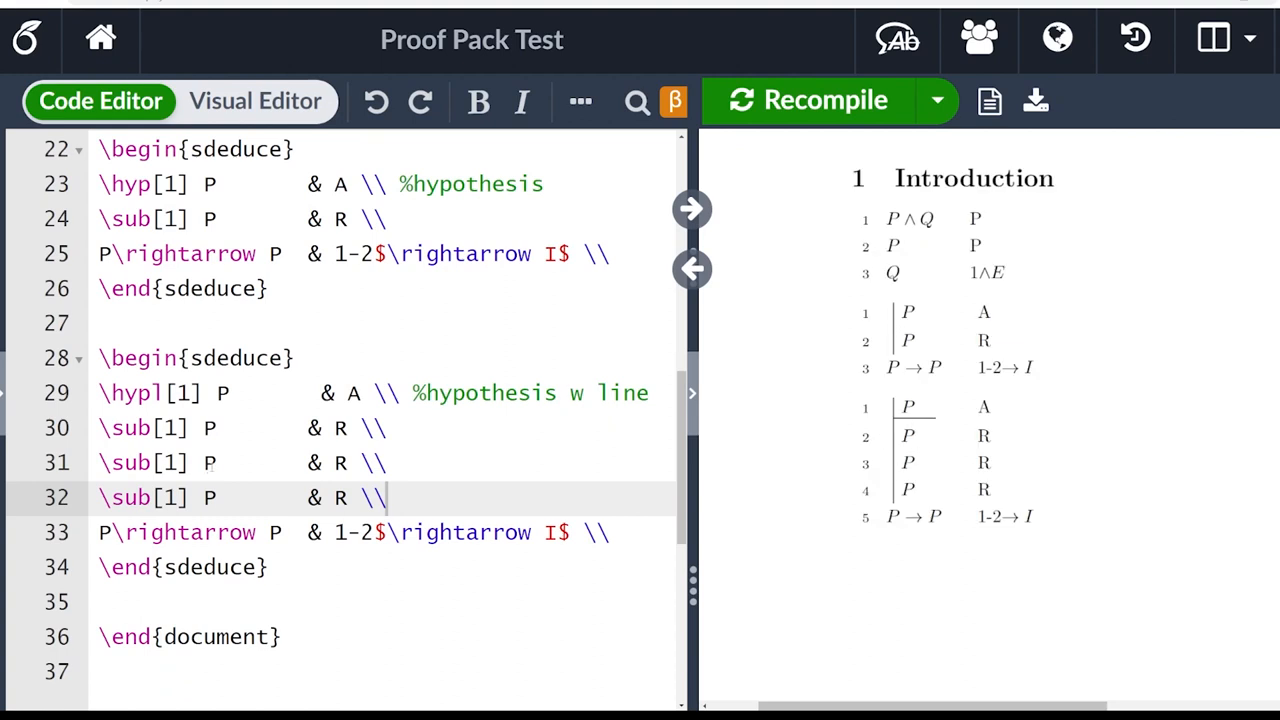
pyautogui.click(218, 496)
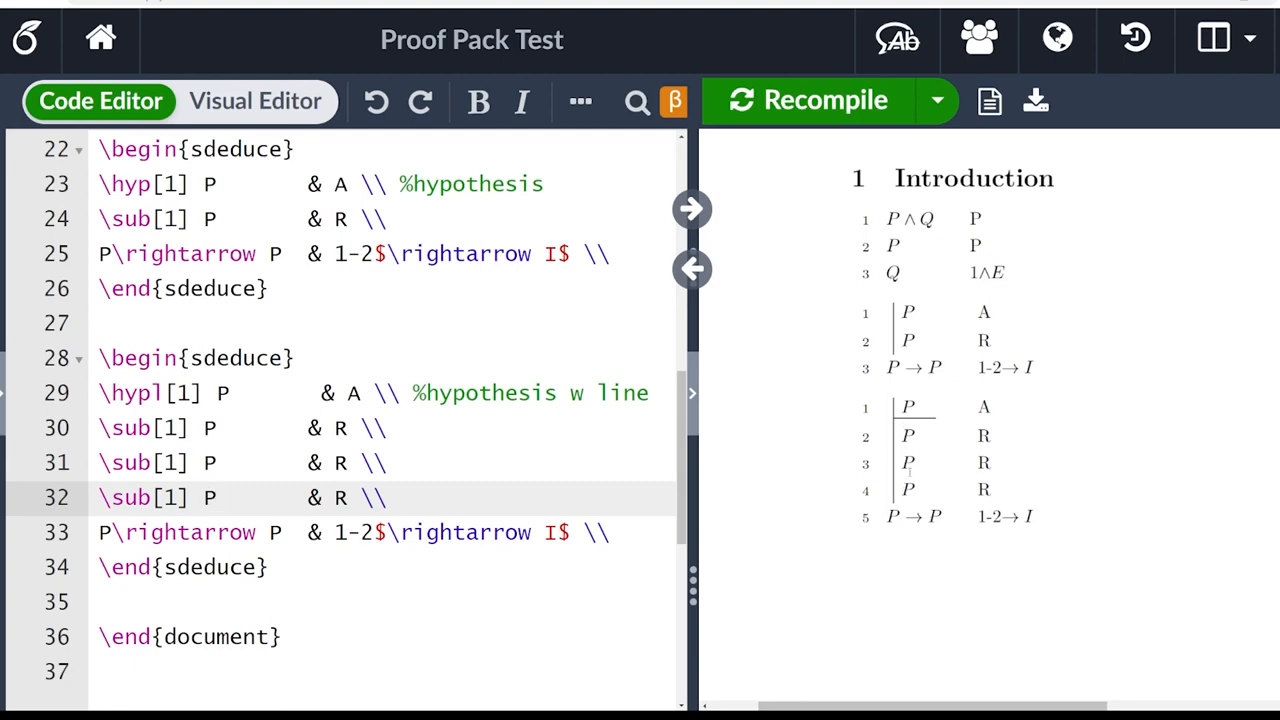
pyautogui.scroll(-3)
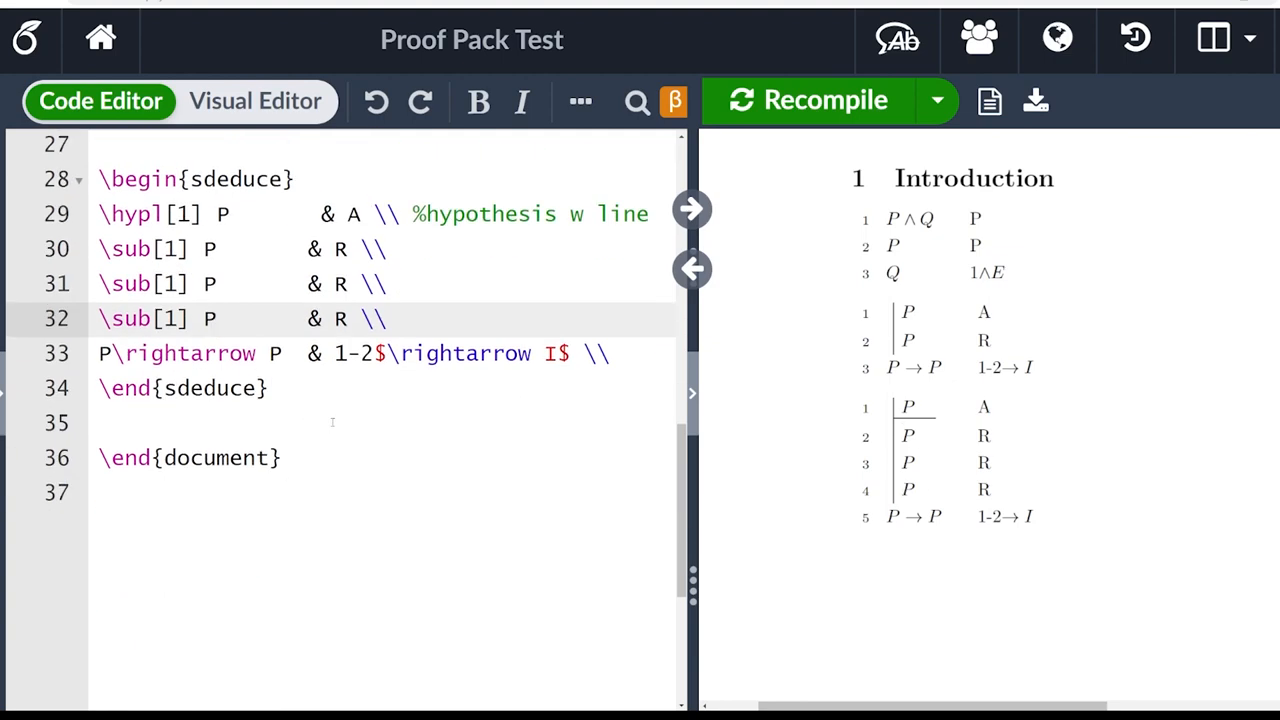
pyautogui.scroll(3)
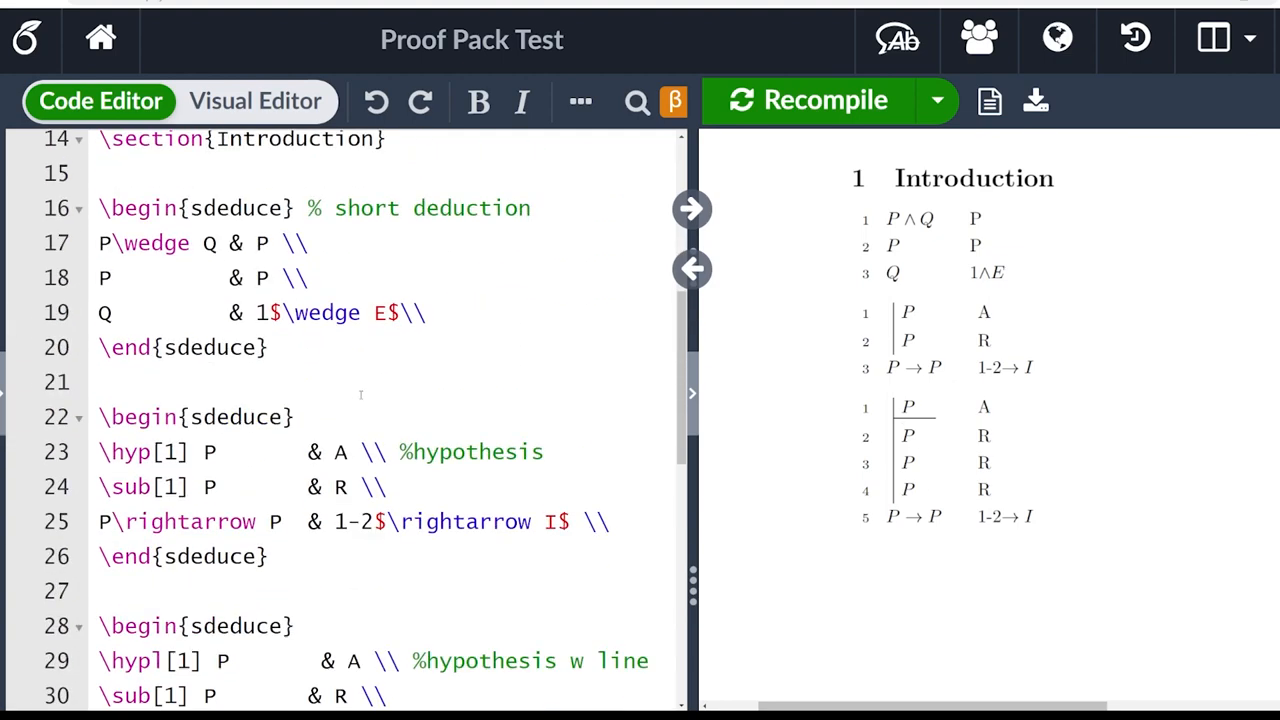
# - Turn the copied block into an mdeduce environment commented % manual deduction
pyautogui.doubleClick(240, 206)
pyautogui.write('\\begin{')
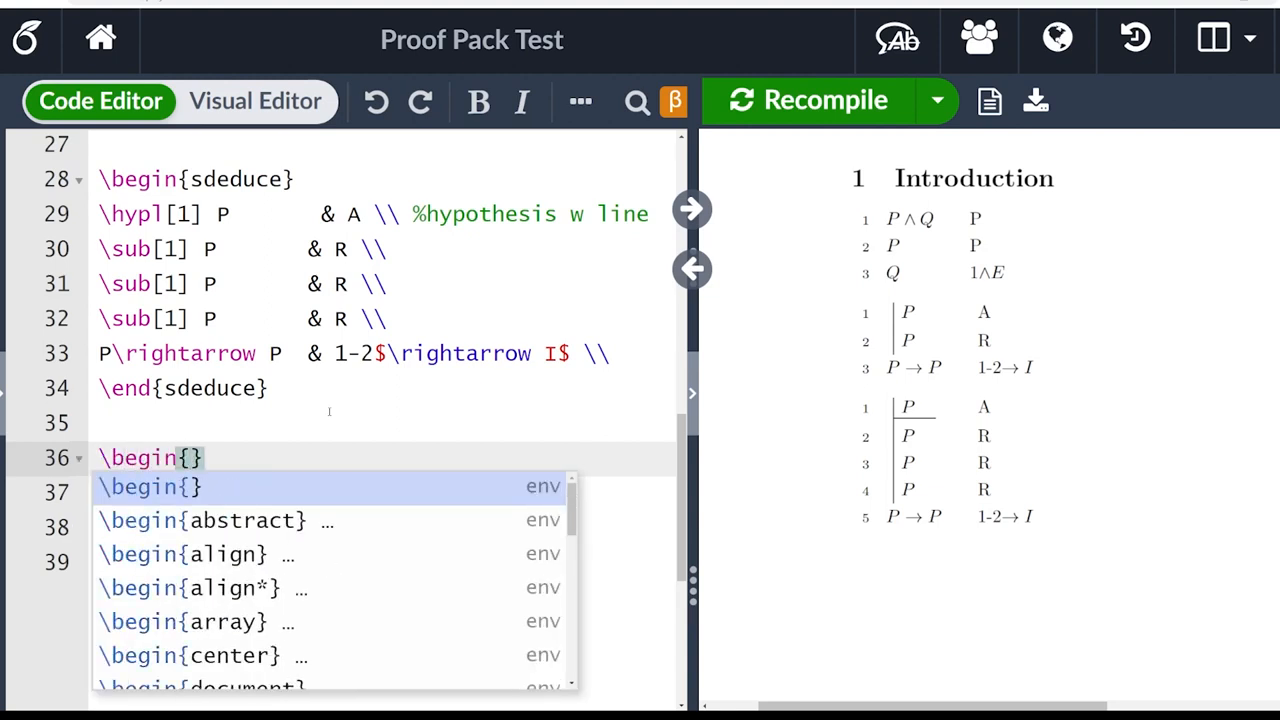
pyautogui.write('mdeduce')
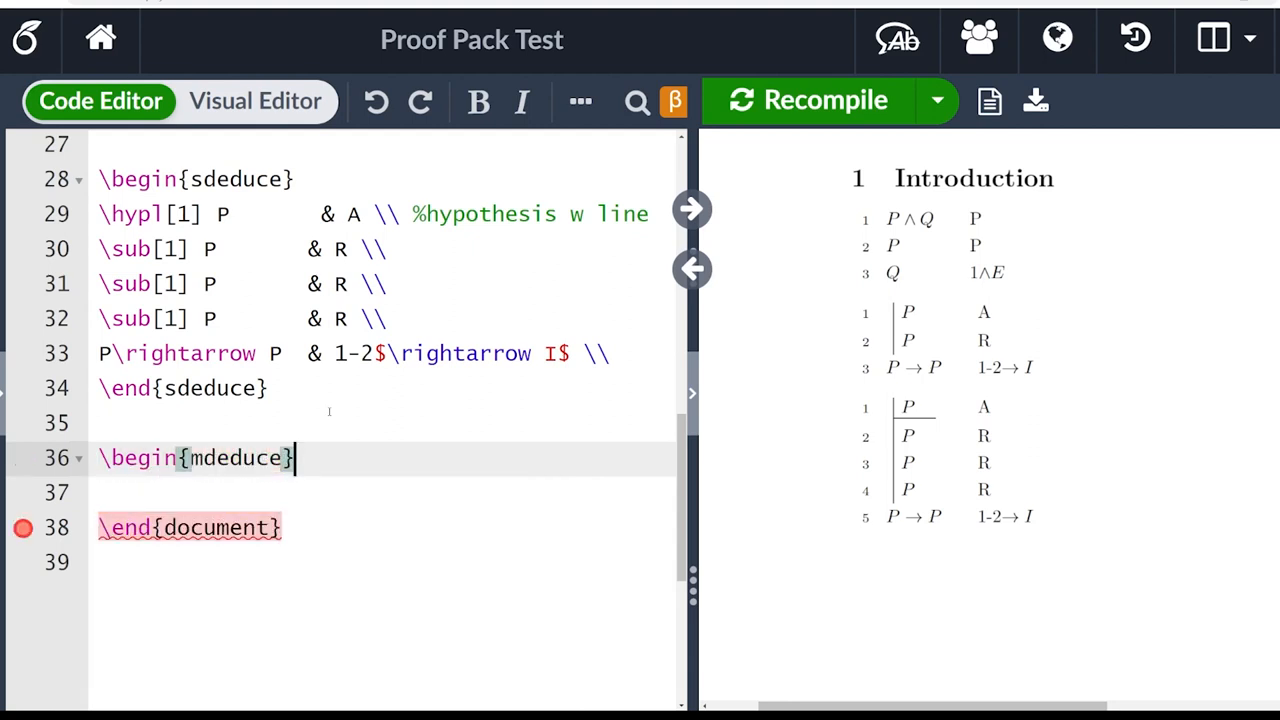
pyautogui.write('\\end{mdeduce')
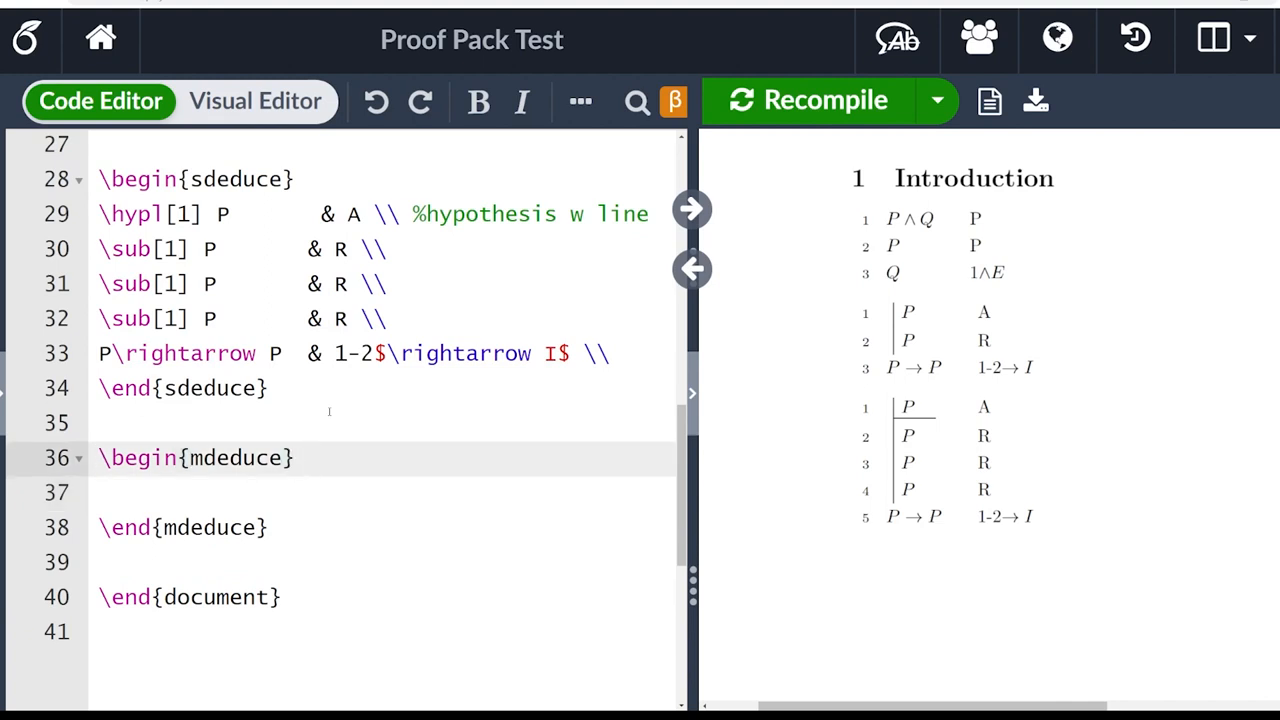
pyautogui.write('% manual')
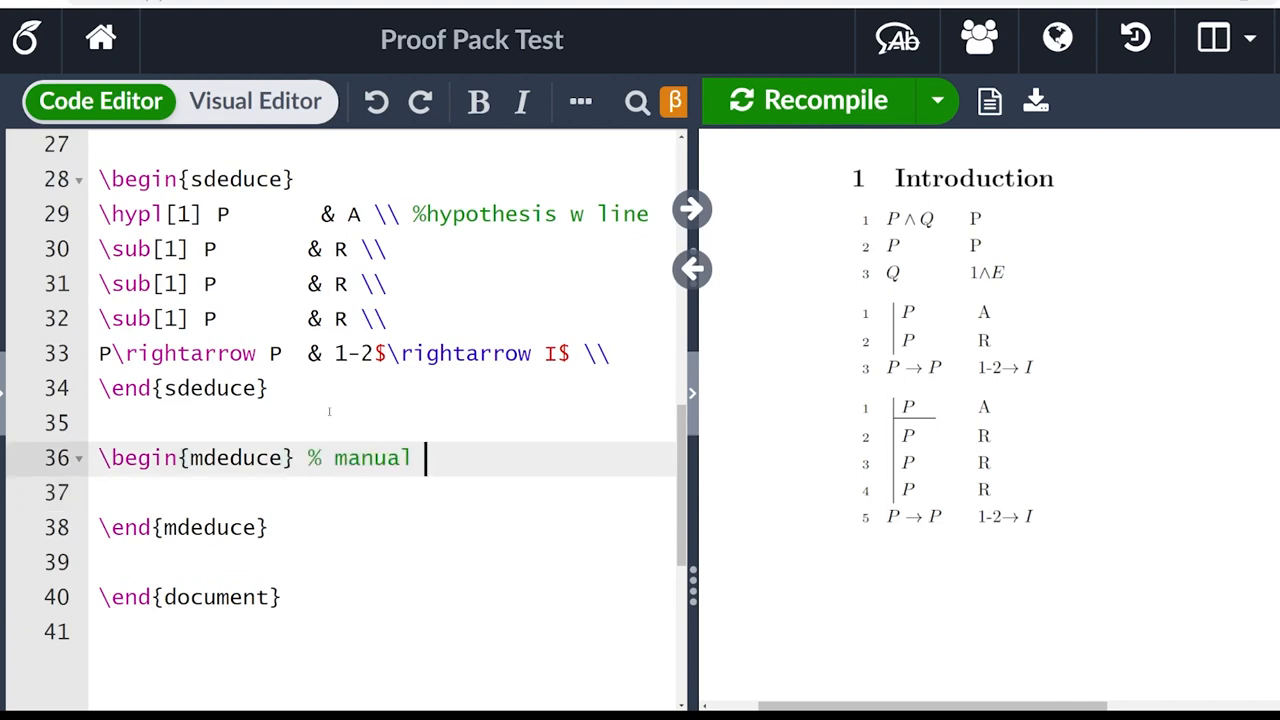
pyautogui.write('deduction')
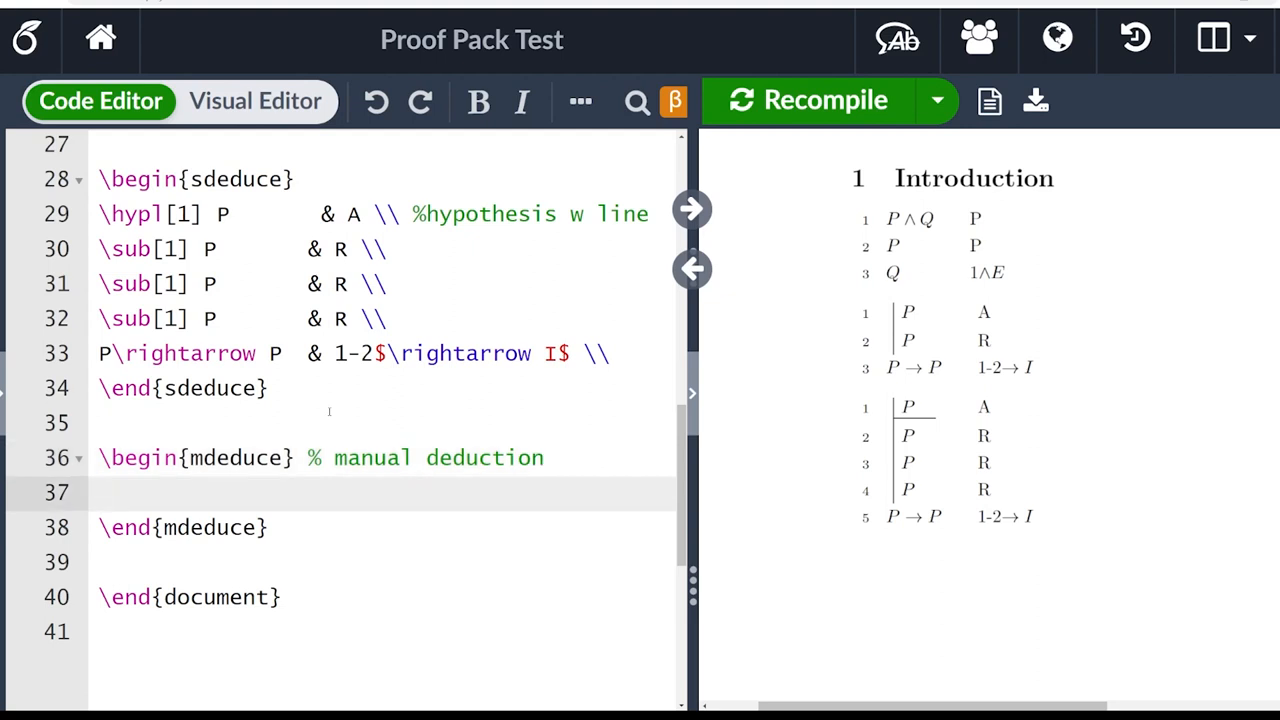
# - Write rows 1& P\rightarrow Q & P and 2& P & P with \\ endings
pyautogui.click(100, 492)
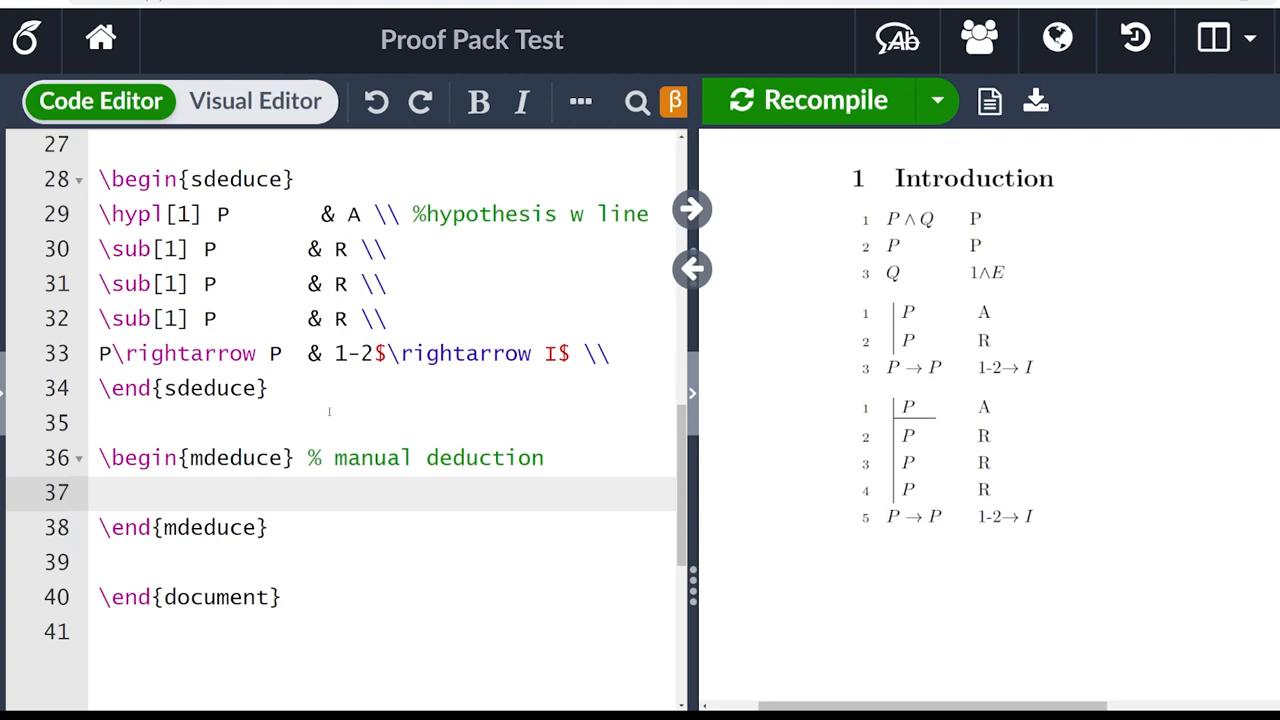
pyautogui.write('1')
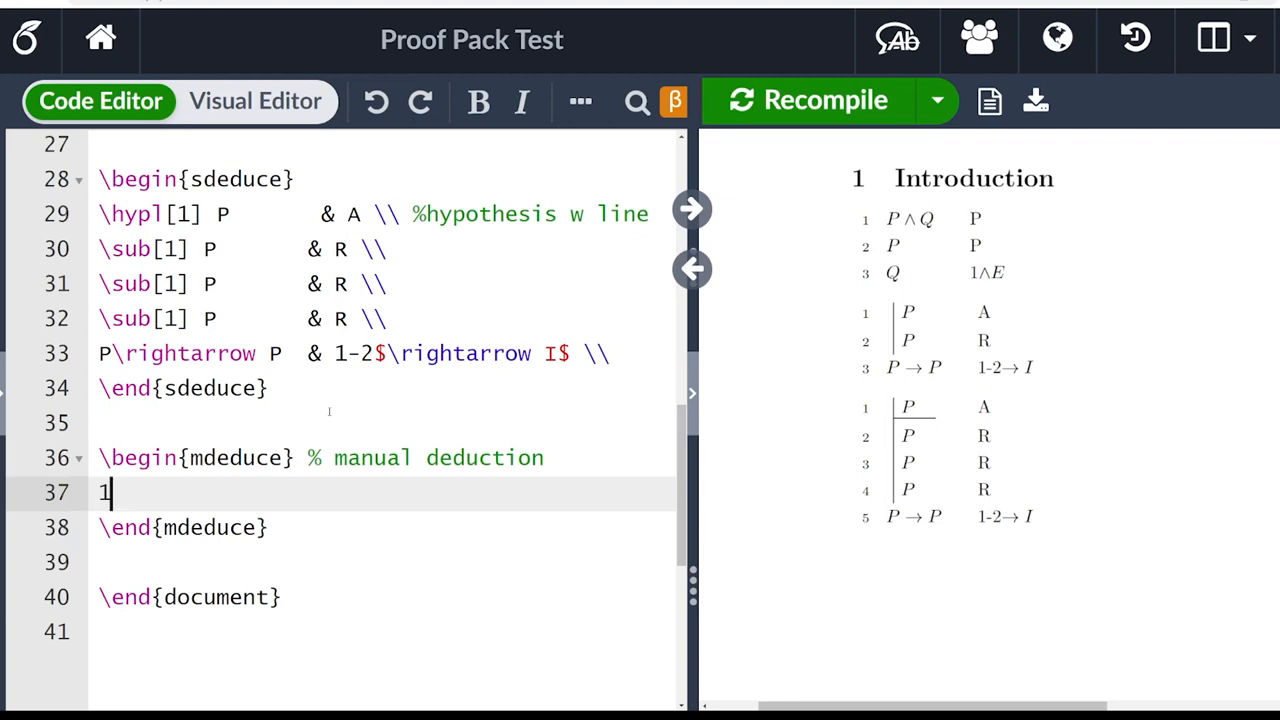
pyautogui.write('& P')
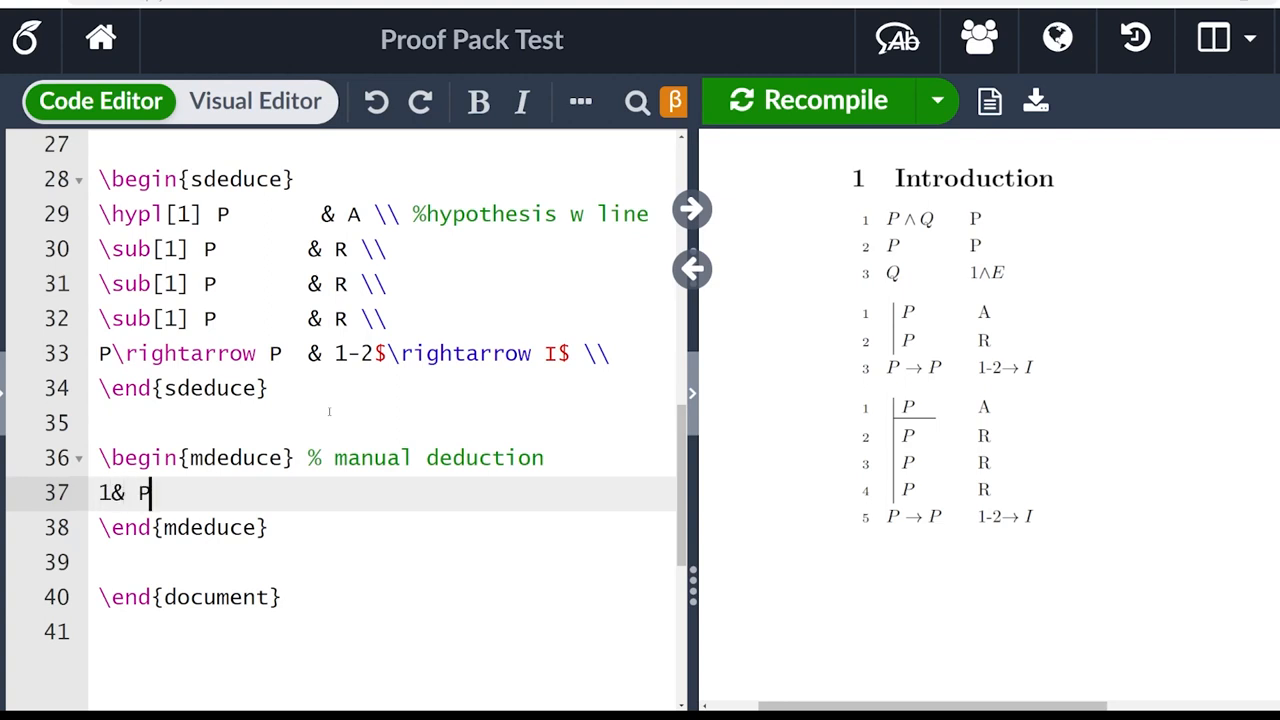
pyautogui.write('\\rightarrow Q &')
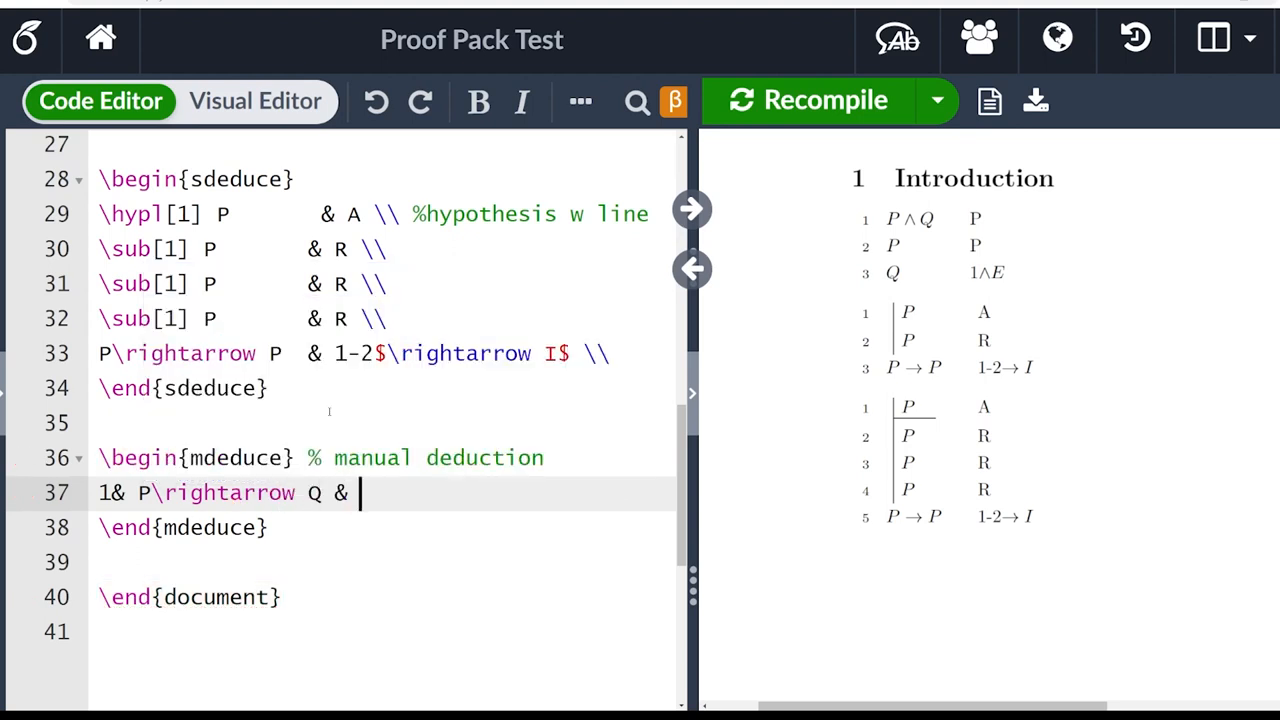
pyautogui.write('P')
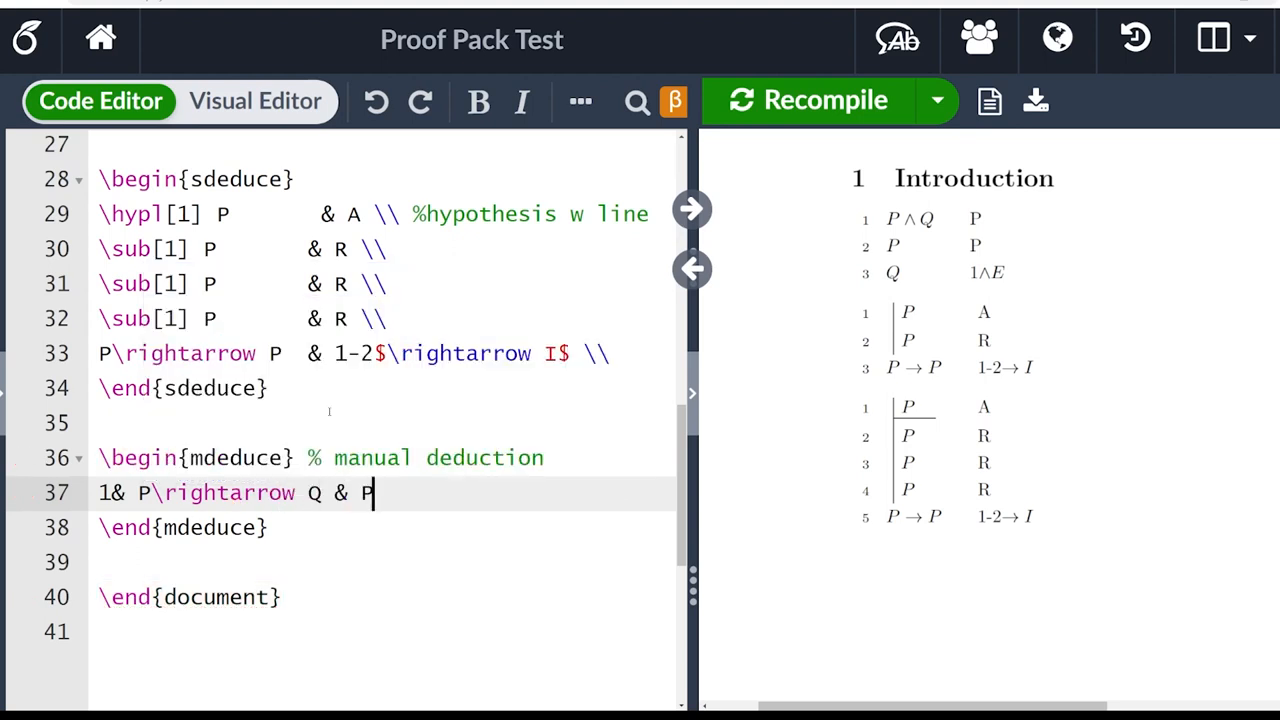
pyautogui.write('\\\\')
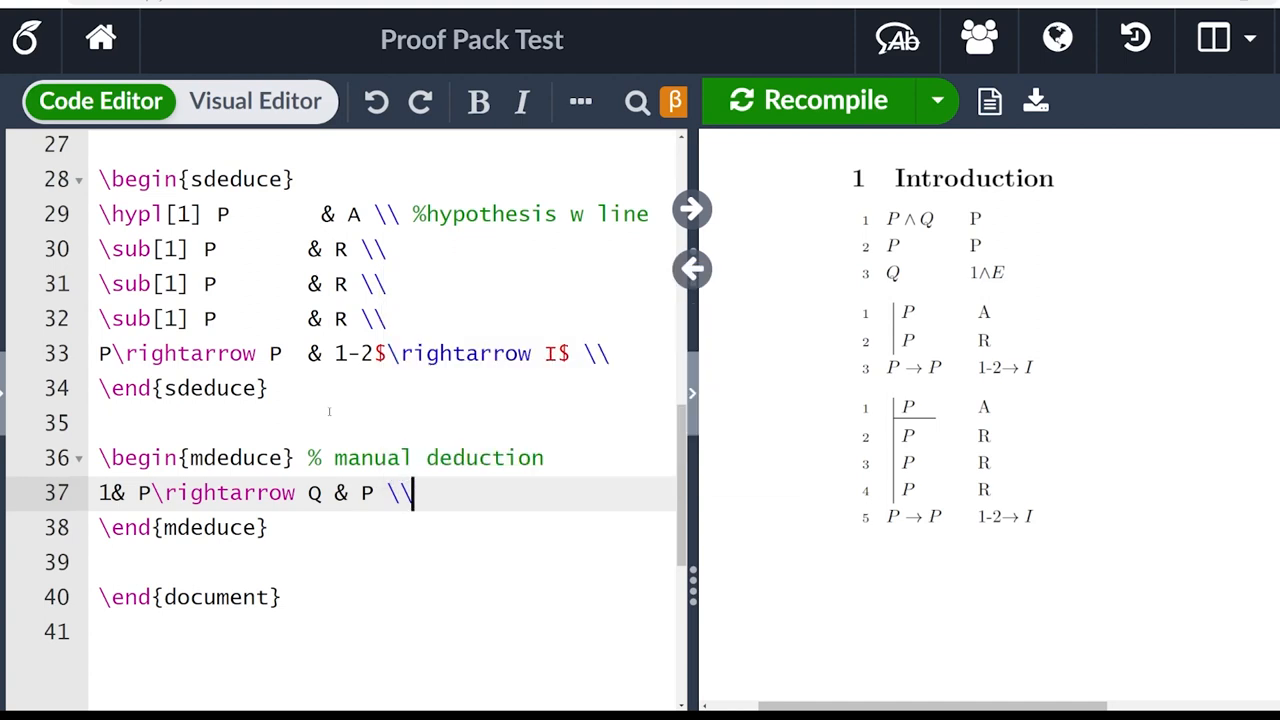
pyautogui.write('2')
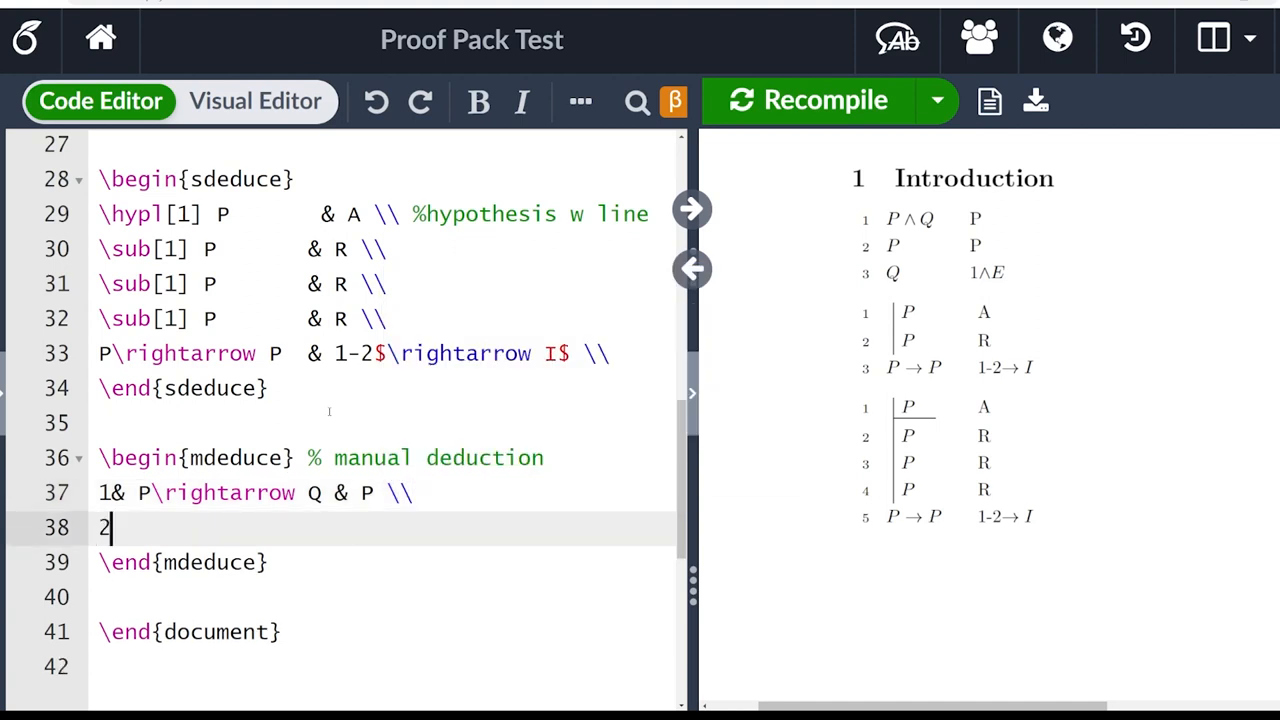
pyautogui.write('& P')
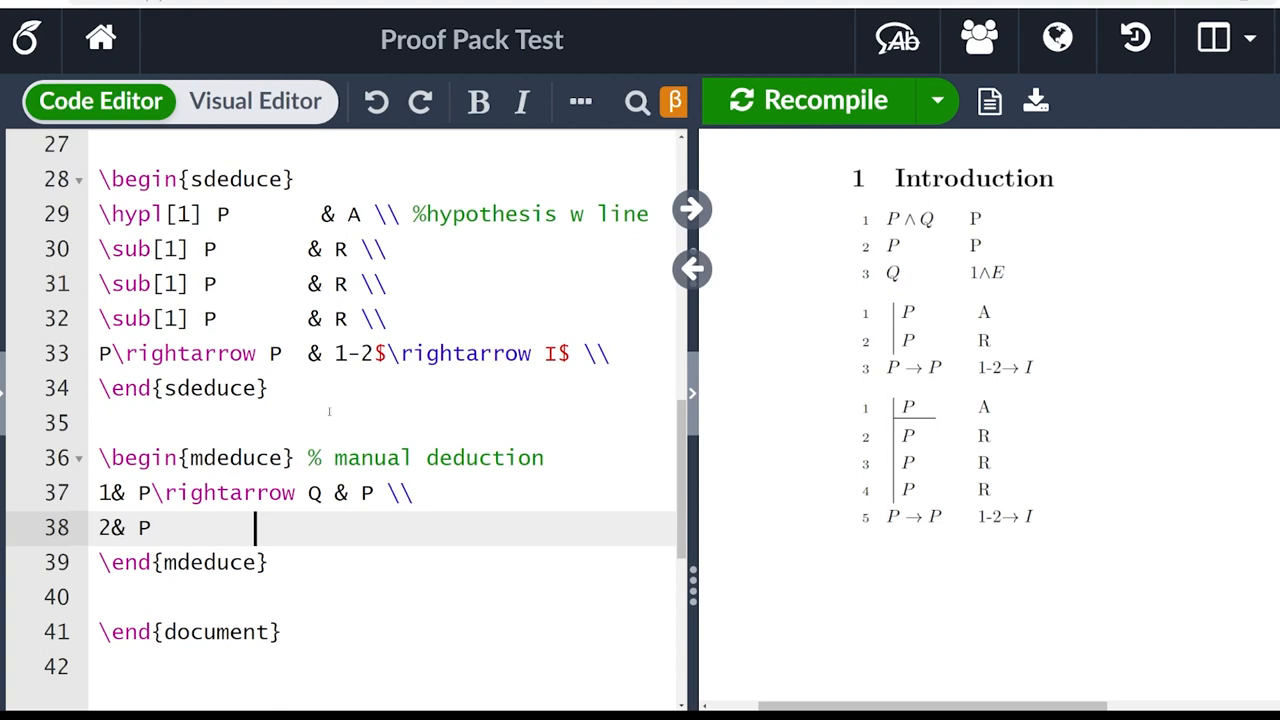
pyautogui.write('& P')
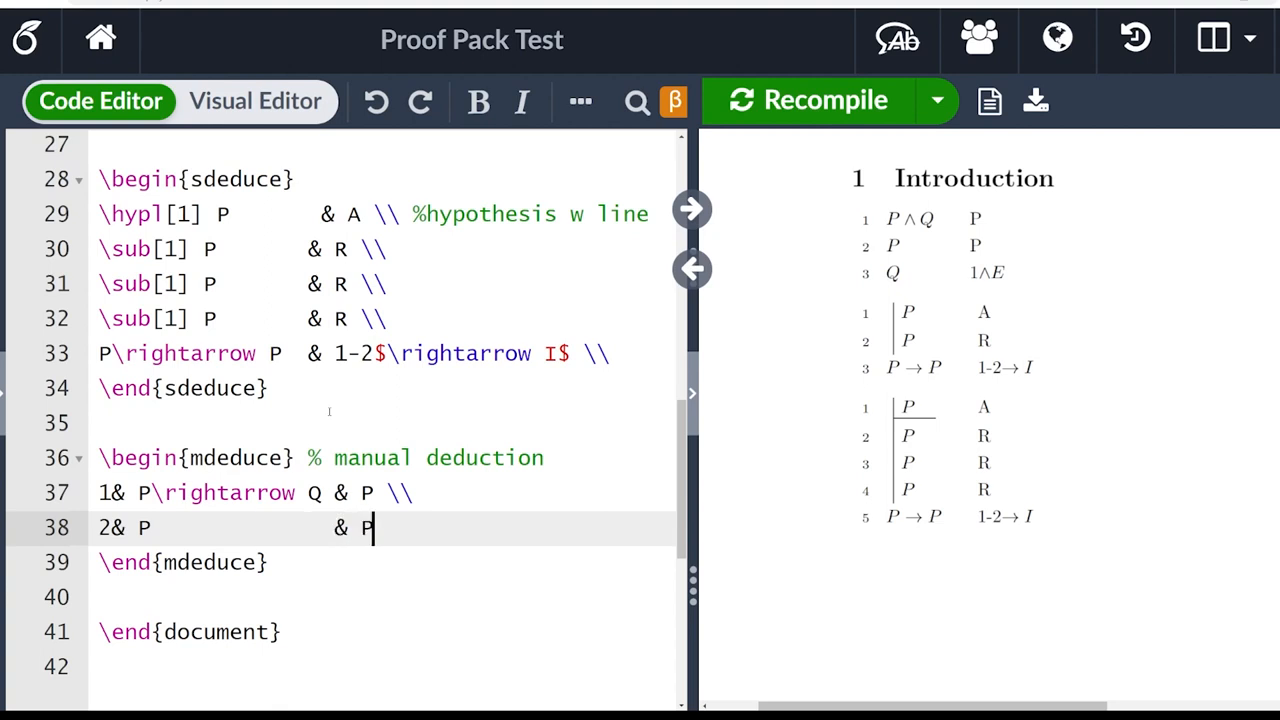
pyautogui.write('\\\\')
pyautogui.write('3')
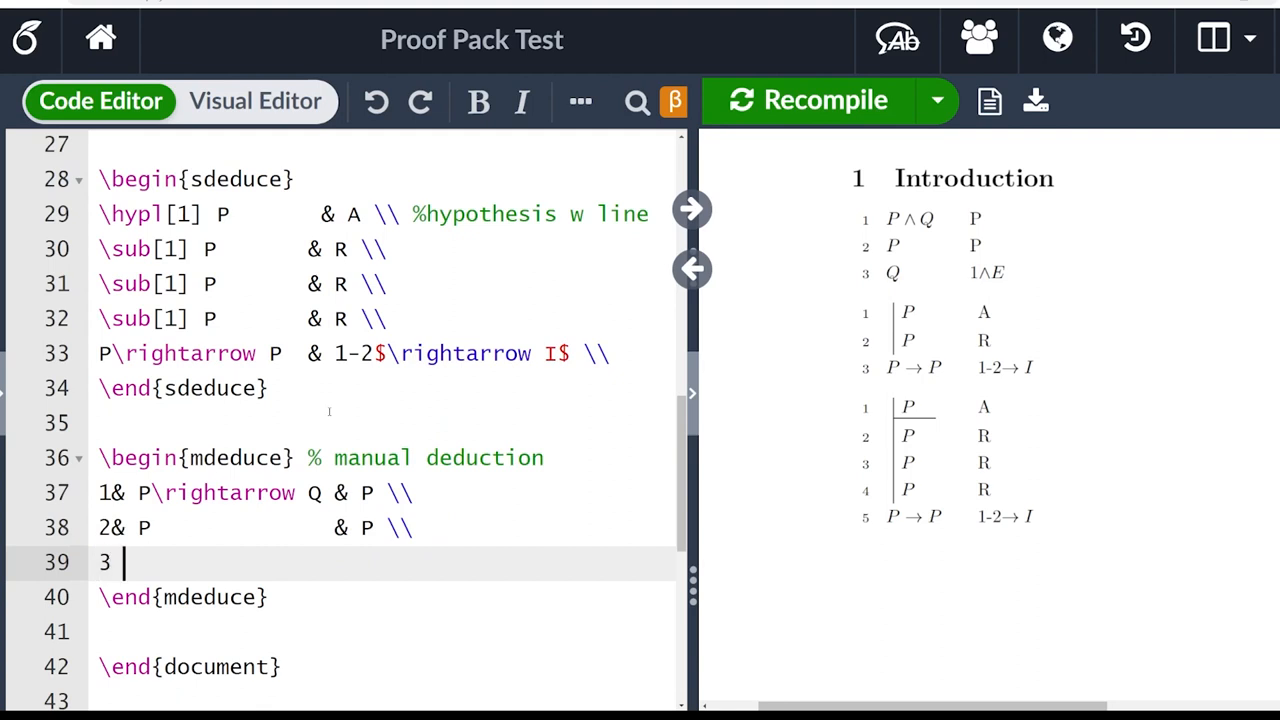
# - Add row 56& Q & 1,2$\rightarrow E$ \\ and place the cursor after the block
pyautogui.write('&')
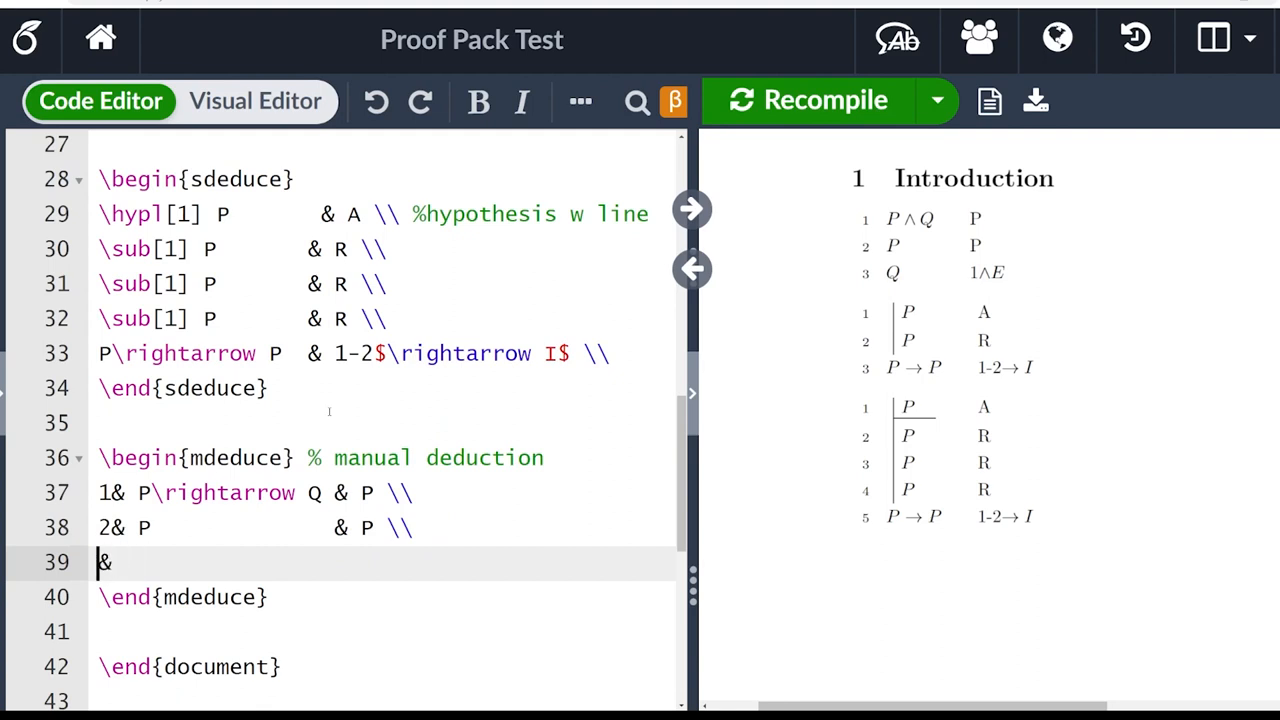
pyautogui.write('56')
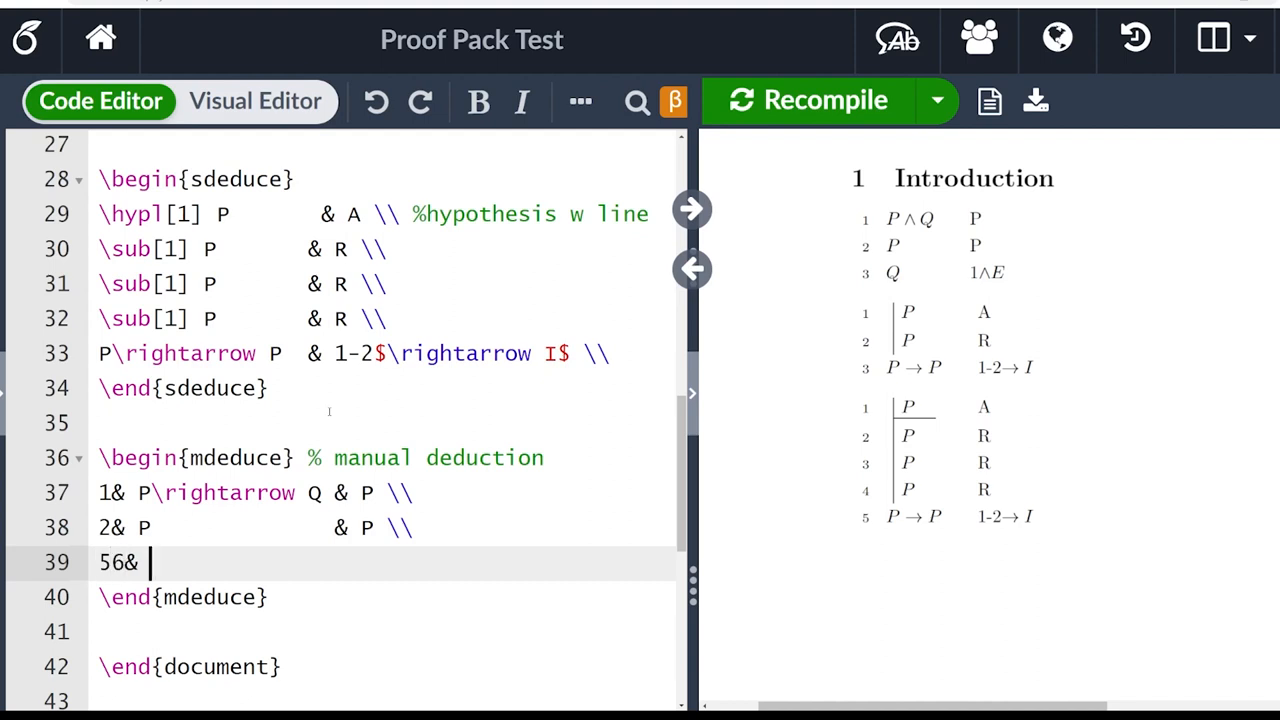
pyautogui.write('Q')
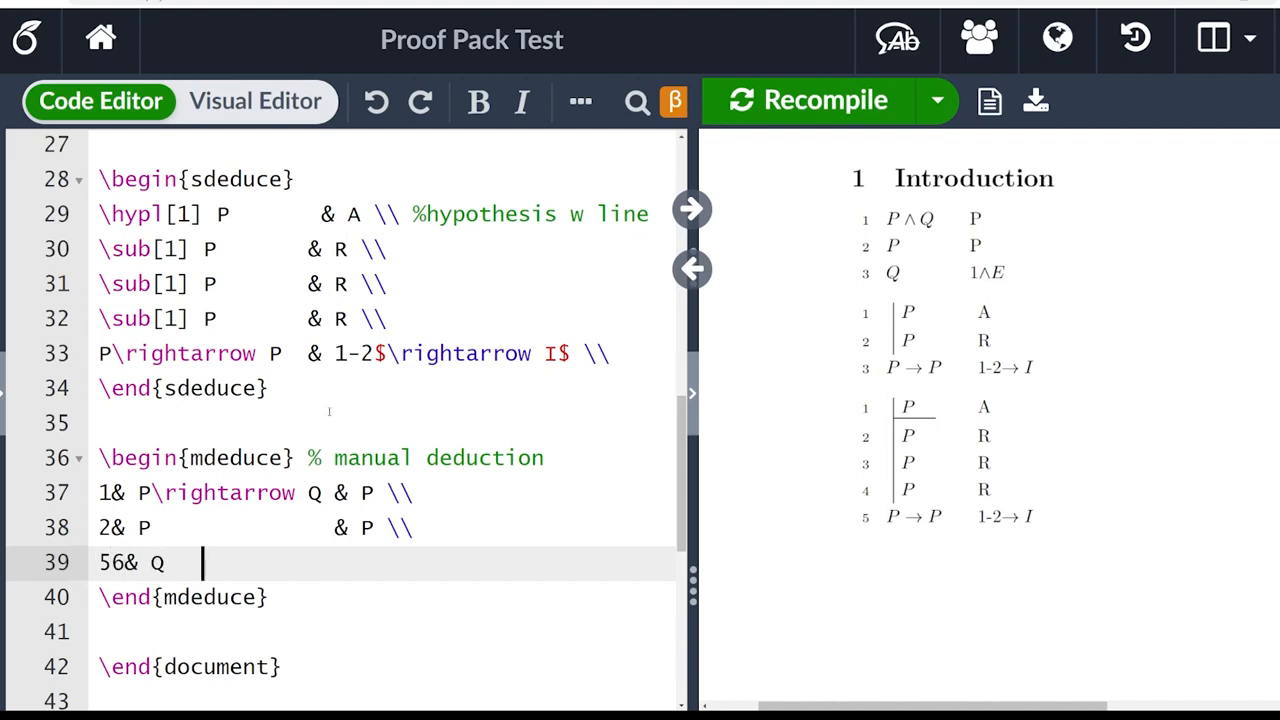
pyautogui.write('&')
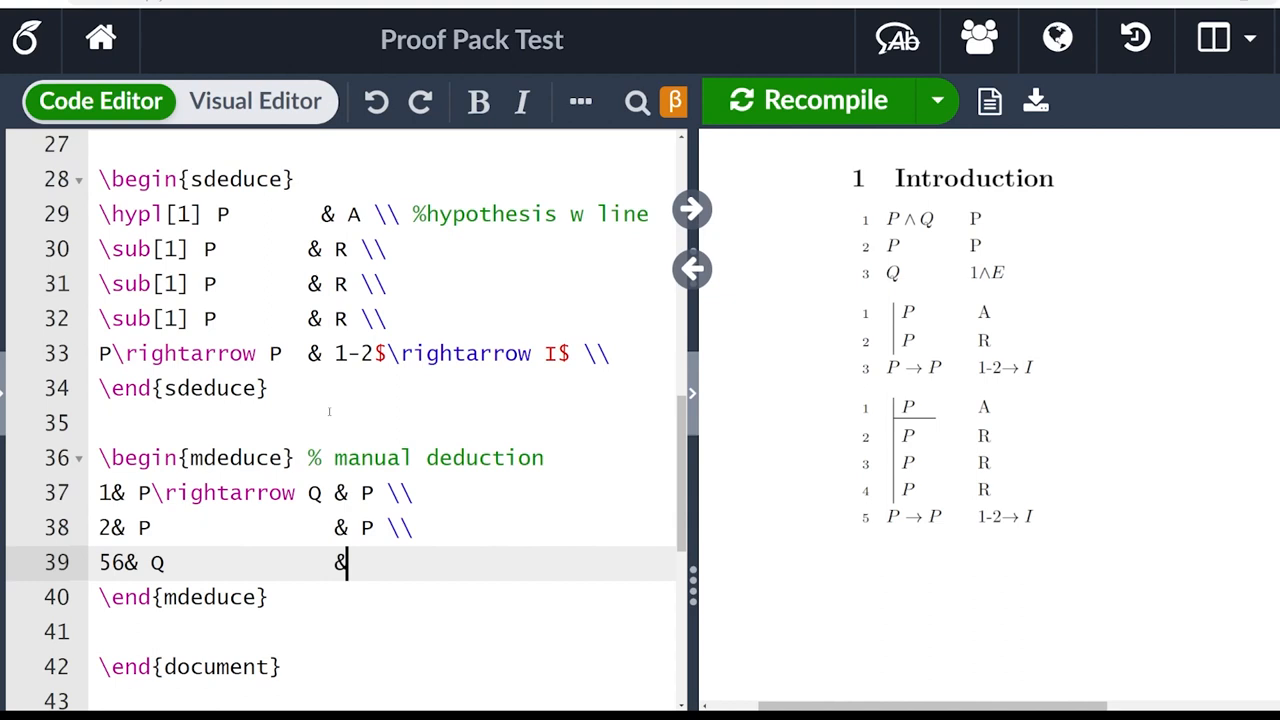
pyautogui.write('1,2')
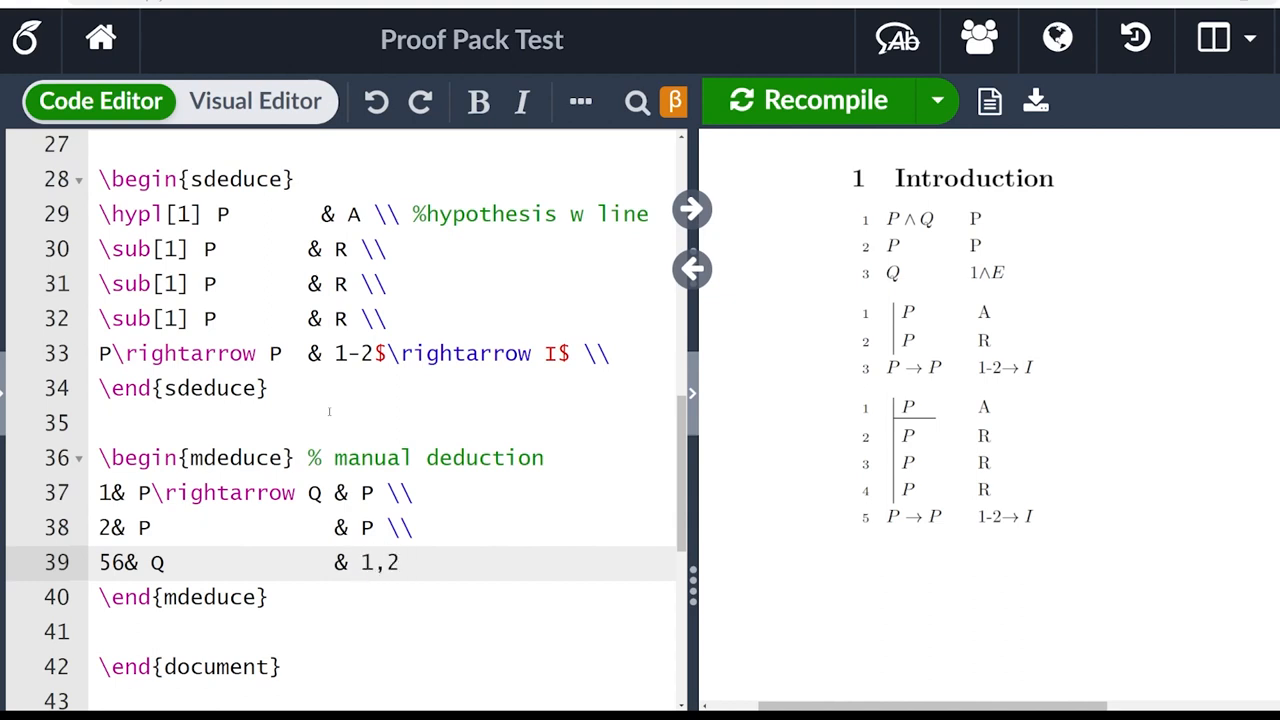
pyautogui.write('$\\rightarrow ED')
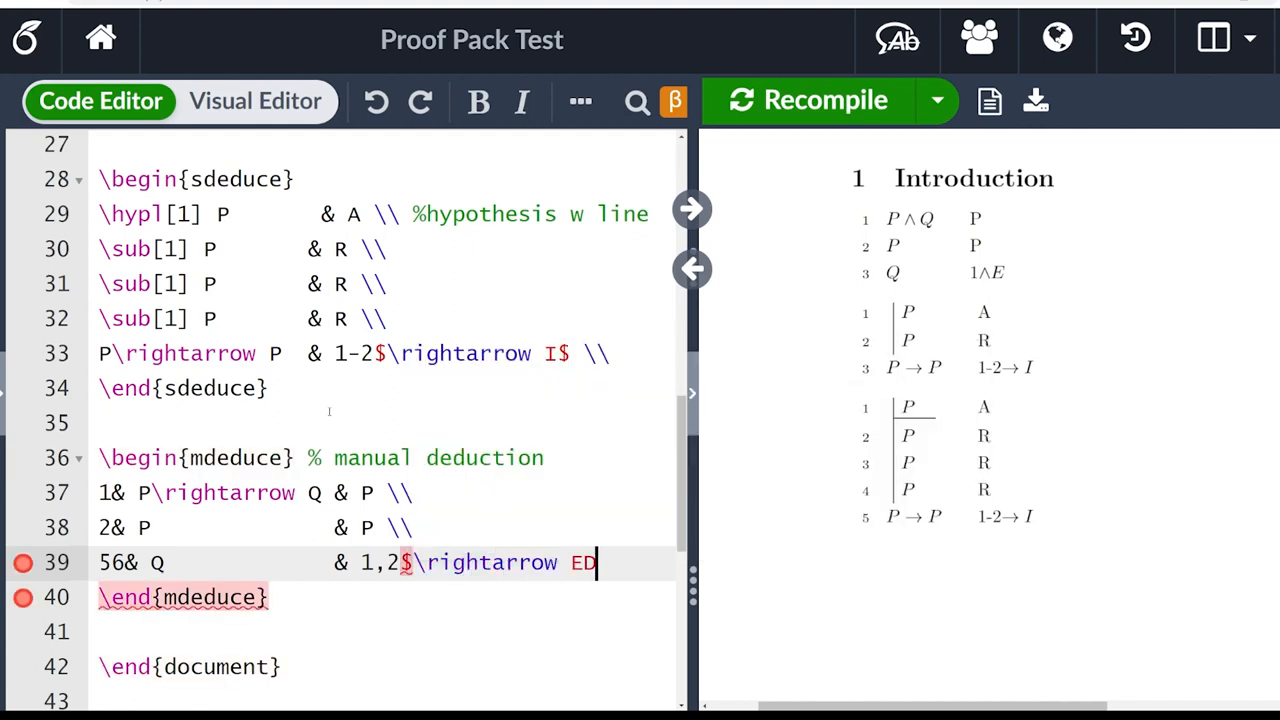
pyautogui.write('$')
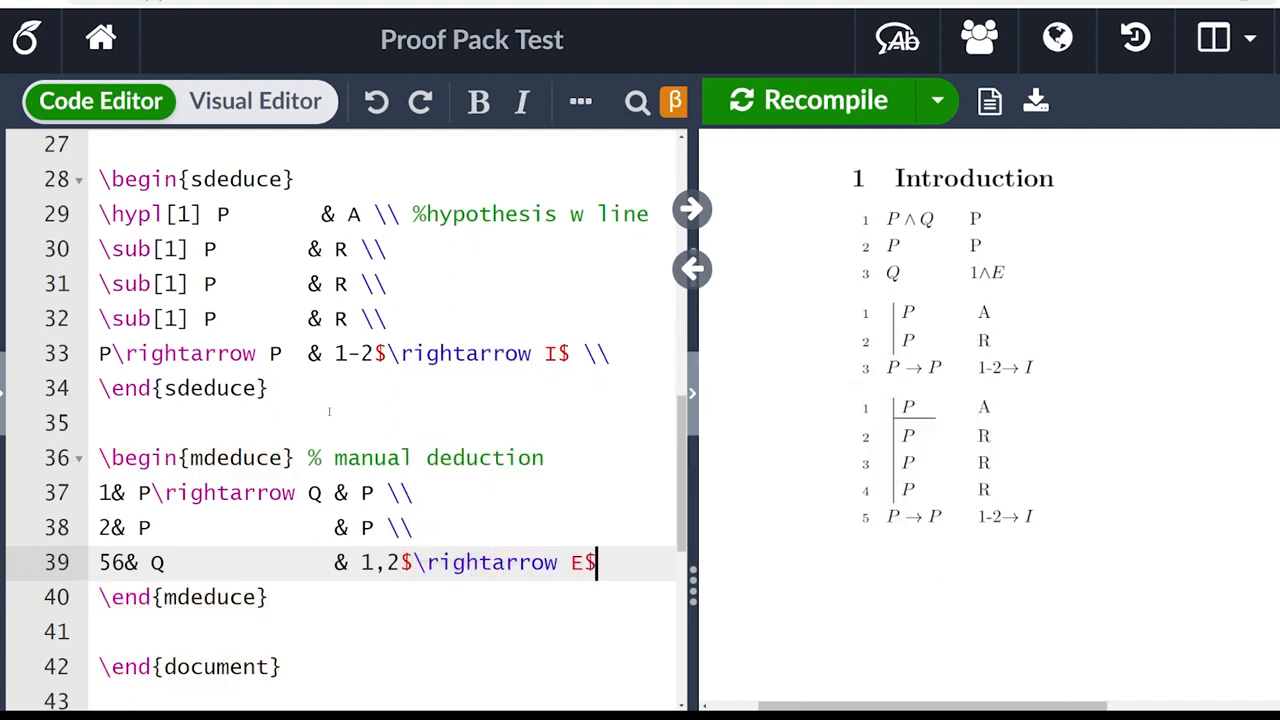
pyautogui.write('\\\\')
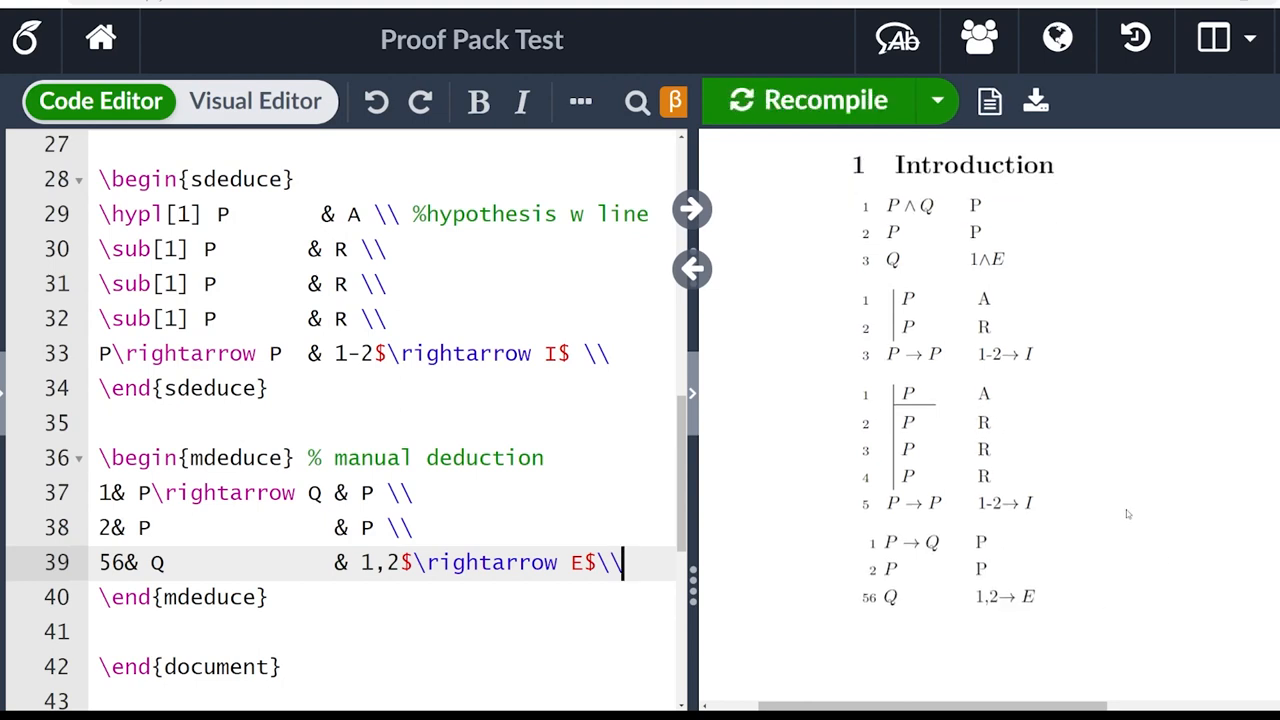
pyautogui.scroll(-3)
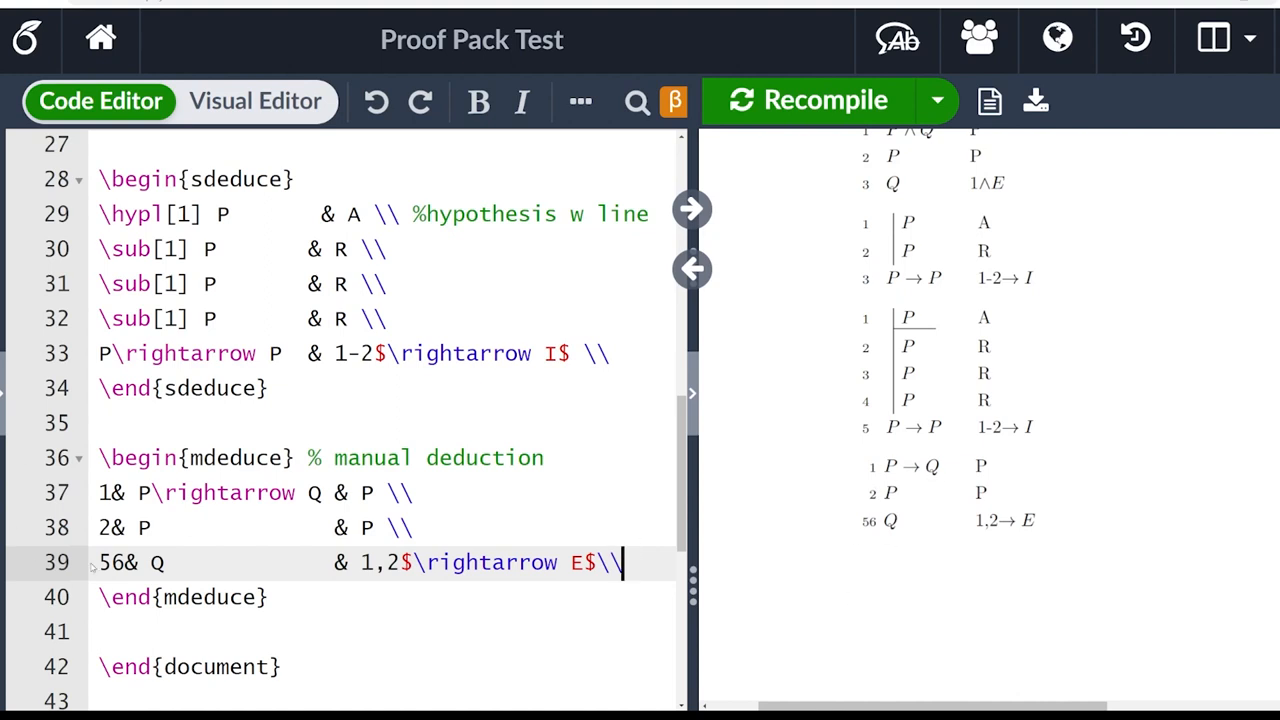
pyautogui.click(268, 596)
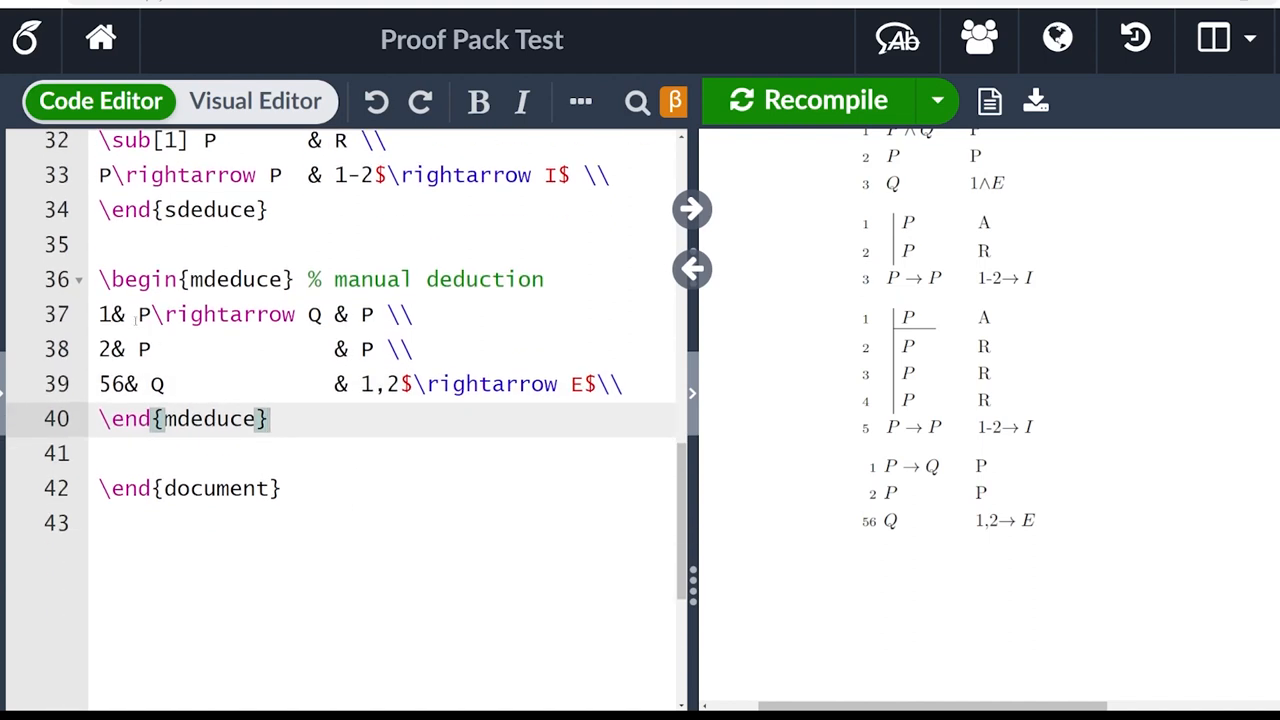
# - Insert hypothesis row 45& \hypl[1] \phi & A before row 56 and enlarge the preview
pyautogui.scroll(3)
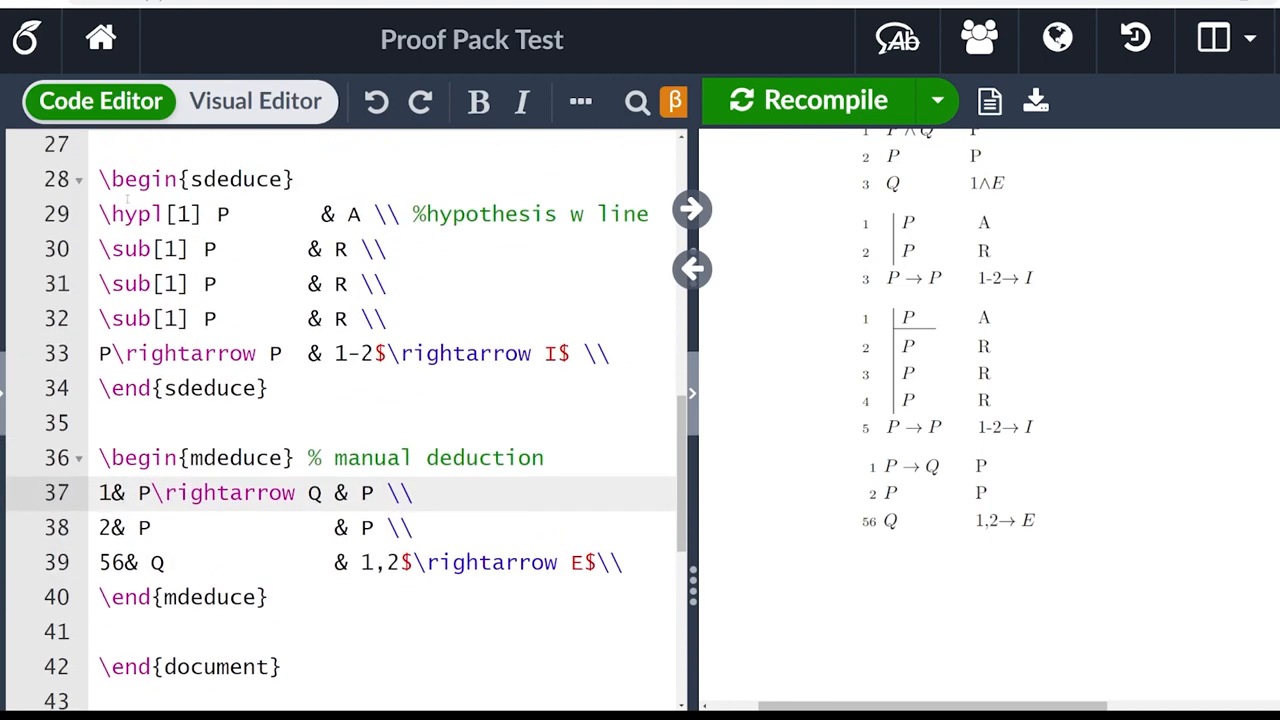
pyautogui.scroll(3)
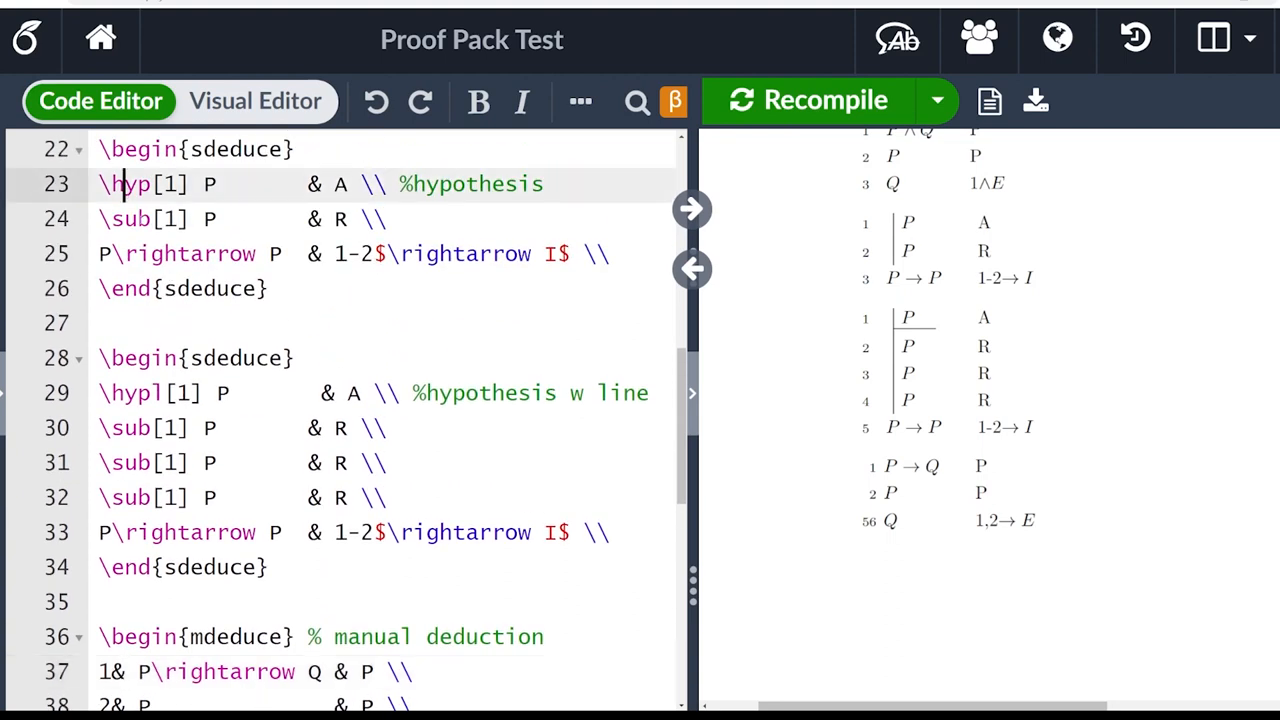
pyautogui.click(136, 428)
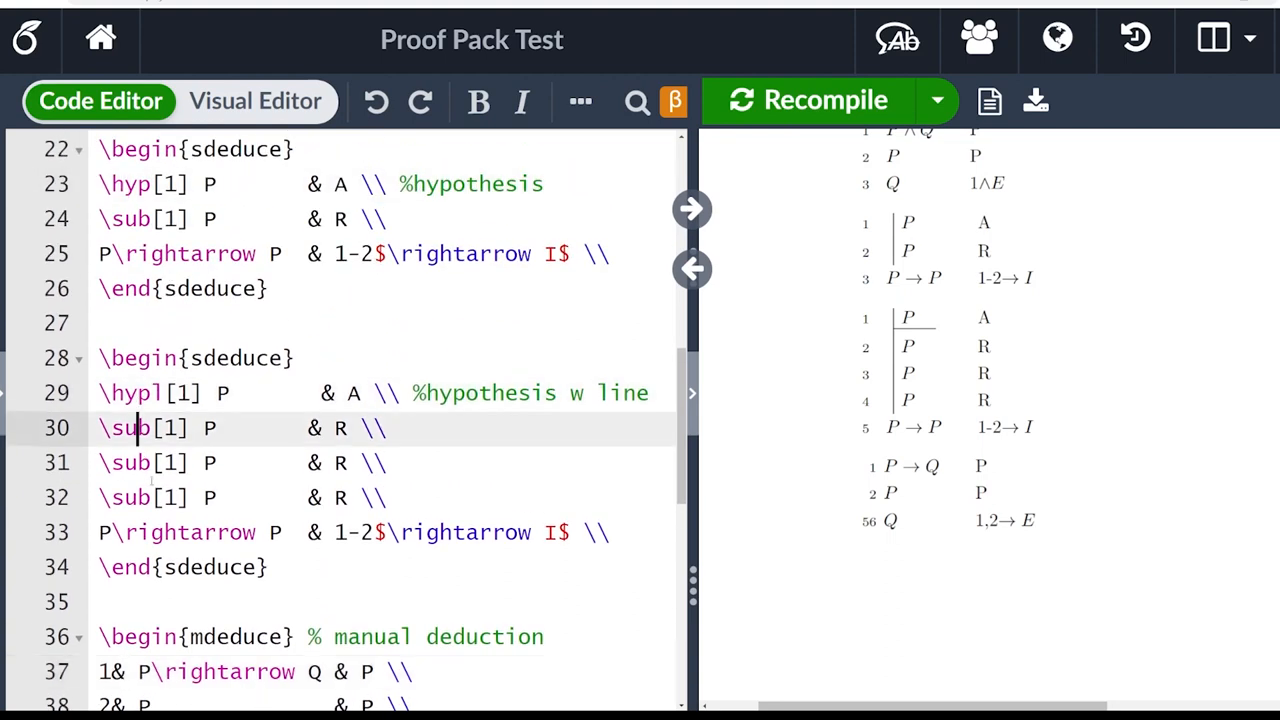
pyautogui.scroll(-3)
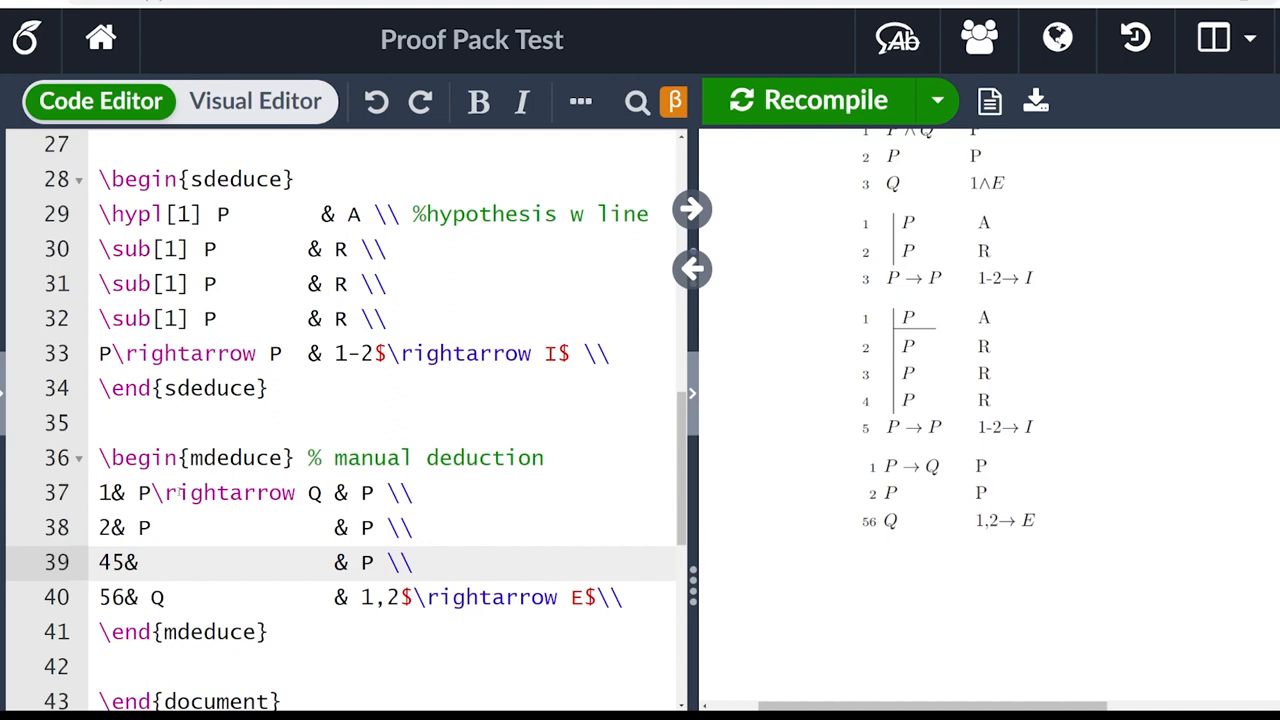
pyautogui.write('\\hypl[1')
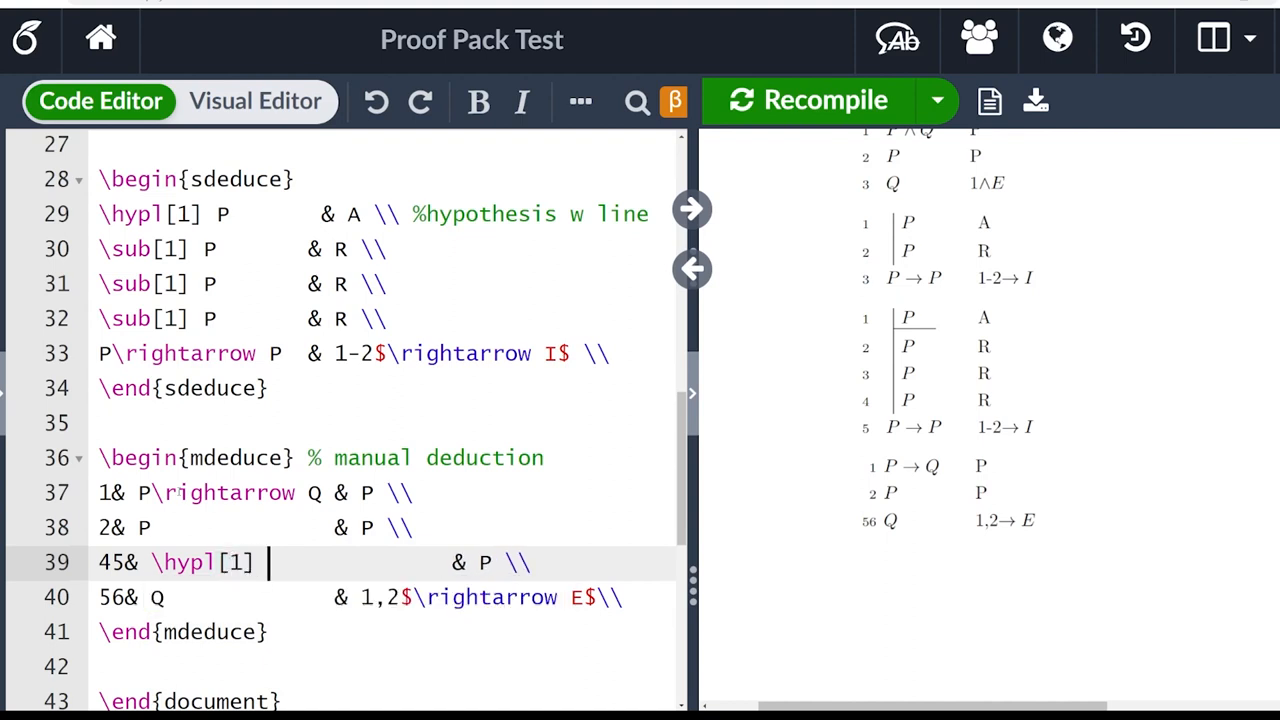
pyautogui.write('\\phi')
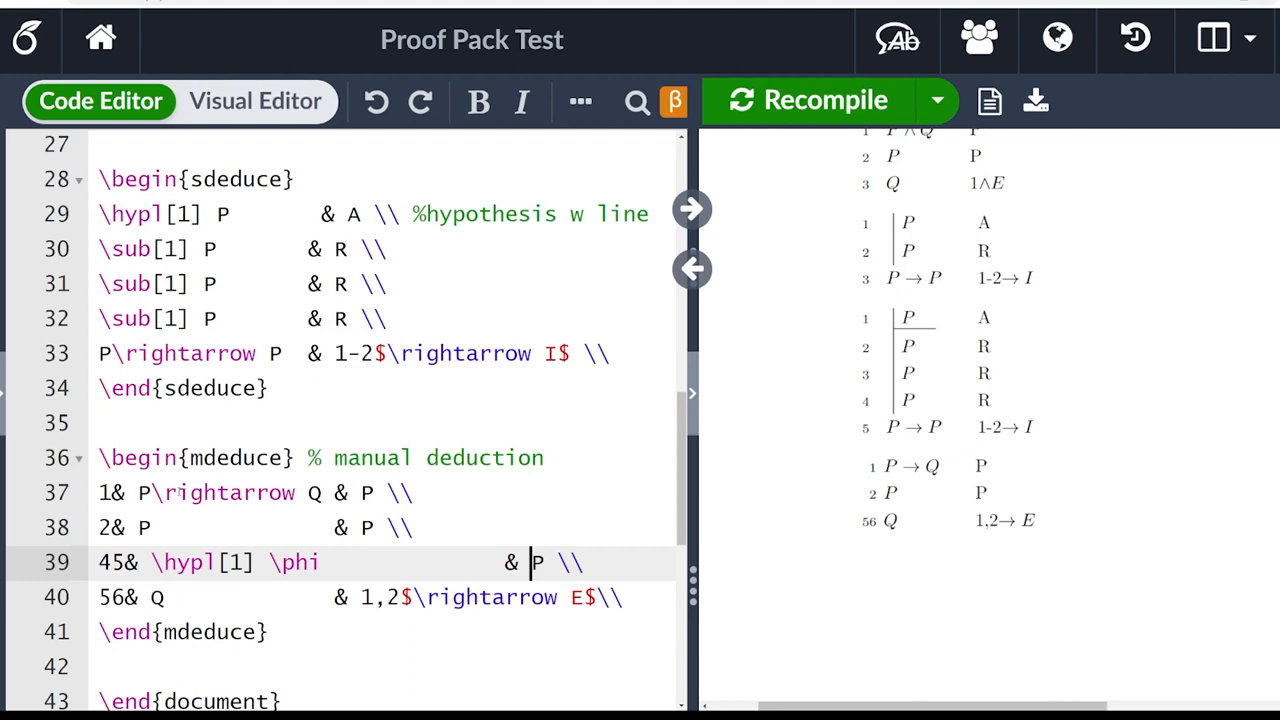
pyautogui.write('A')
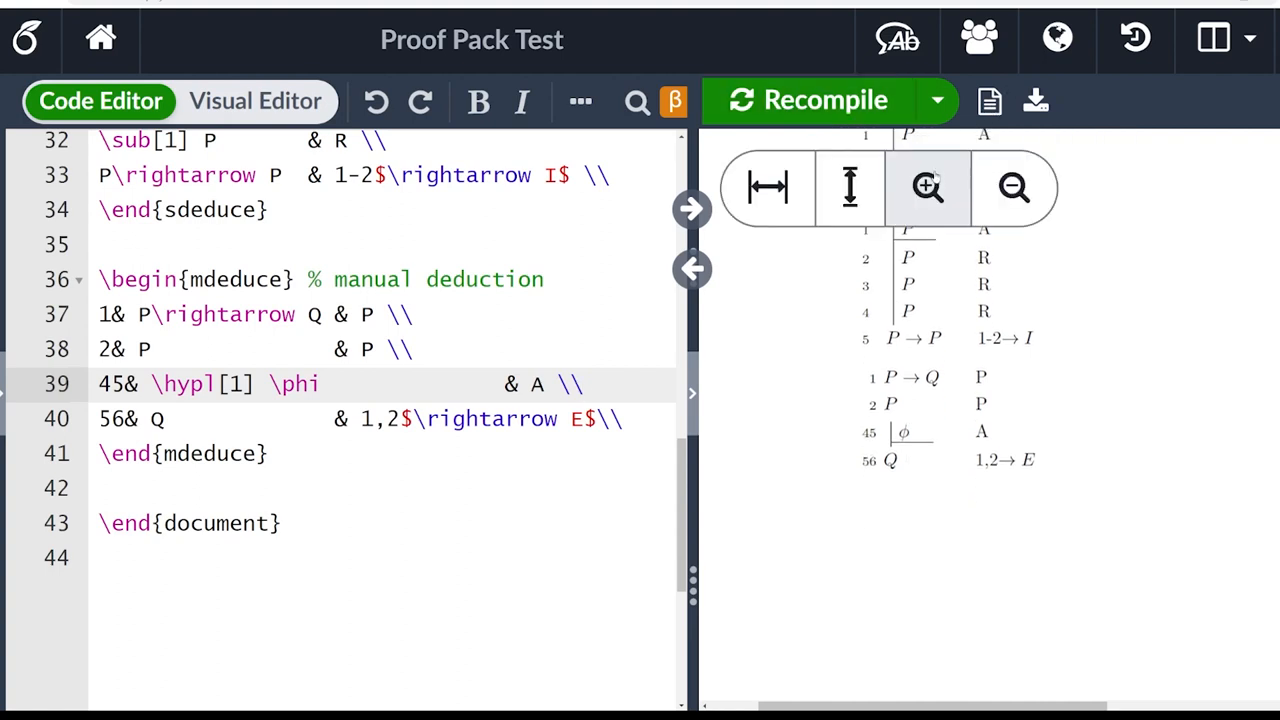
pyautogui.click(928, 188)
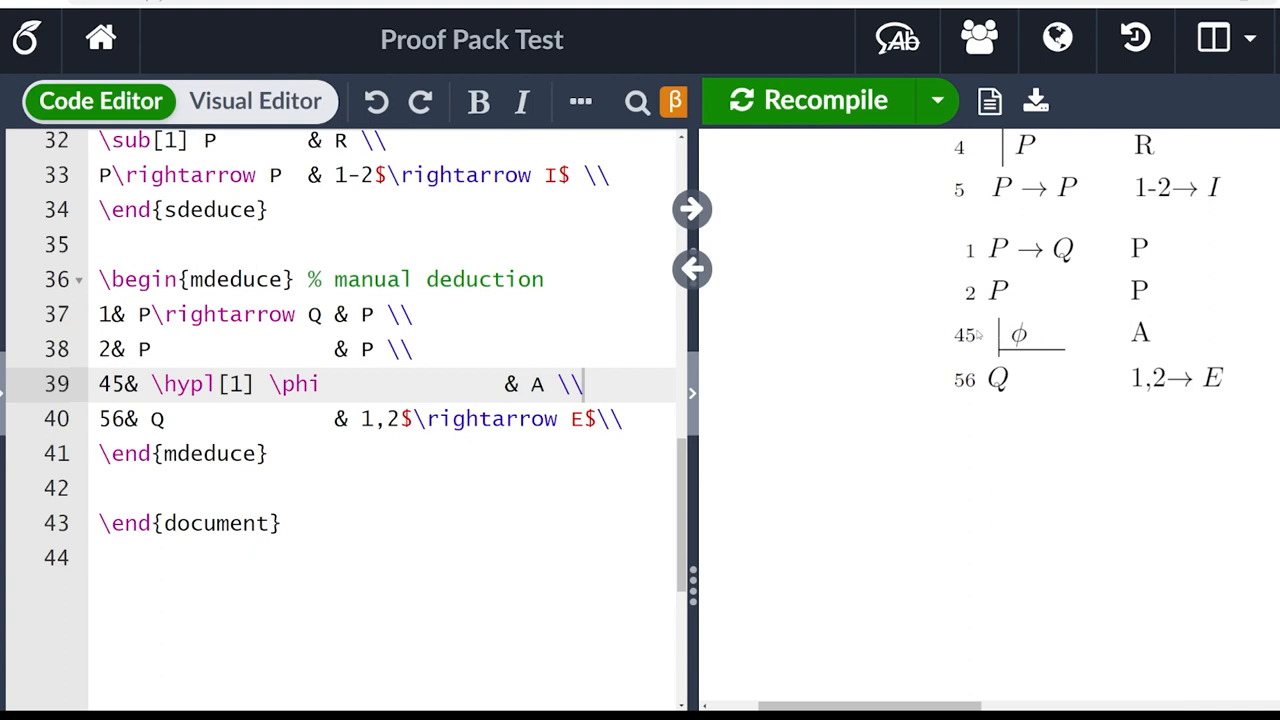
# - Insert row 55& \hypl[3] \psi & A and recompile to show the nested scope bars
pyautogui.doubleClick(238, 384)
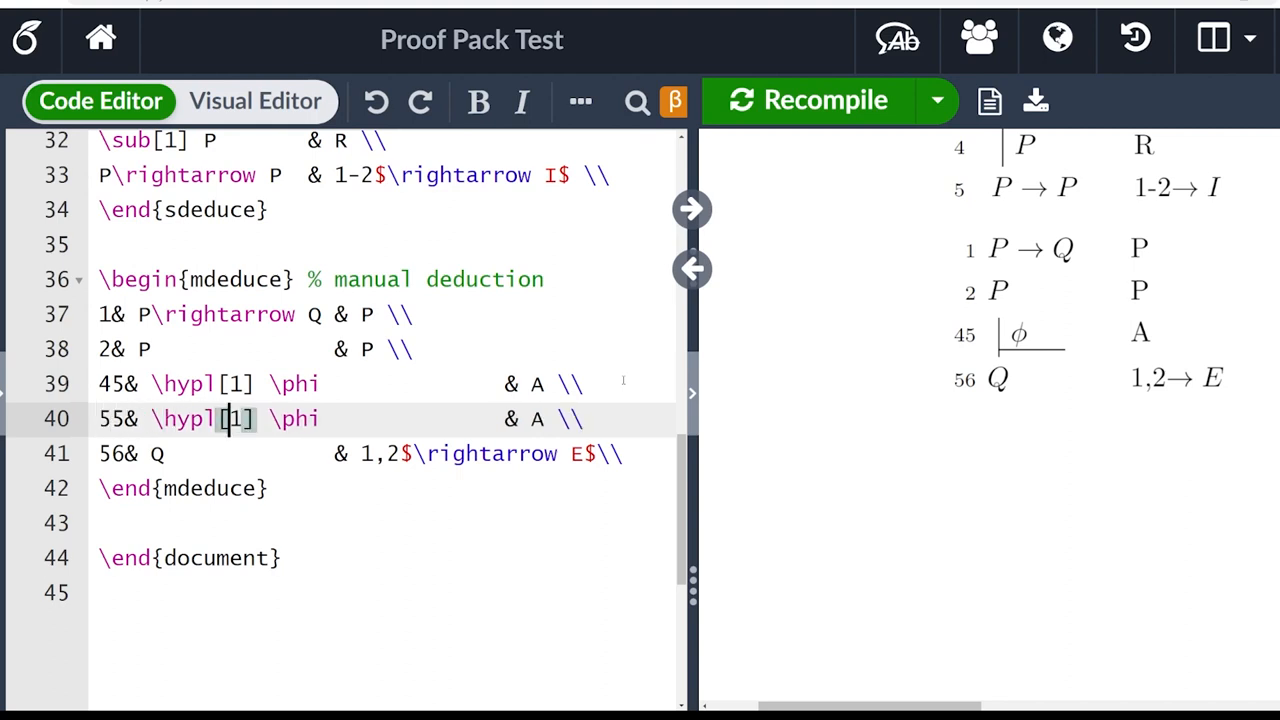
pyautogui.write('3')
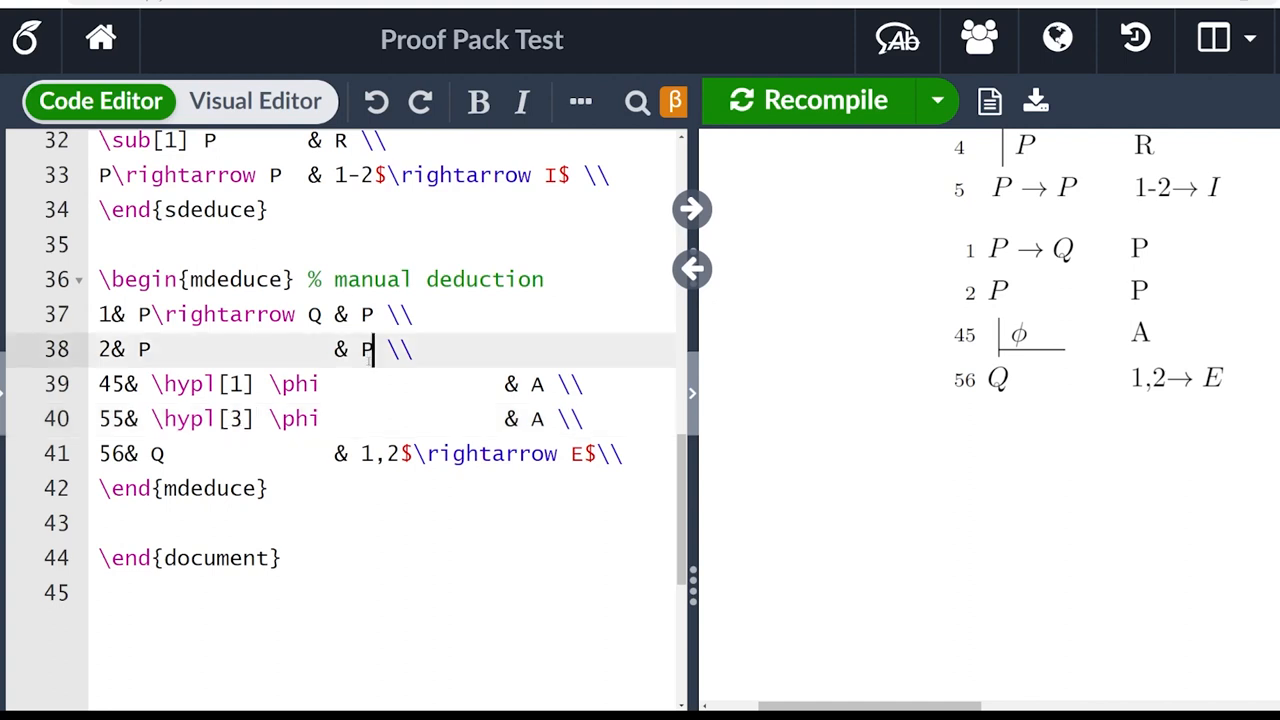
pyautogui.write('\\psi')
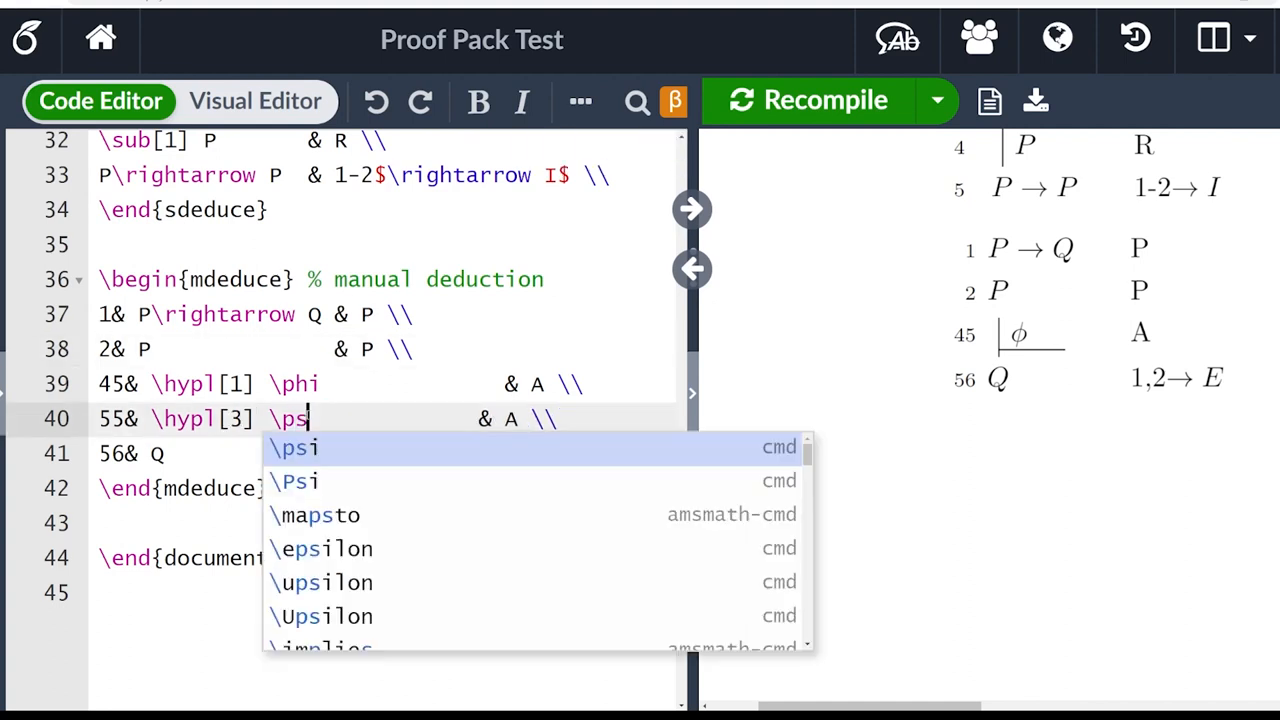
pyautogui.click(292, 448)
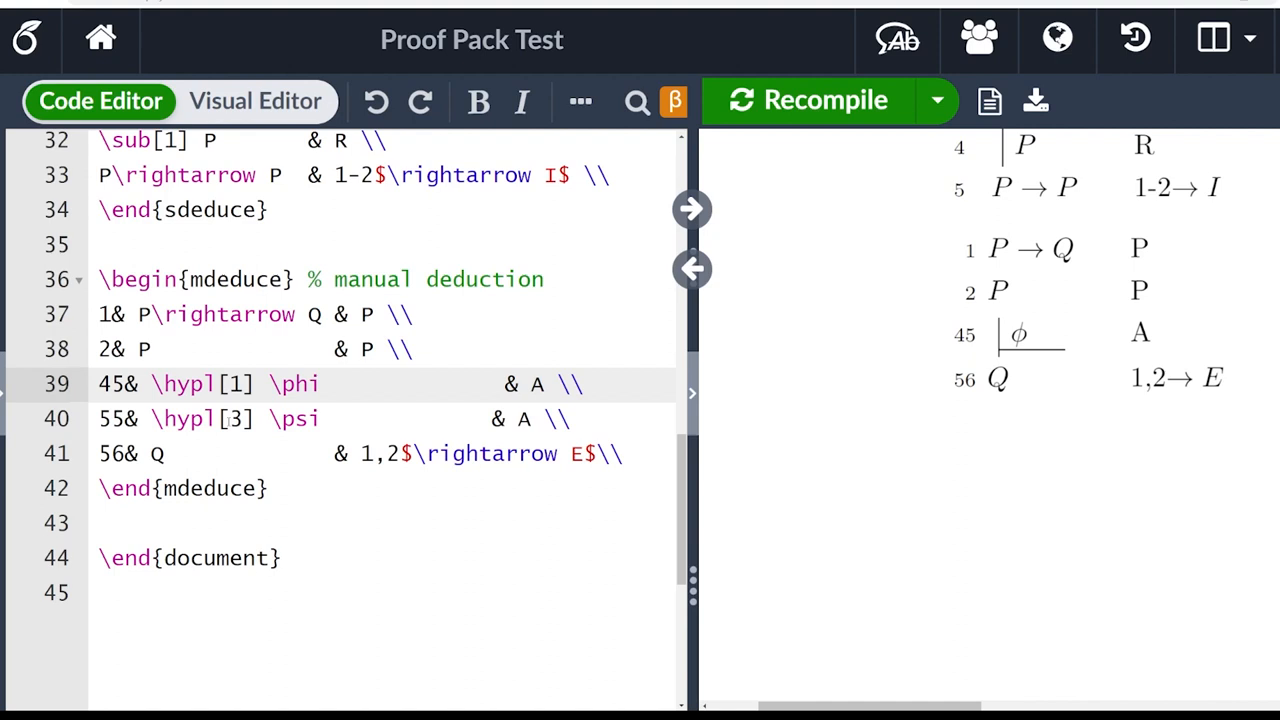
pyautogui.click(544, 384)
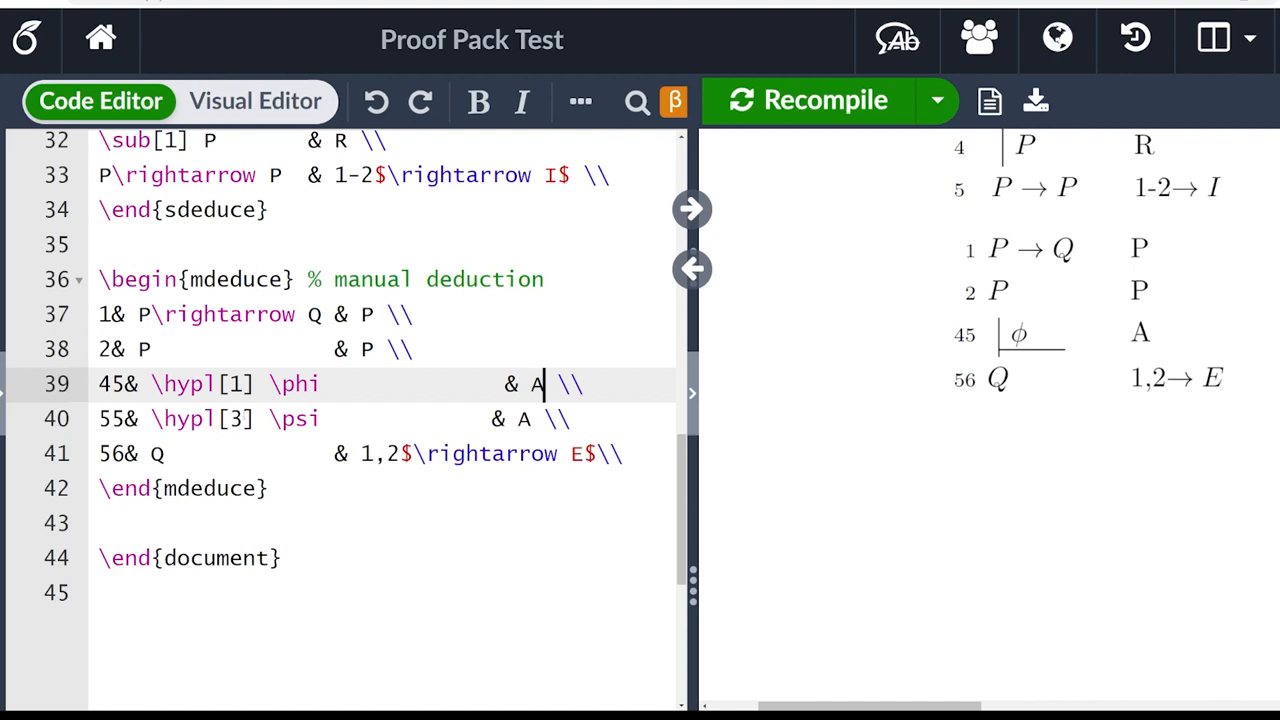
pyautogui.click(810, 100)
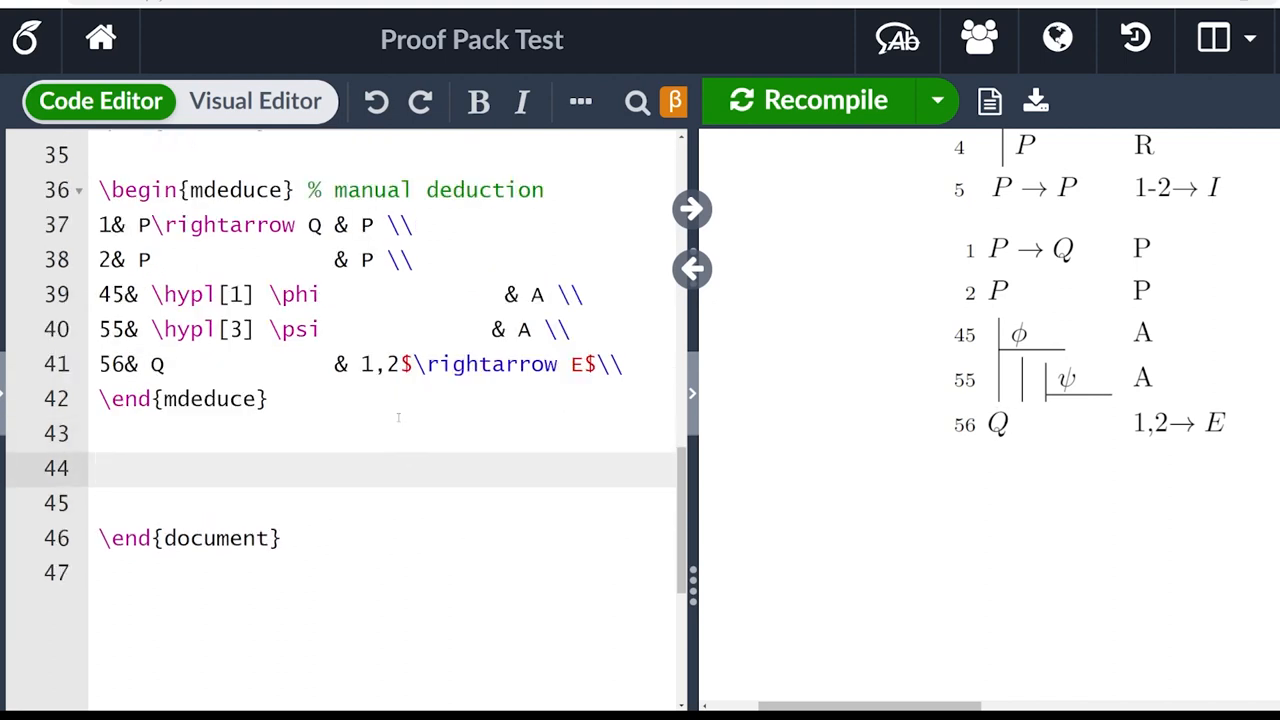
# - Add an empty ldeduce environment commented '% long deduce' after the manual deduction
pyautogui.write('\\begin{')
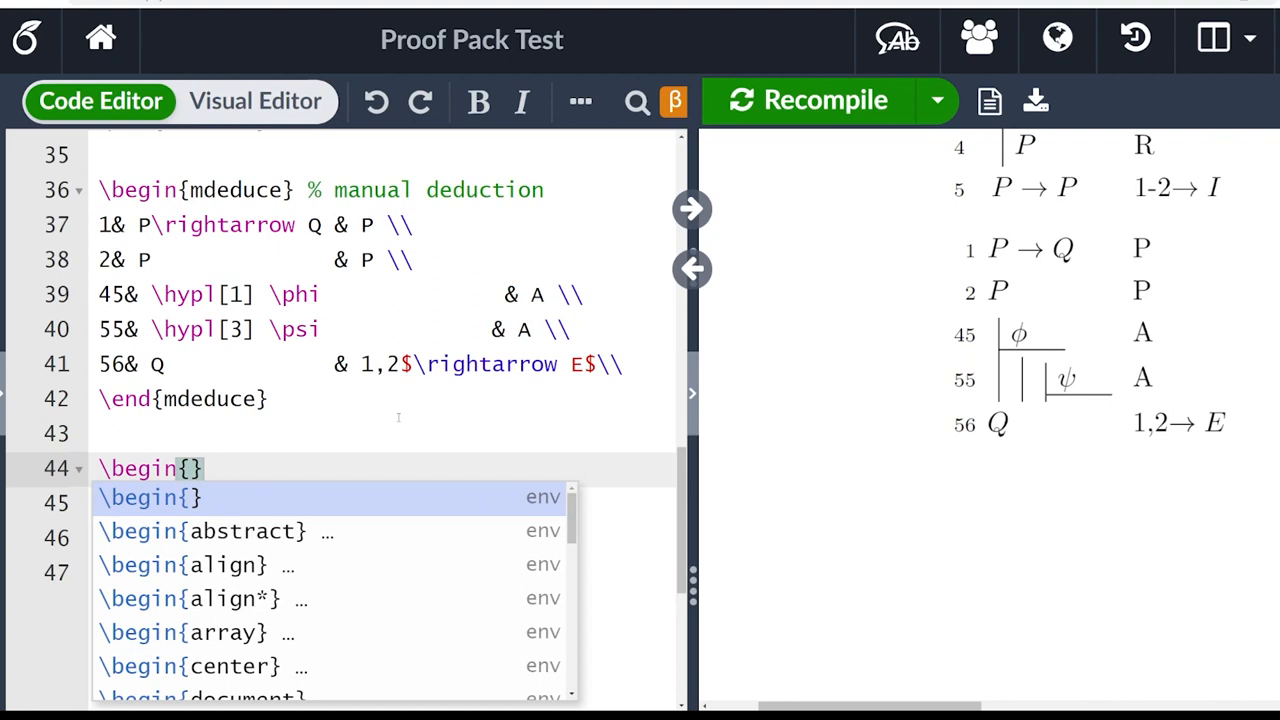
pyautogui.write('ldeduce')
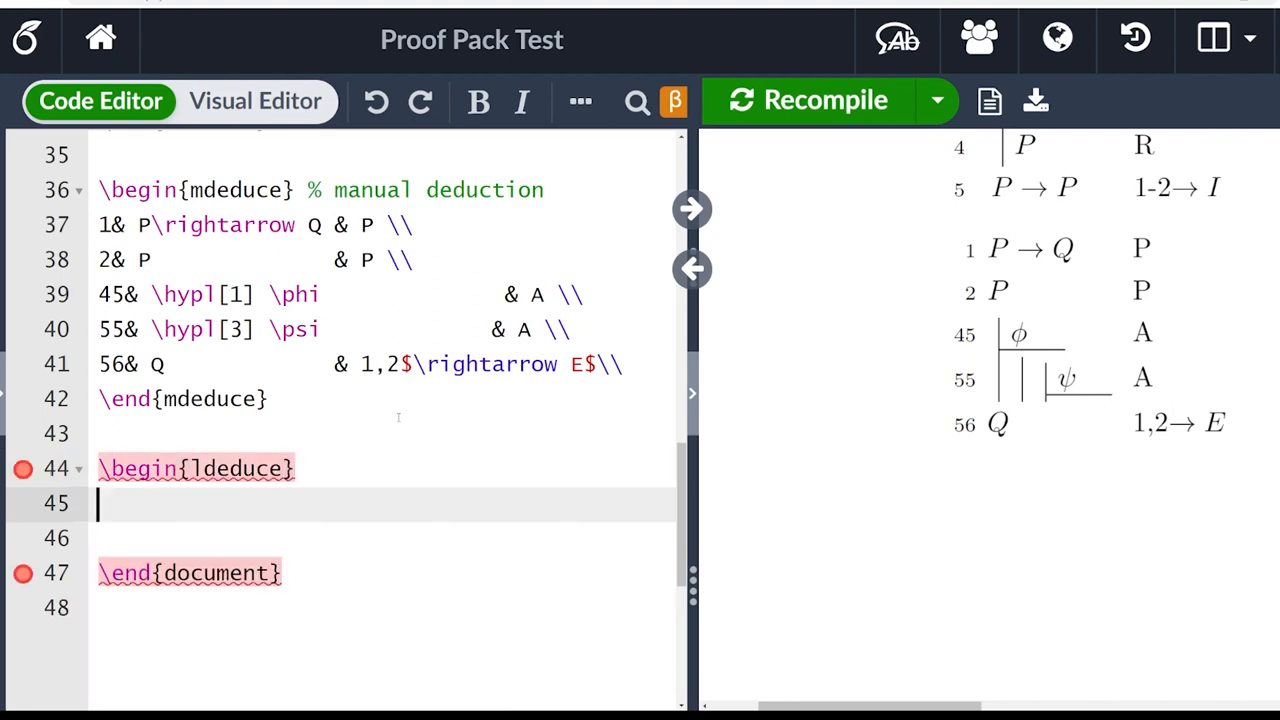
pyautogui.write('\\end{l')
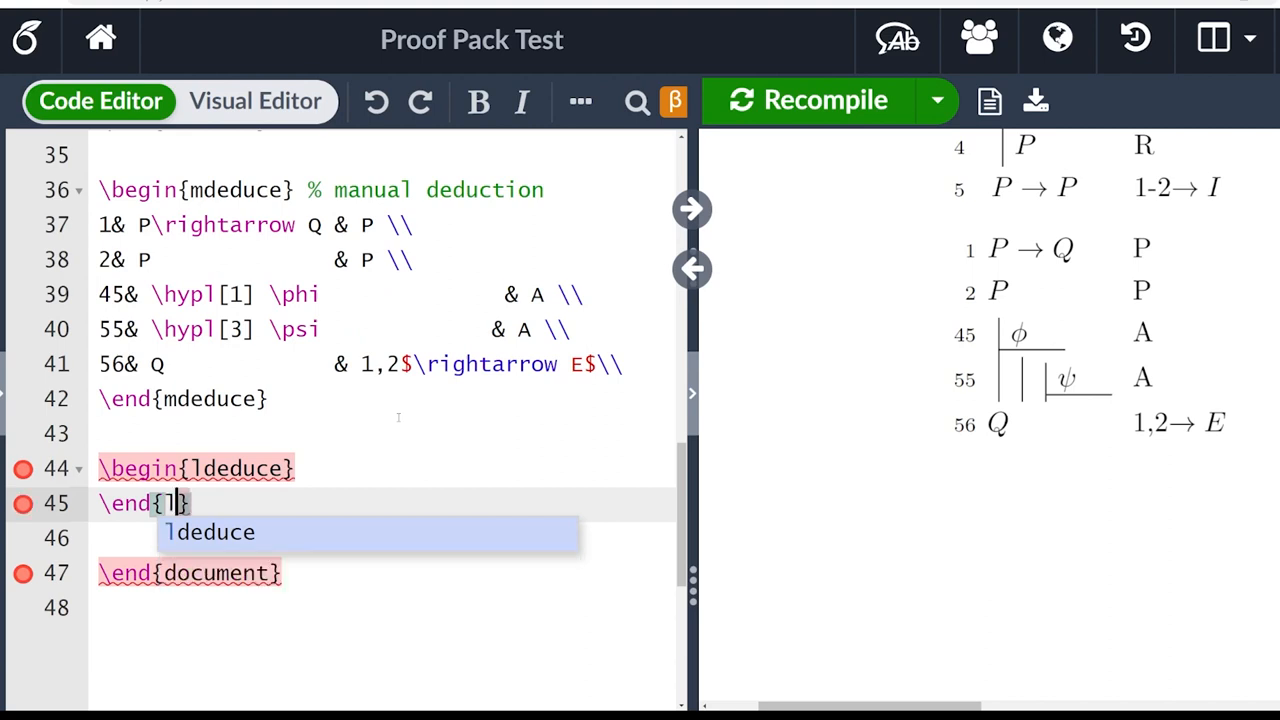
pyautogui.click(210, 532)
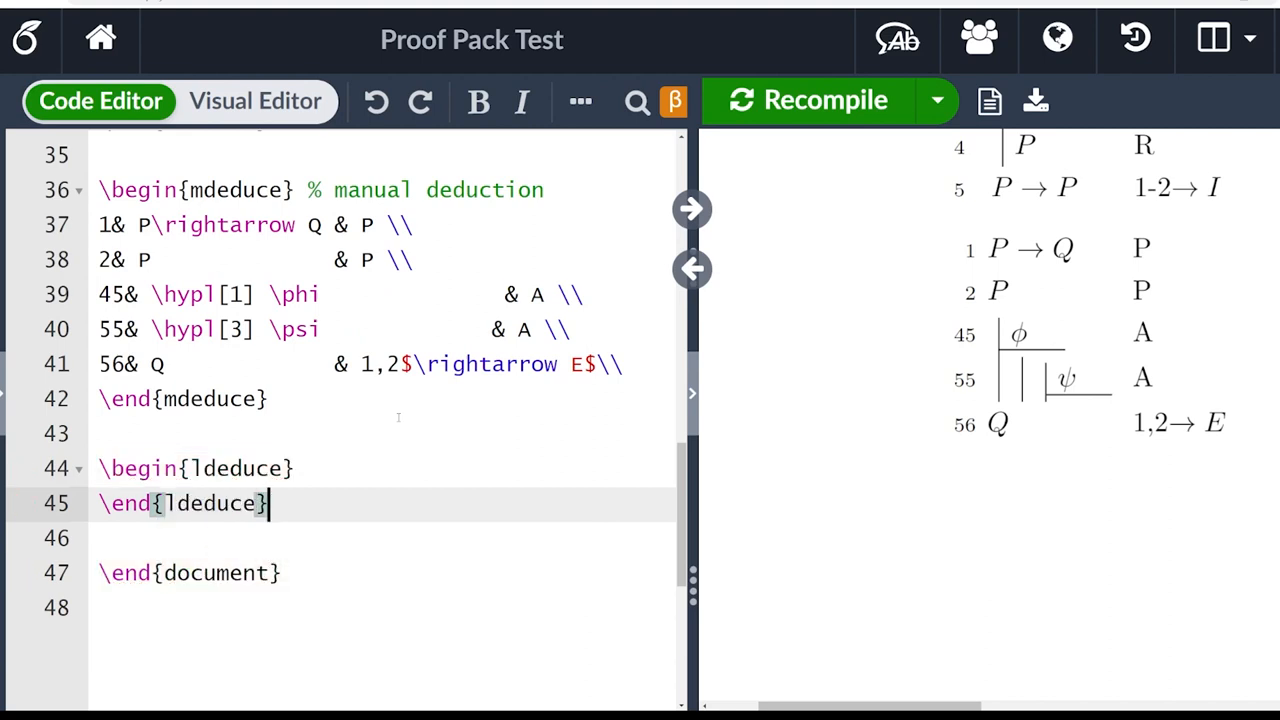
pyautogui.click(200, 468)
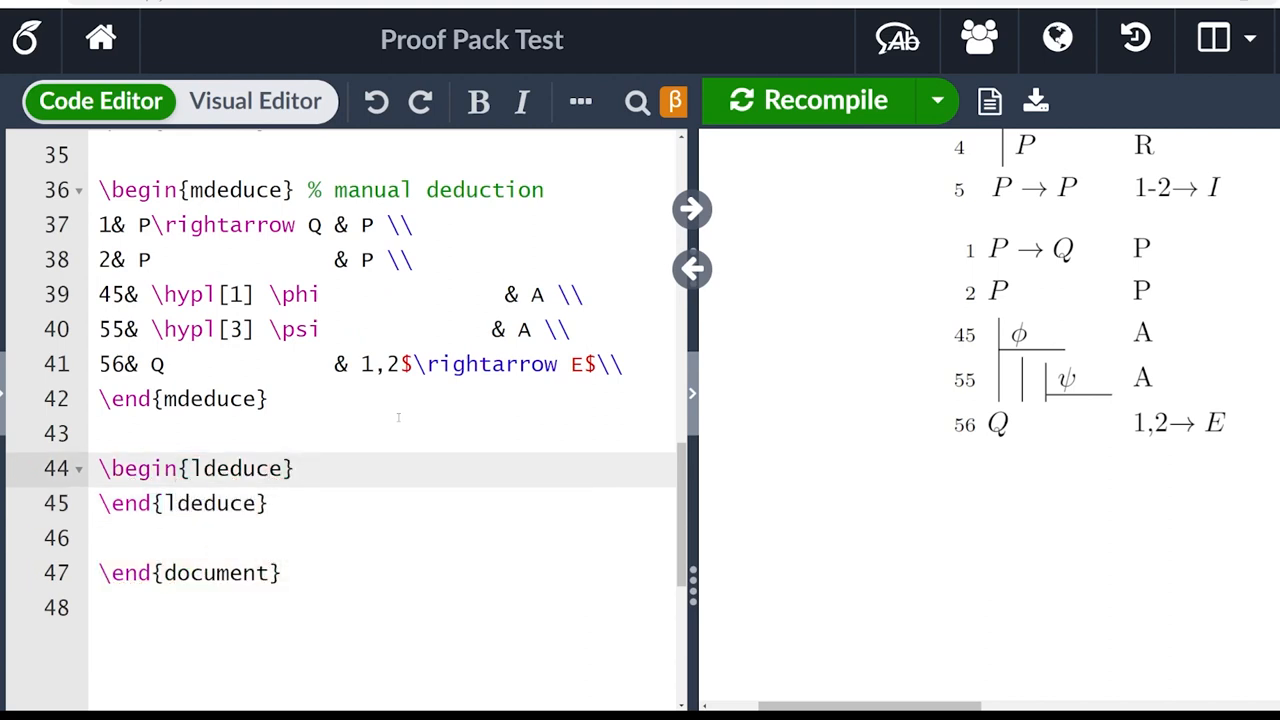
pyautogui.write('%')
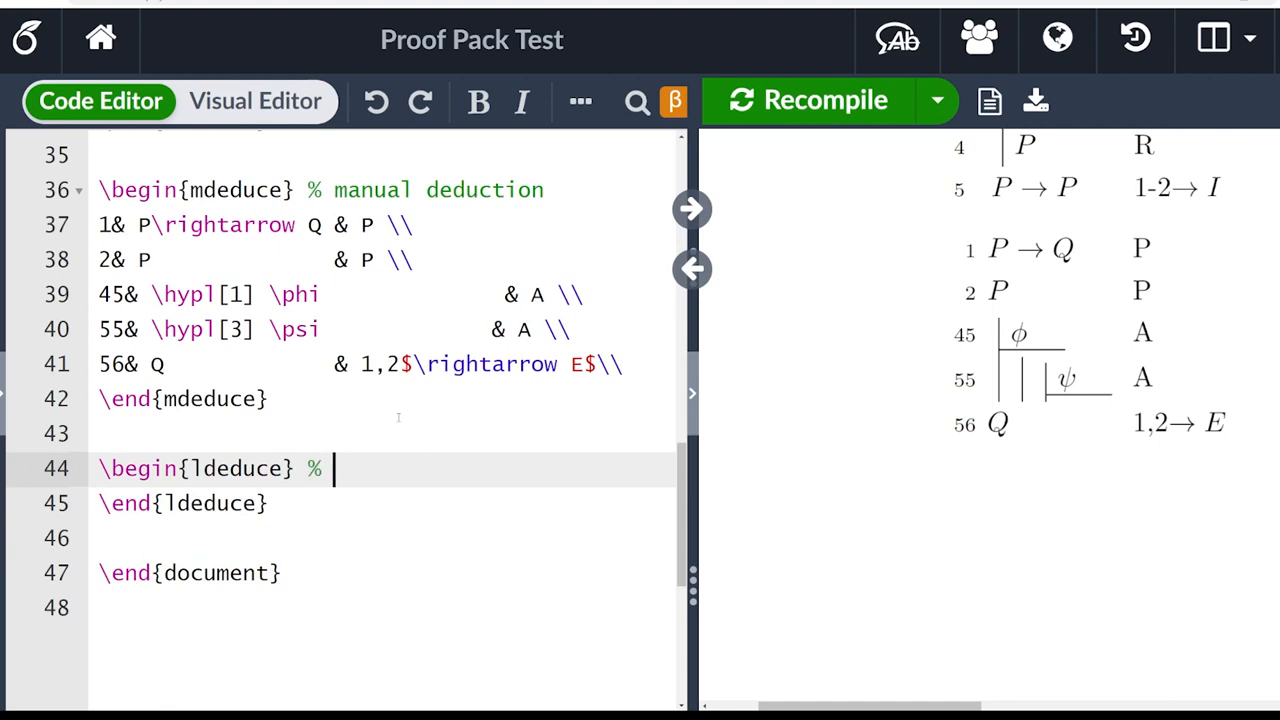
pyautogui.write('long deduce')
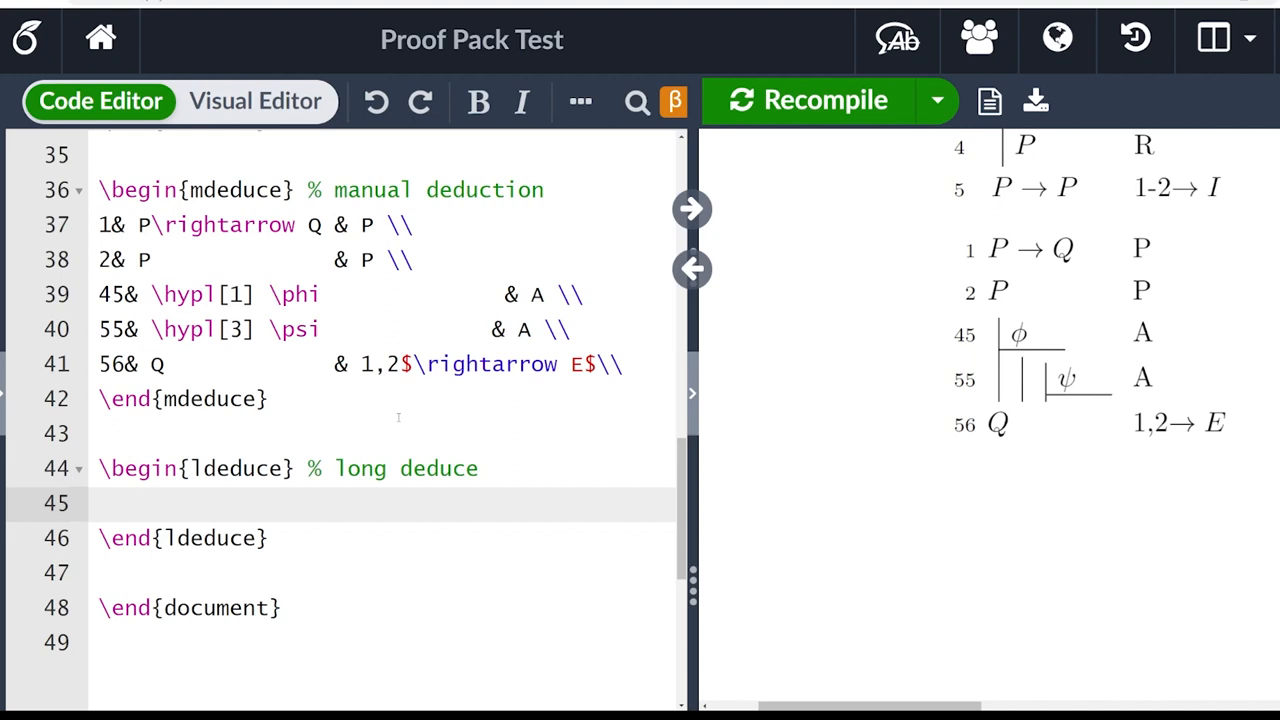
pyautogui.click(96, 504)
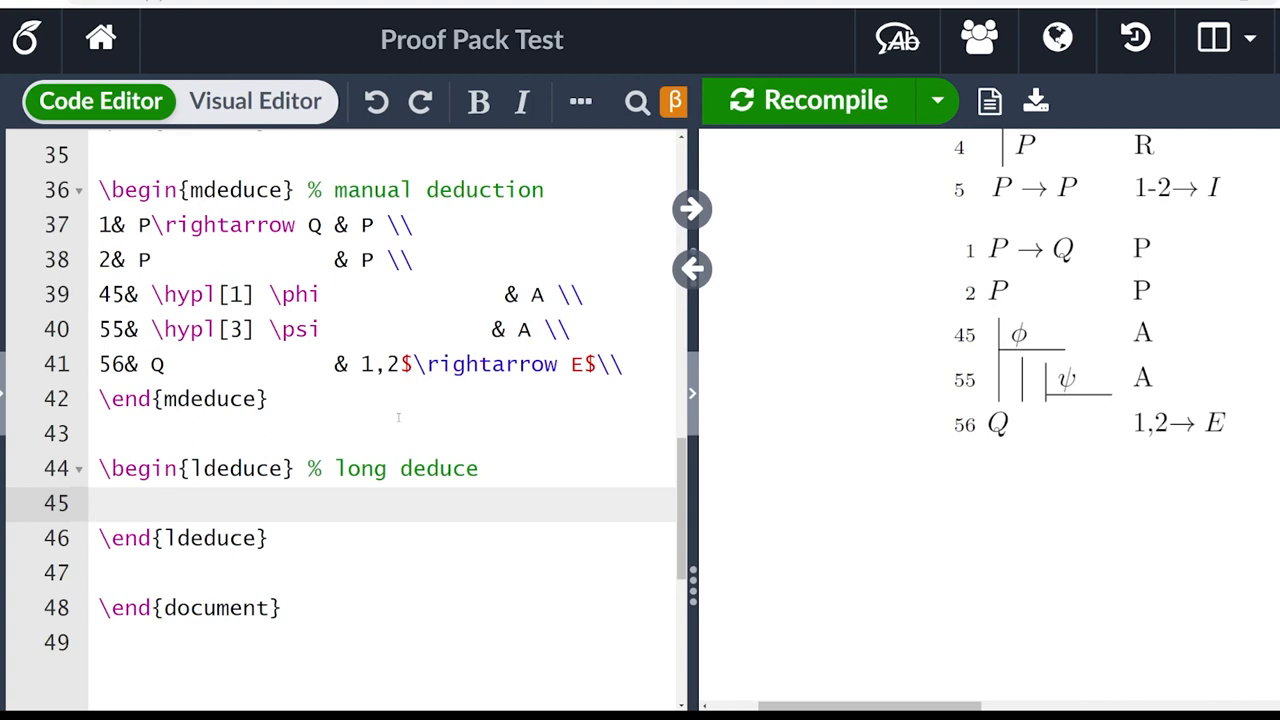
pyautogui.click(100, 504)
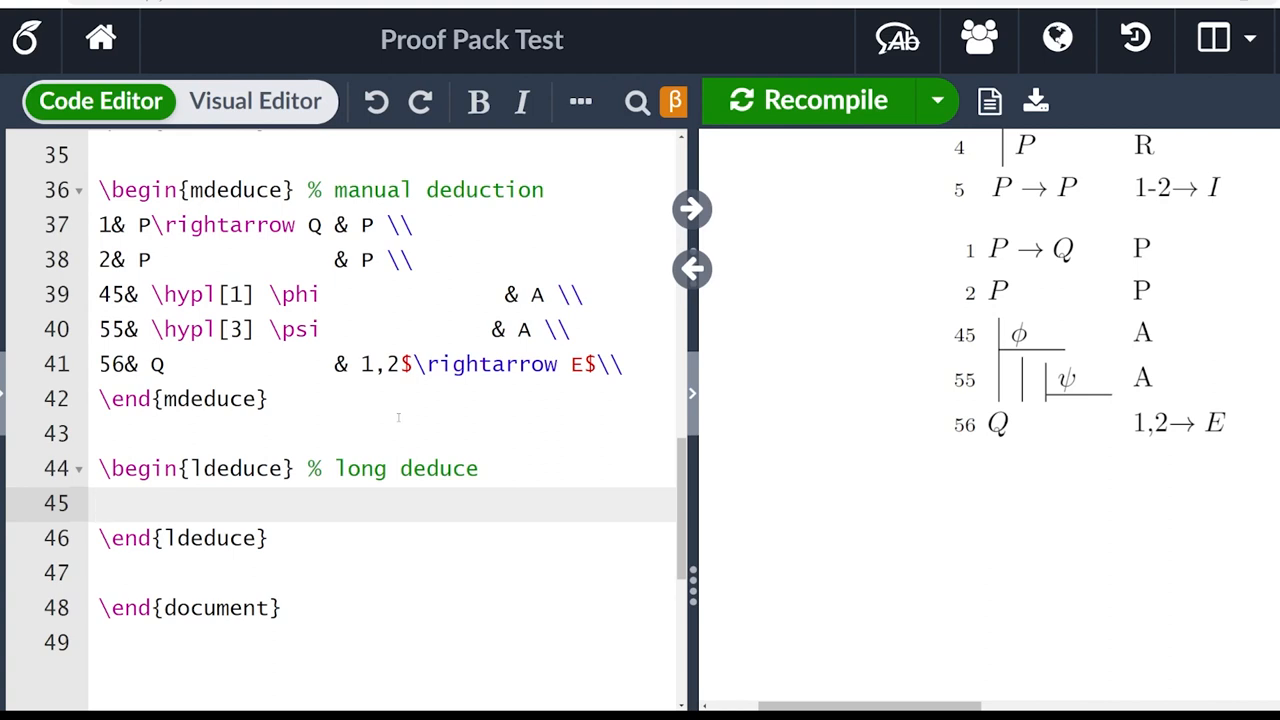
# - Shrink the PDF preview twice so the whole first page of proofs is visible
pyautogui.click(1014, 188)
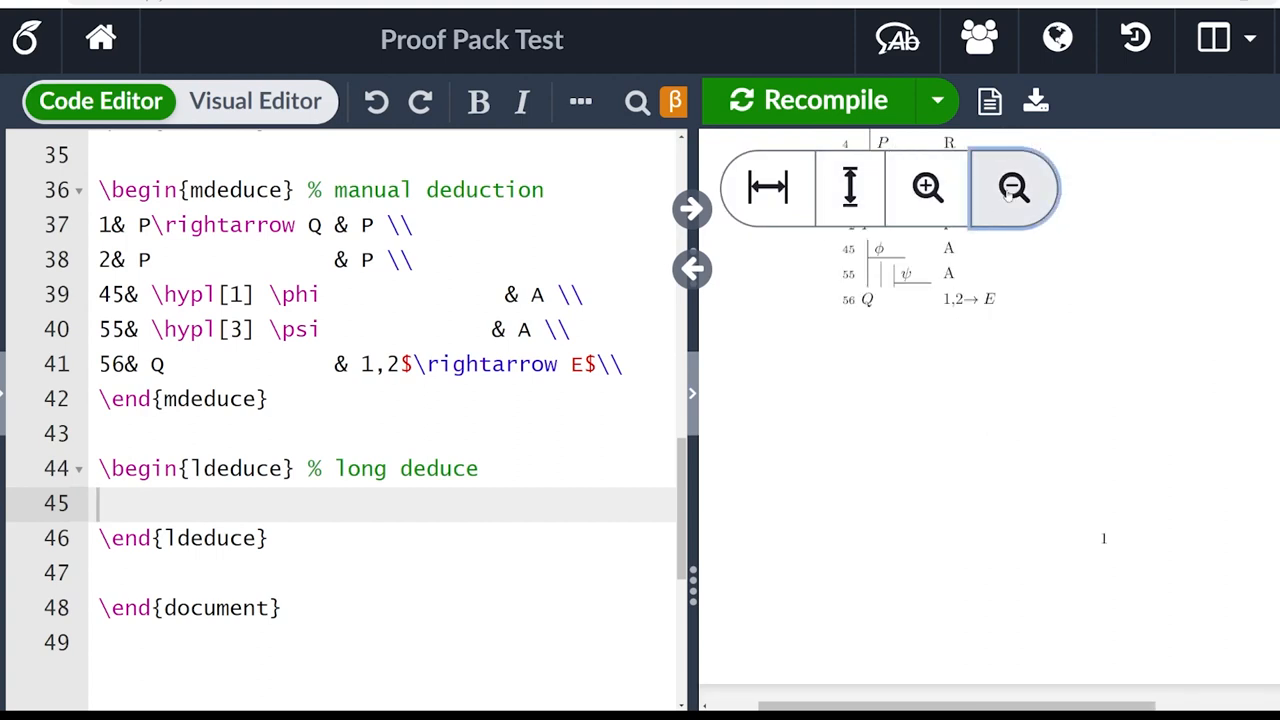
pyautogui.click(1012, 188)
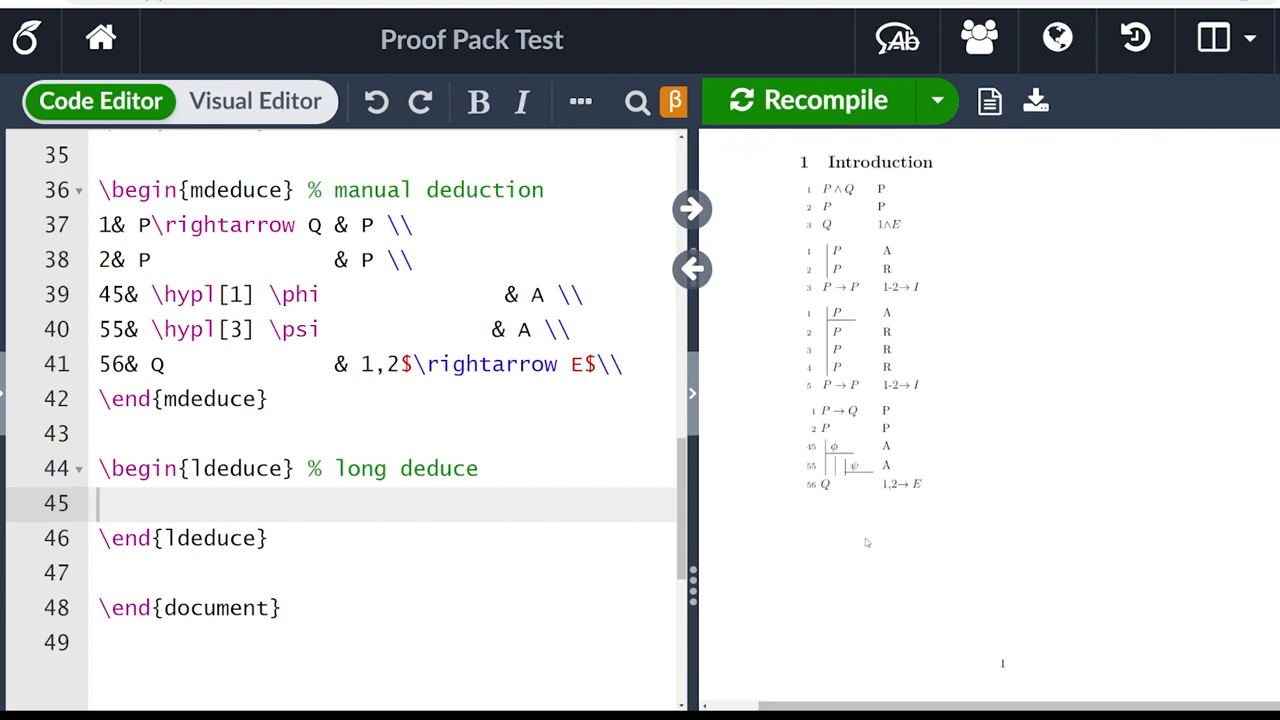
pyautogui.scroll(-3)
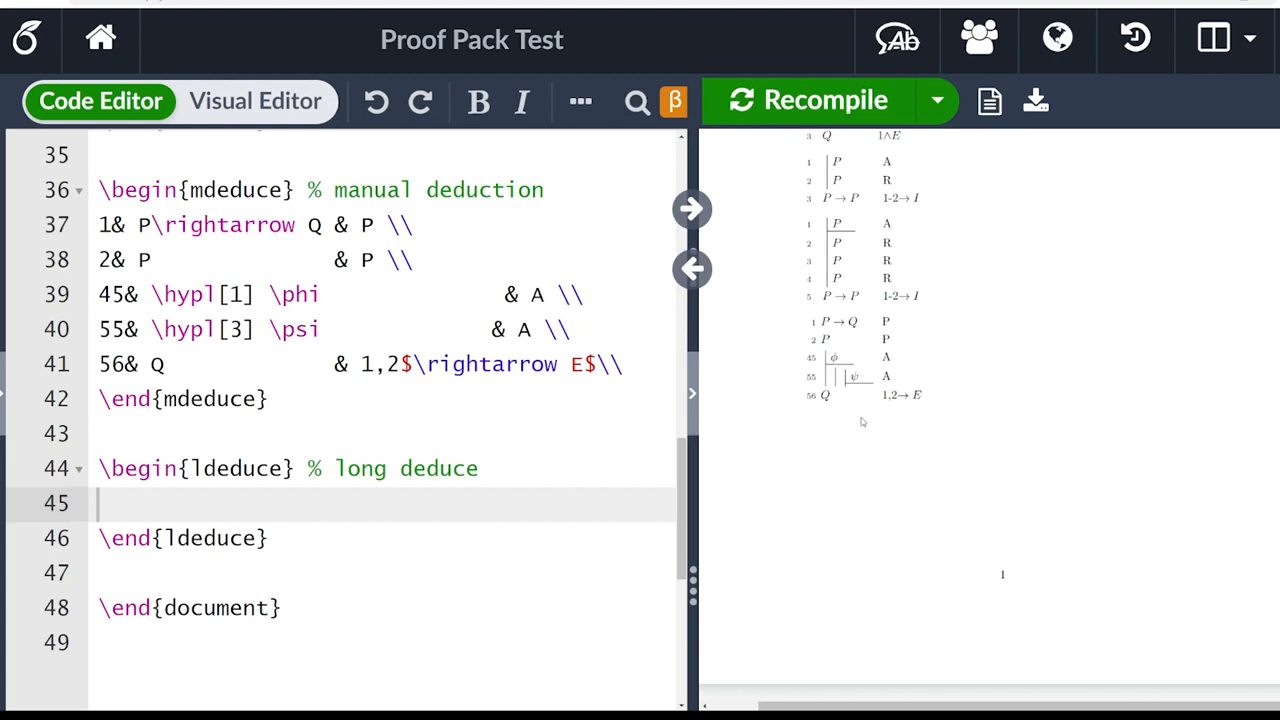
pyautogui.moveTo(896, 564)
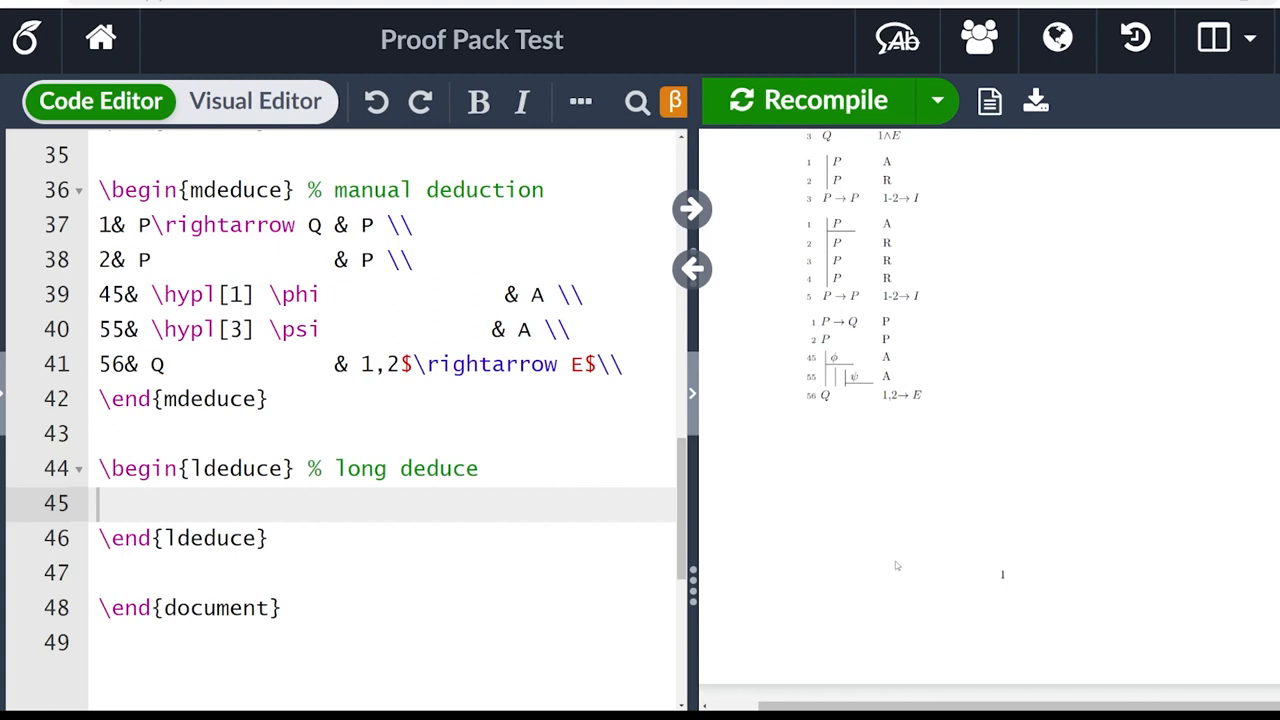
pyautogui.moveTo(280, 576)
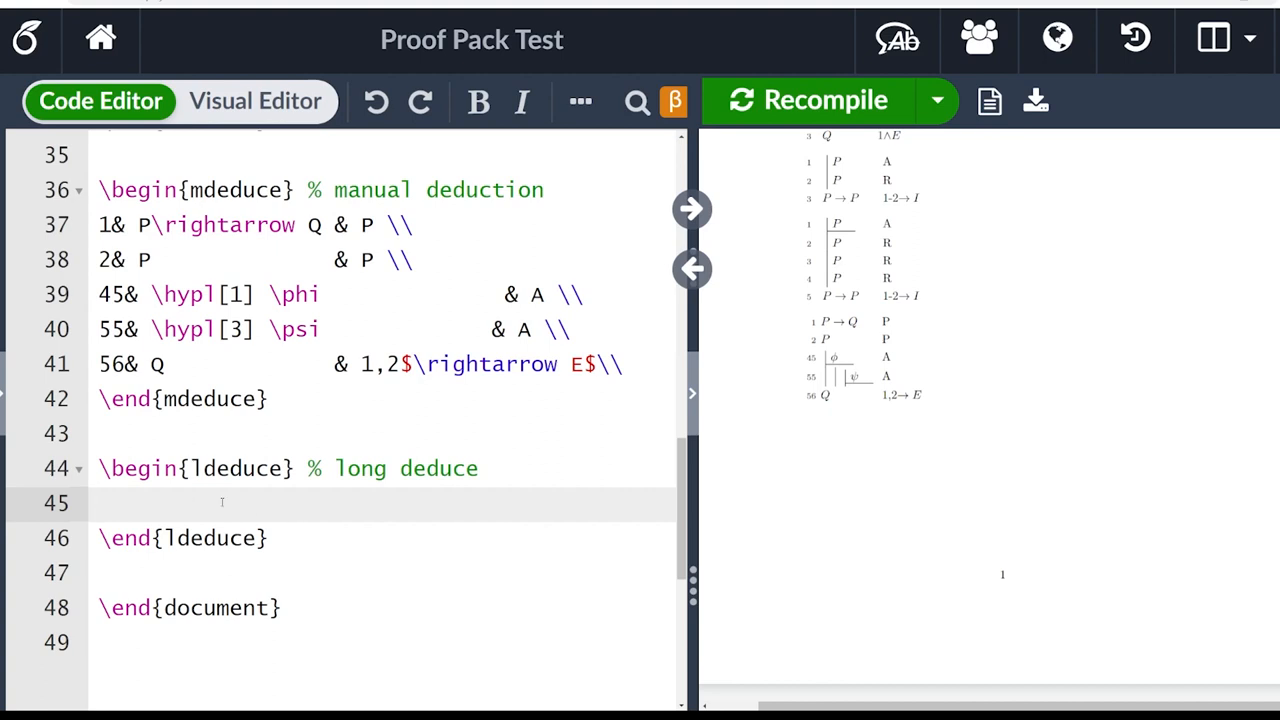
# - Fill ldeduce with the earlier proof's '\hypl[1] P & A \\' hypothesis and sub lines
pyautogui.click(98, 504)
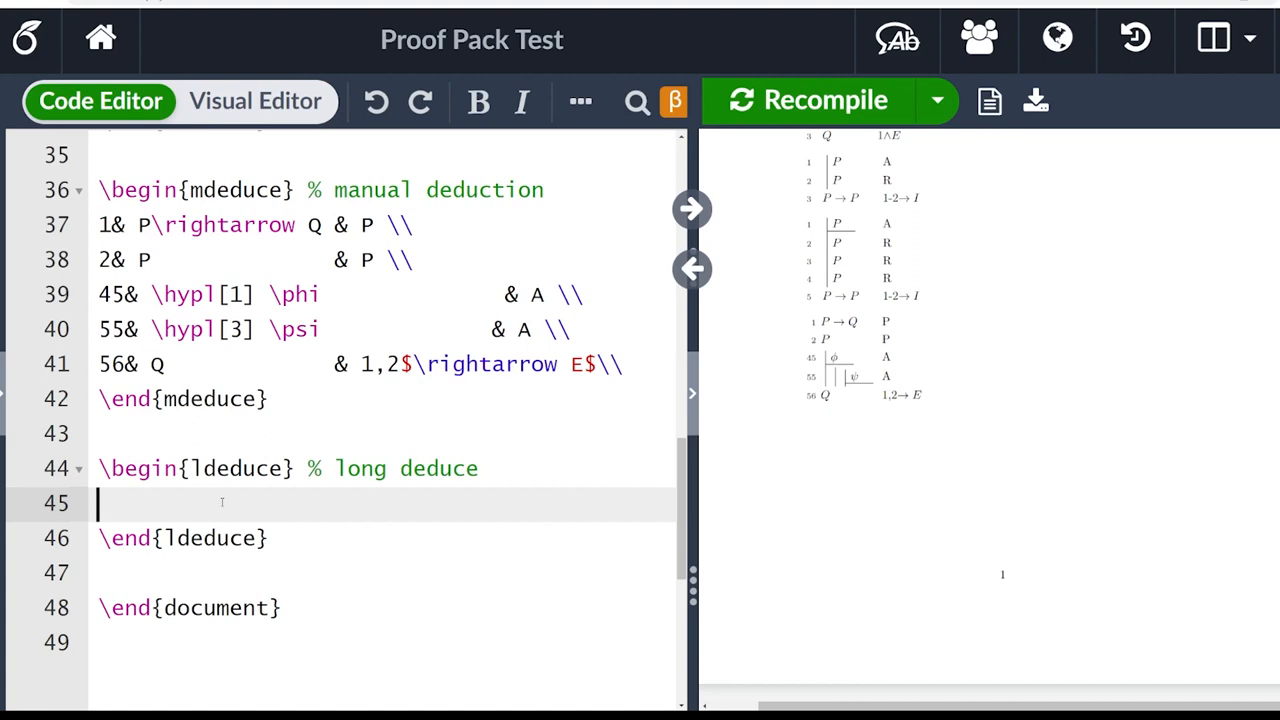
pyautogui.scroll(3)
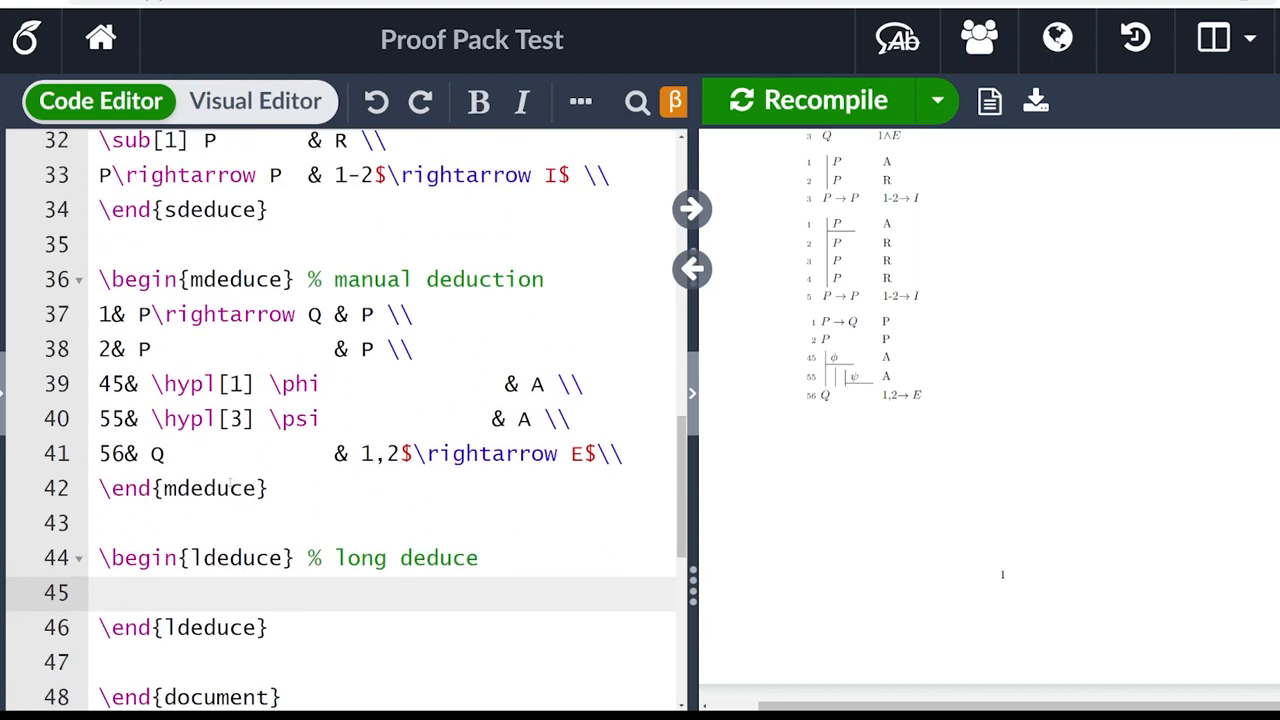
pyautogui.scroll(3)
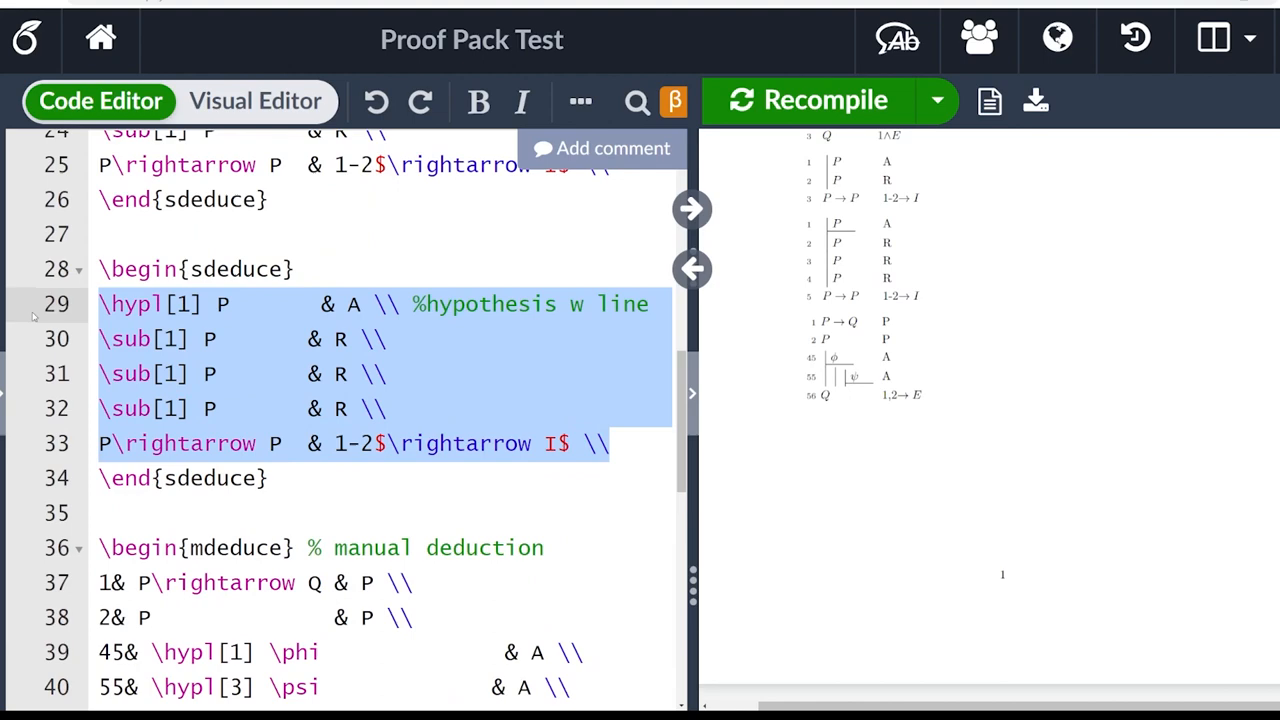
pyautogui.scroll(-3)
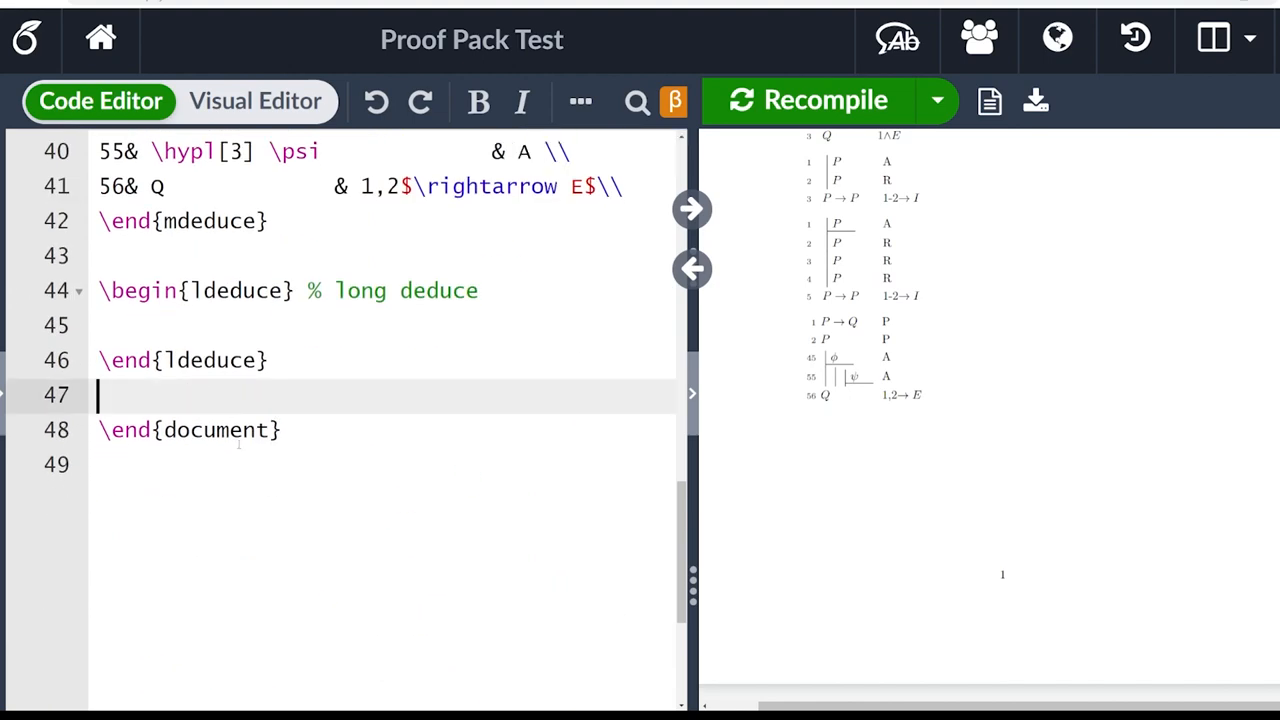
pyautogui.write('\\hypl[1] P\t& A \\\\ %hypothesis w line')
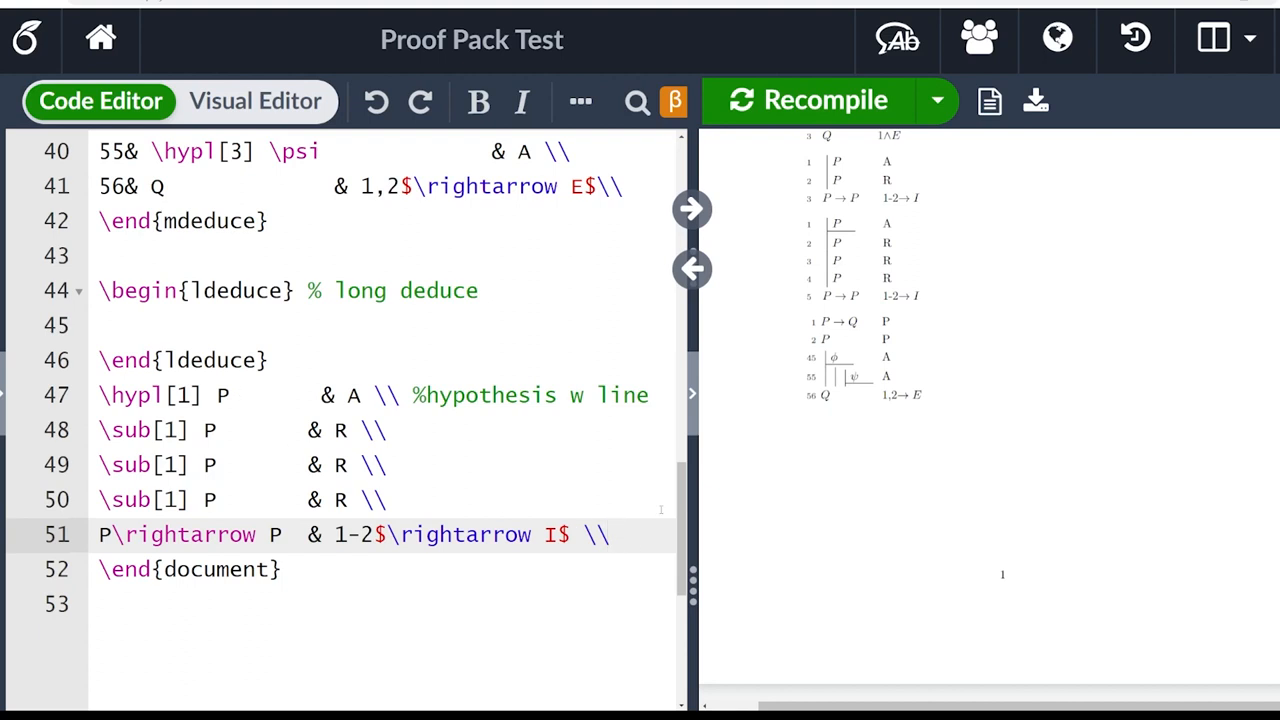
pyautogui.press('Return')
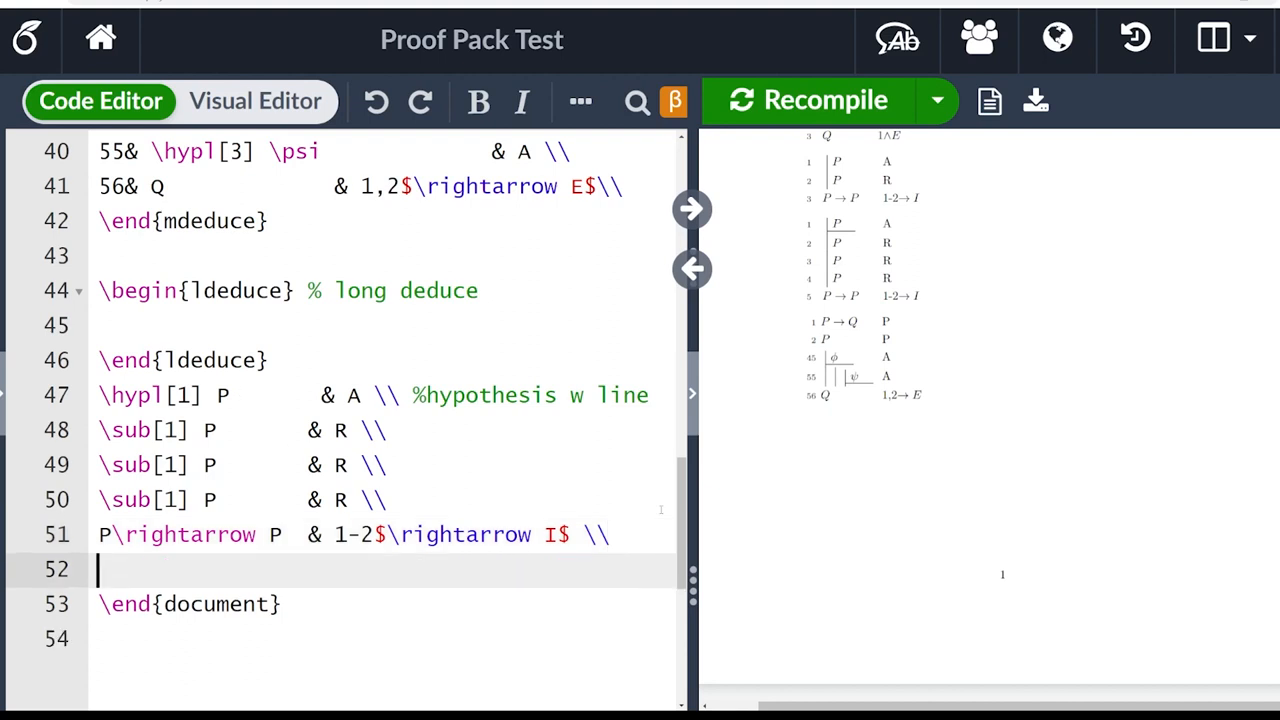
# - Add a '\phi\rightarrow \phi & Magic Rule \\' line and repeat it dozens of times
pyautogui.write('P\\rightarrow P  &')
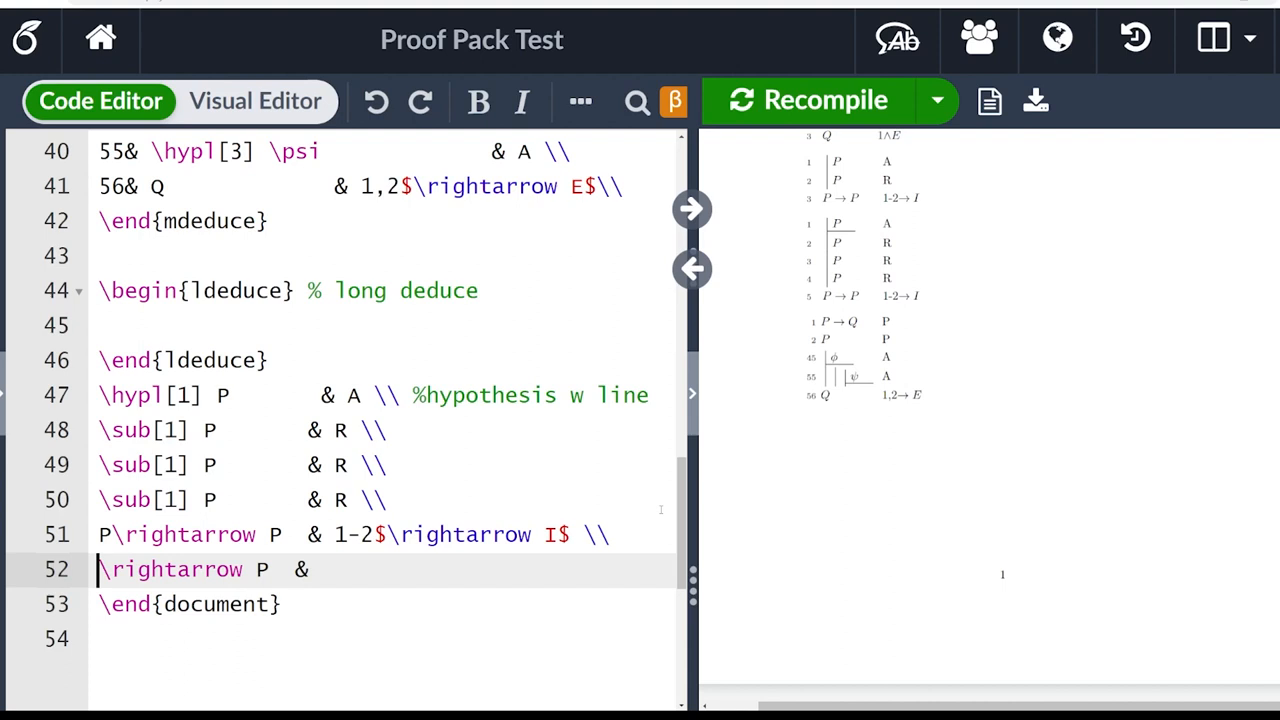
pyautogui.write('\\phi')
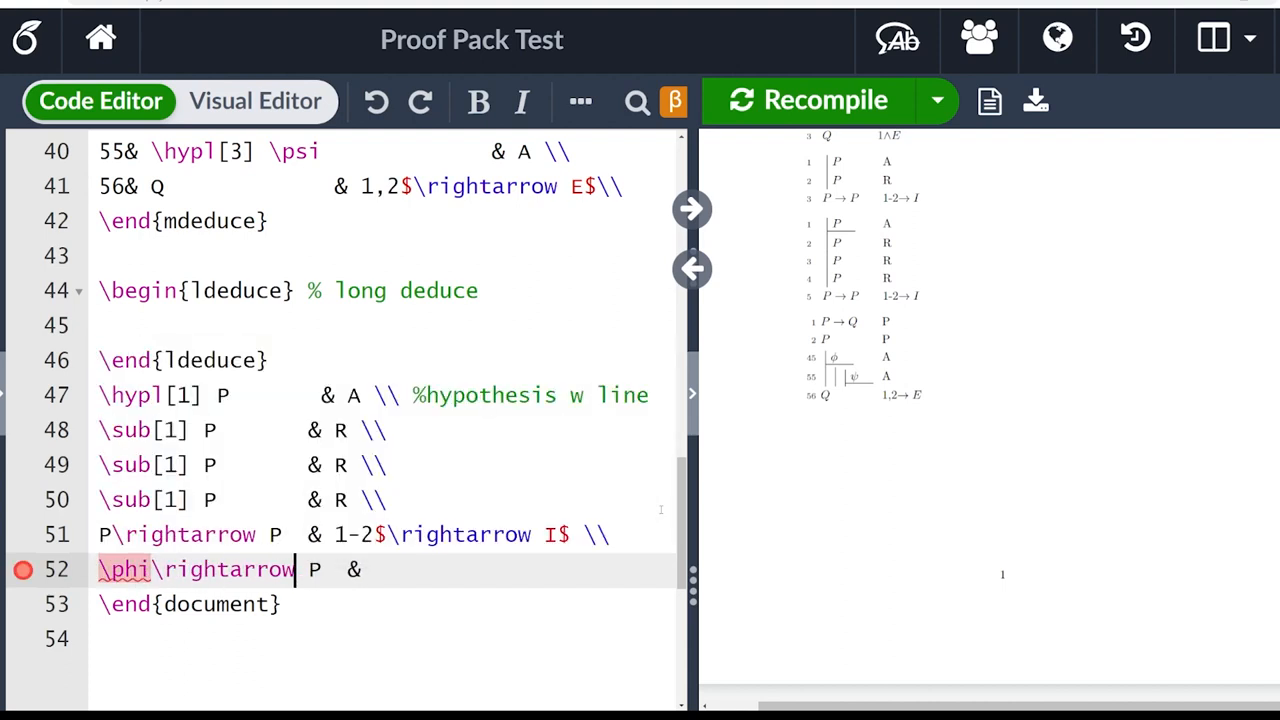
pyautogui.write('\\phi')
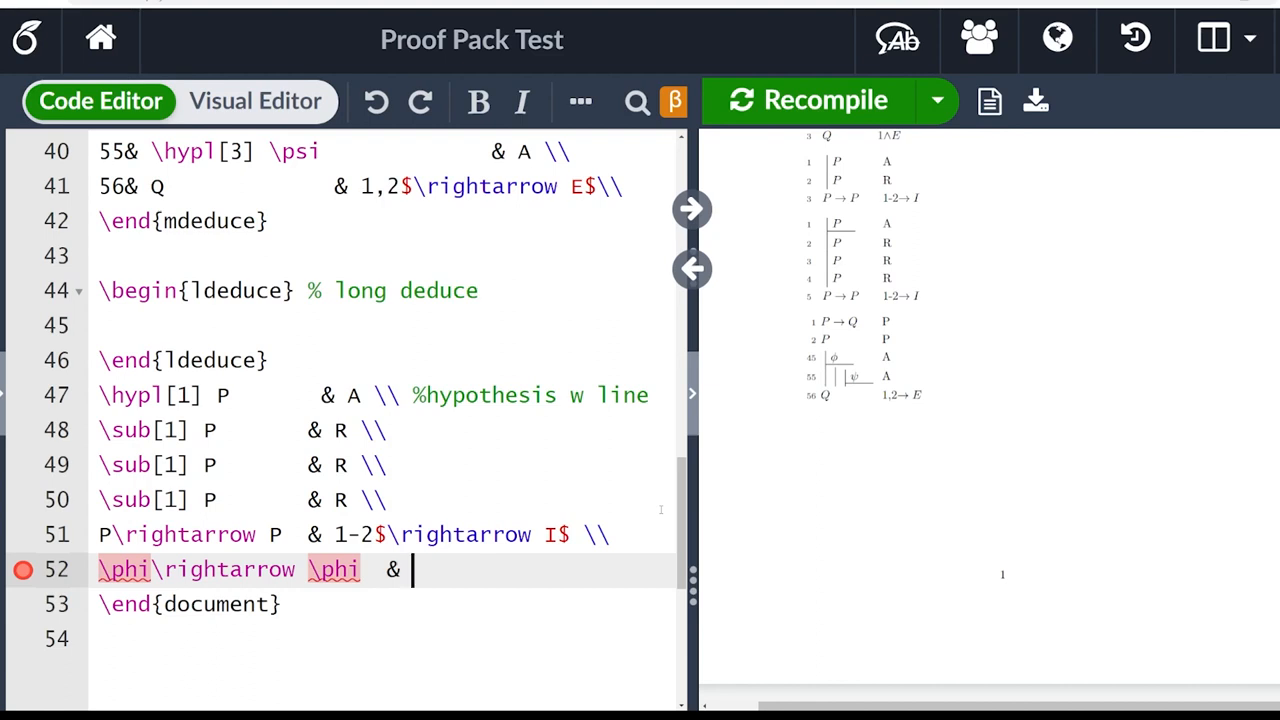
pyautogui.write('Magic Rule')
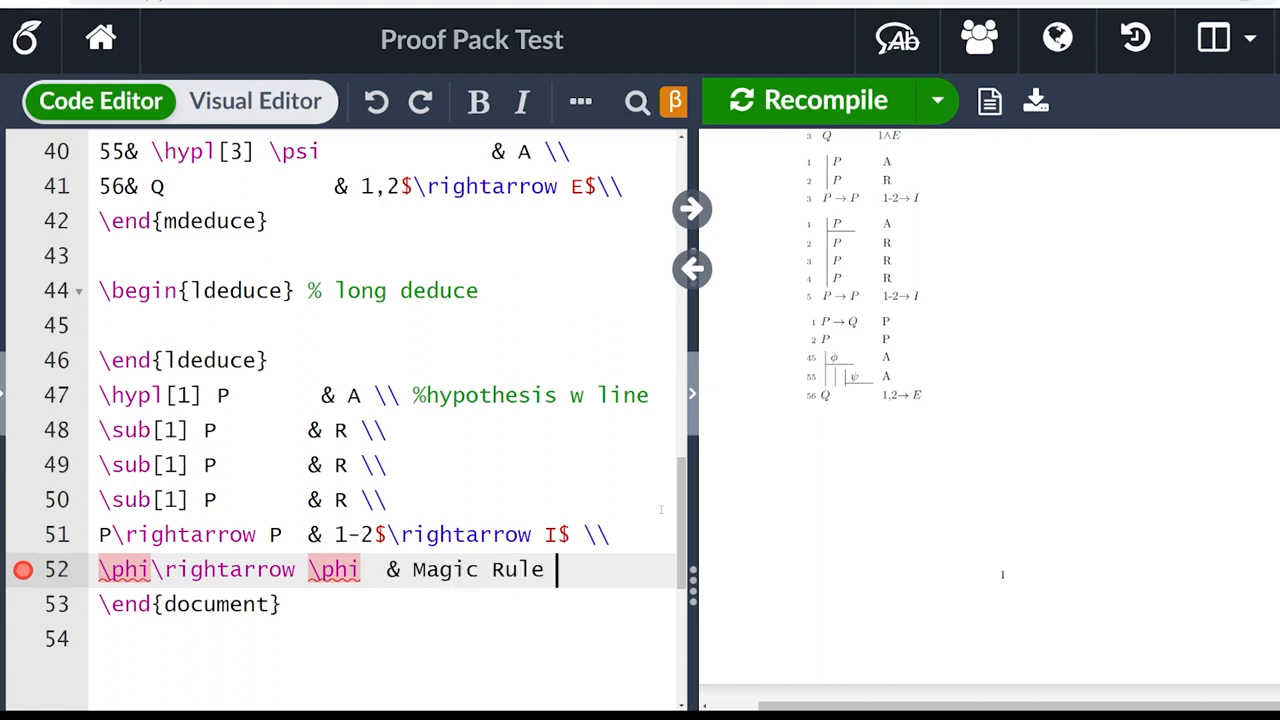
pyautogui.write('\\\\')
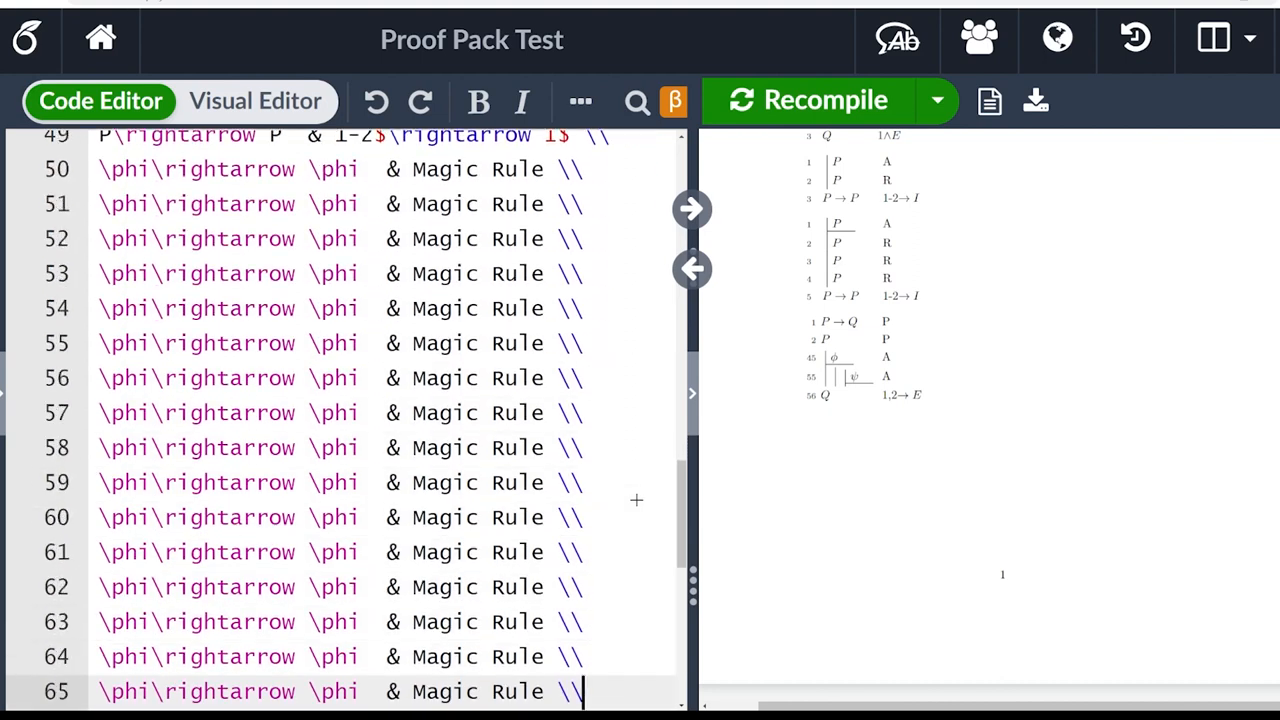
pyautogui.scroll(-3)
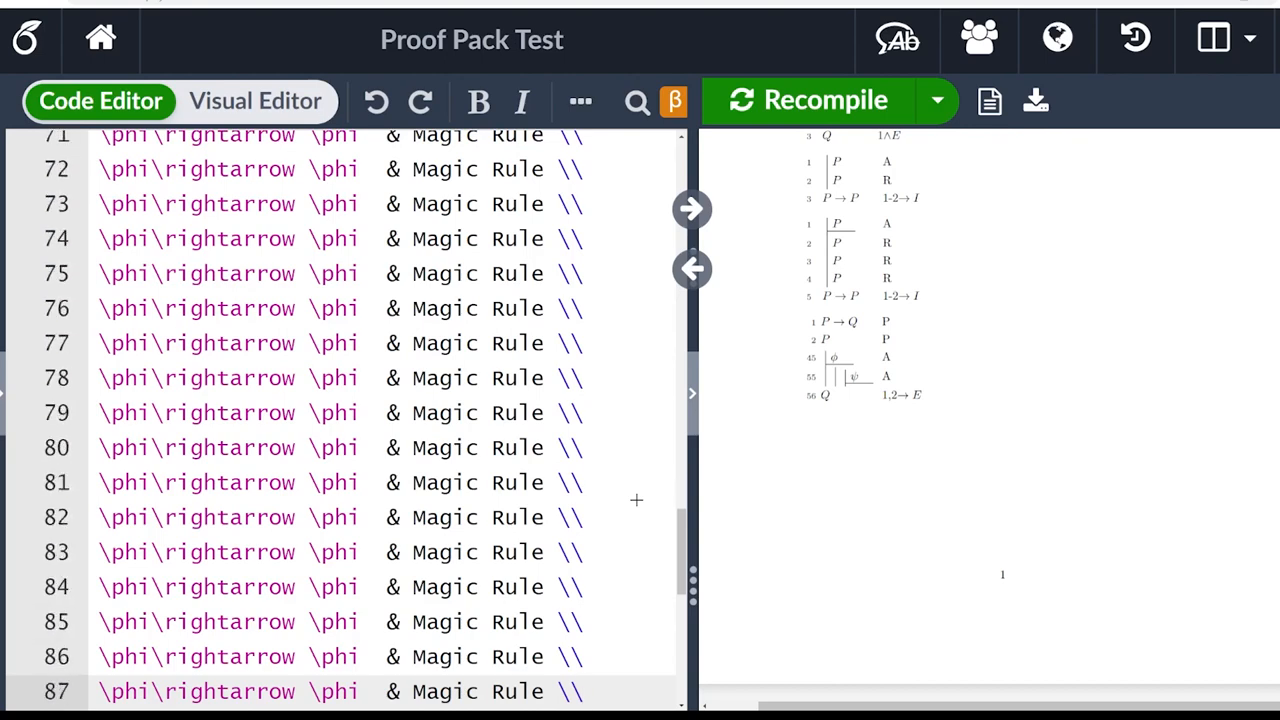
pyautogui.scroll(3)
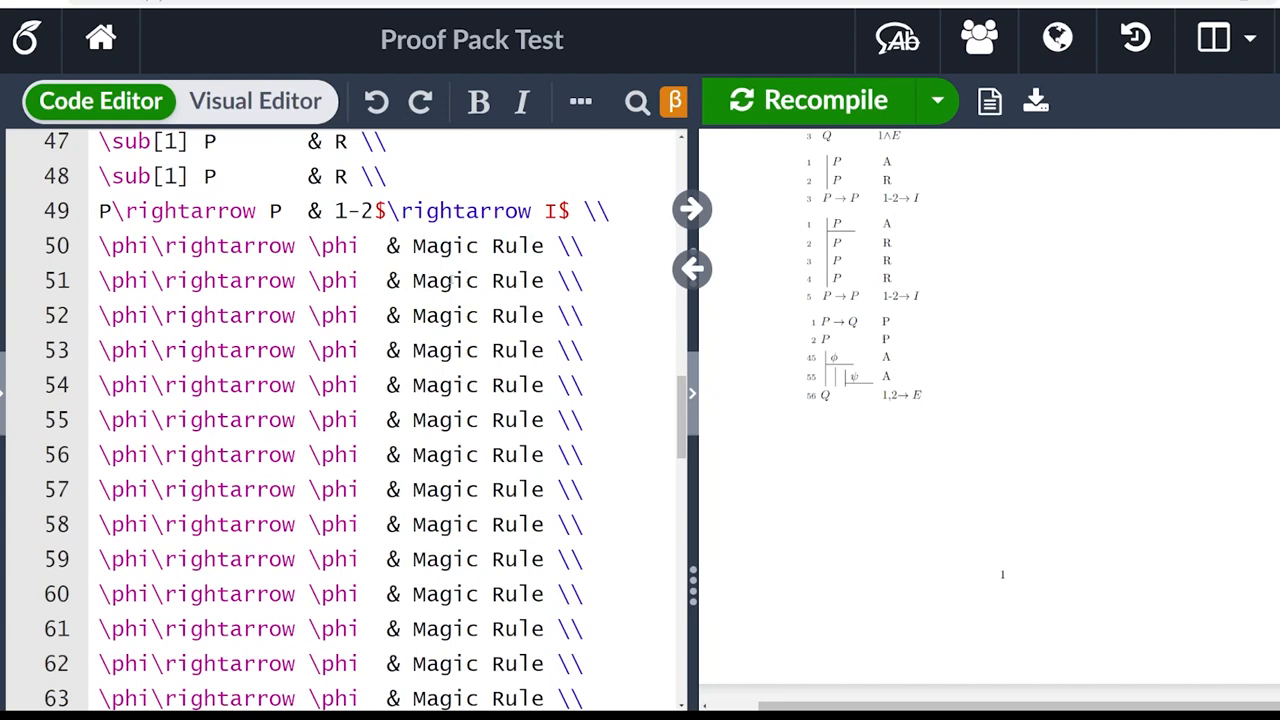
# - Recompile and scroll pages 1–3 to confirm the Magic Rule lines break across pages
pyautogui.click(808, 100)
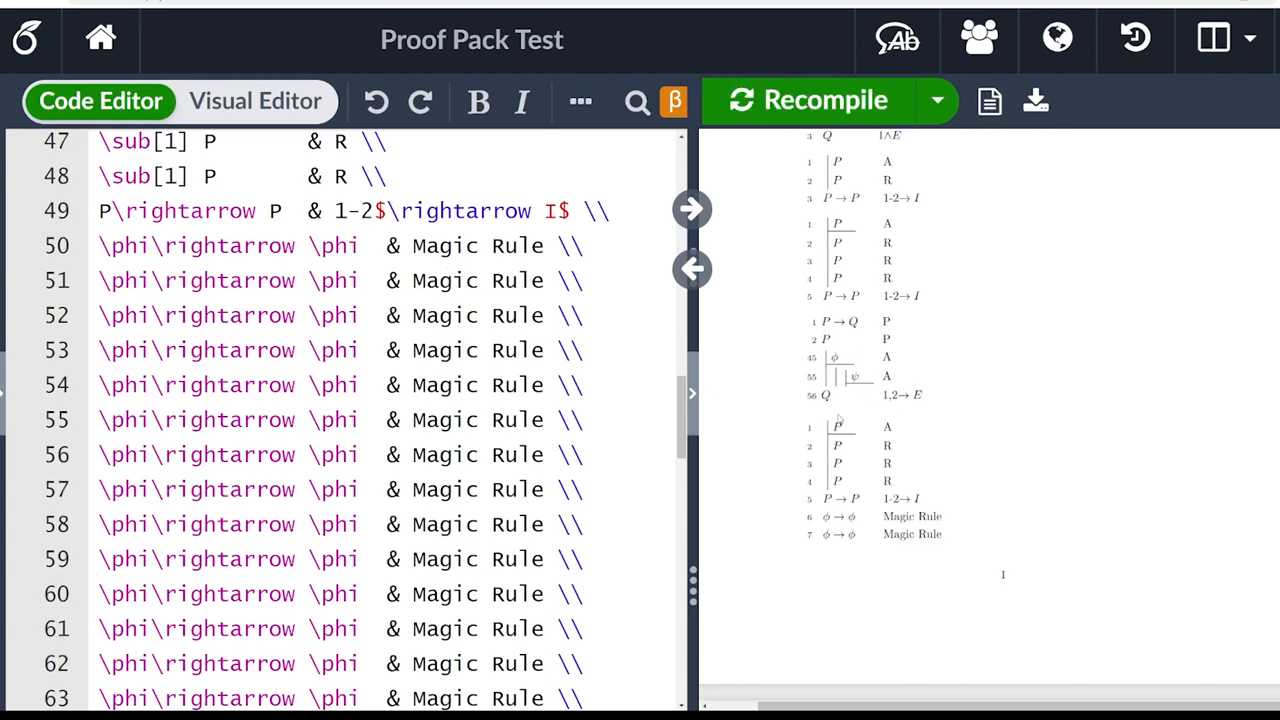
pyautogui.moveTo(860, 472)
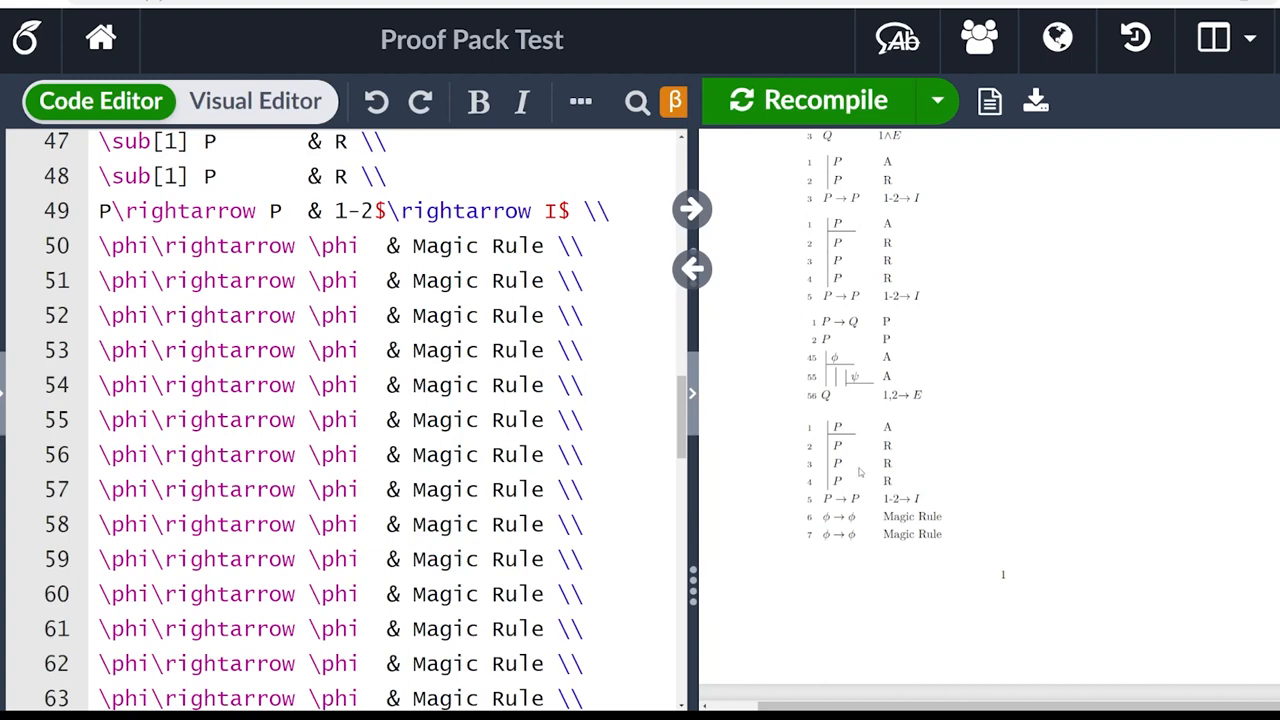
pyautogui.scroll(3)
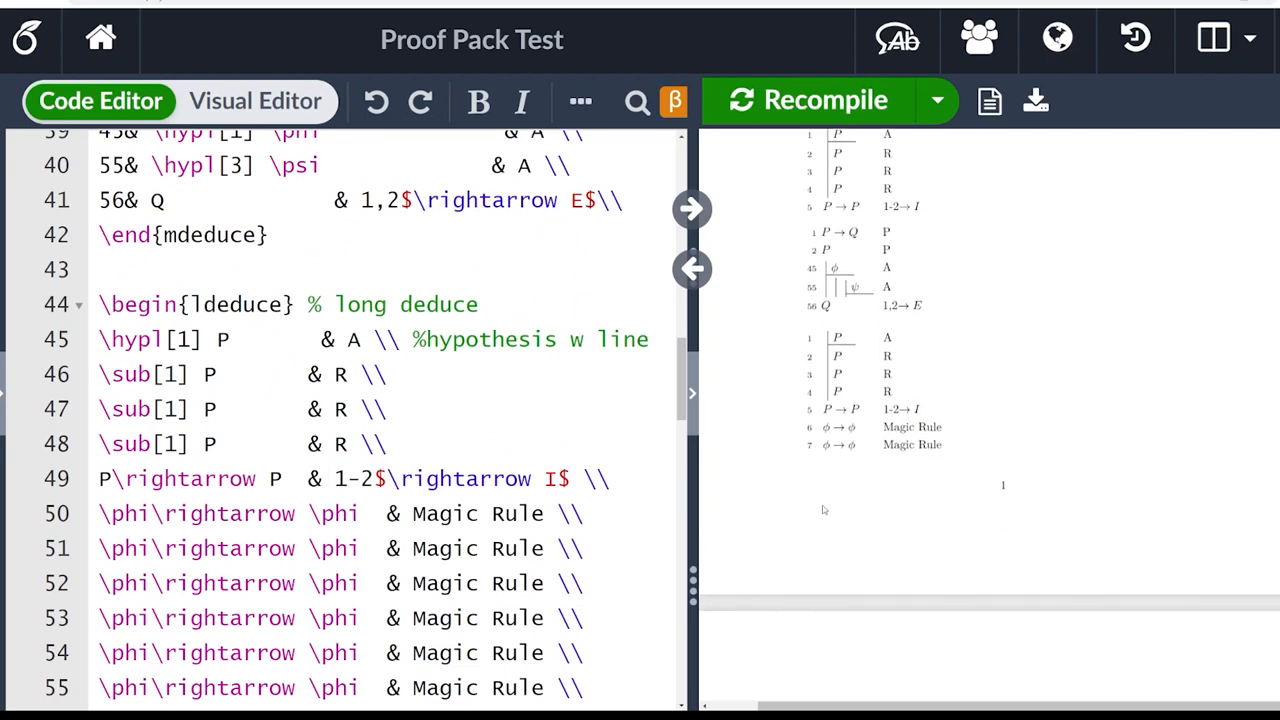
pyautogui.moveTo(832, 640)
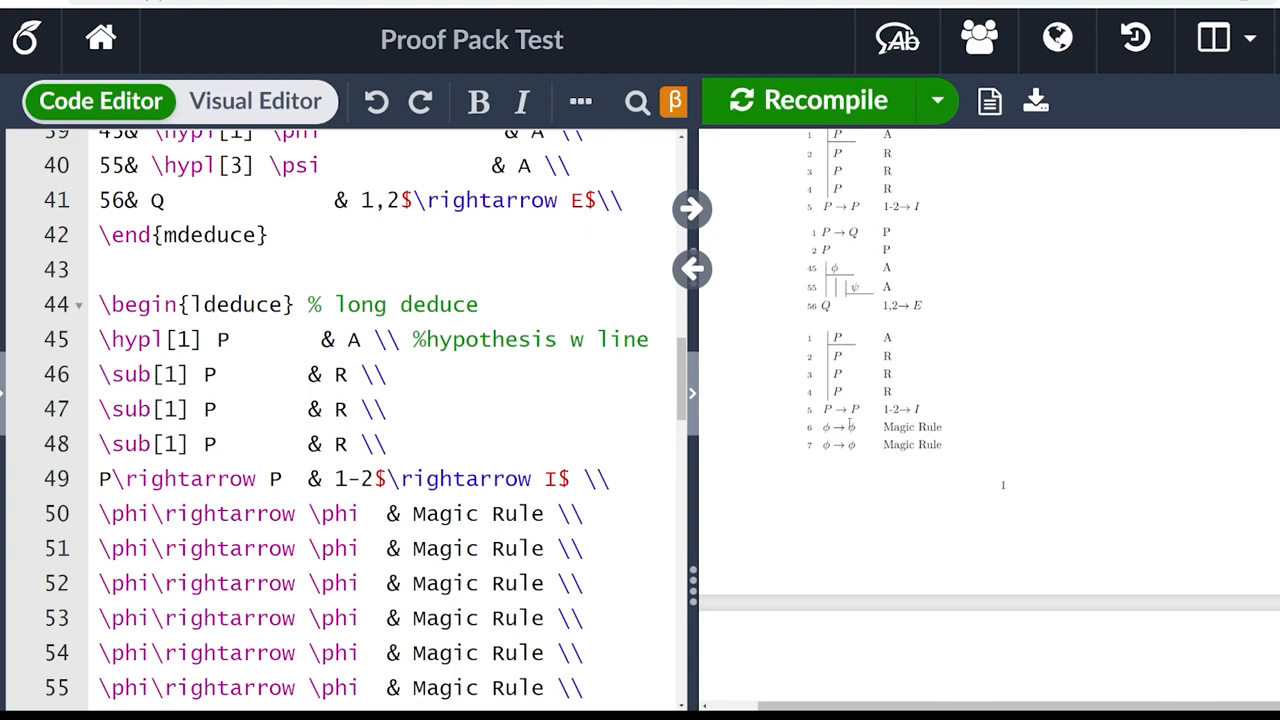
pyautogui.scroll(-3)
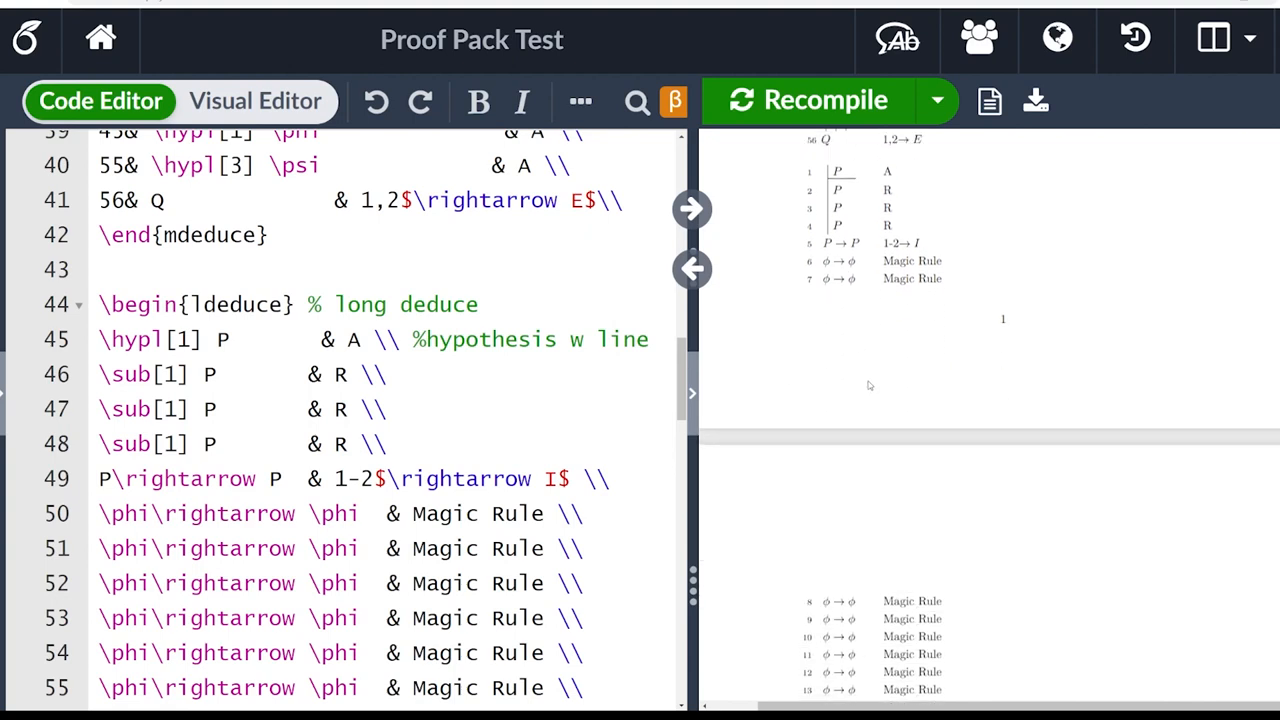
pyautogui.scroll(-3)
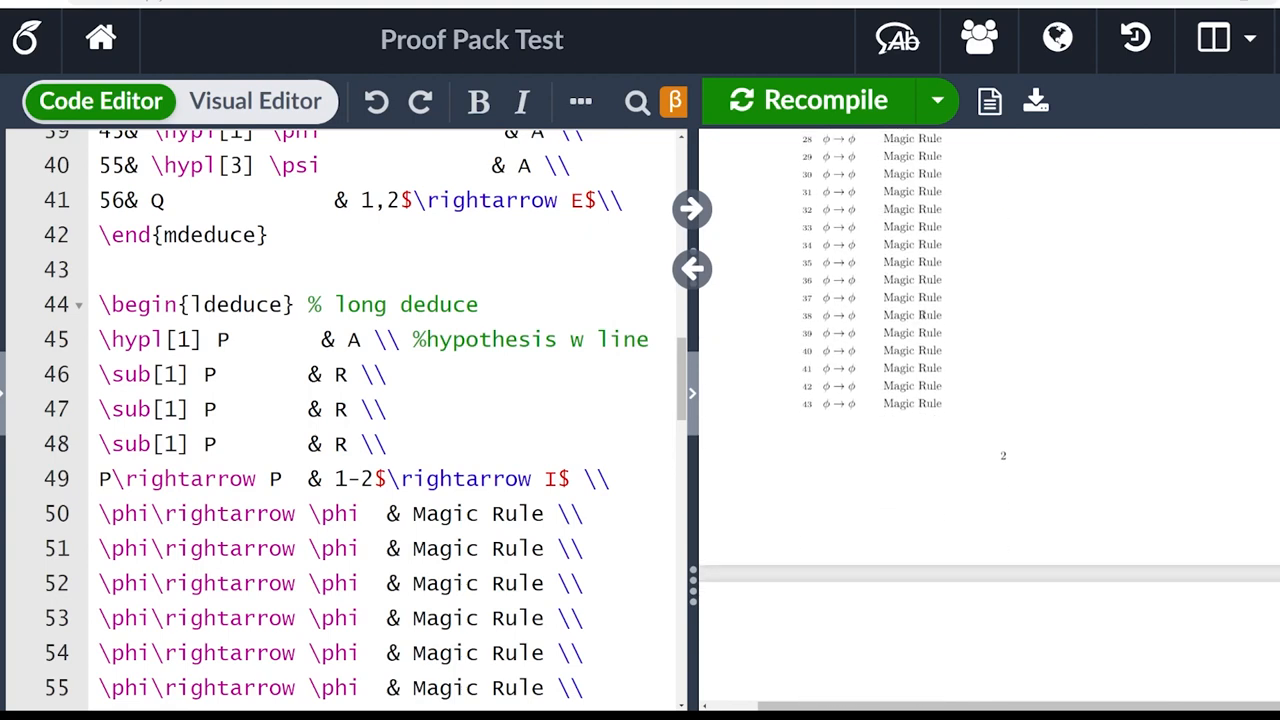
pyautogui.scroll(-3)
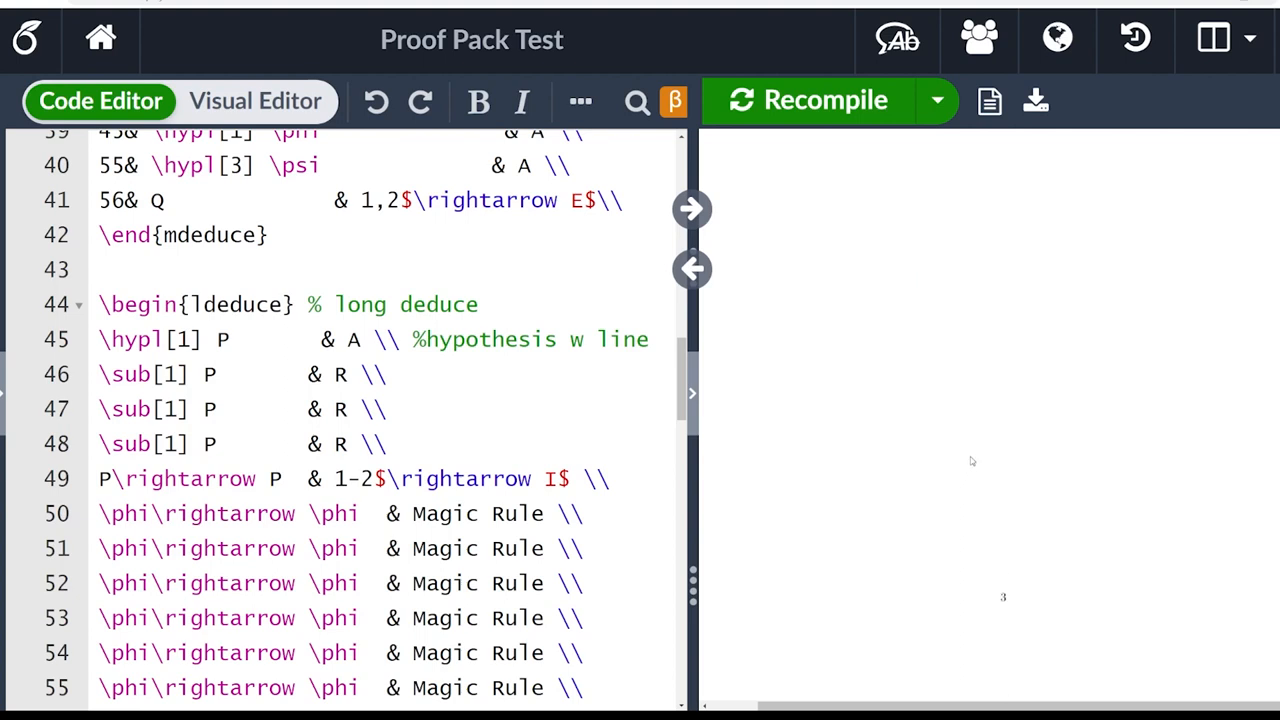
pyautogui.click(808, 100)
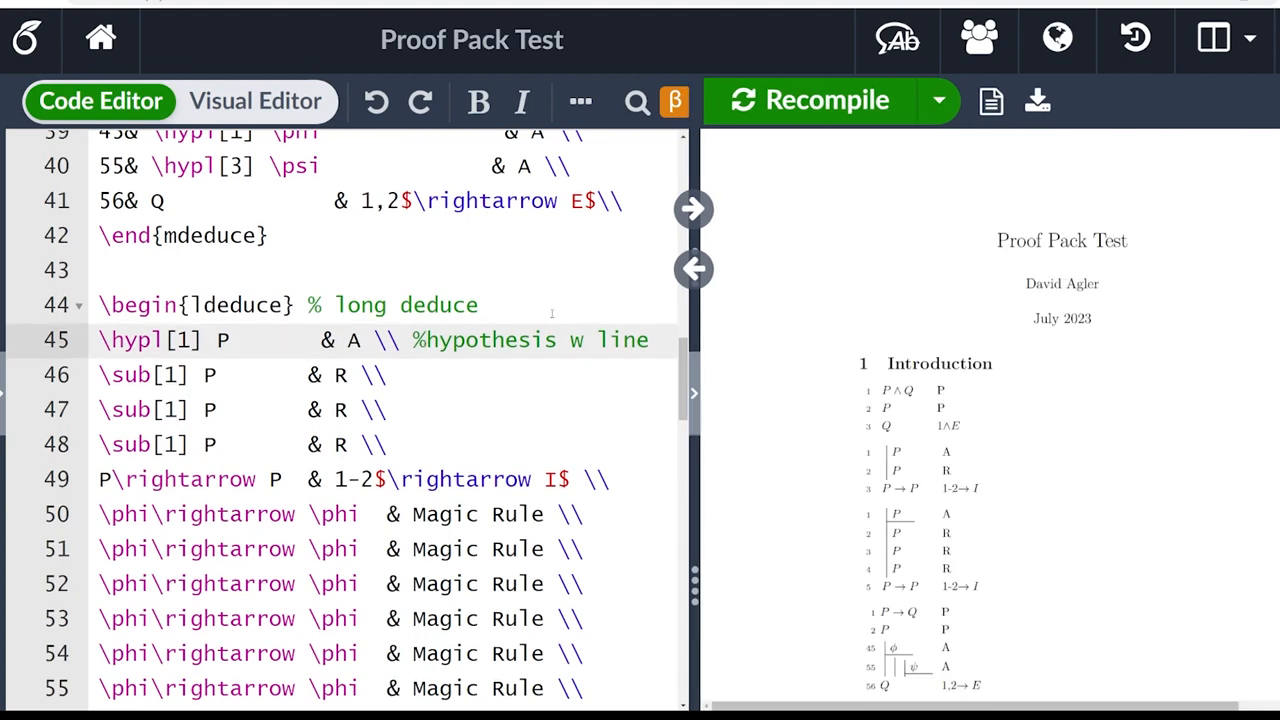
pyautogui.click(424, 340)
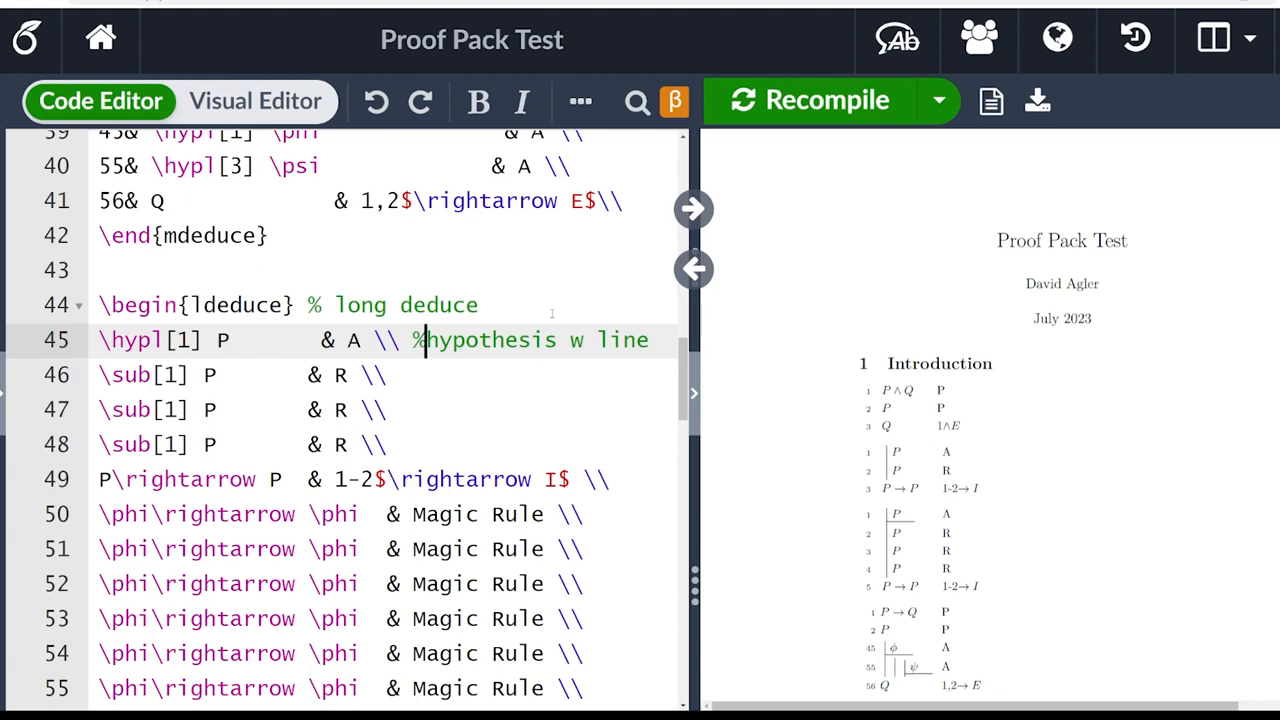